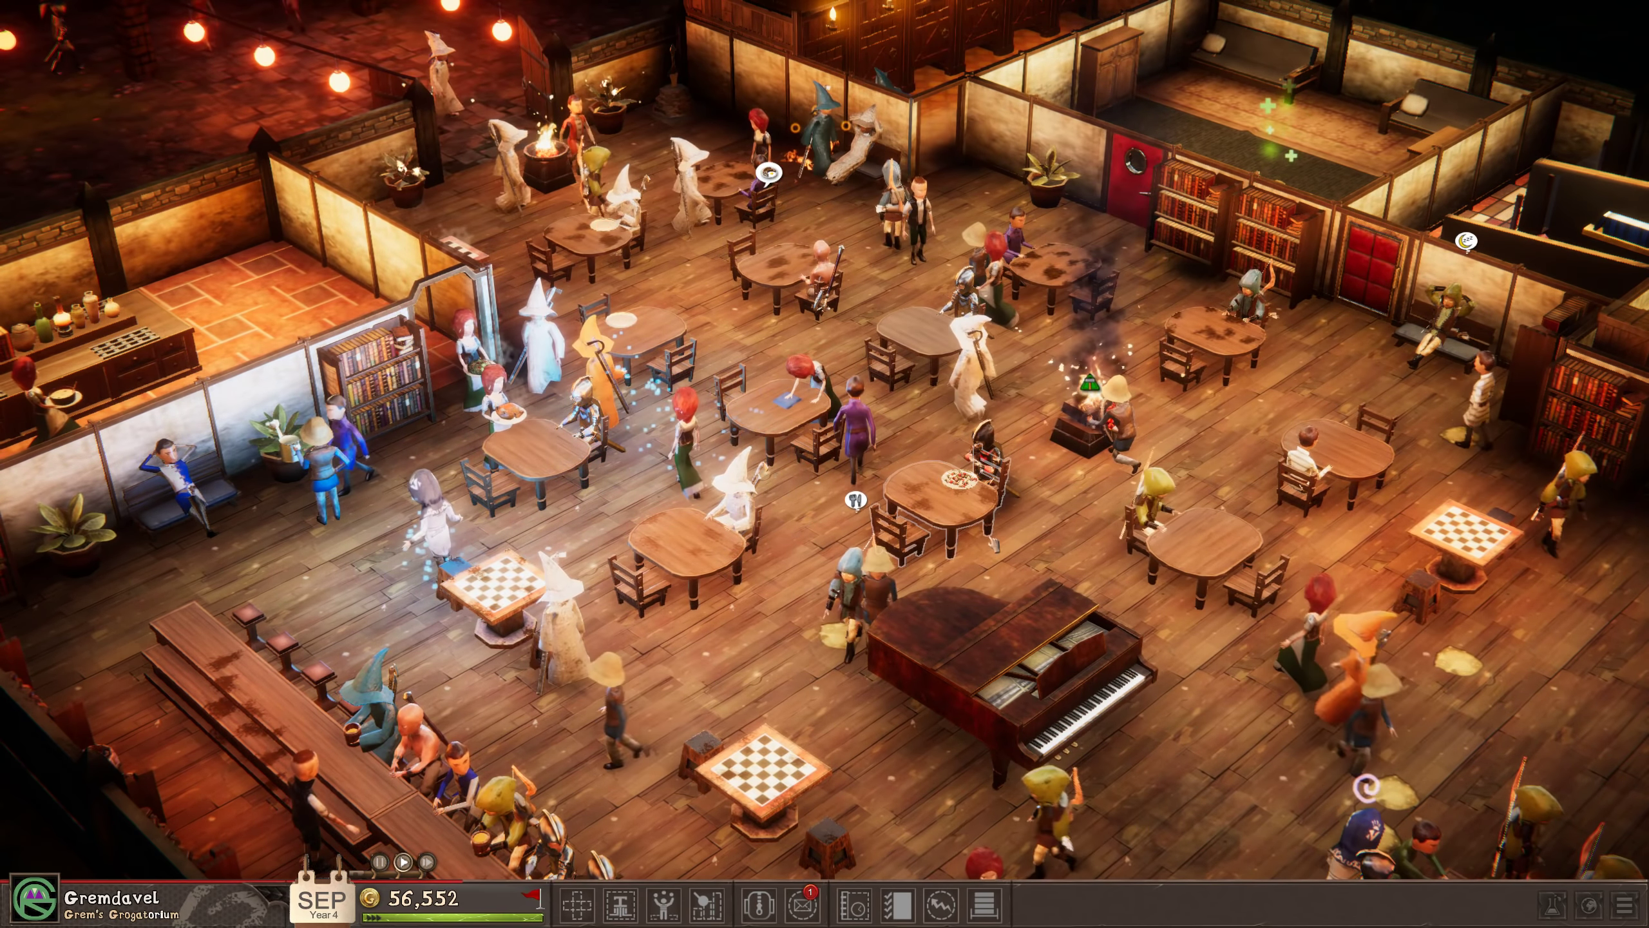
# Read the inspection results and new group reservation letters, then return to the tavern.
pyautogui.scroll(-3)
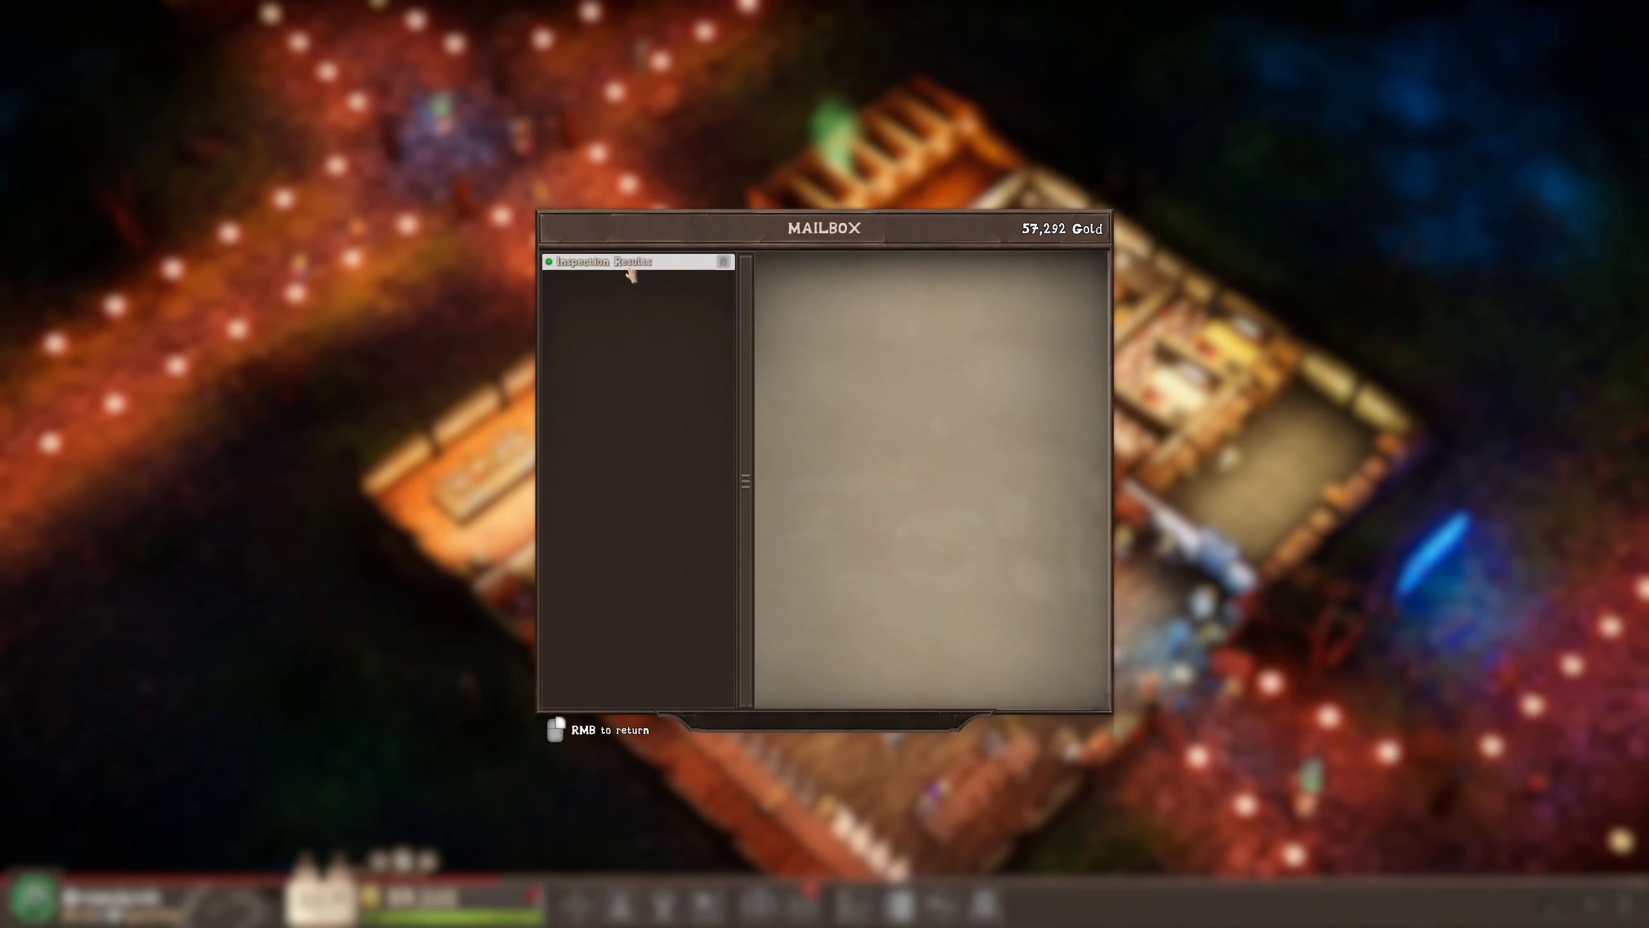
pyautogui.click(601, 262)
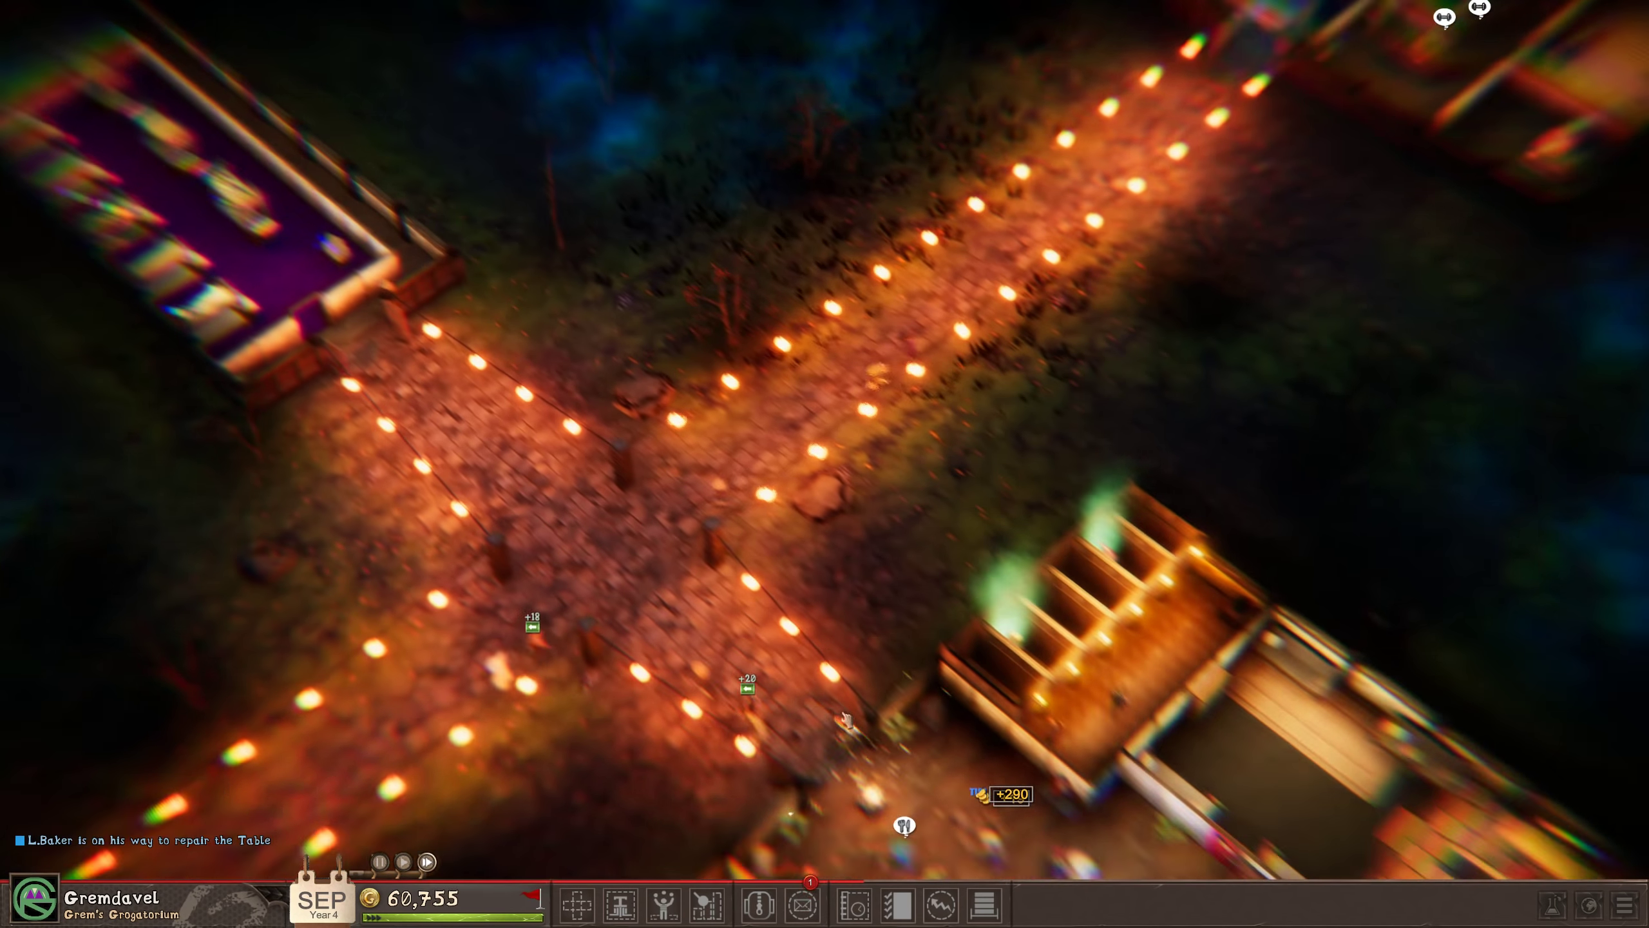
pyautogui.click(763, 903)
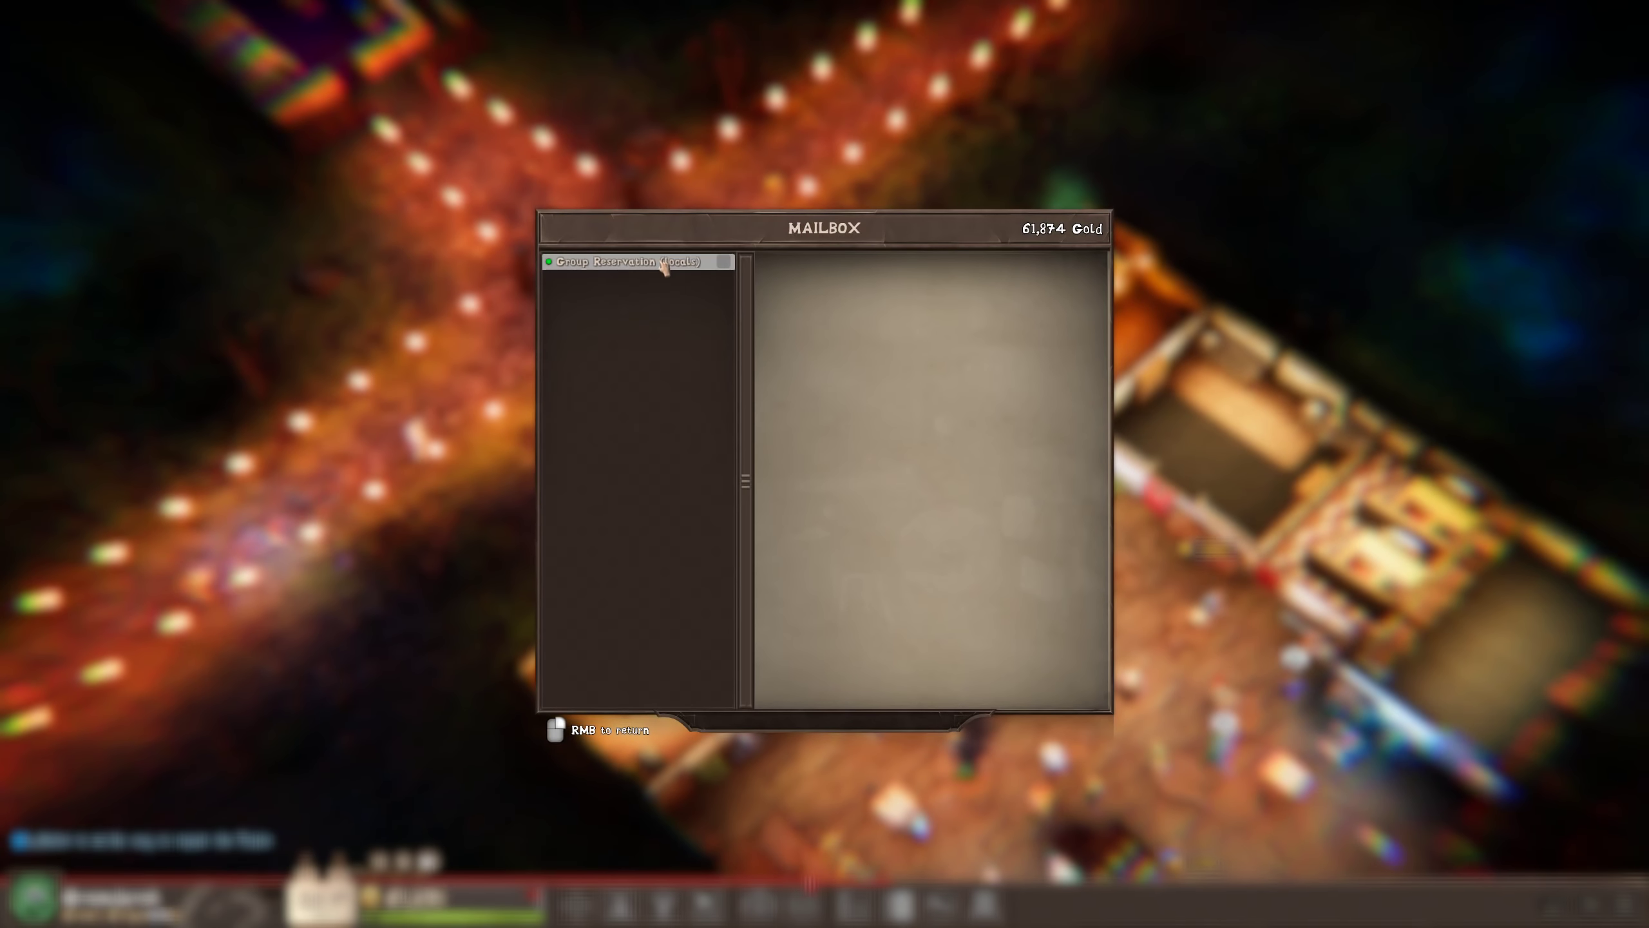
pyautogui.rightClick(825, 474)
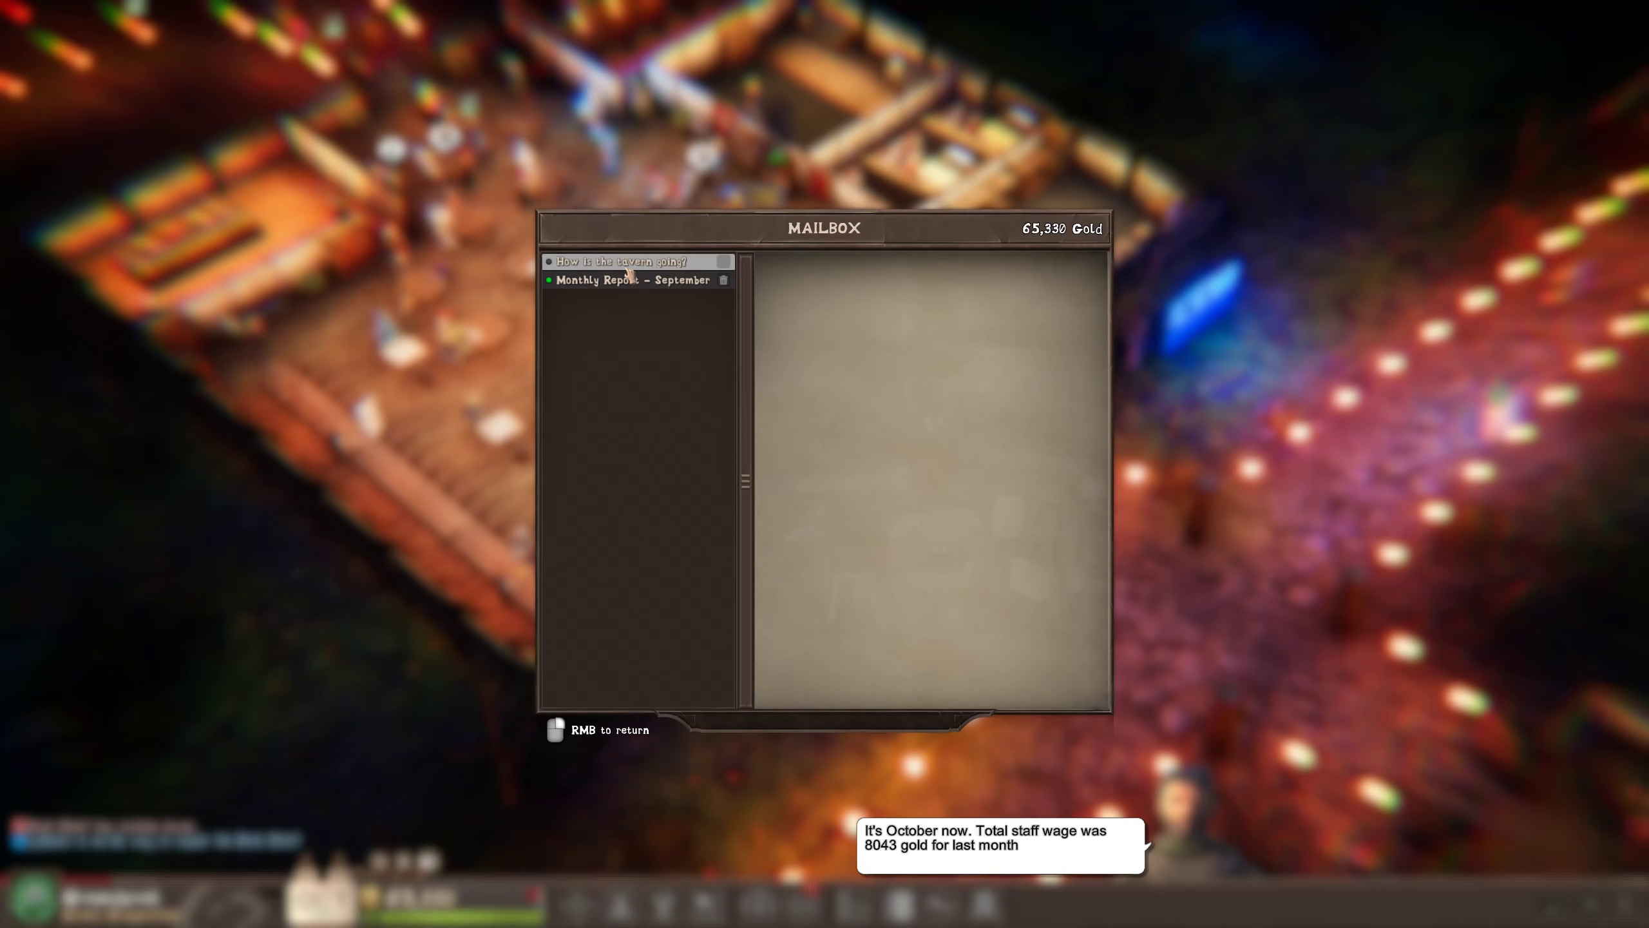
# Agree to the Department of Health tavern inspection, then open the September monthly report.
pyautogui.click(628, 261)
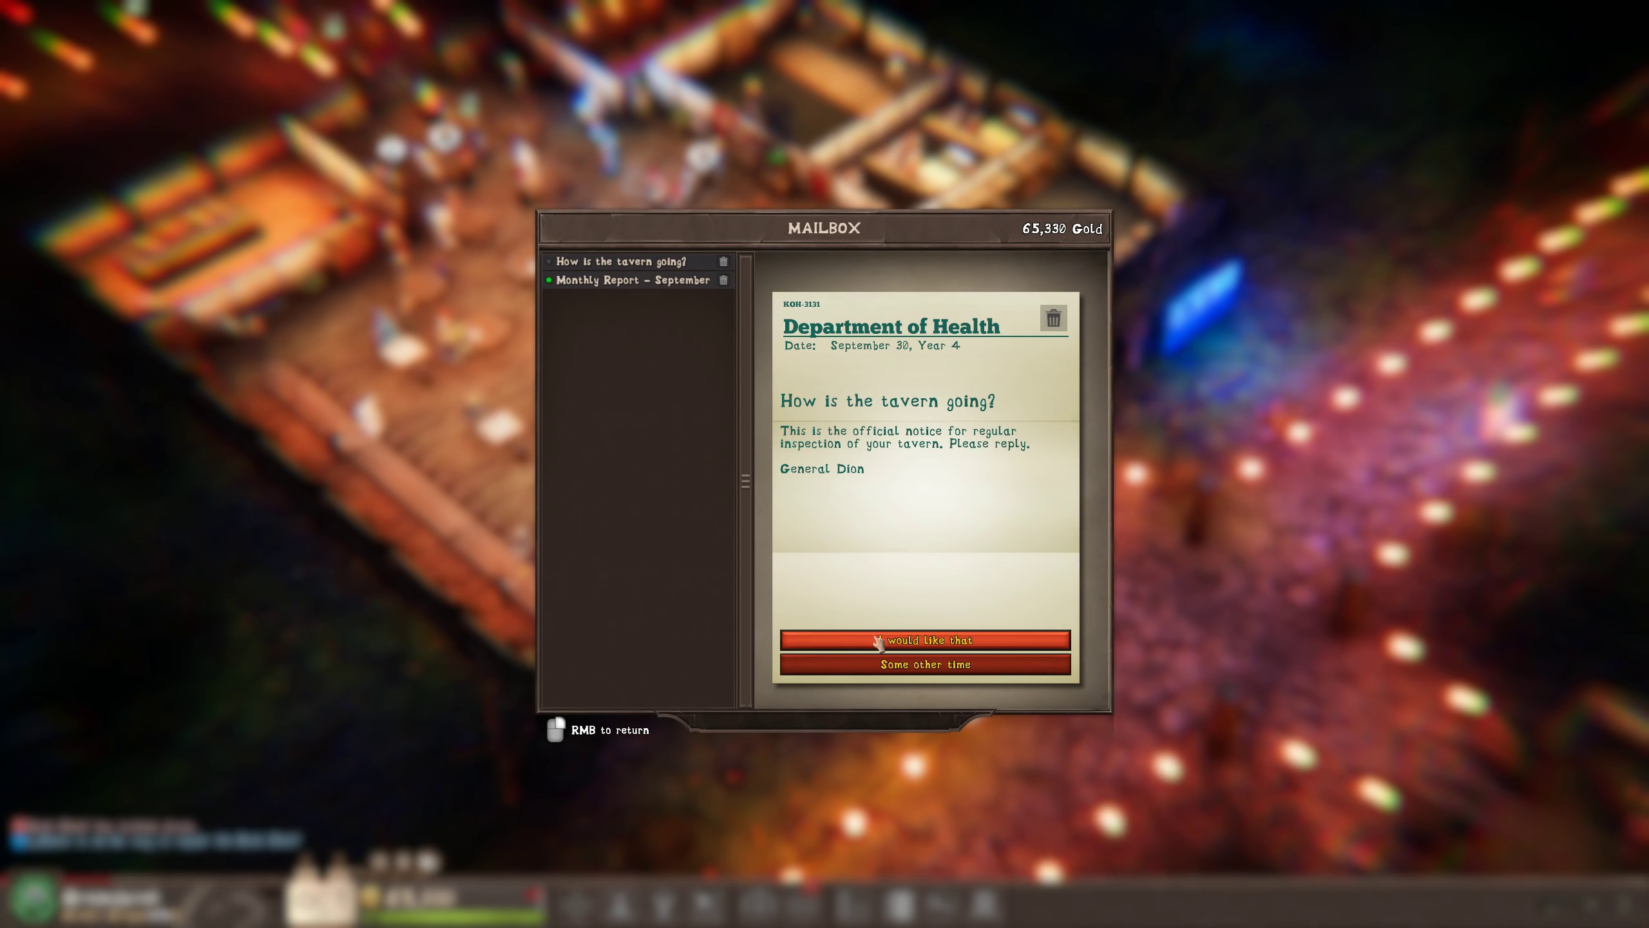
pyautogui.click(925, 640)
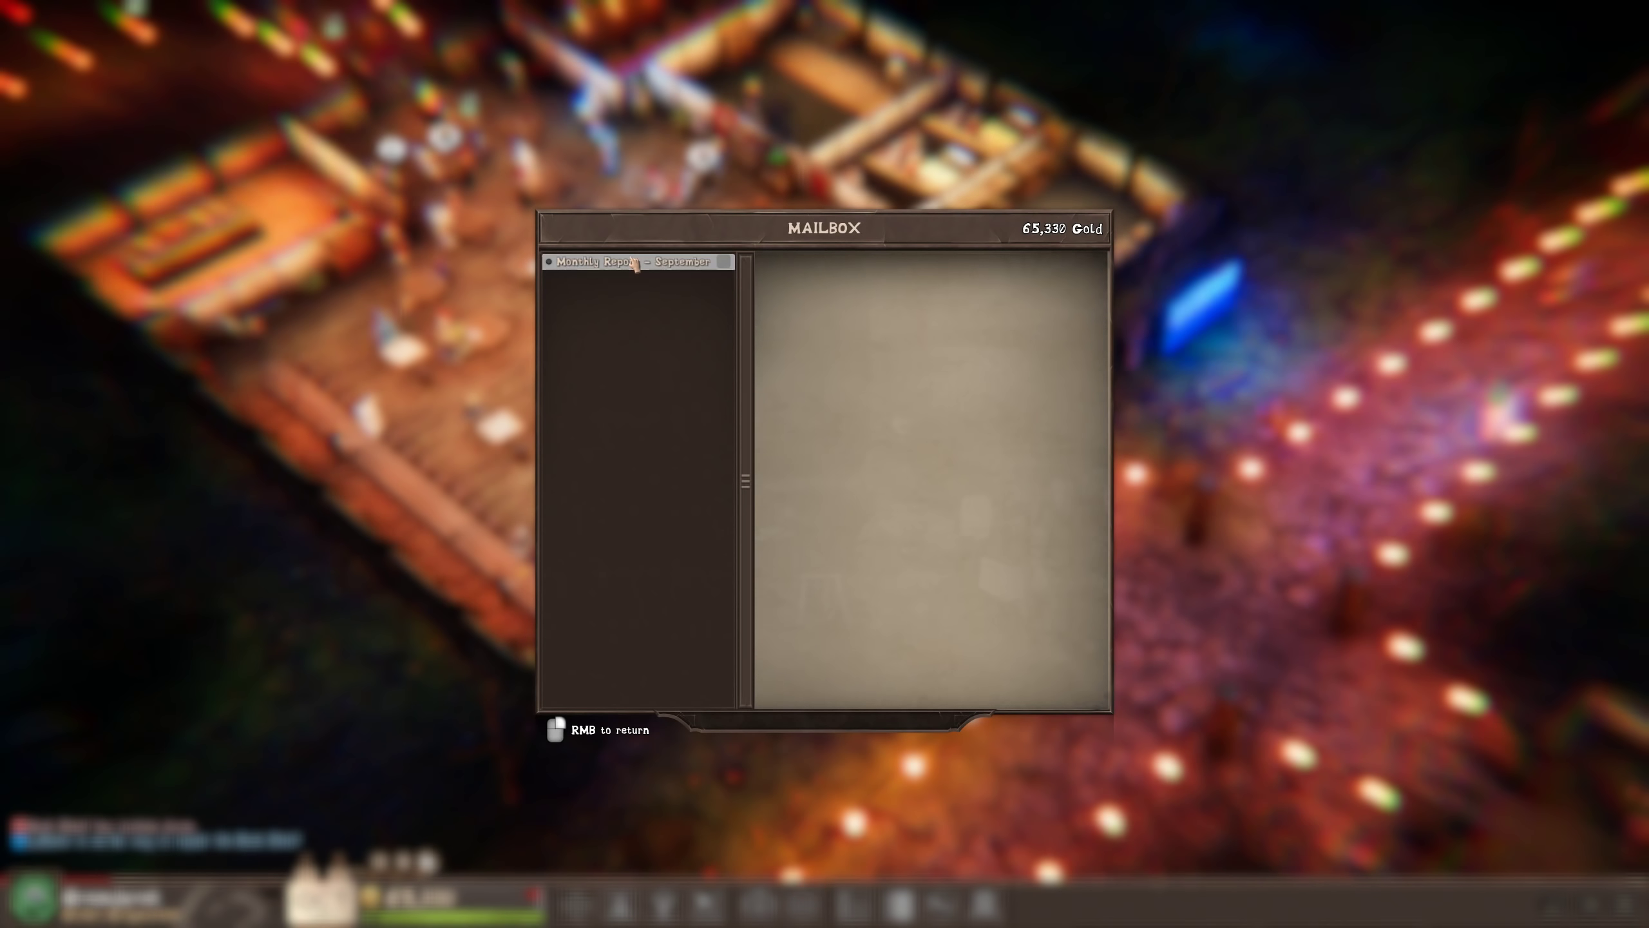
pyautogui.click(631, 261)
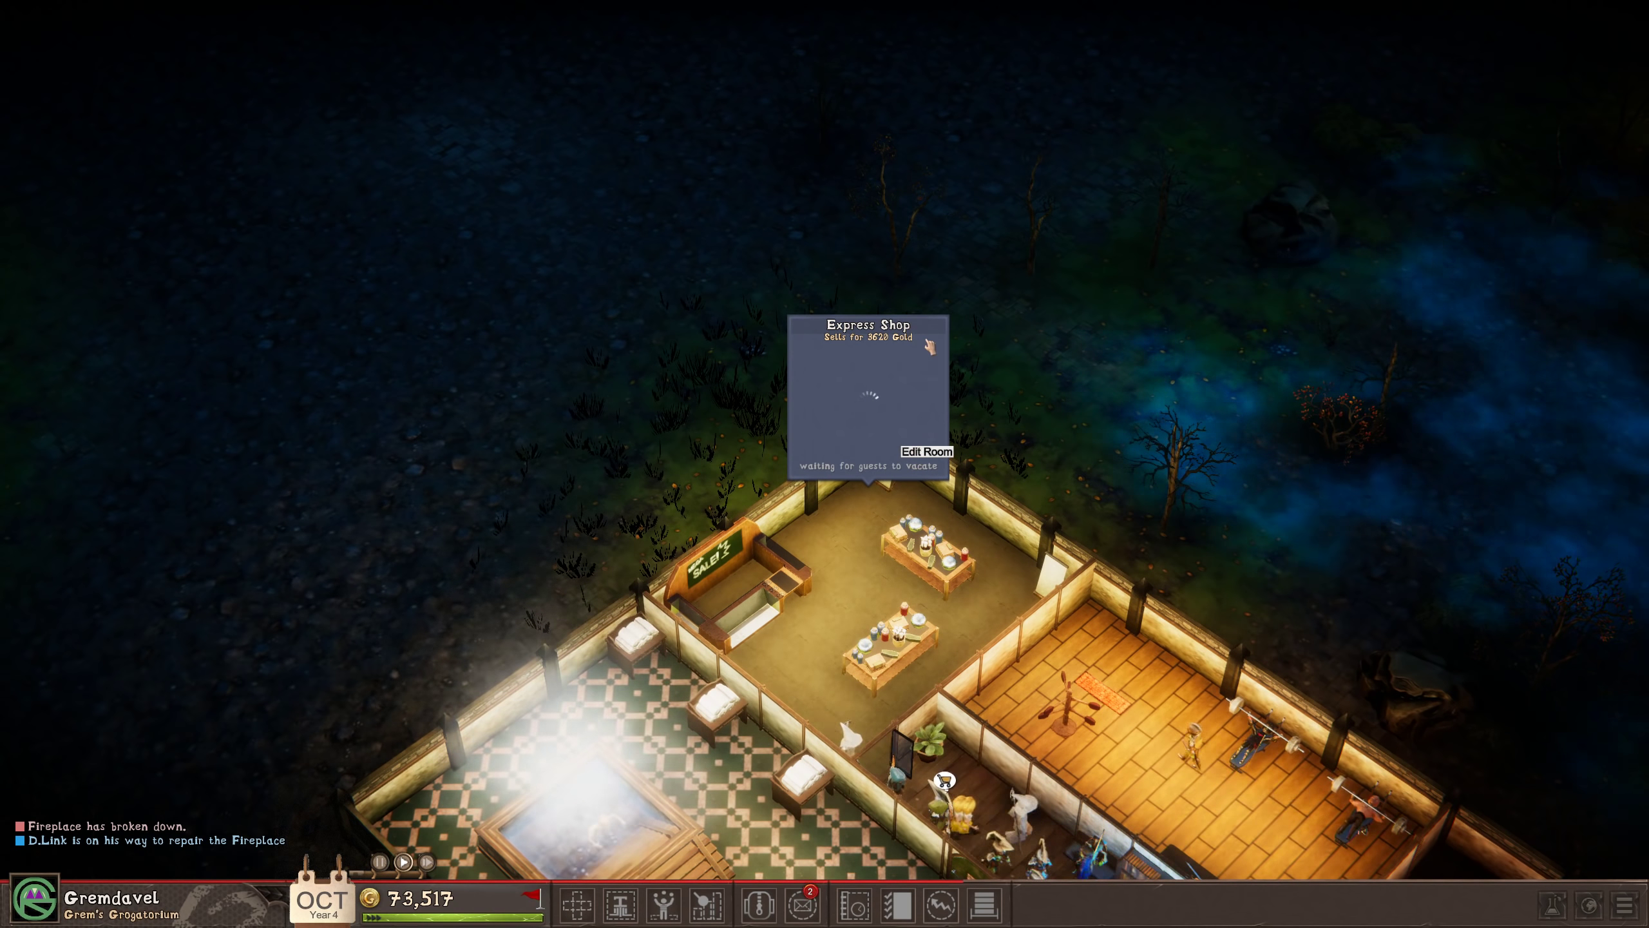
# Edit the Express Shop, relocate all its furniture, and place the counter again.
pyautogui.click(926, 451)
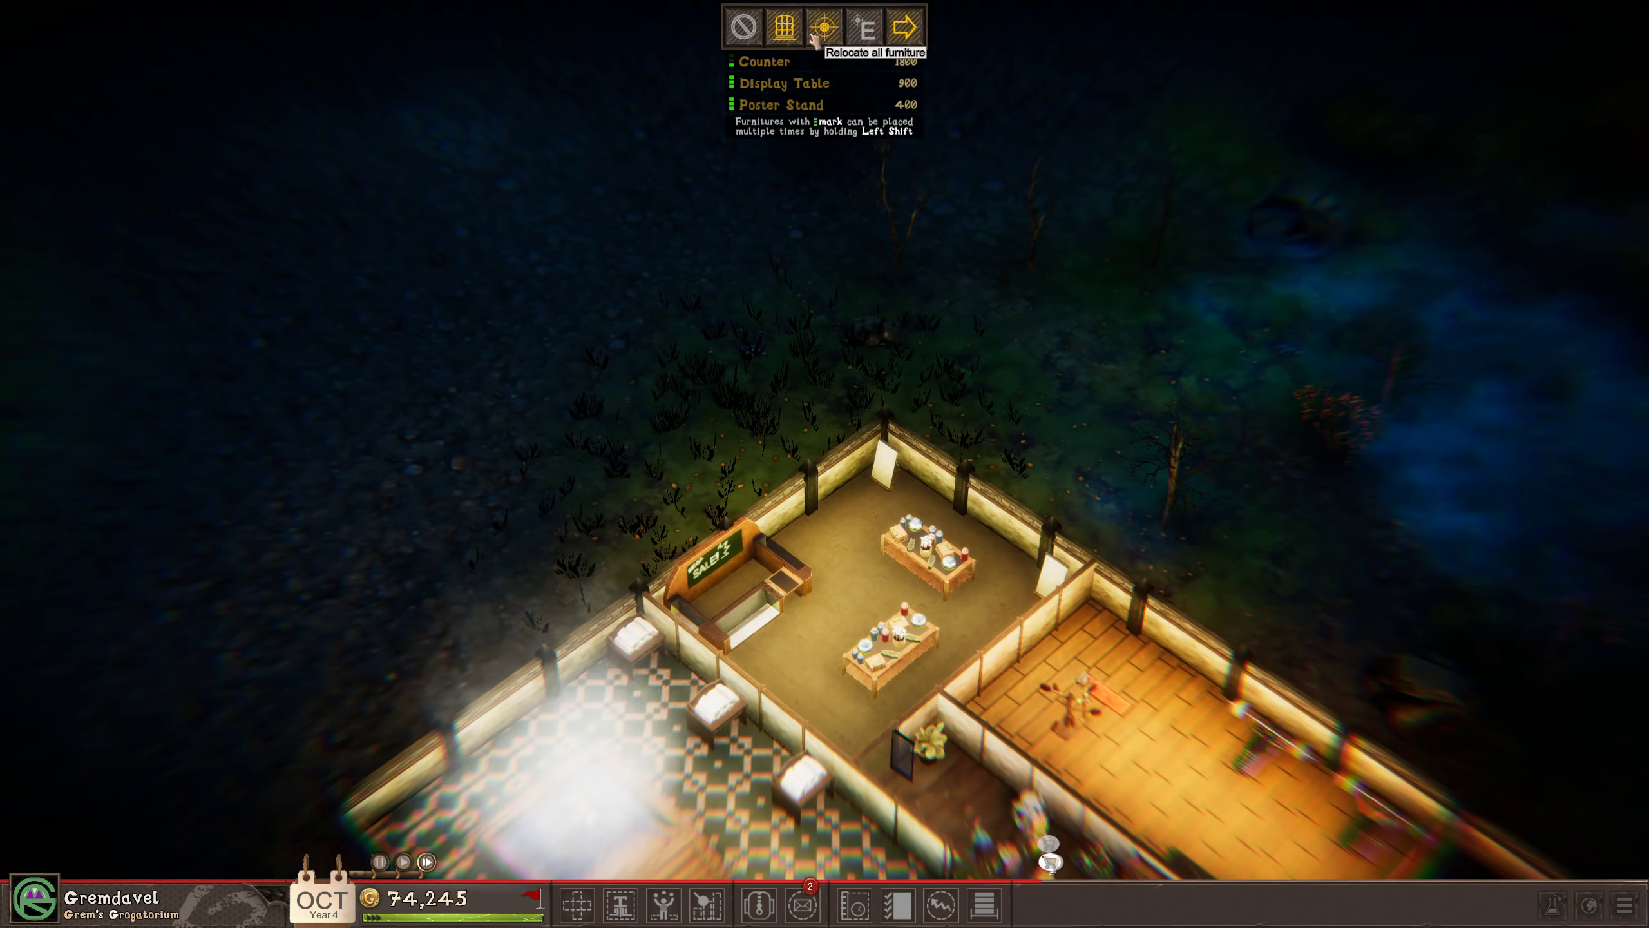
pyautogui.click(823, 27)
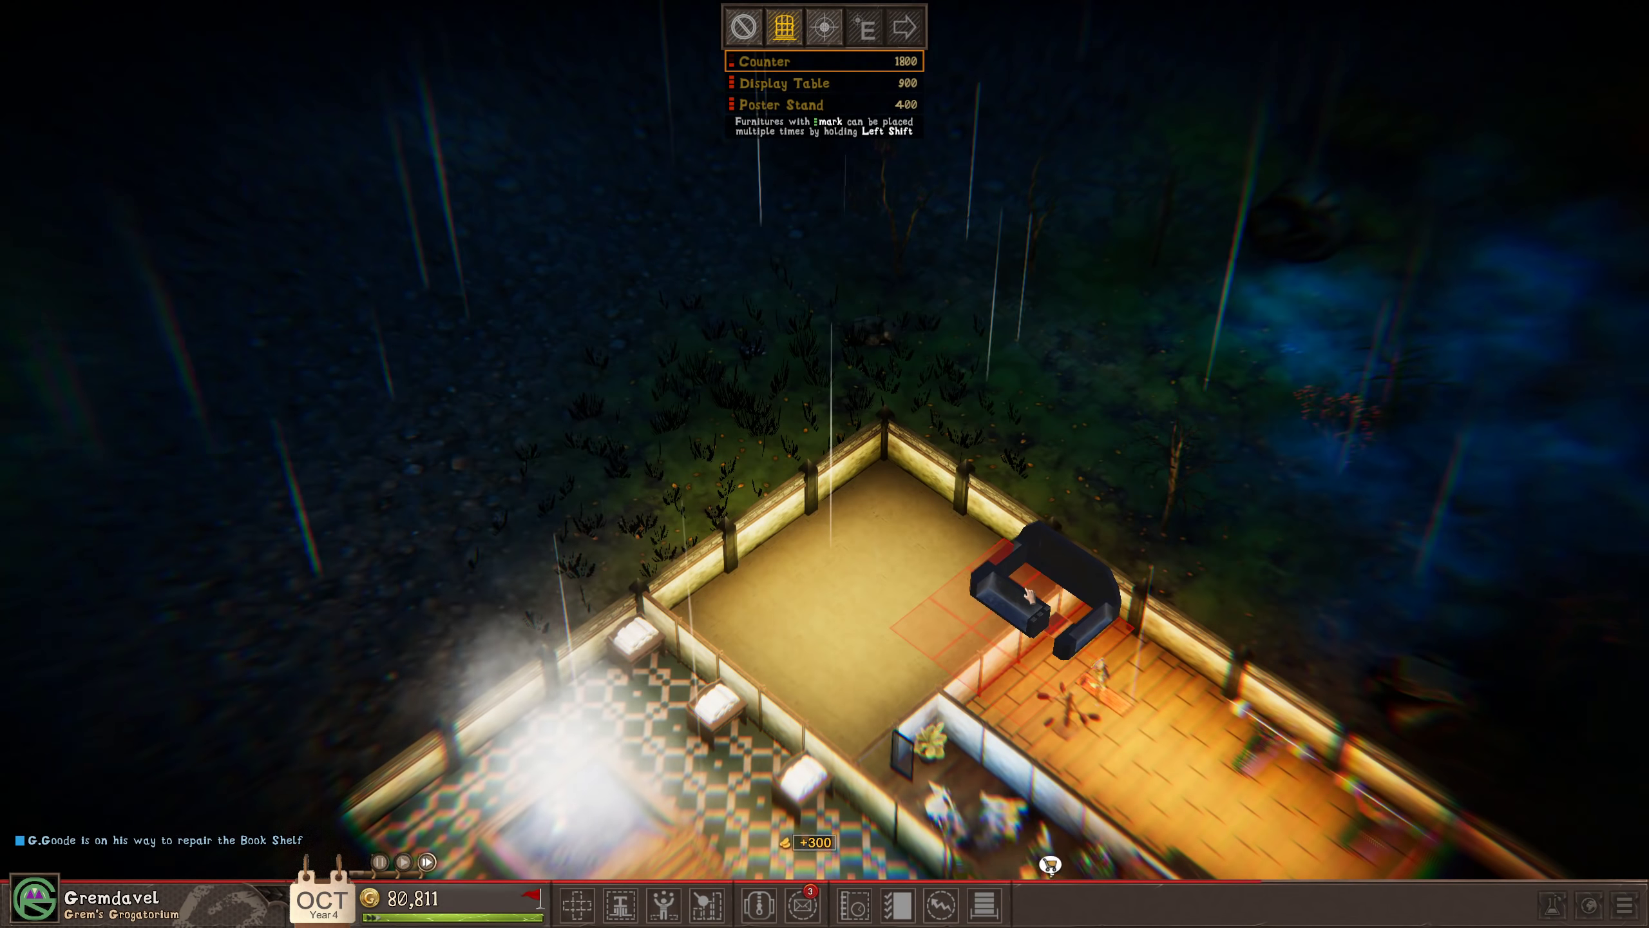
pyautogui.click(826, 82)
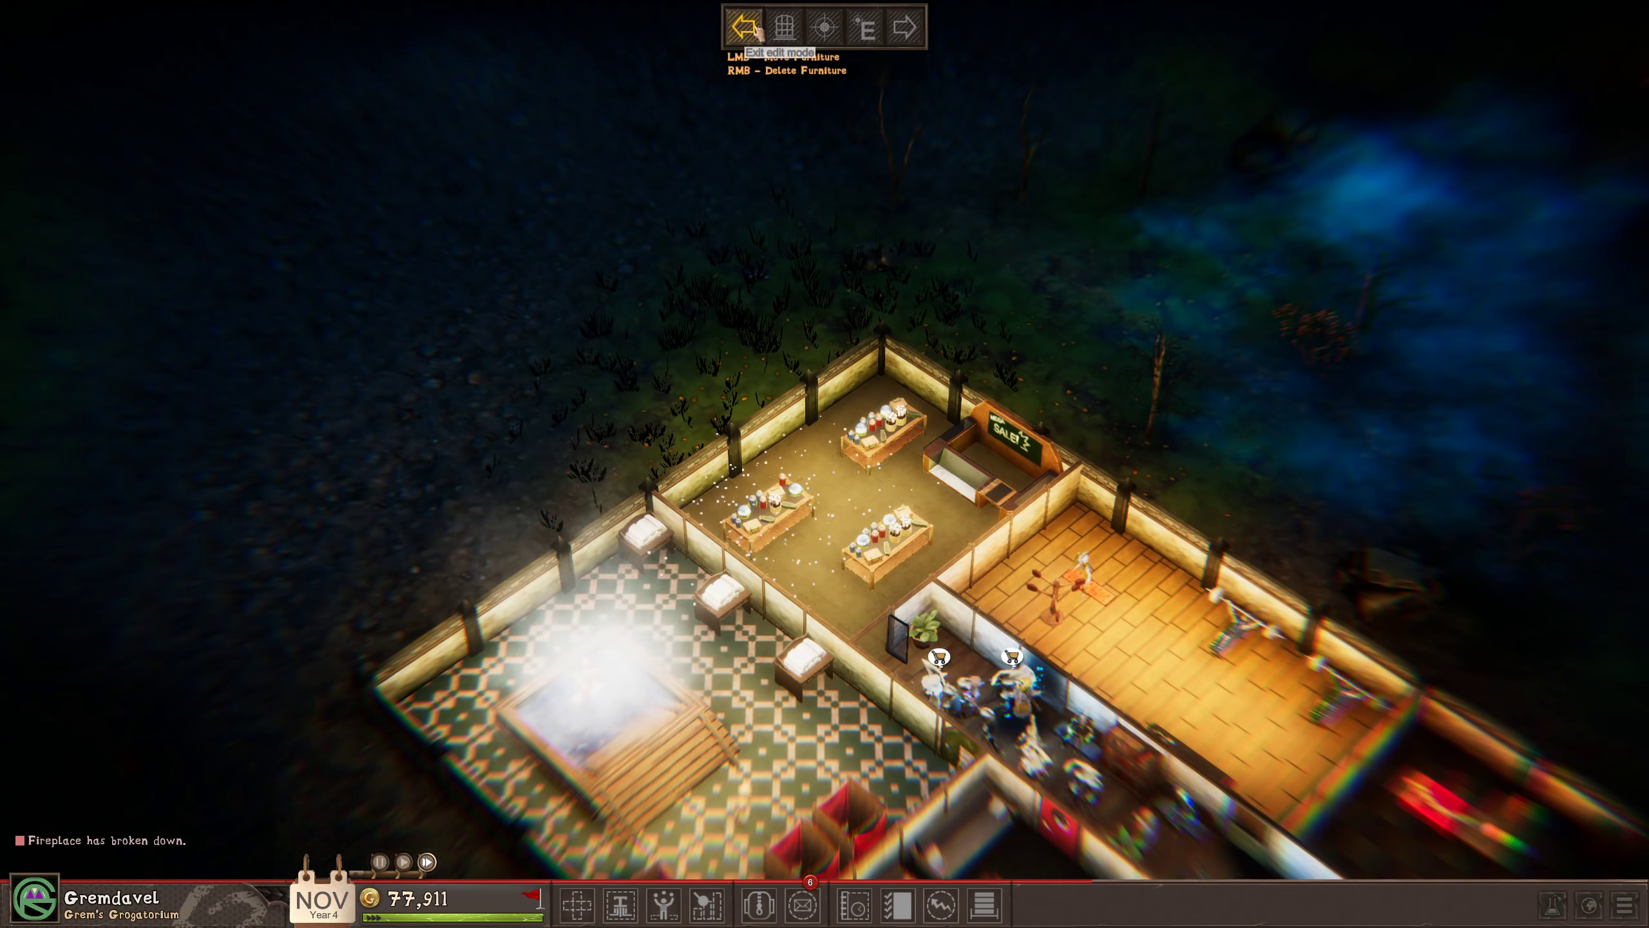
# Finish editing and confirm the Express Shop layout with the counter on the back wall.
pyautogui.click(866, 27)
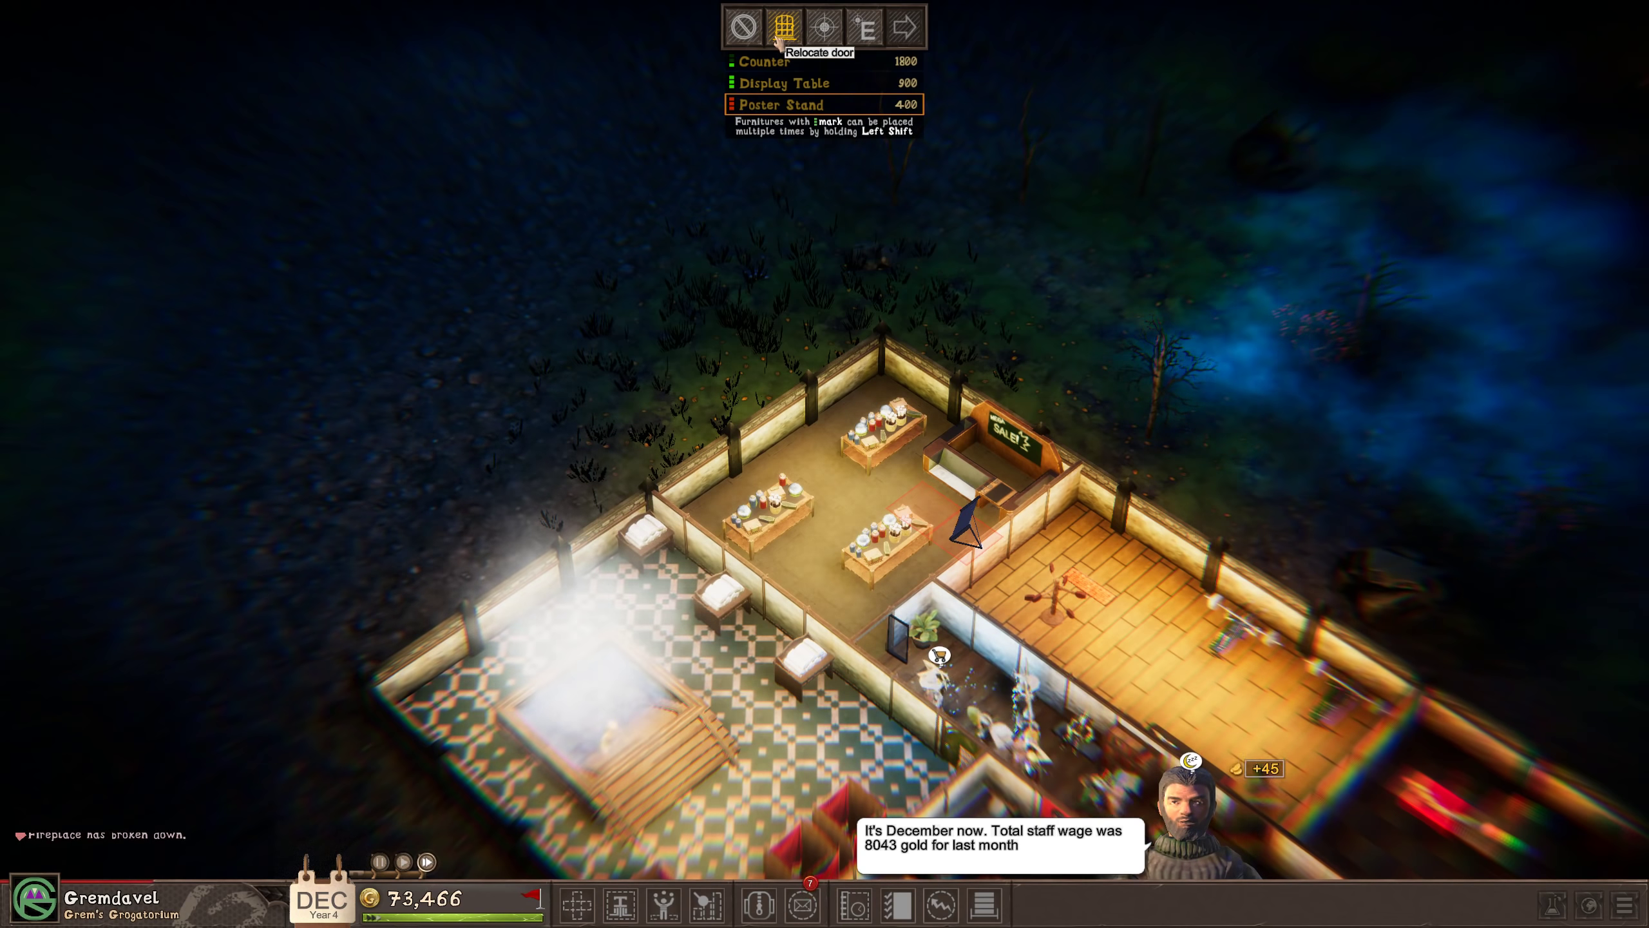
pyautogui.moveTo(826, 27)
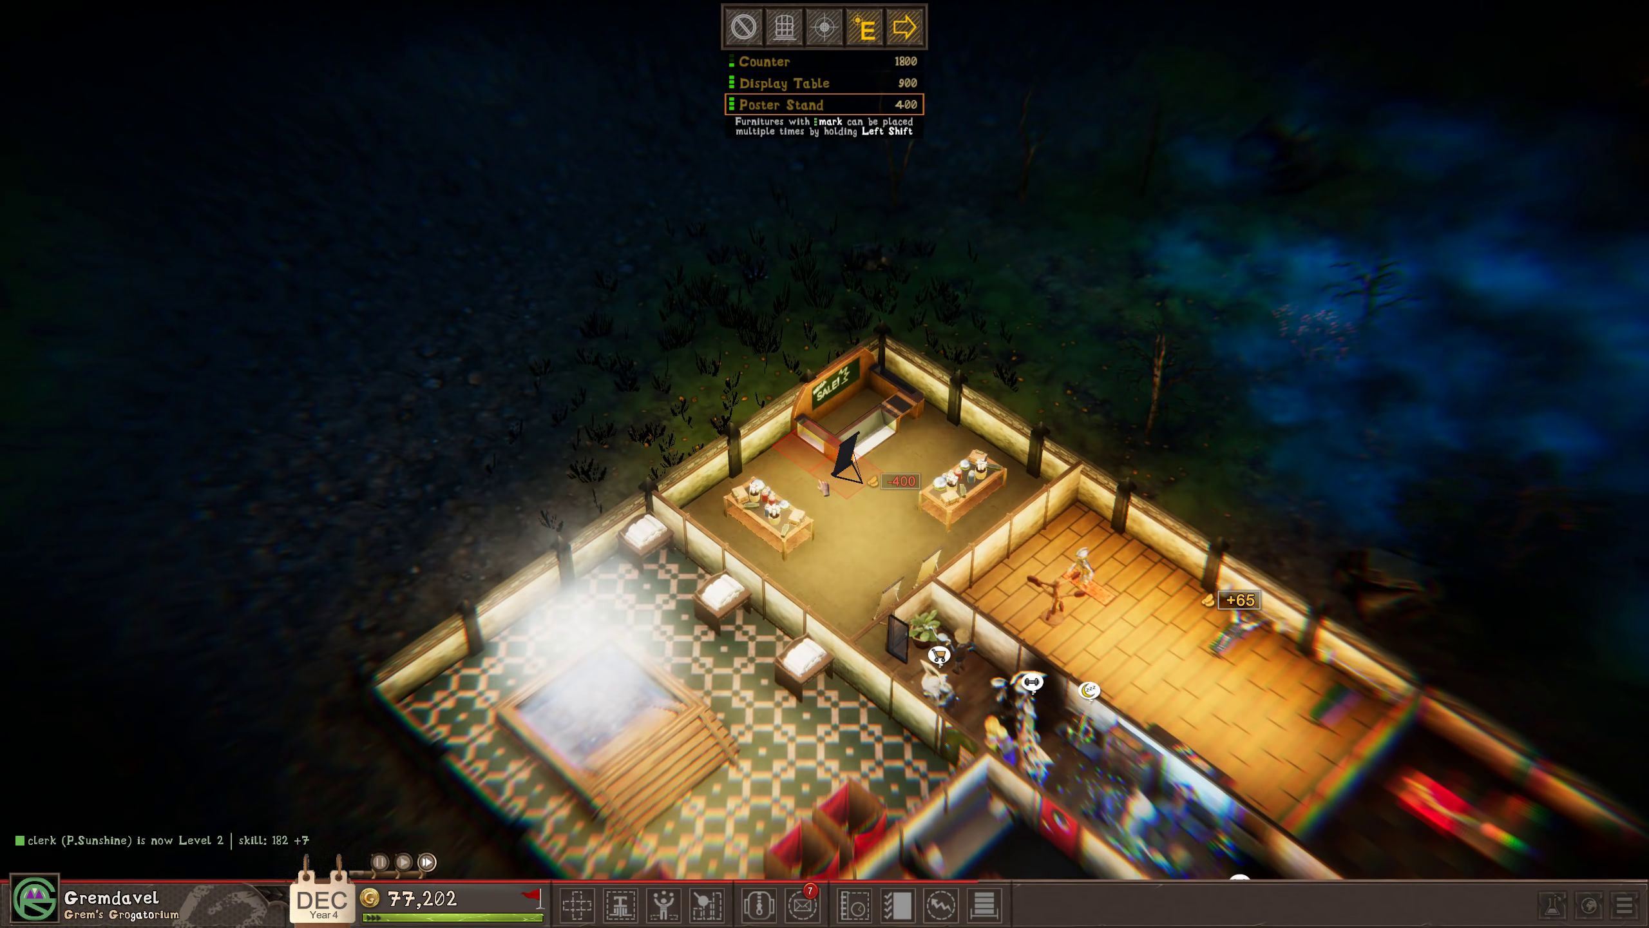
pyautogui.click(836, 473)
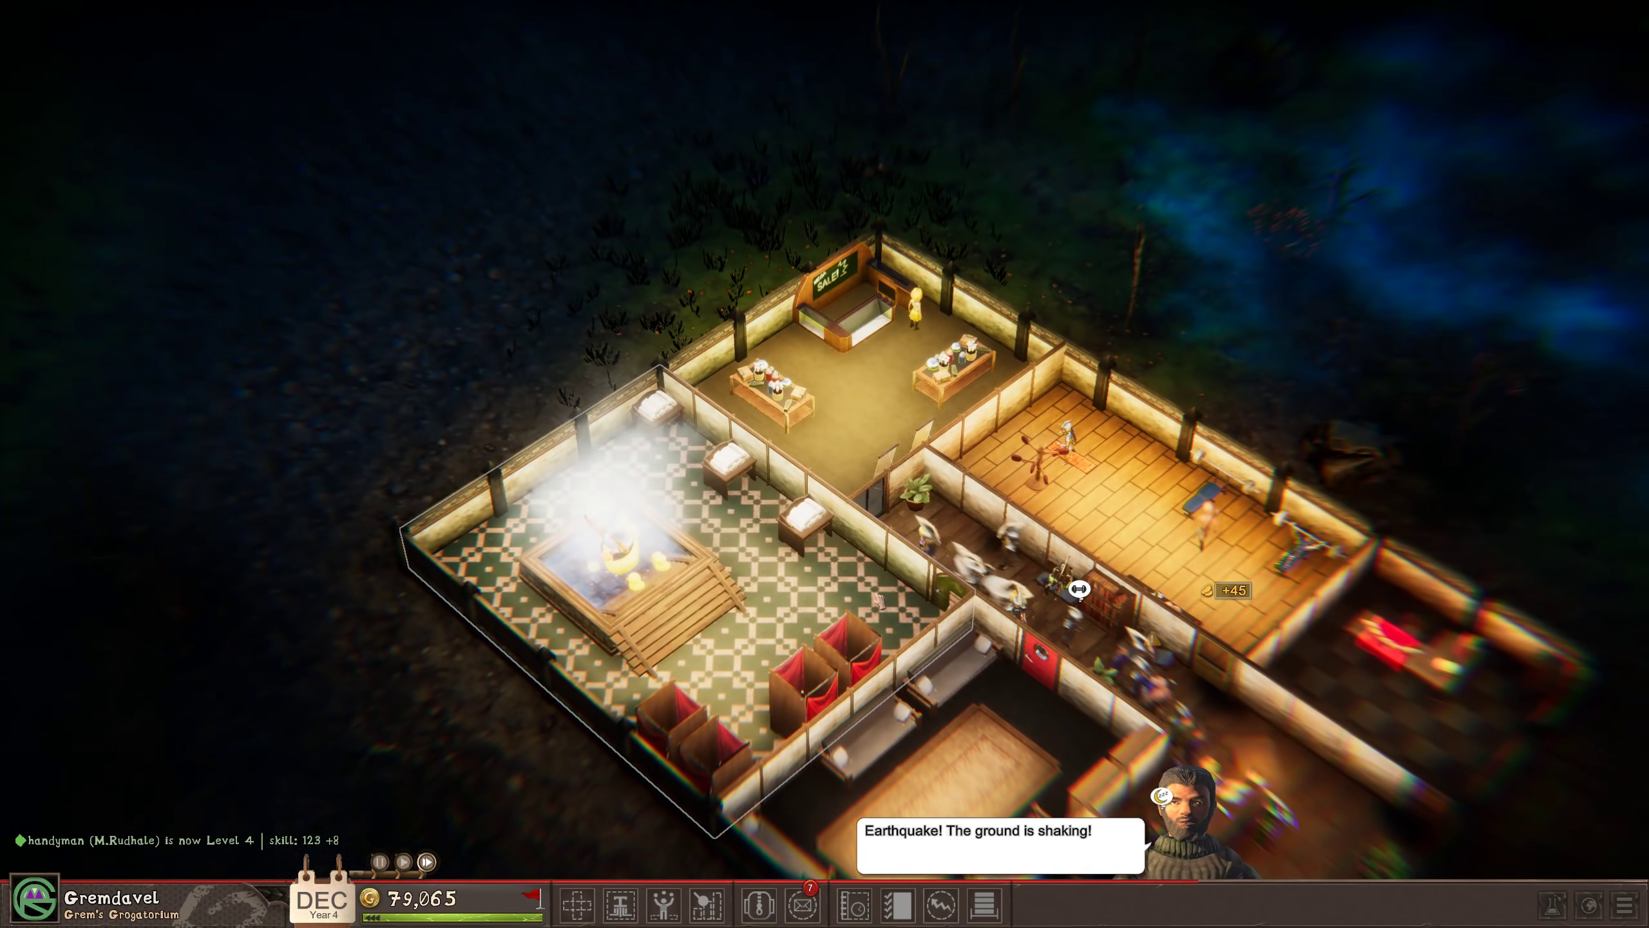
# Accept the knights', rogues' and mages' group reservation letters from the mailbox.
pyautogui.click(801, 904)
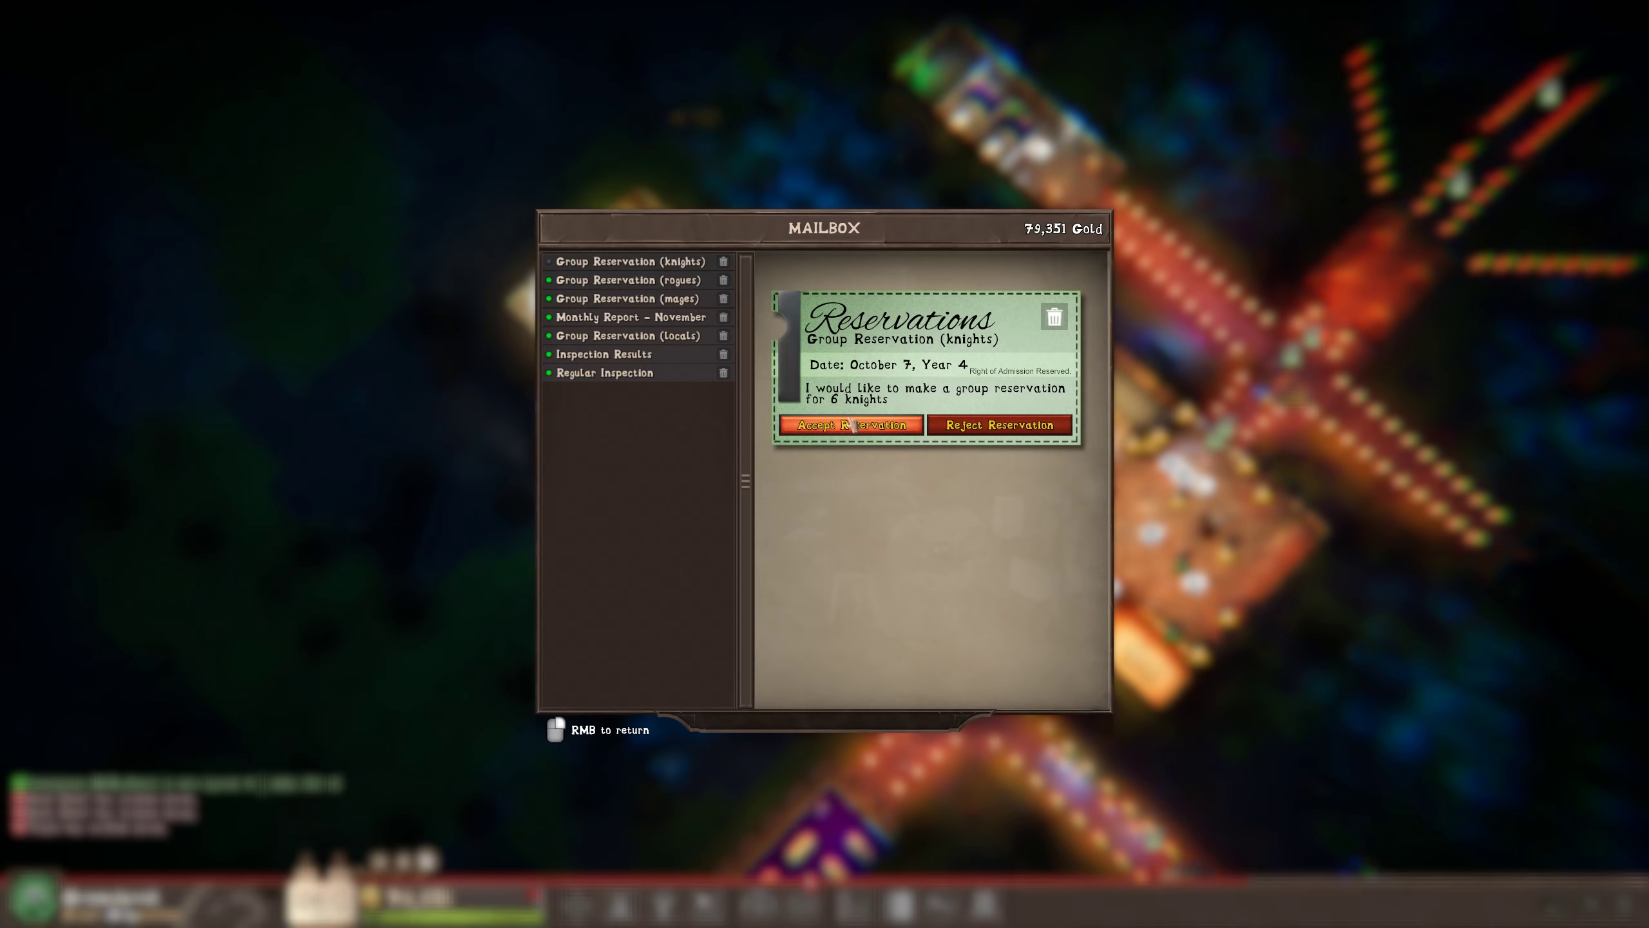
pyautogui.click(851, 425)
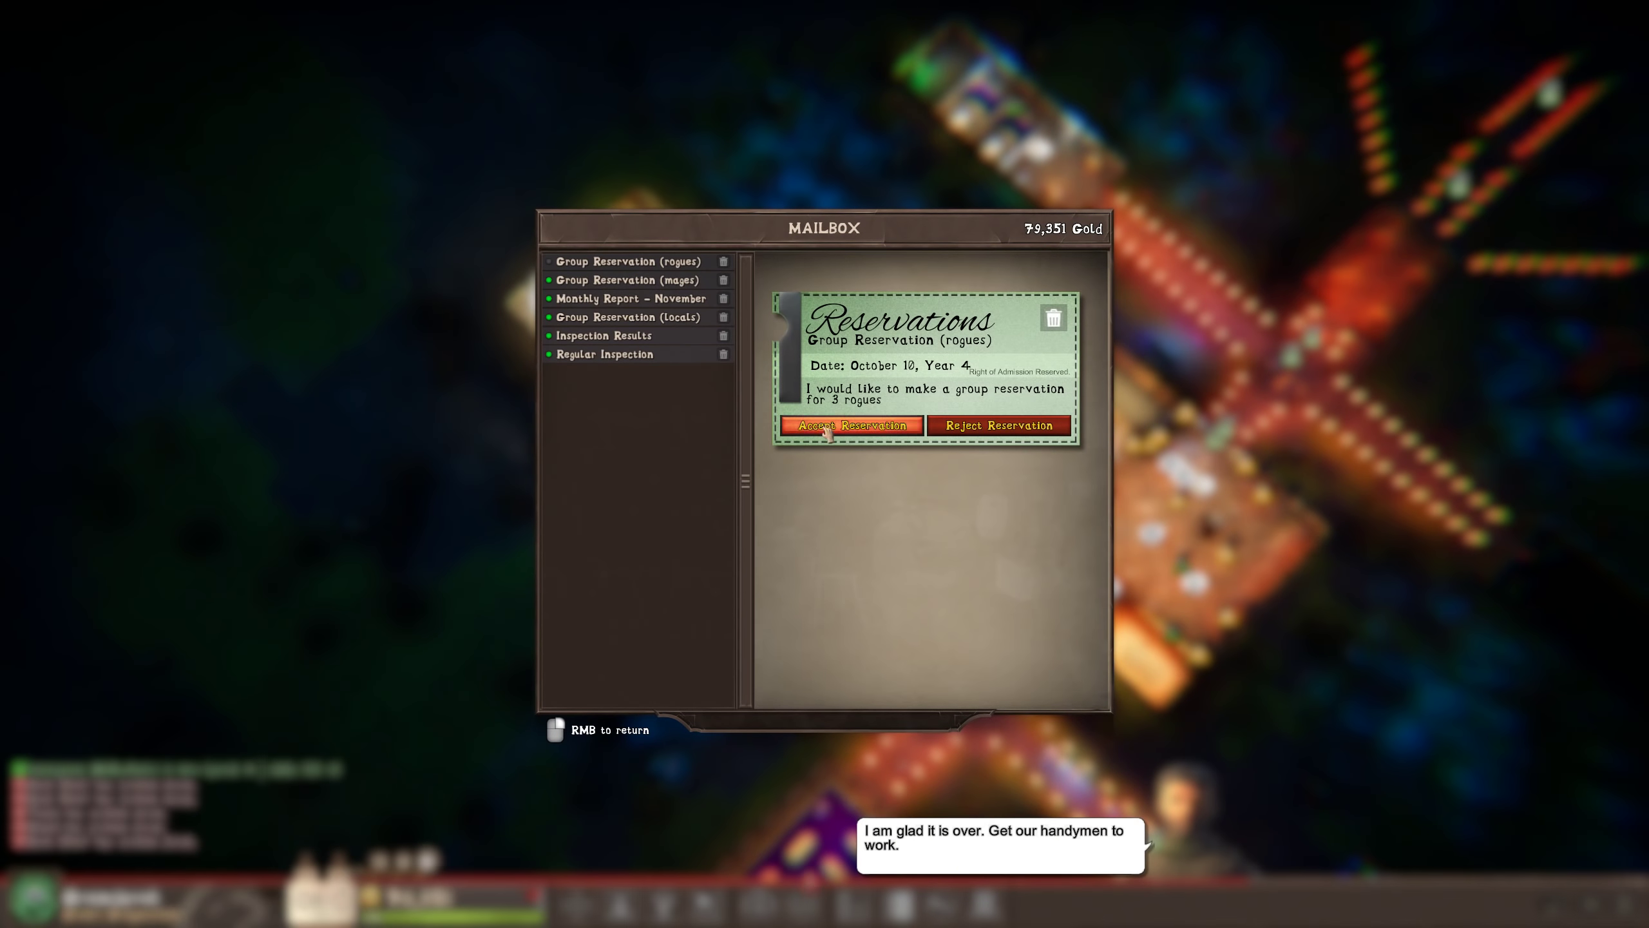
pyautogui.click(851, 426)
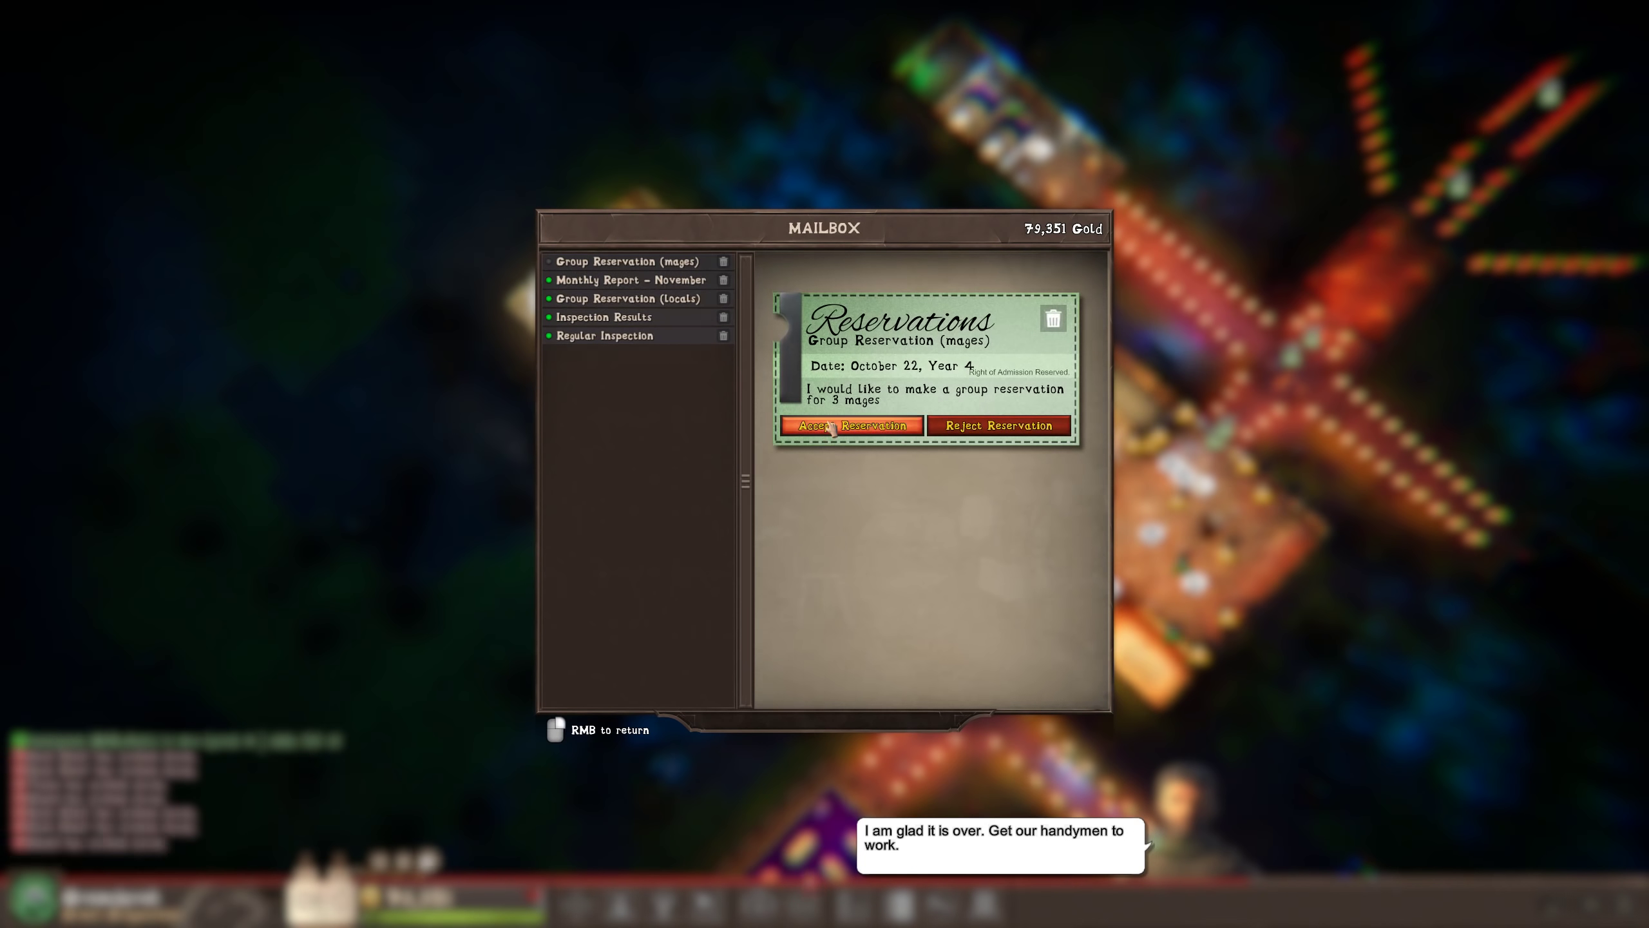
pyautogui.click(852, 425)
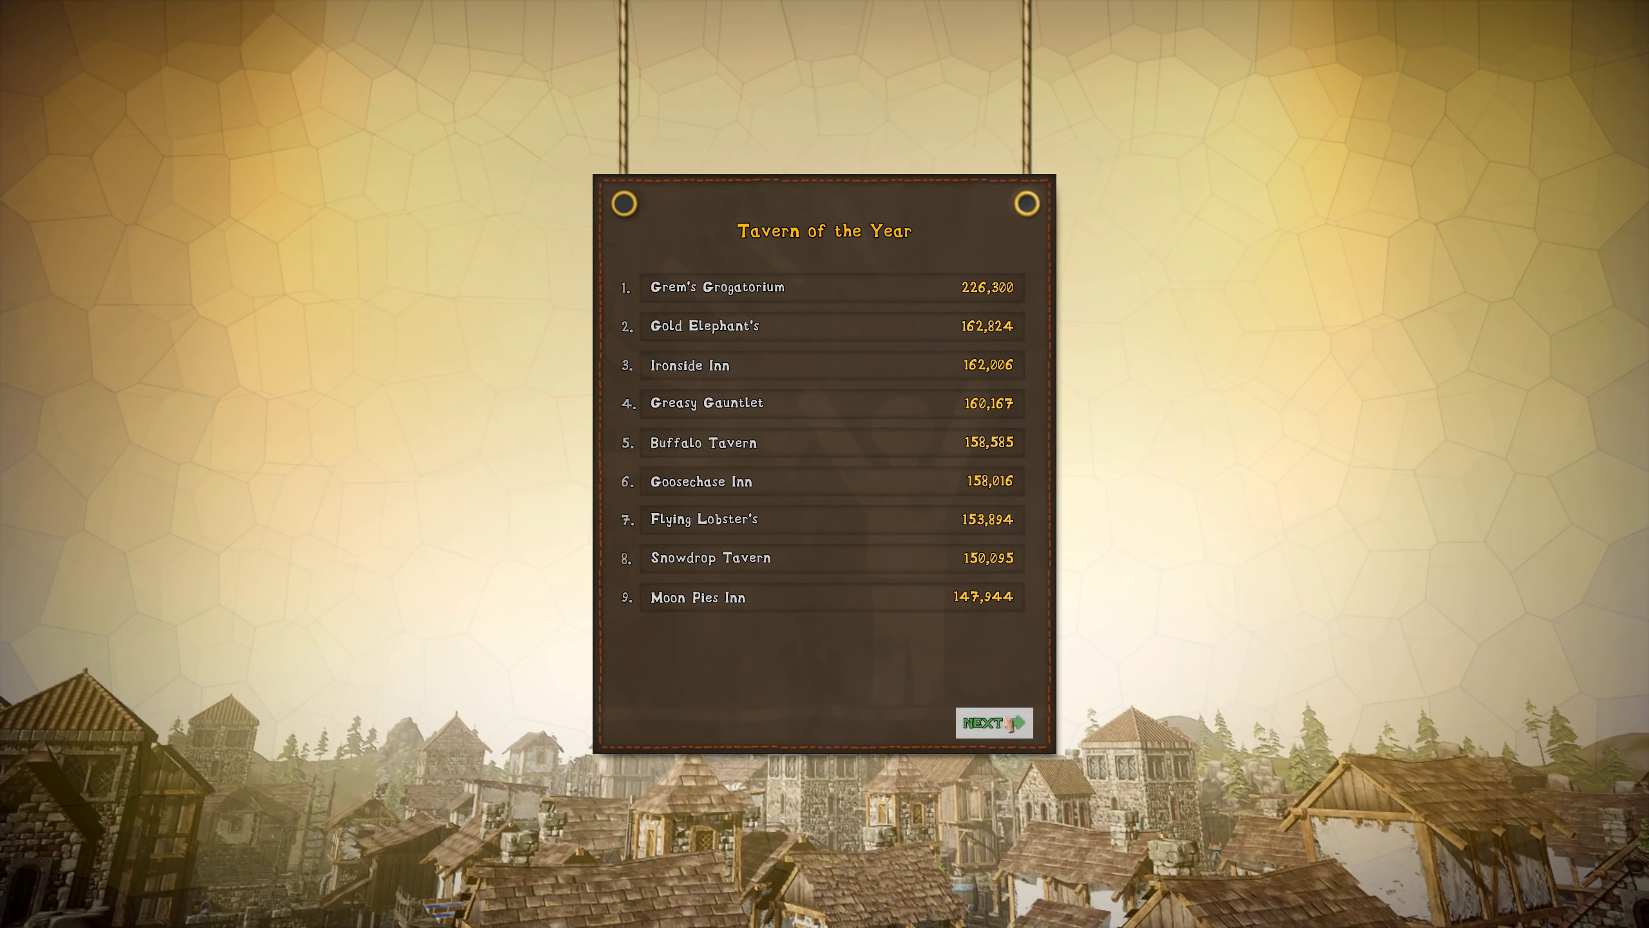
# Advance past the Tavern of the Year board and the category awards.
pyautogui.click(992, 722)
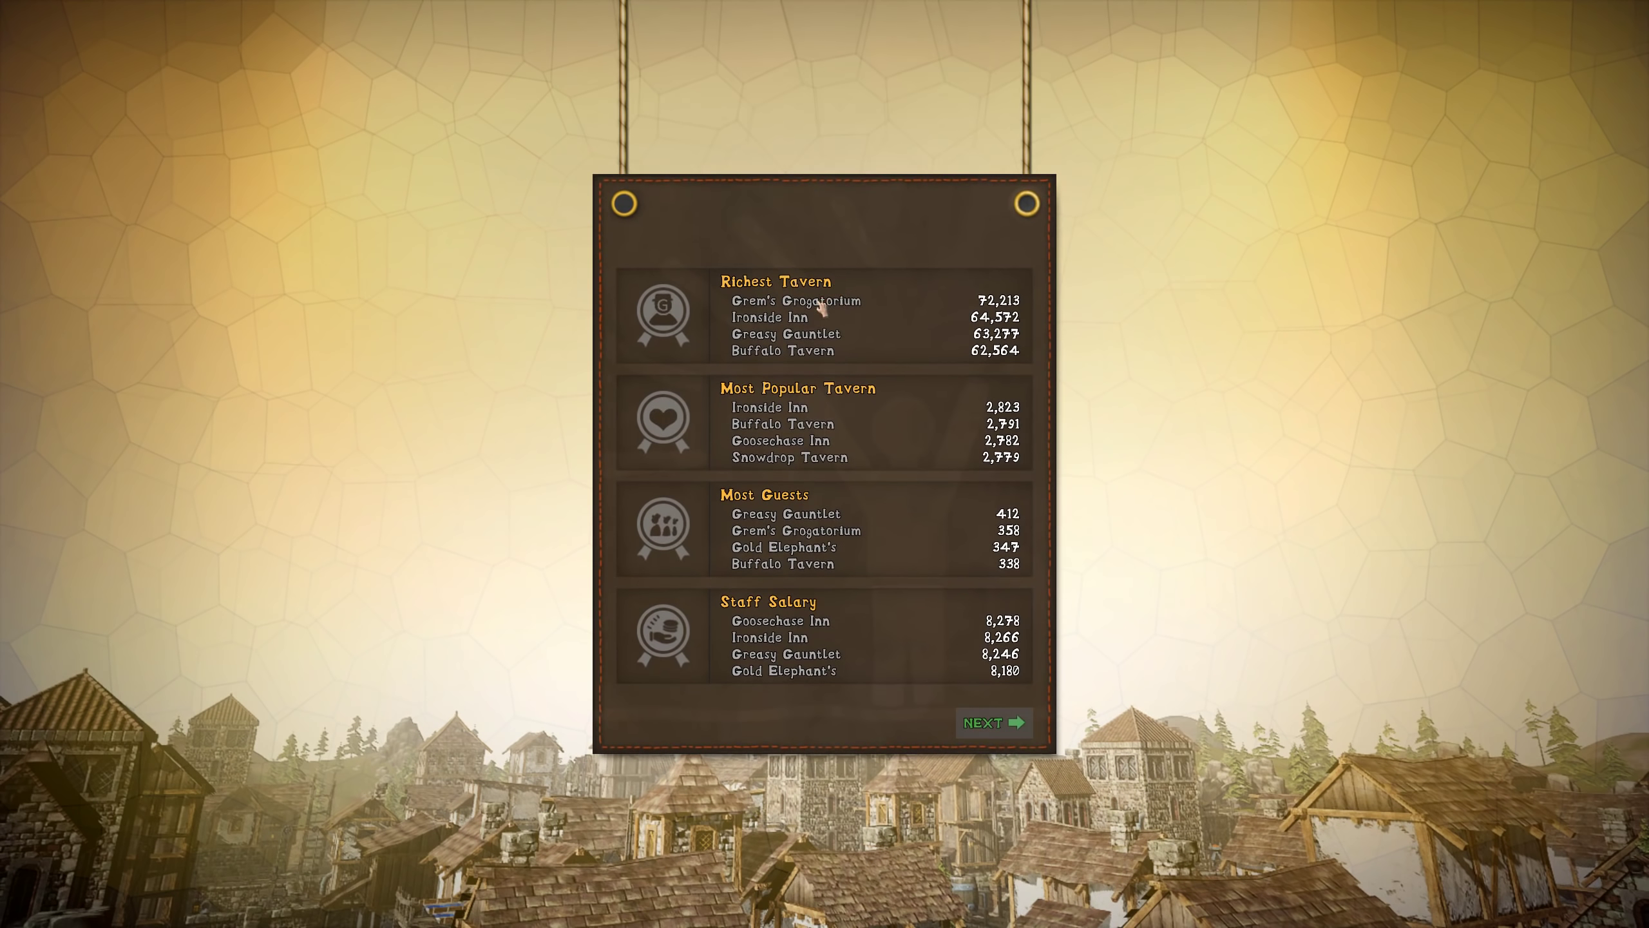
pyautogui.moveTo(831, 429)
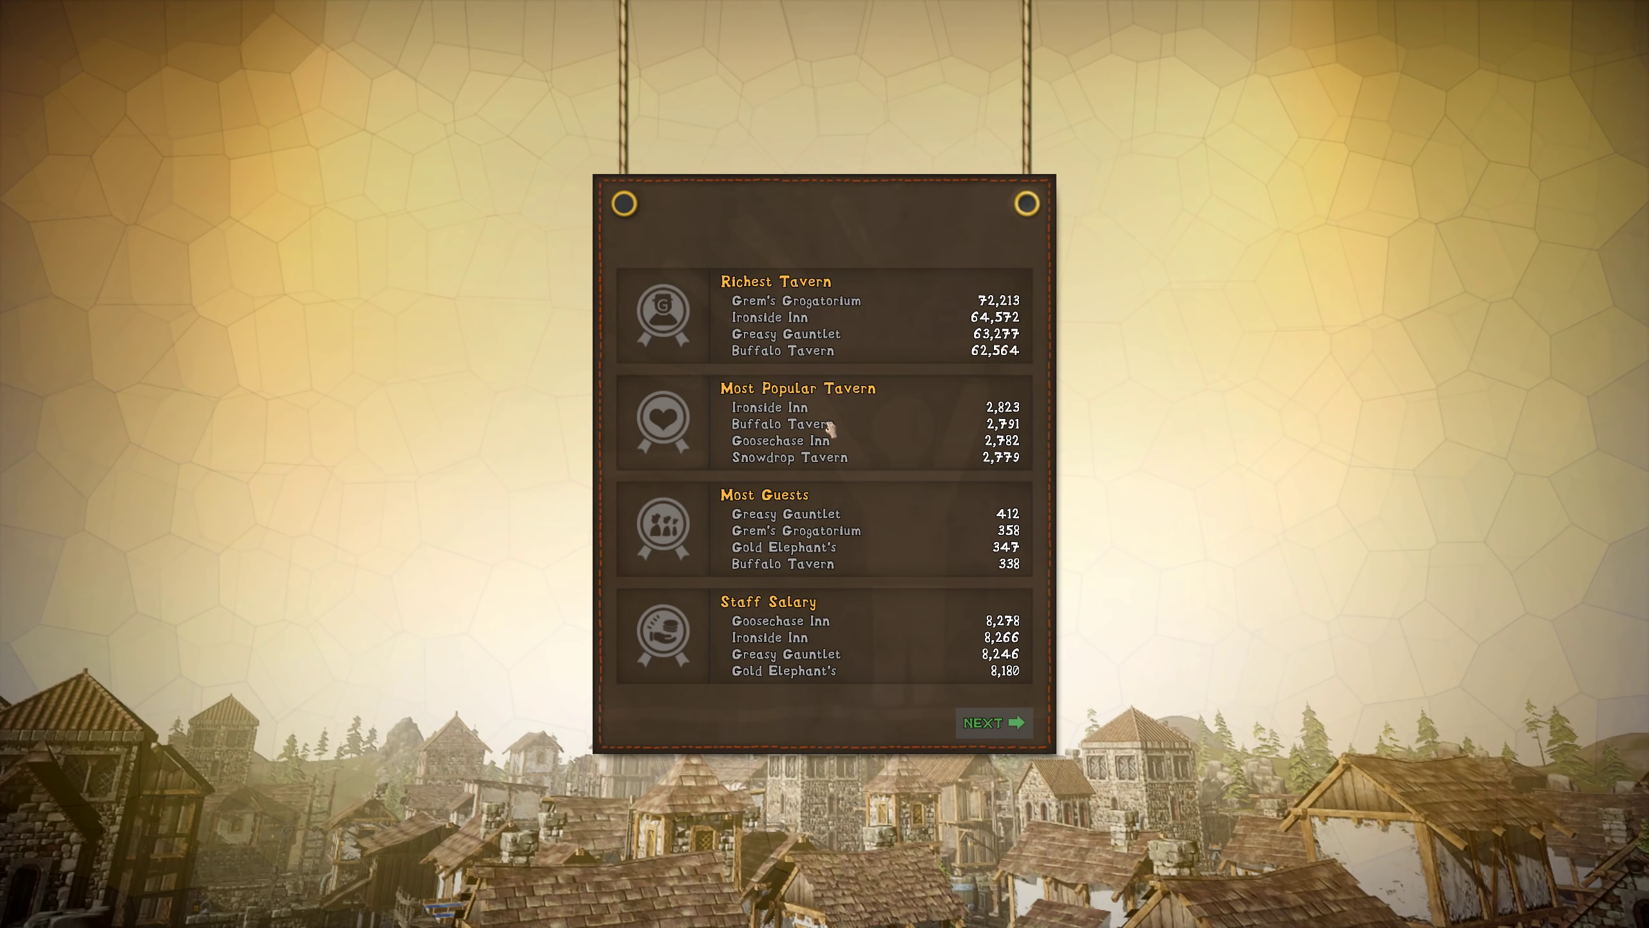
pyautogui.moveTo(815, 537)
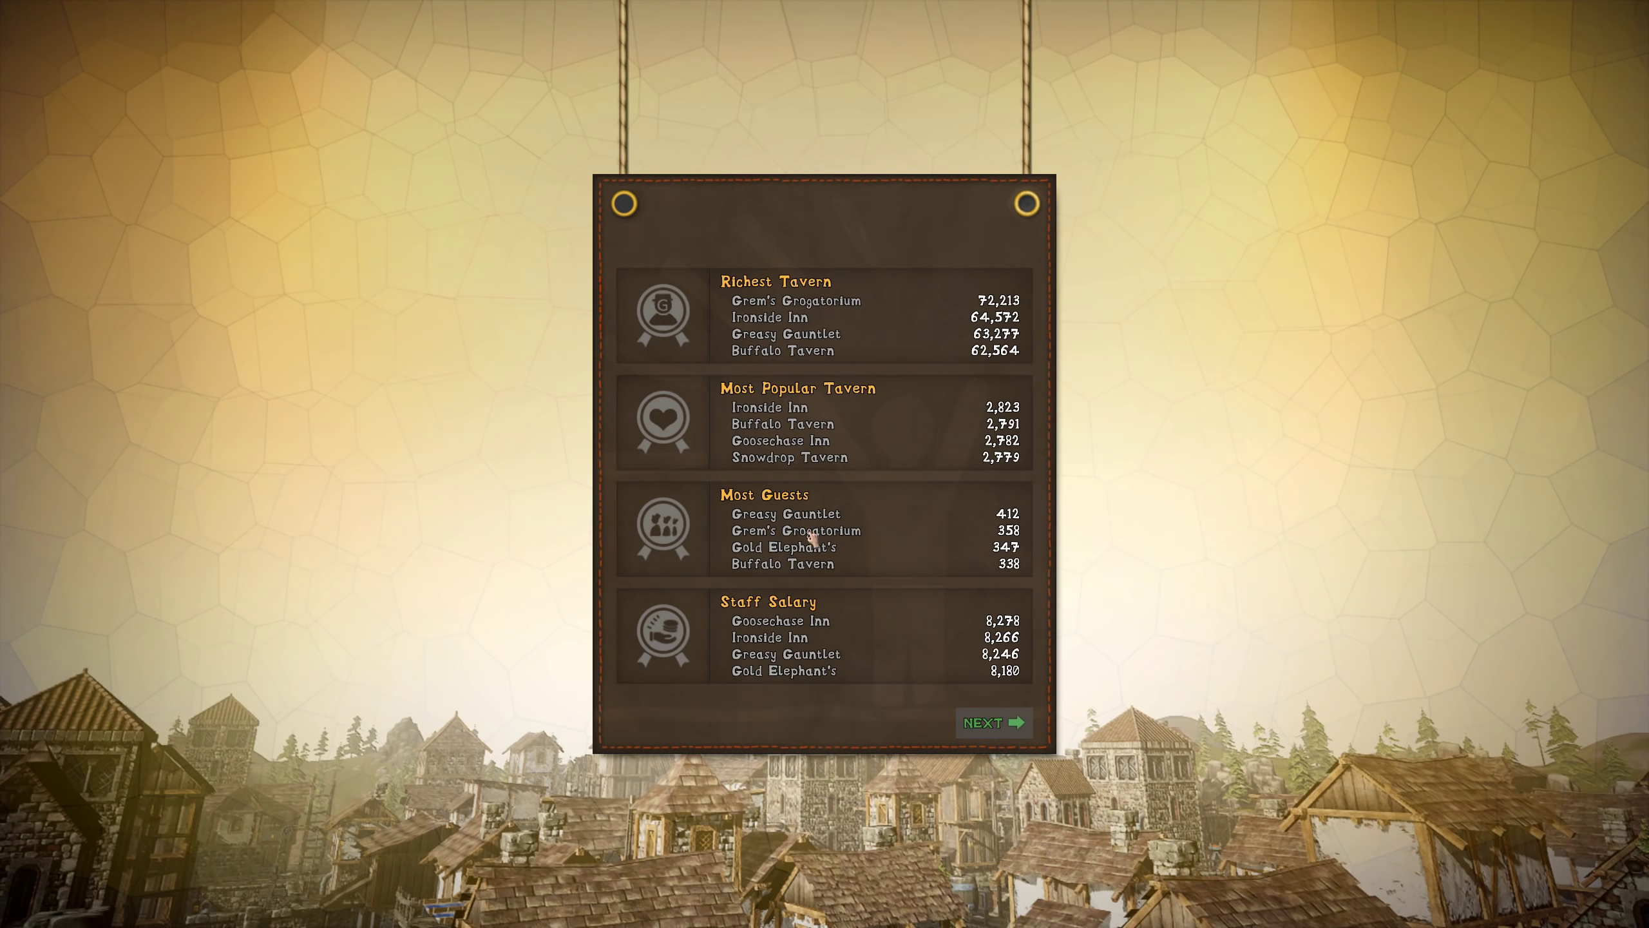
pyautogui.moveTo(955, 757)
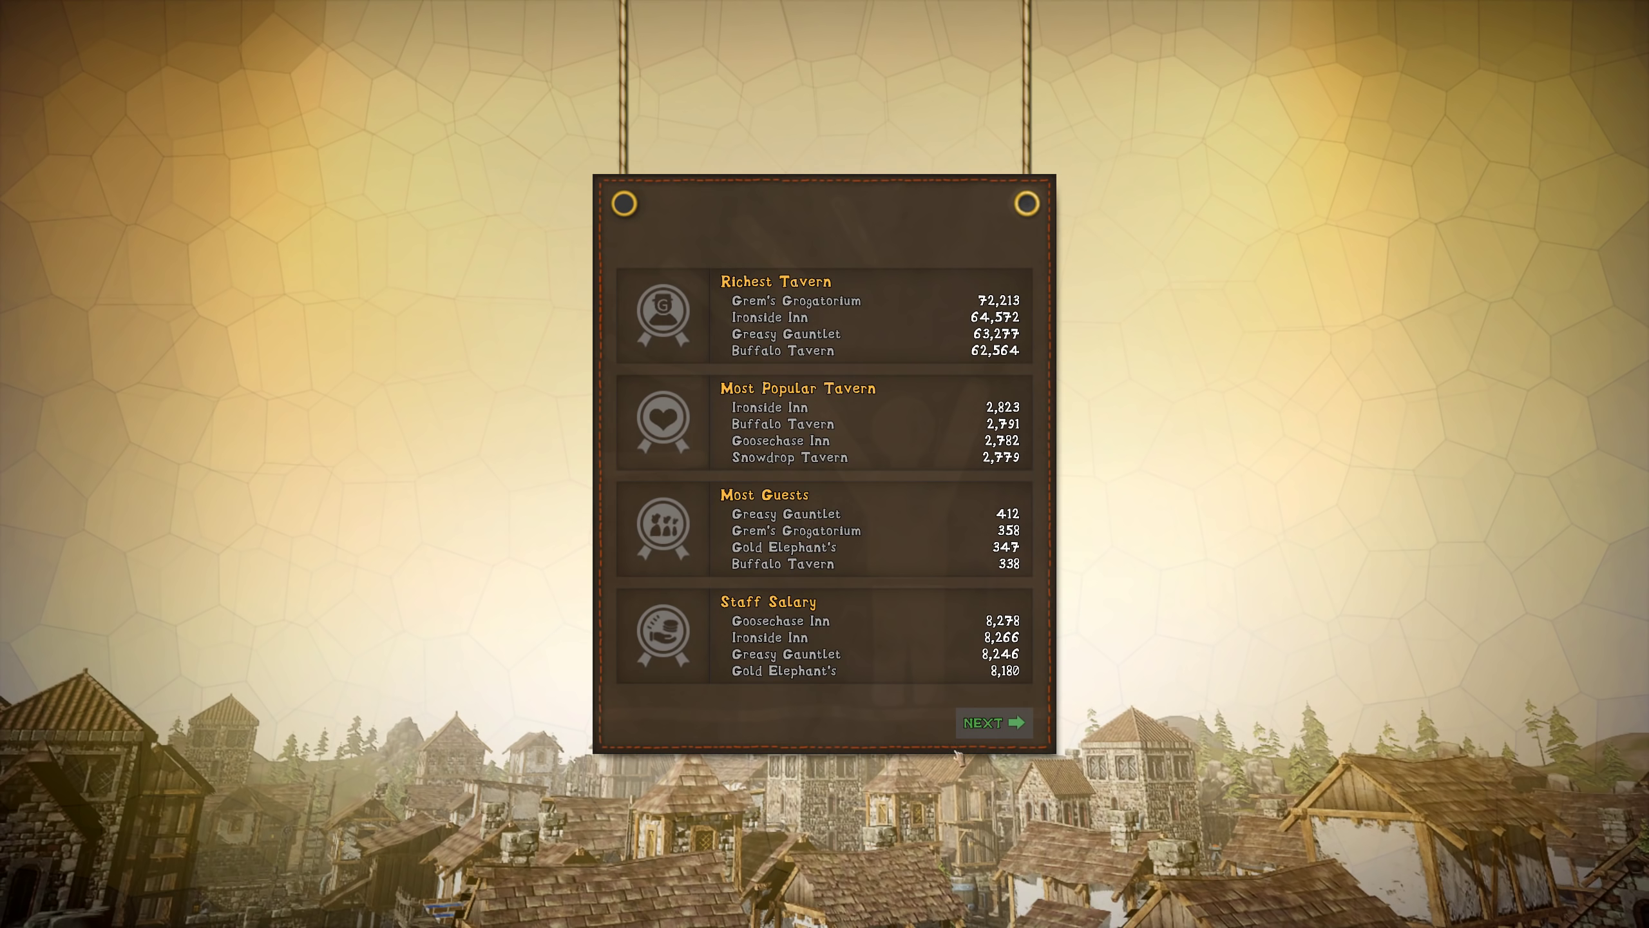
pyautogui.click(993, 723)
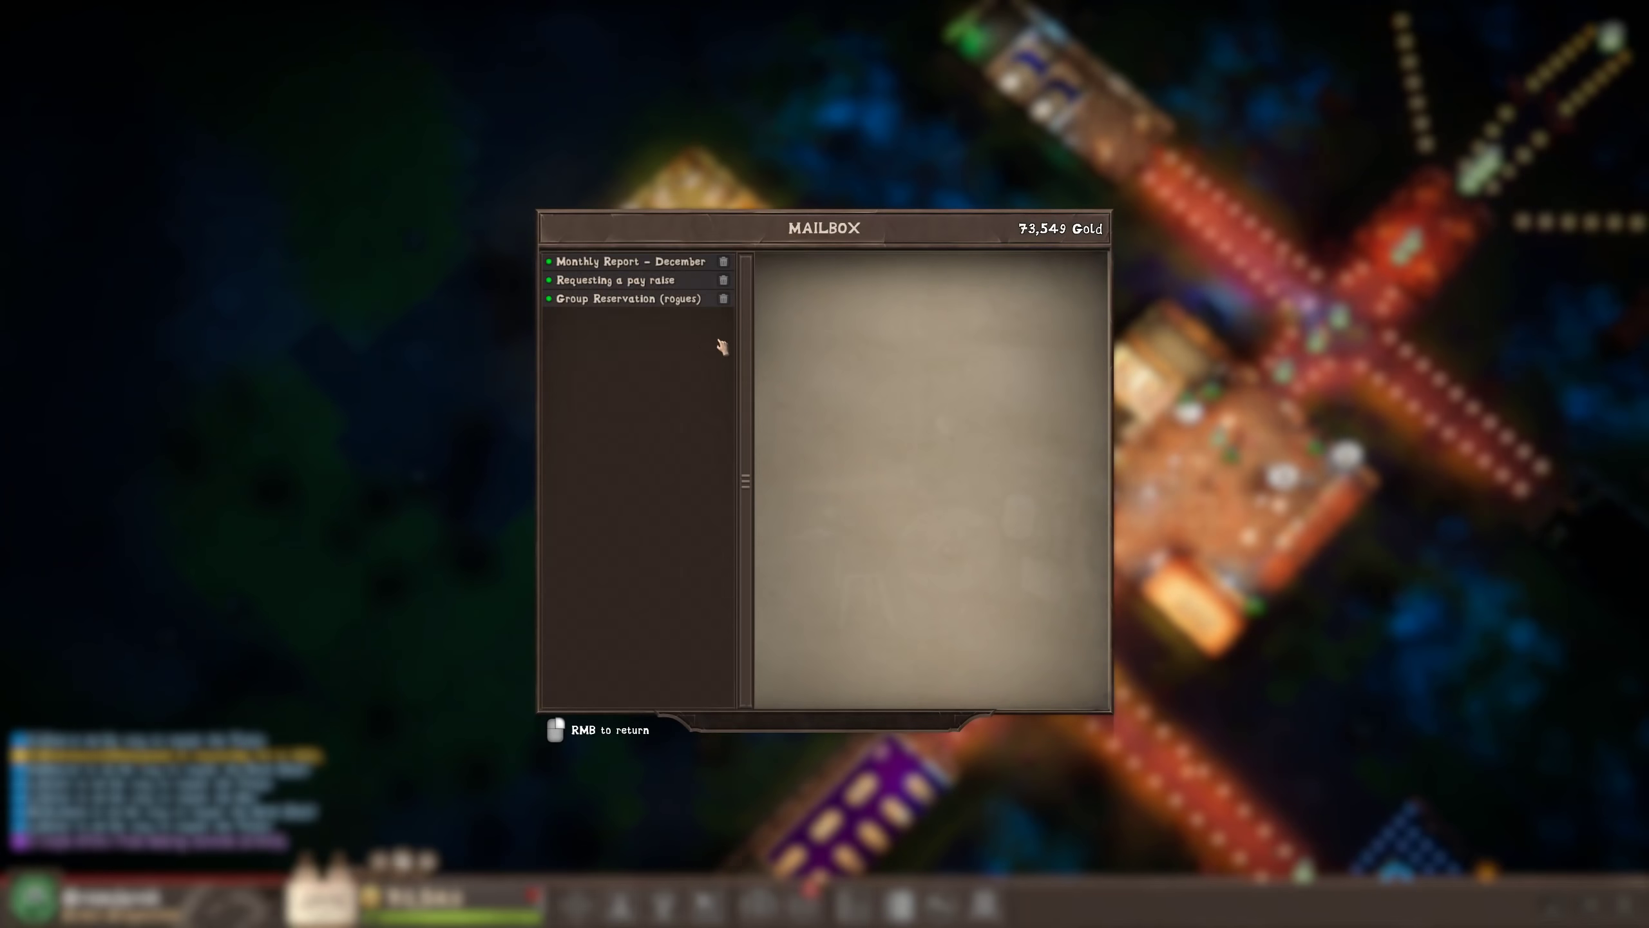
# Open and read the December monthly report in the mailbox.
pyautogui.click(625, 261)
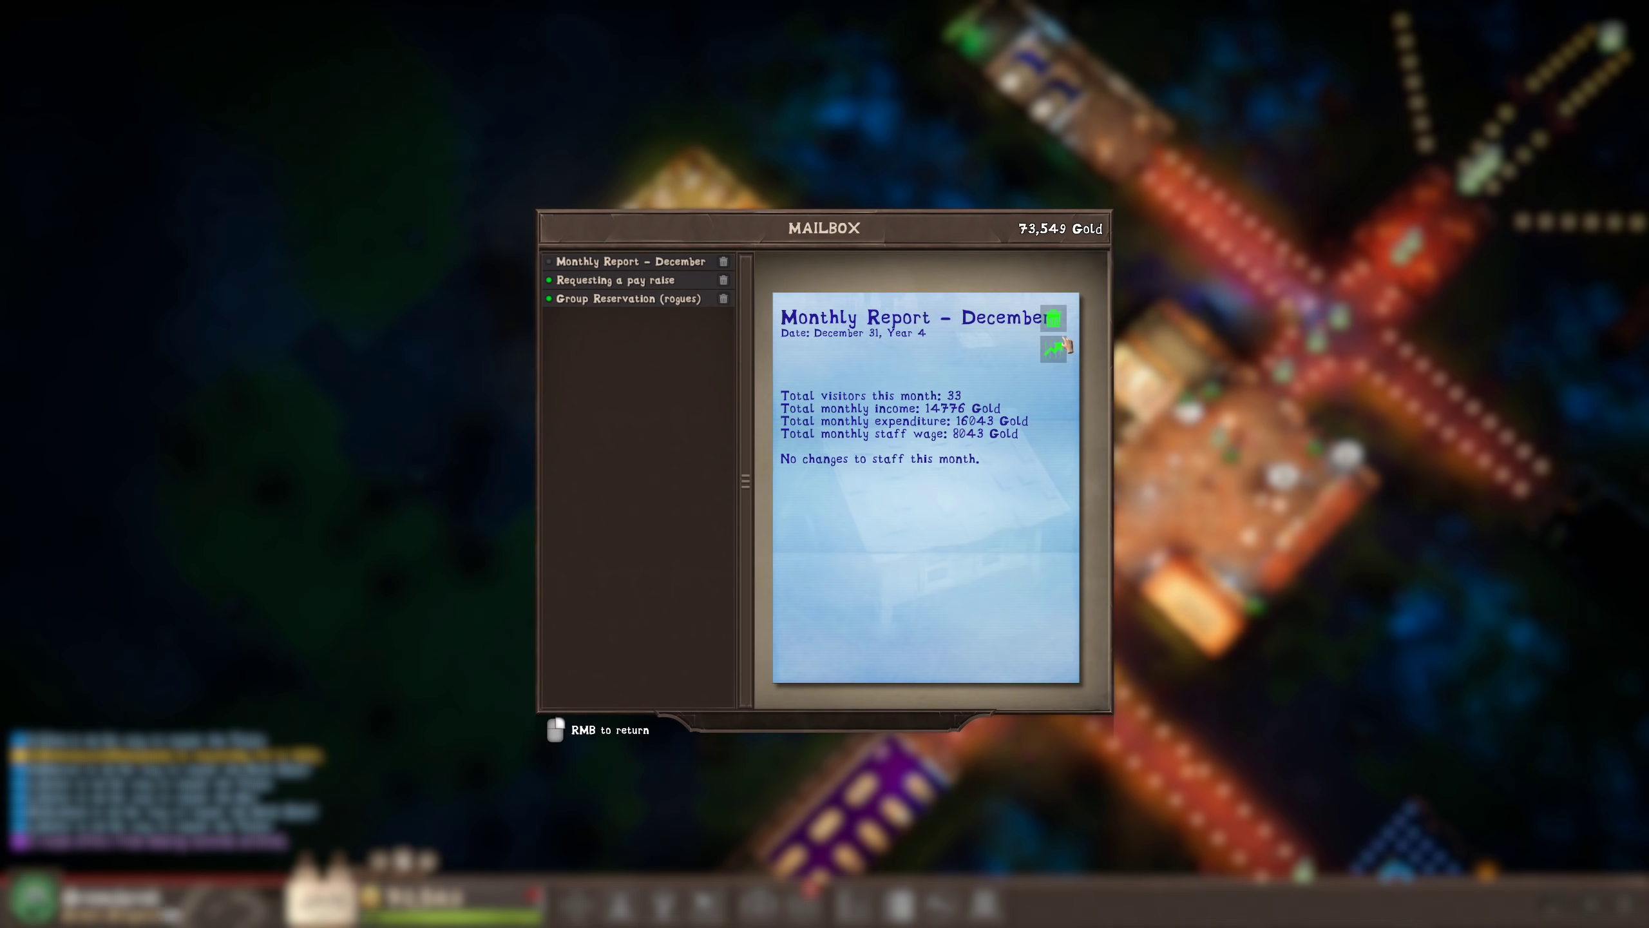
pyautogui.click(624, 278)
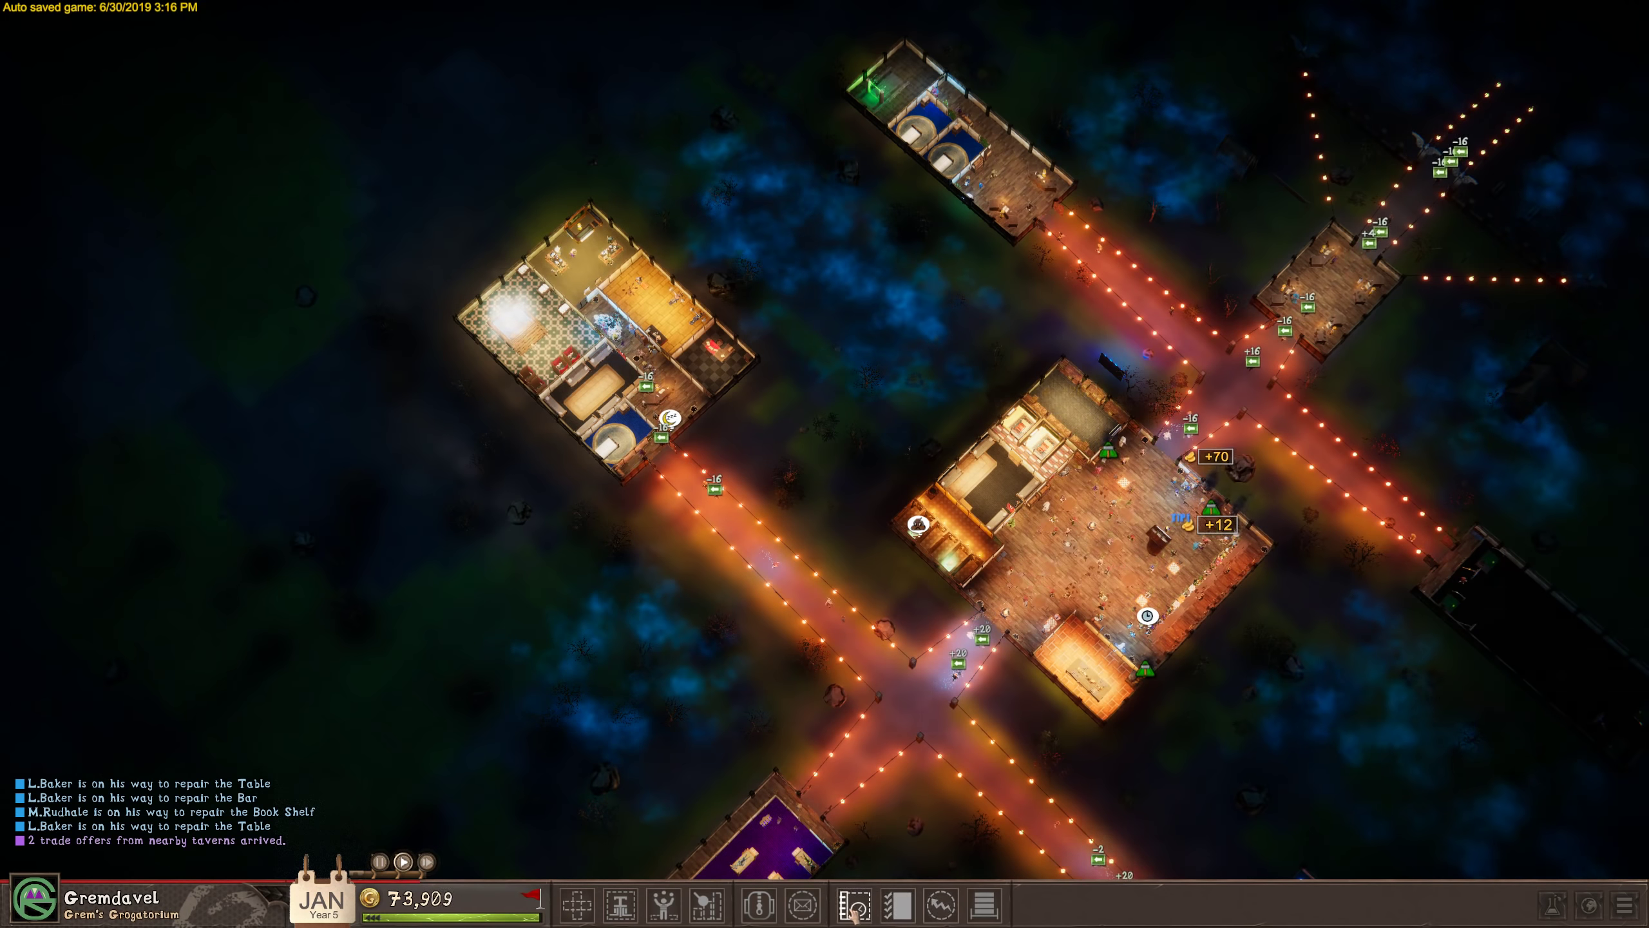
# Bring up the mailbox from the bottom toolbar to reach January's monthly report.
pyautogui.click(848, 902)
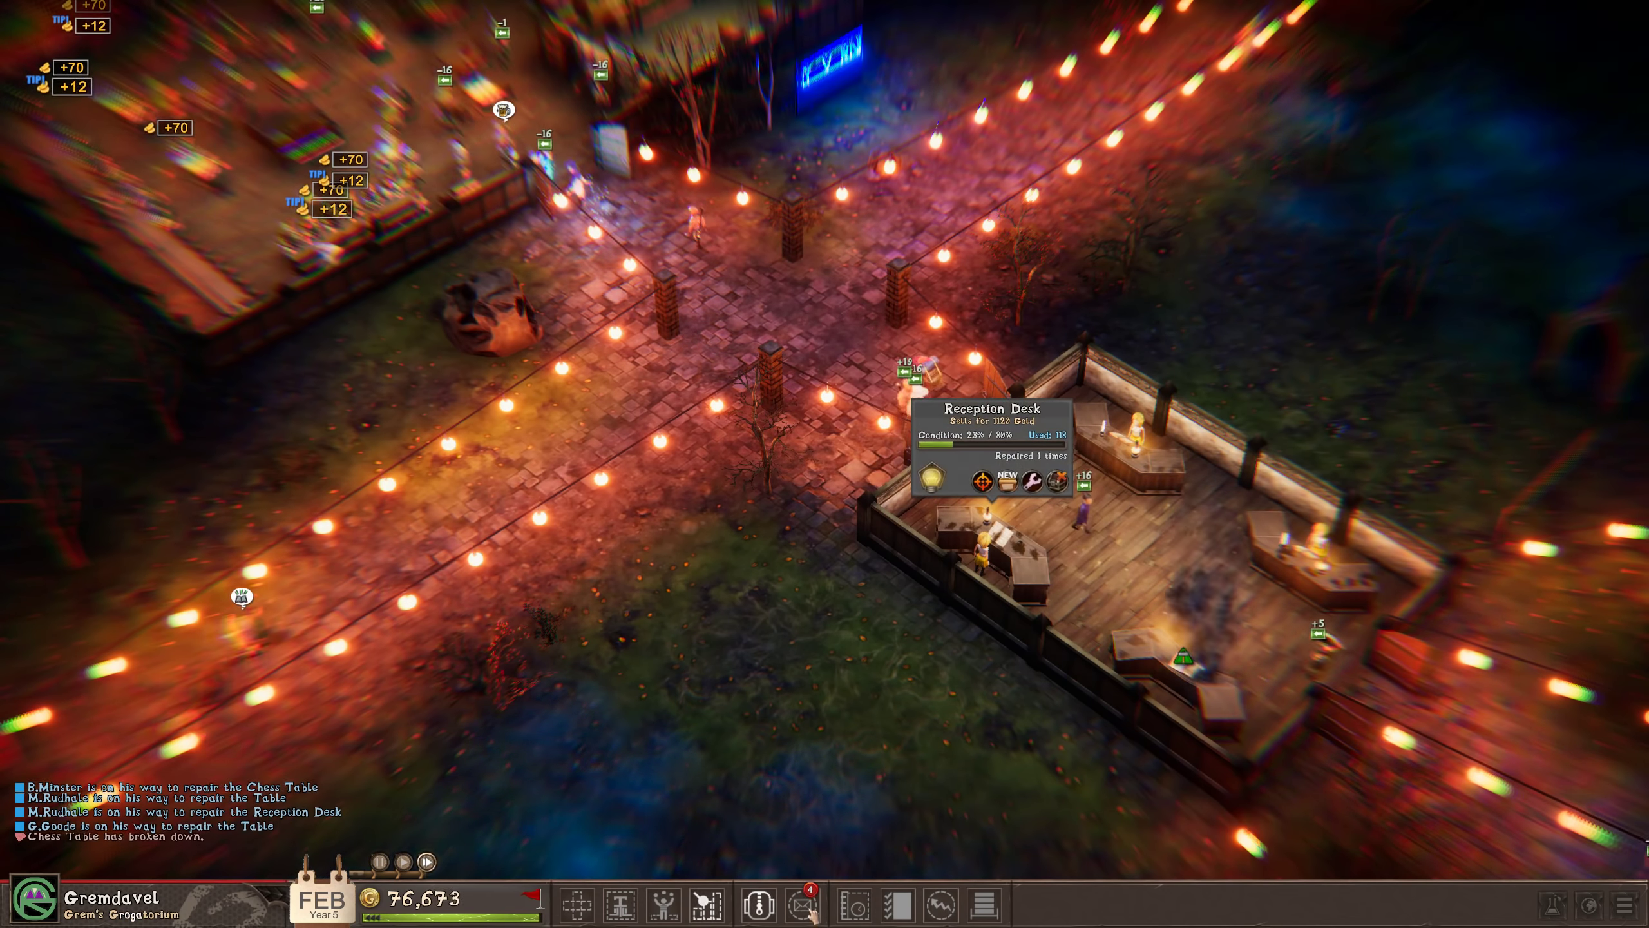
pyautogui.click(781, 904)
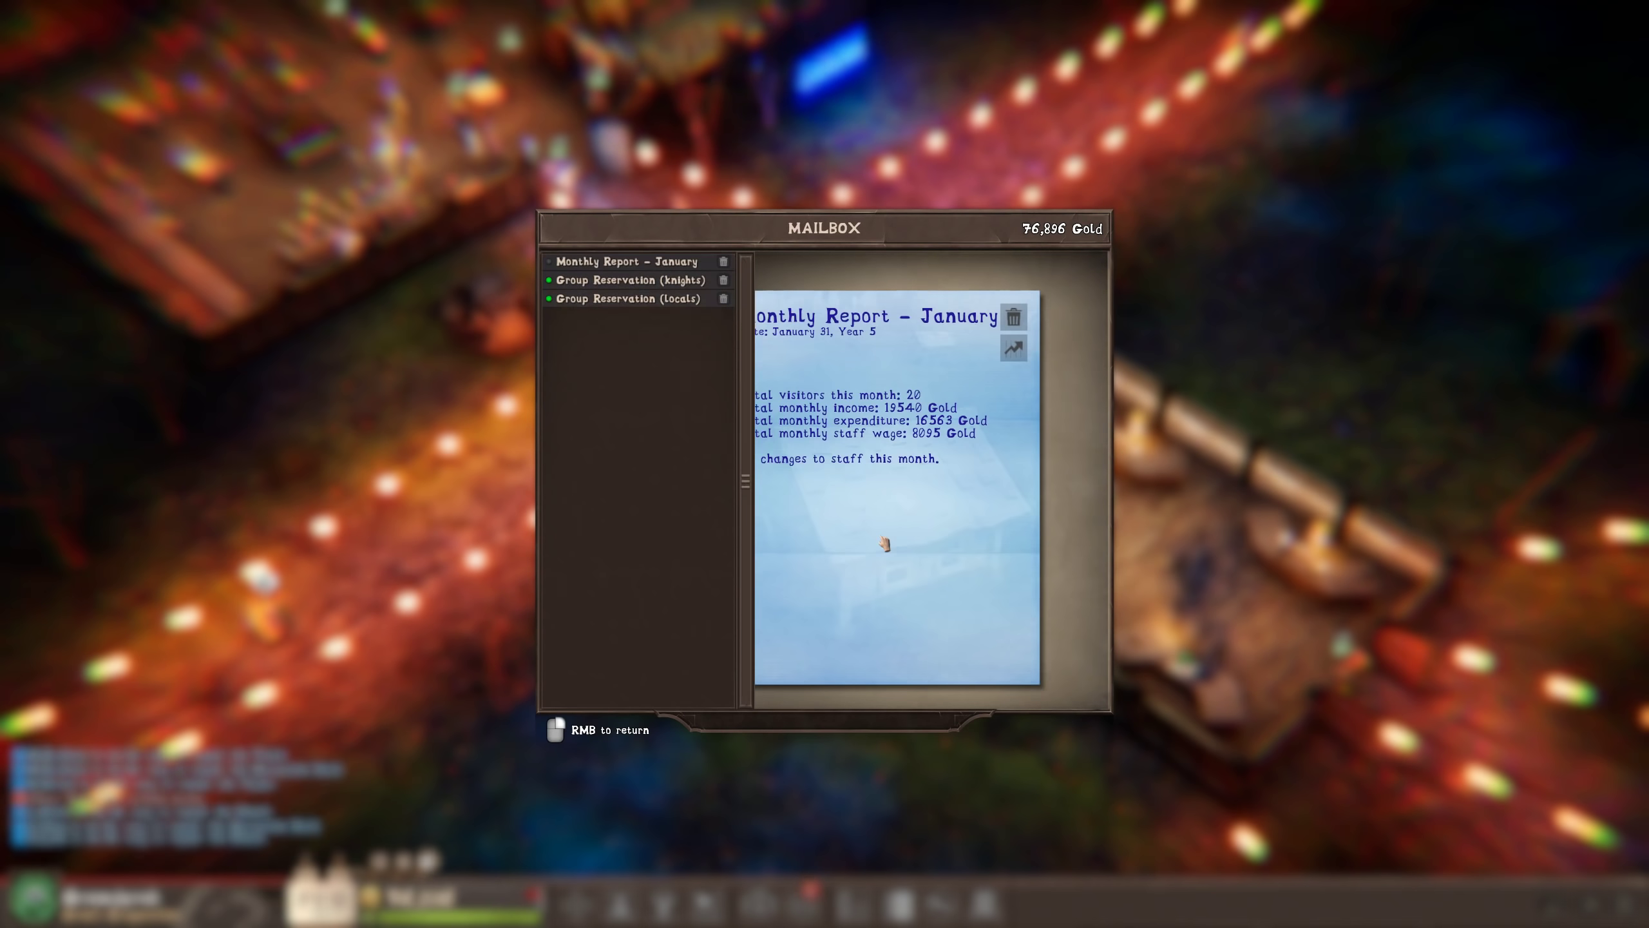
# Select the letter in the mailbox now holding only February's monthly report.
pyautogui.click(724, 261)
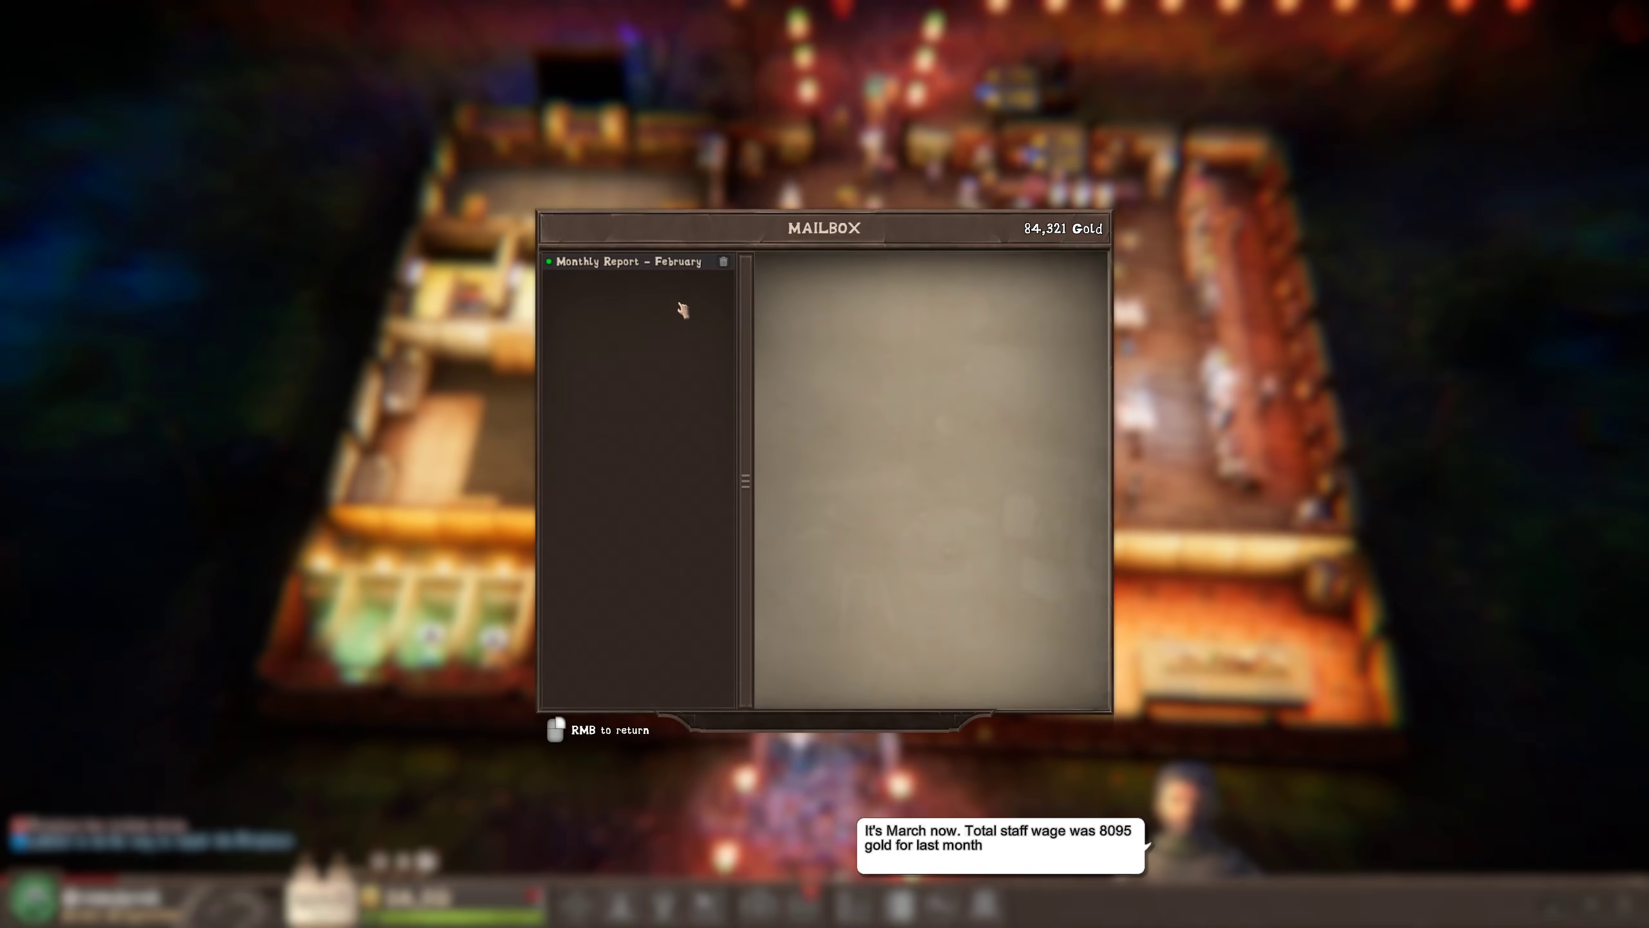
# Open the February monthly report letter.
pyautogui.click(626, 261)
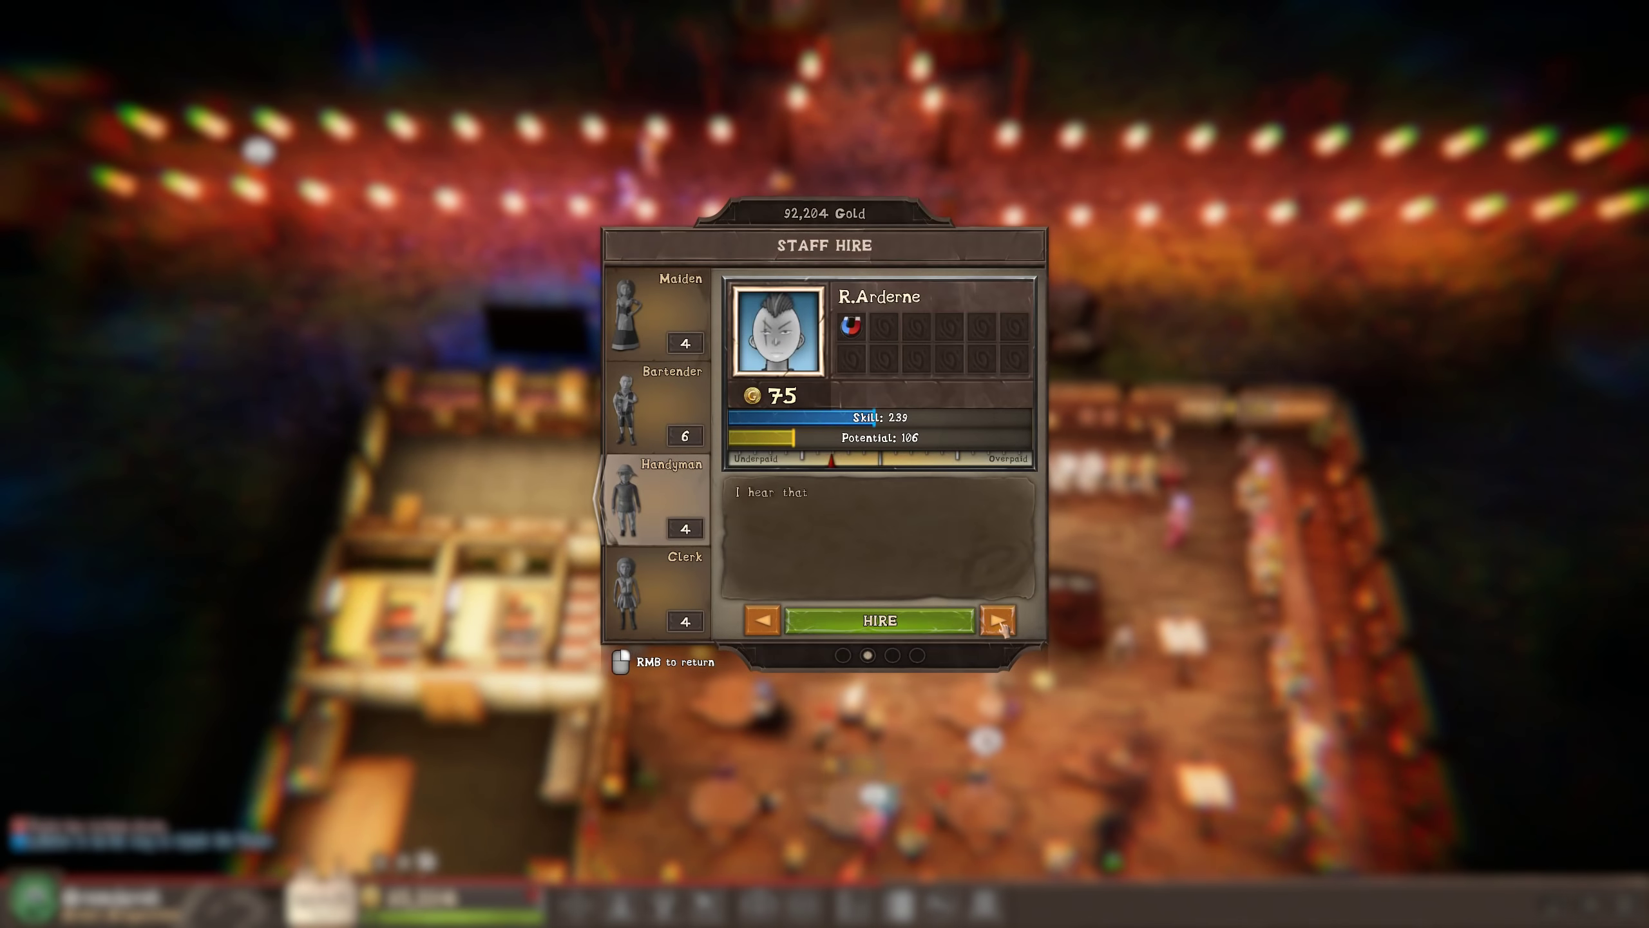
# Step forward to the next handyman candidate, then back to the previous one.
pyautogui.click(998, 620)
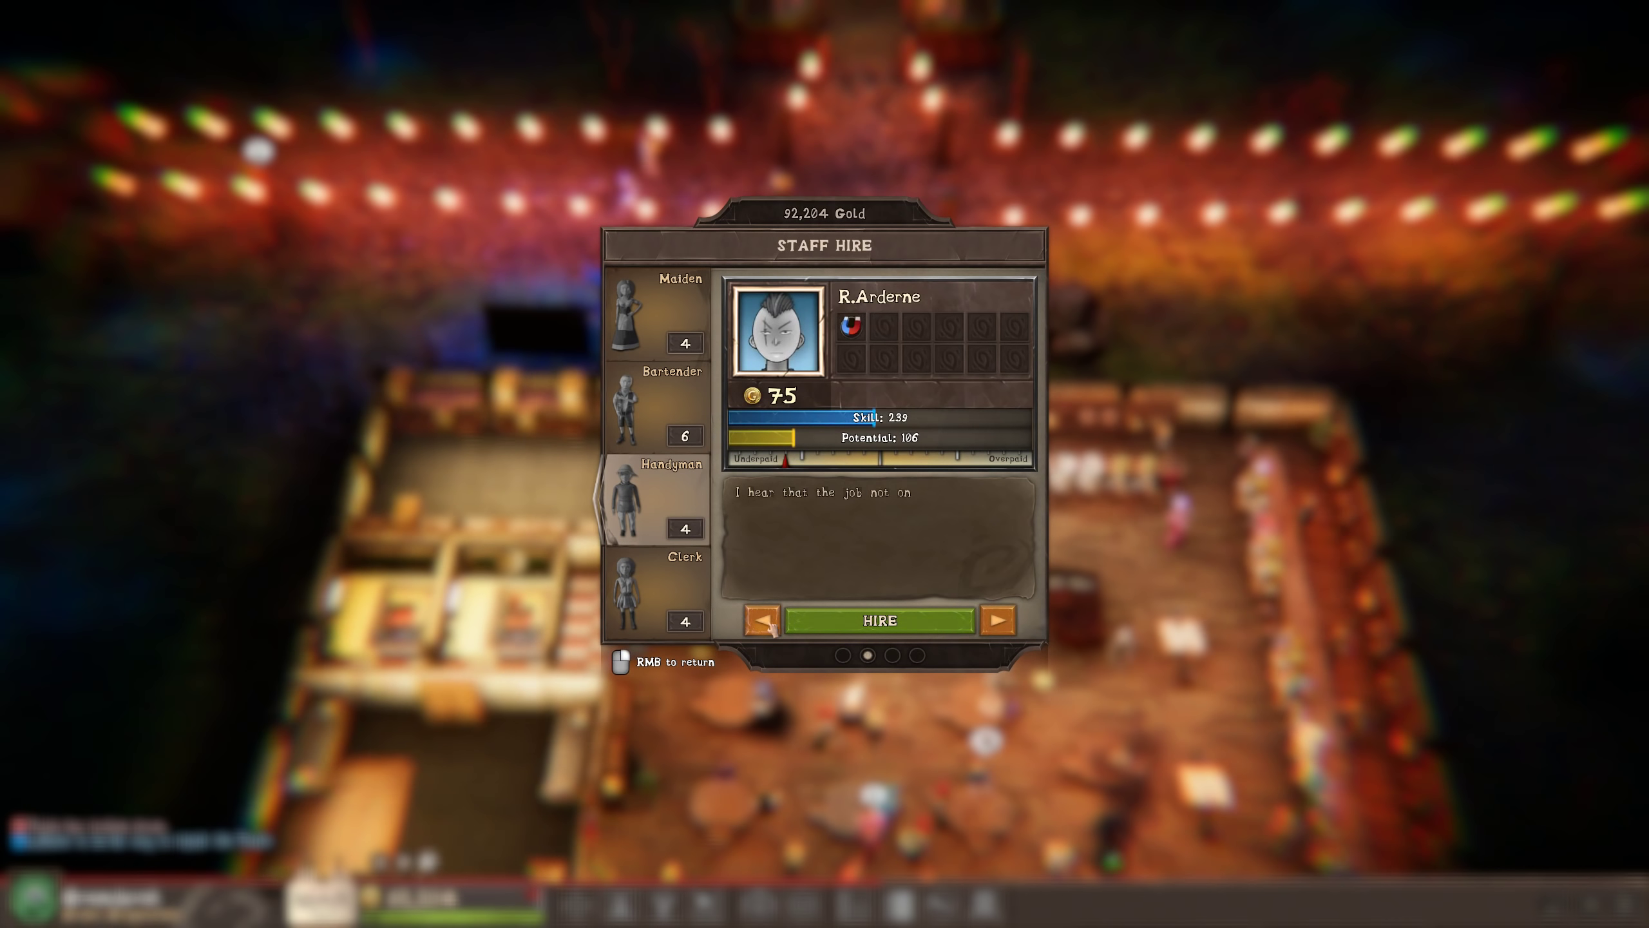
pyautogui.click(879, 620)
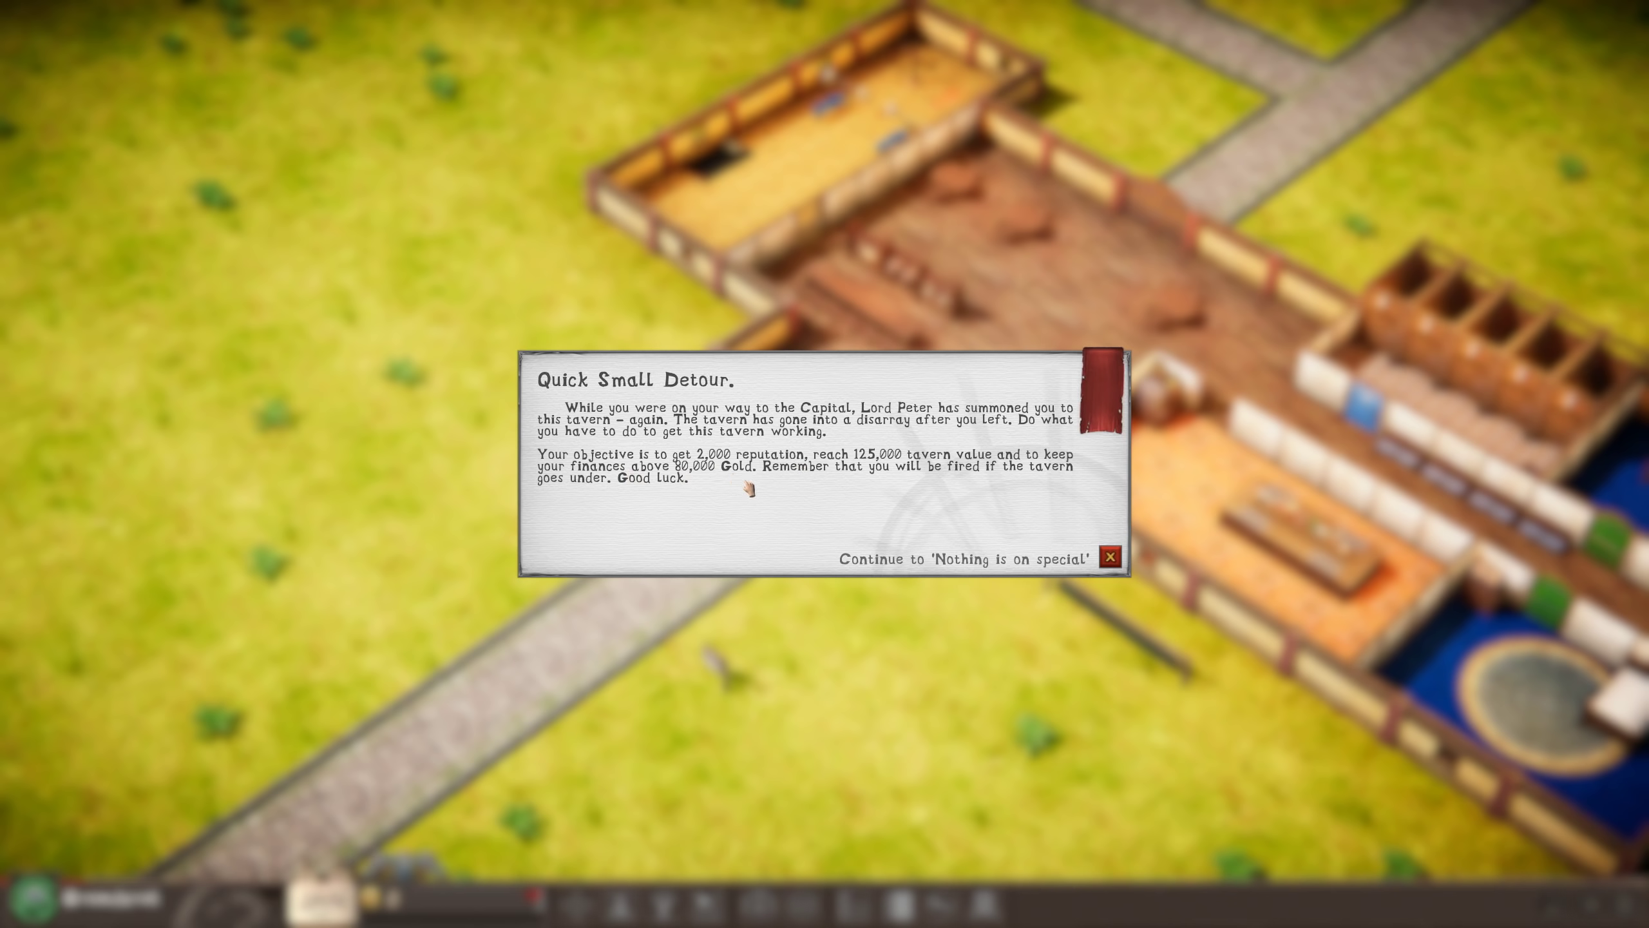
pyautogui.moveTo(873, 536)
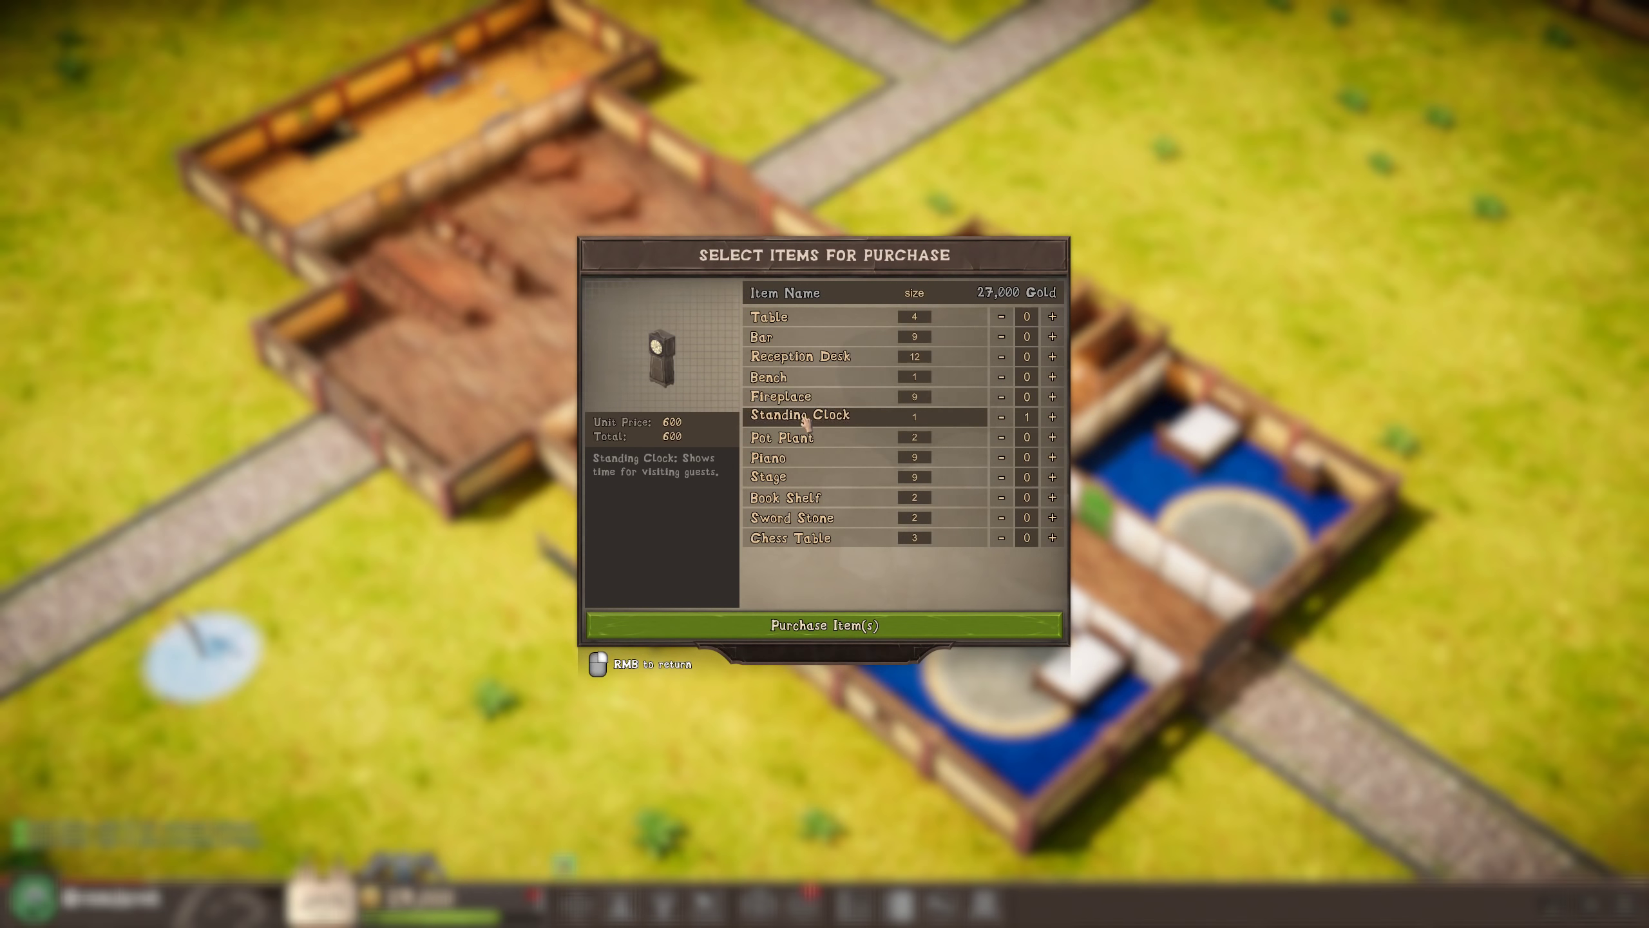
# Purchase one standing clock for the tavern.
pyautogui.click(829, 624)
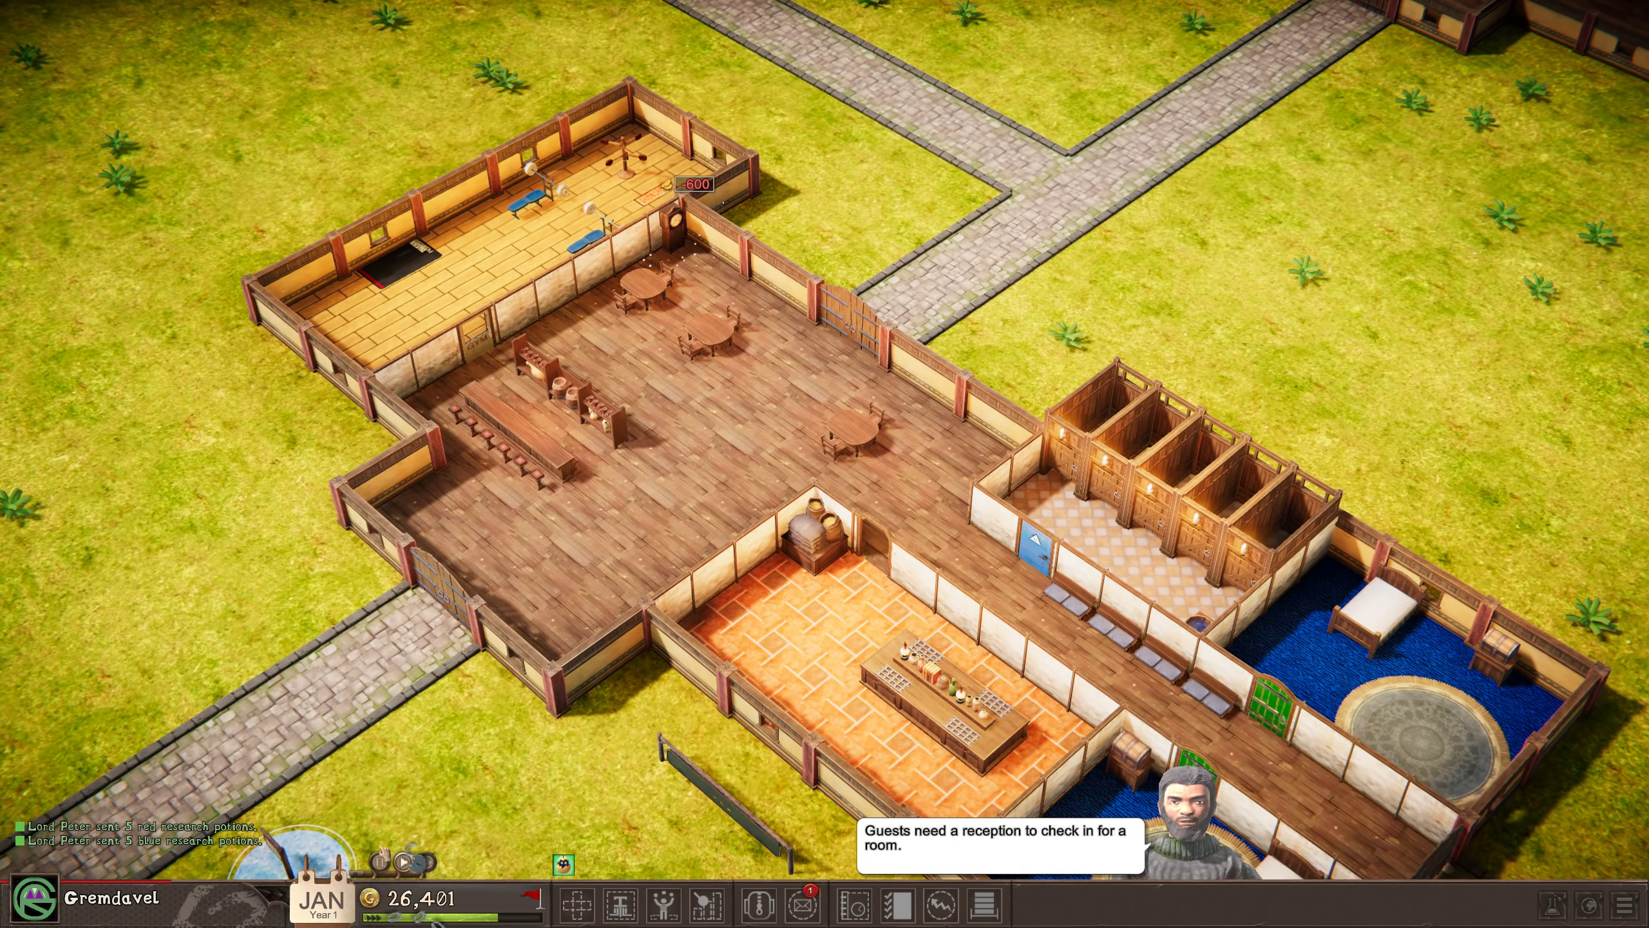
pyautogui.scroll(-3)
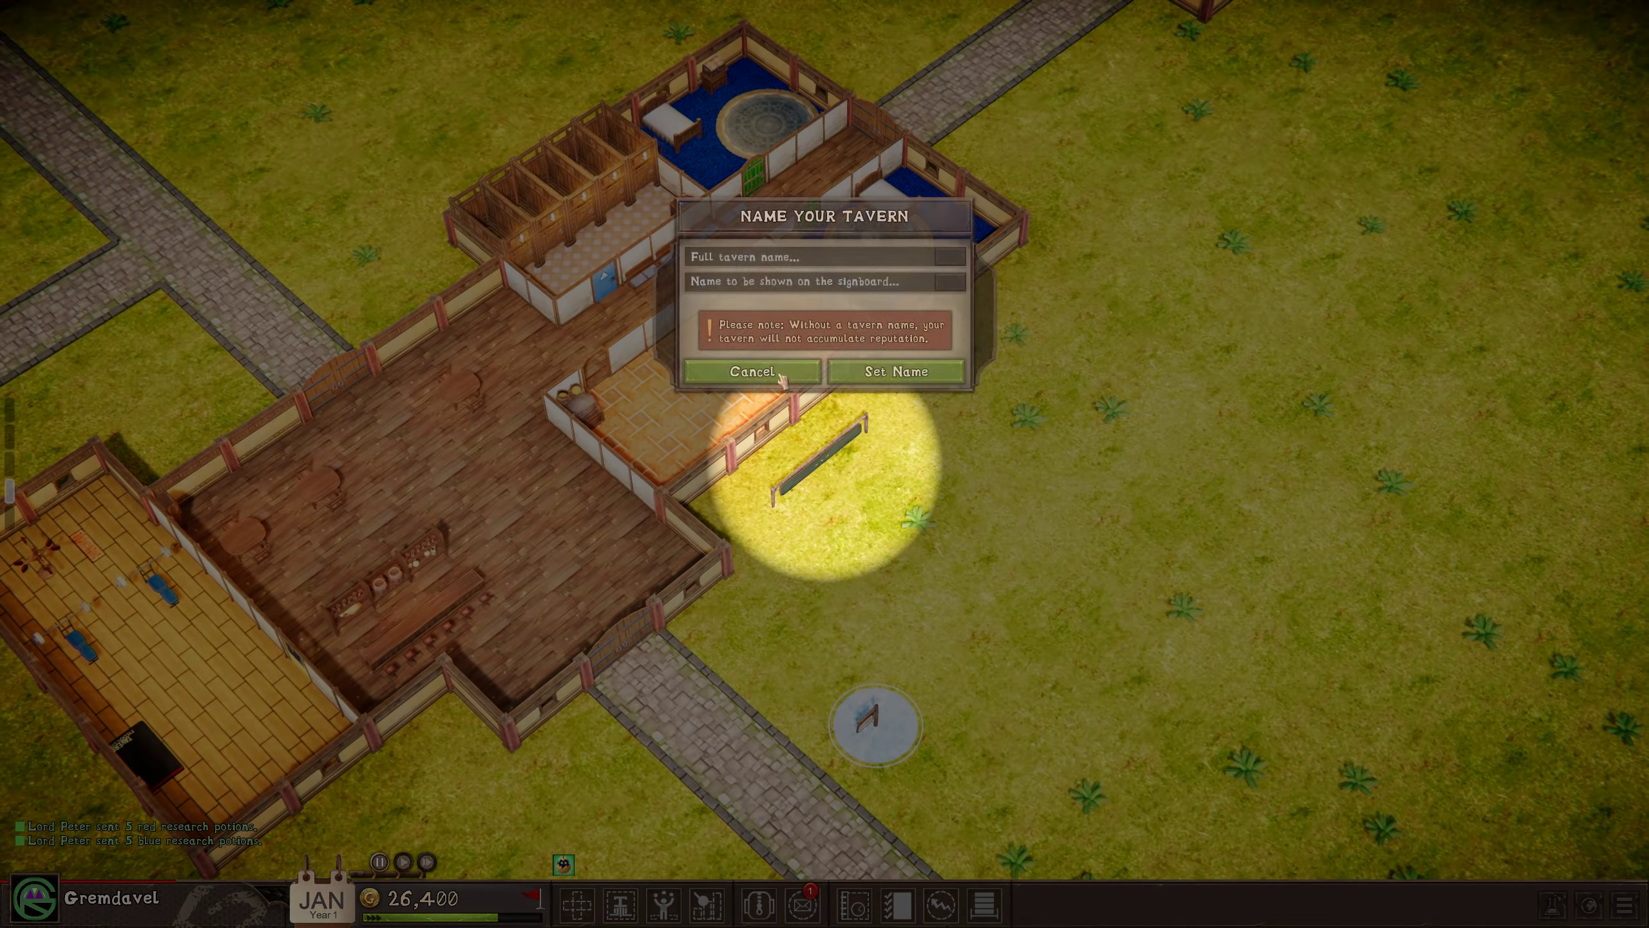
# Enter 'Grem's Grogatorium' in both name fields and confirm with Set Name.
pyautogui.write("Grem's Grog")
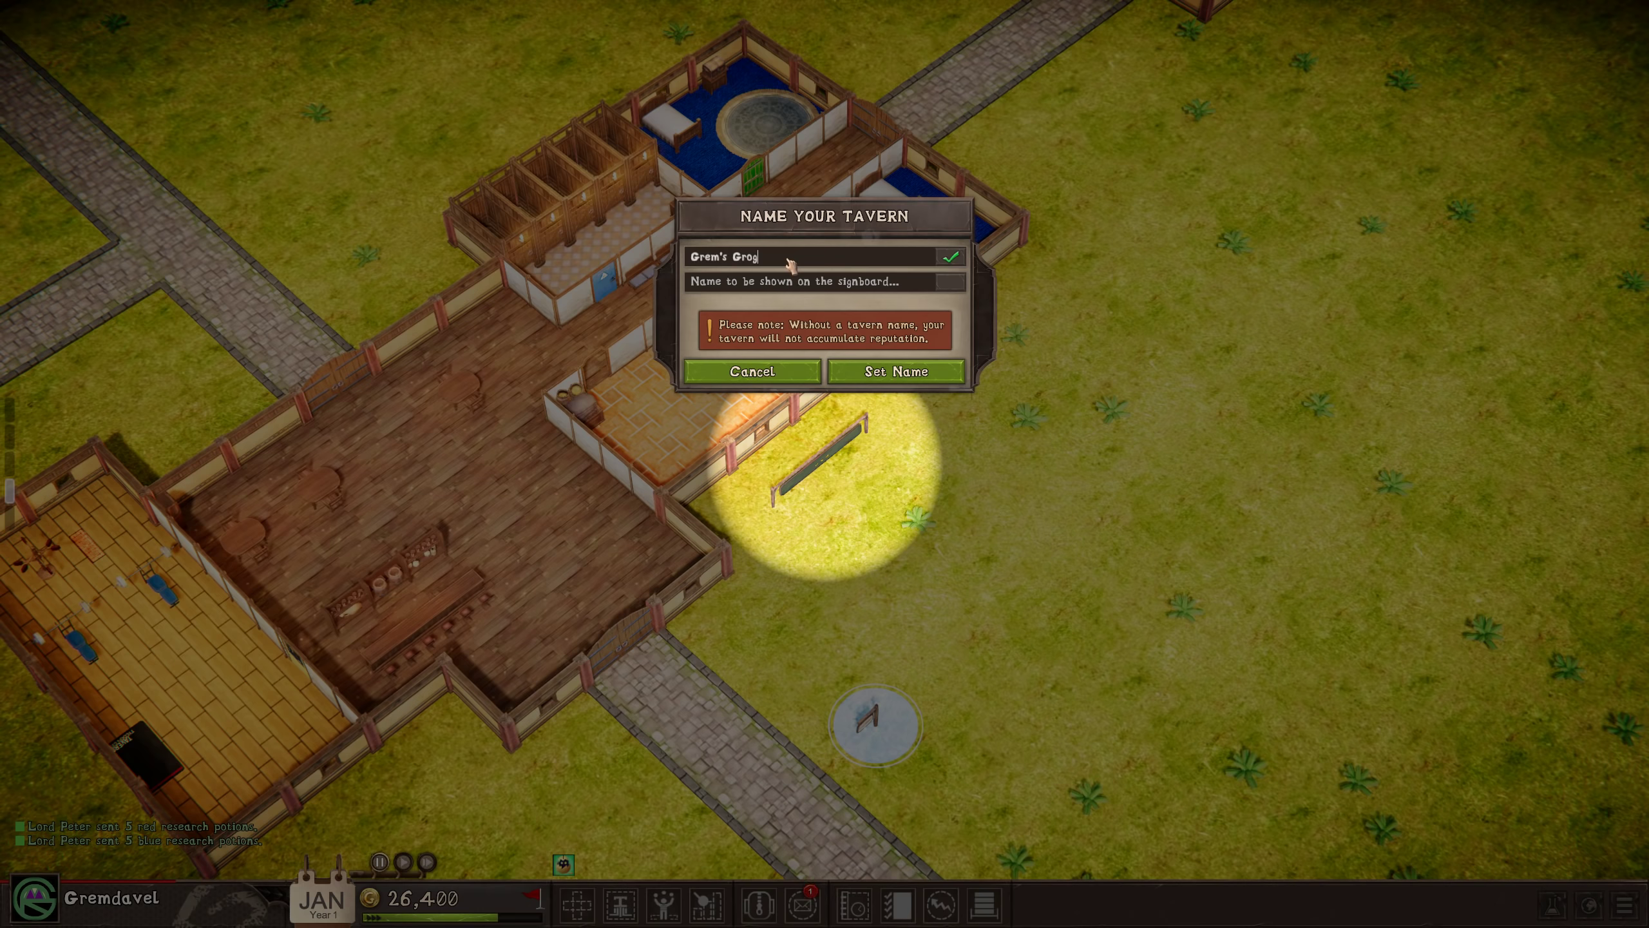
pyautogui.write('ator')
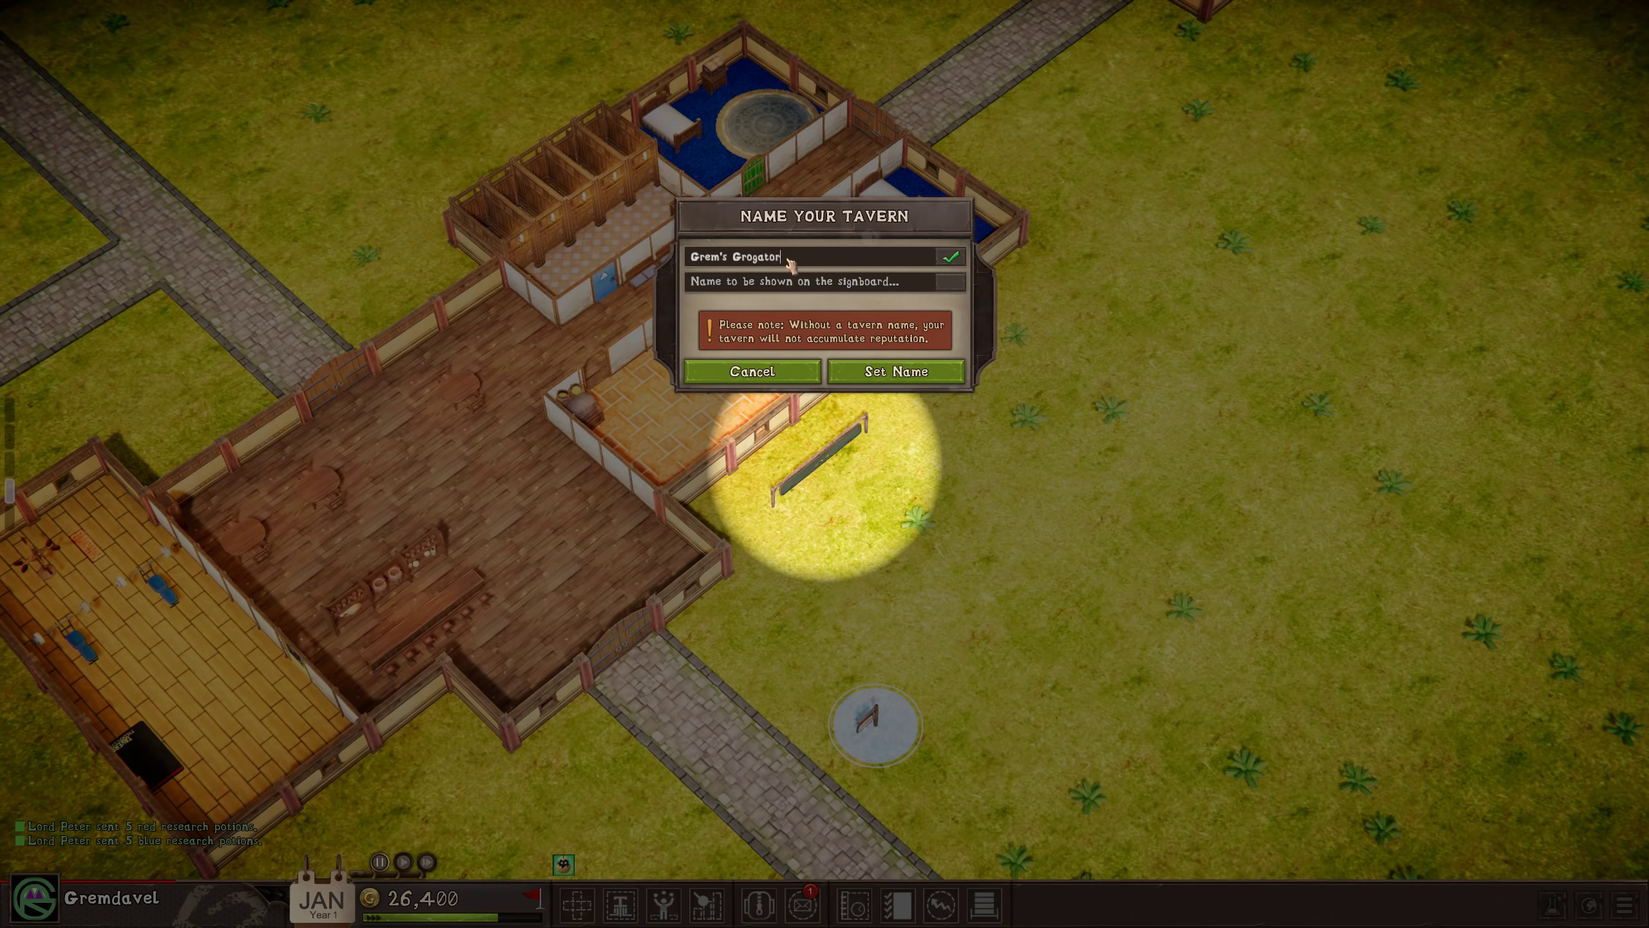
pyautogui.write('rium')
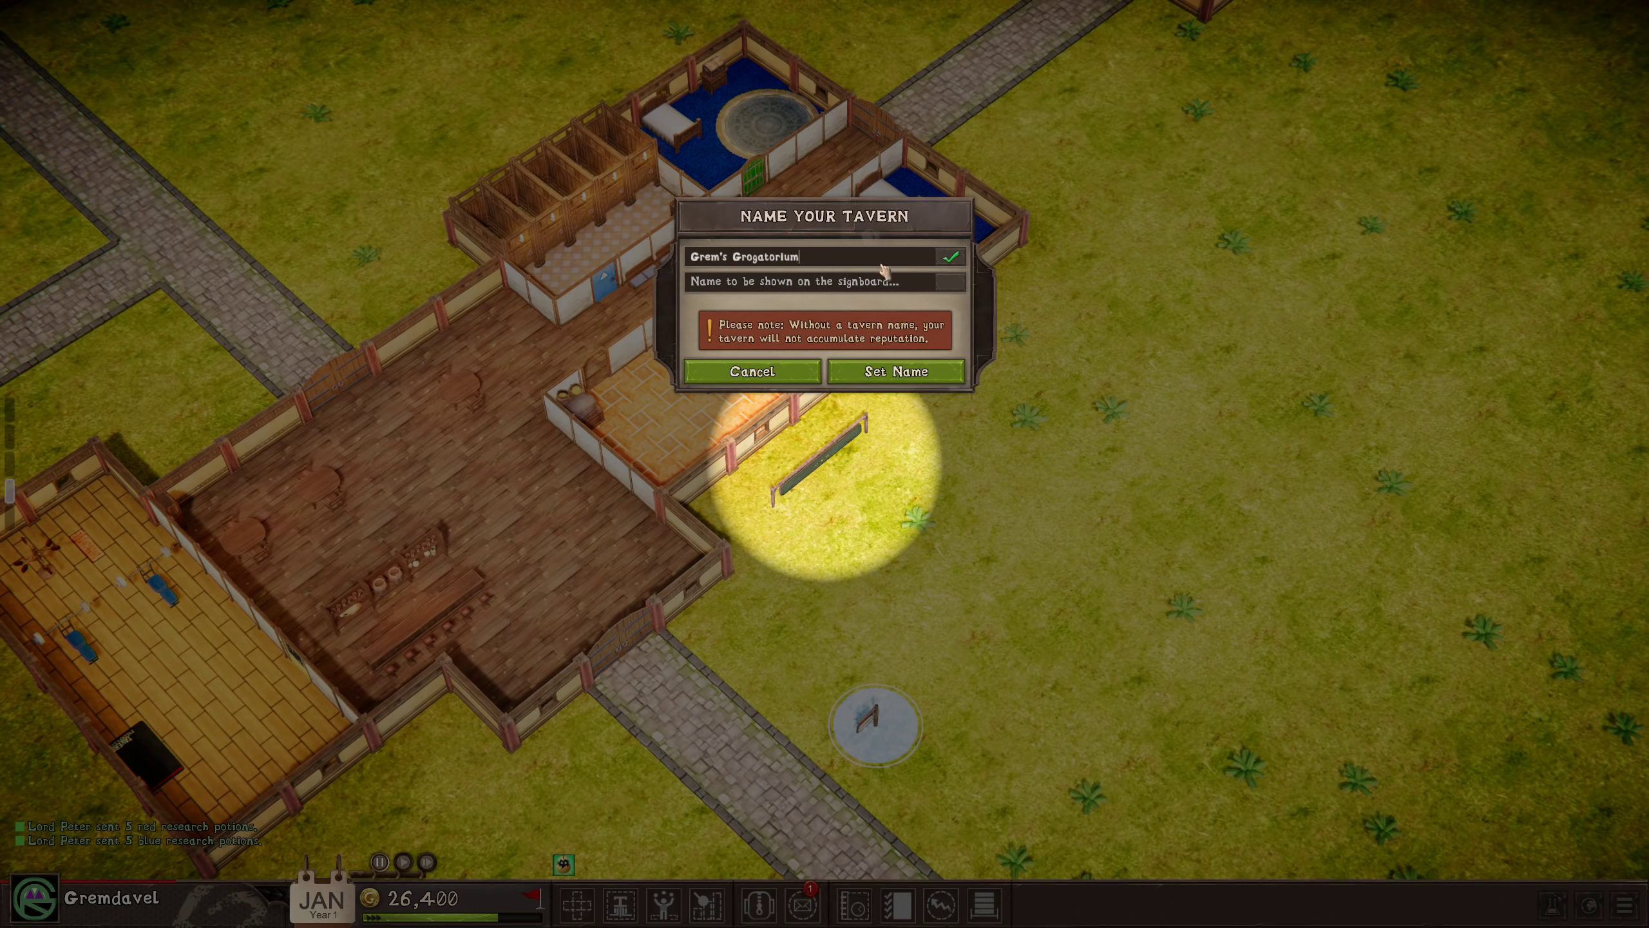
pyautogui.write("Grem's")
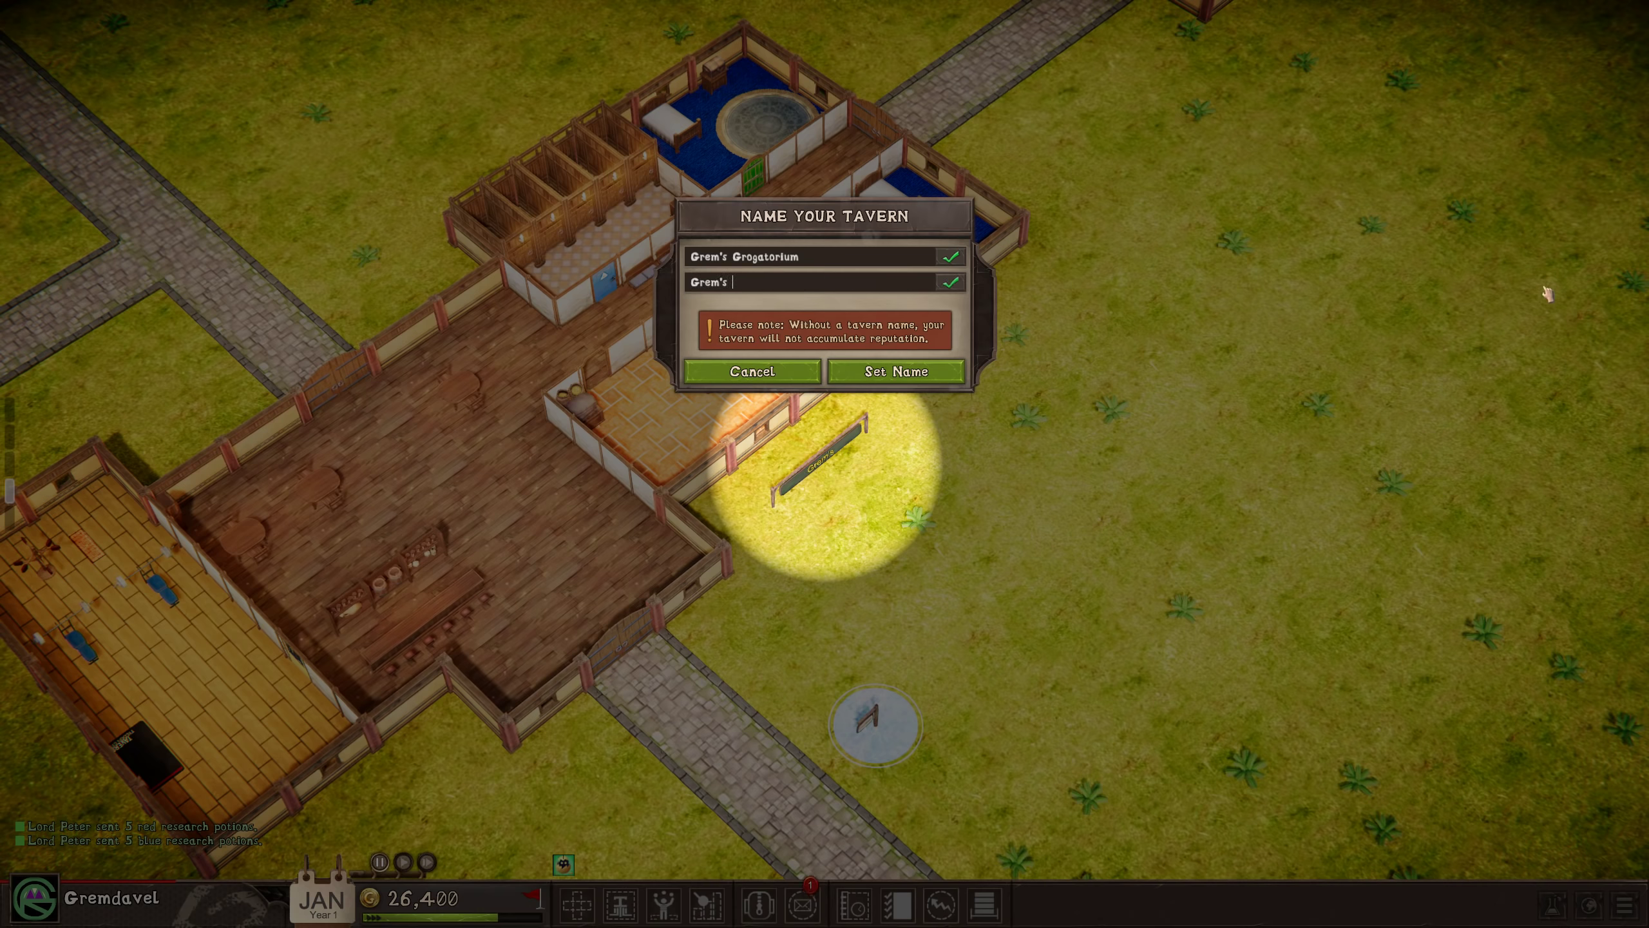
pyautogui.write('Grogatorium')
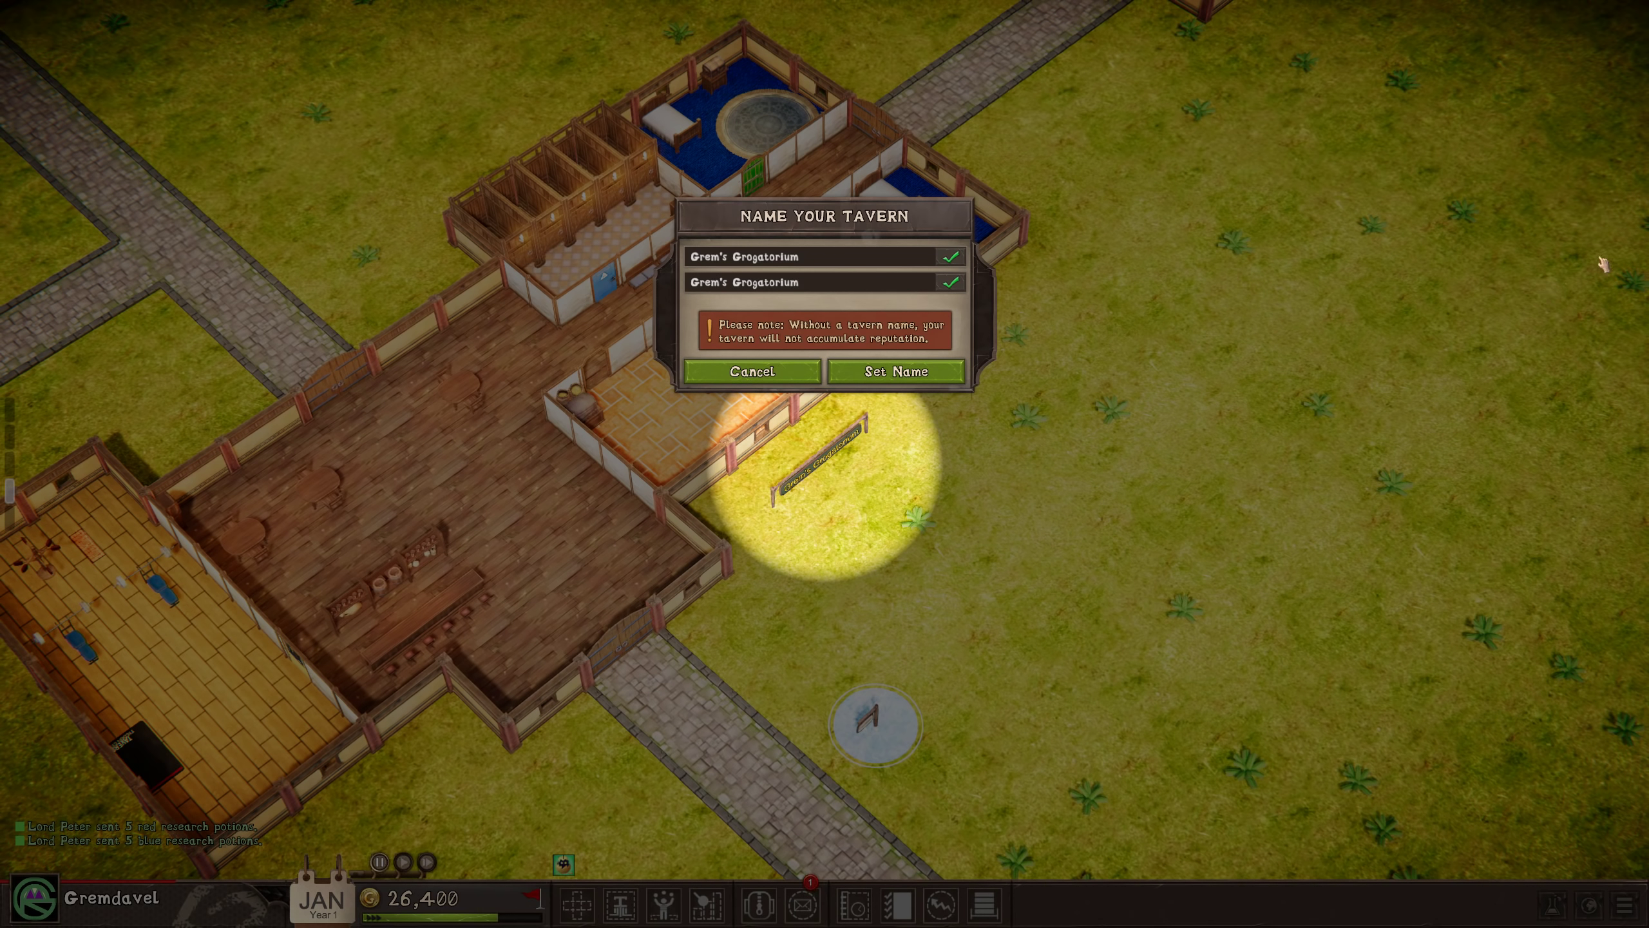
pyautogui.click(893, 371)
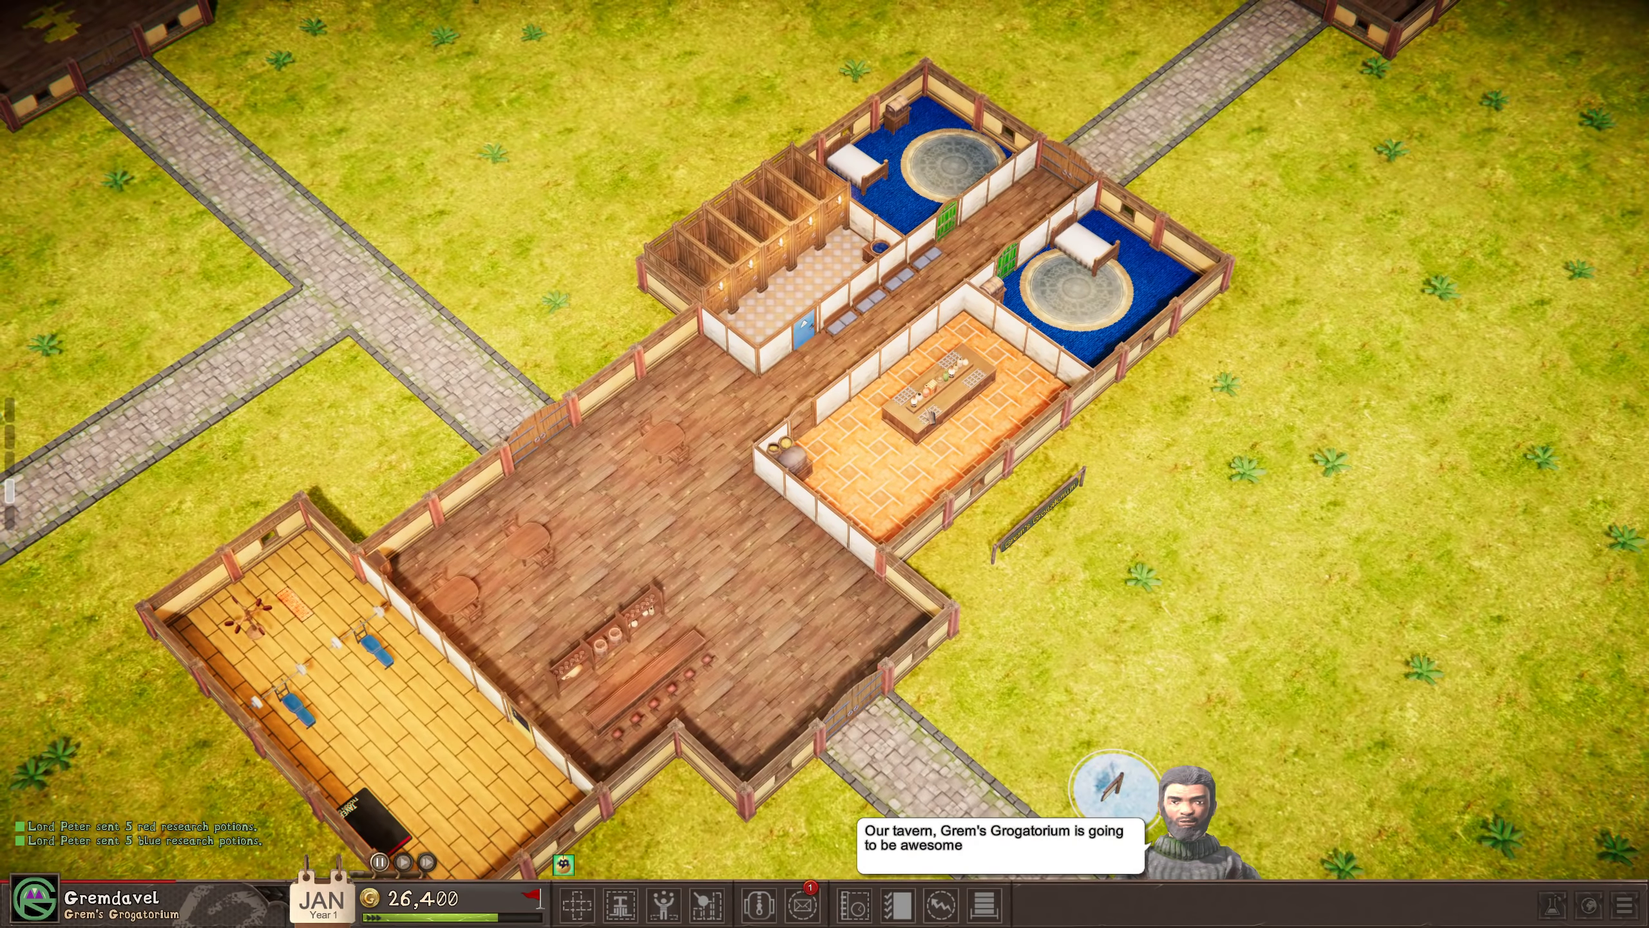
pyautogui.scroll(-3)
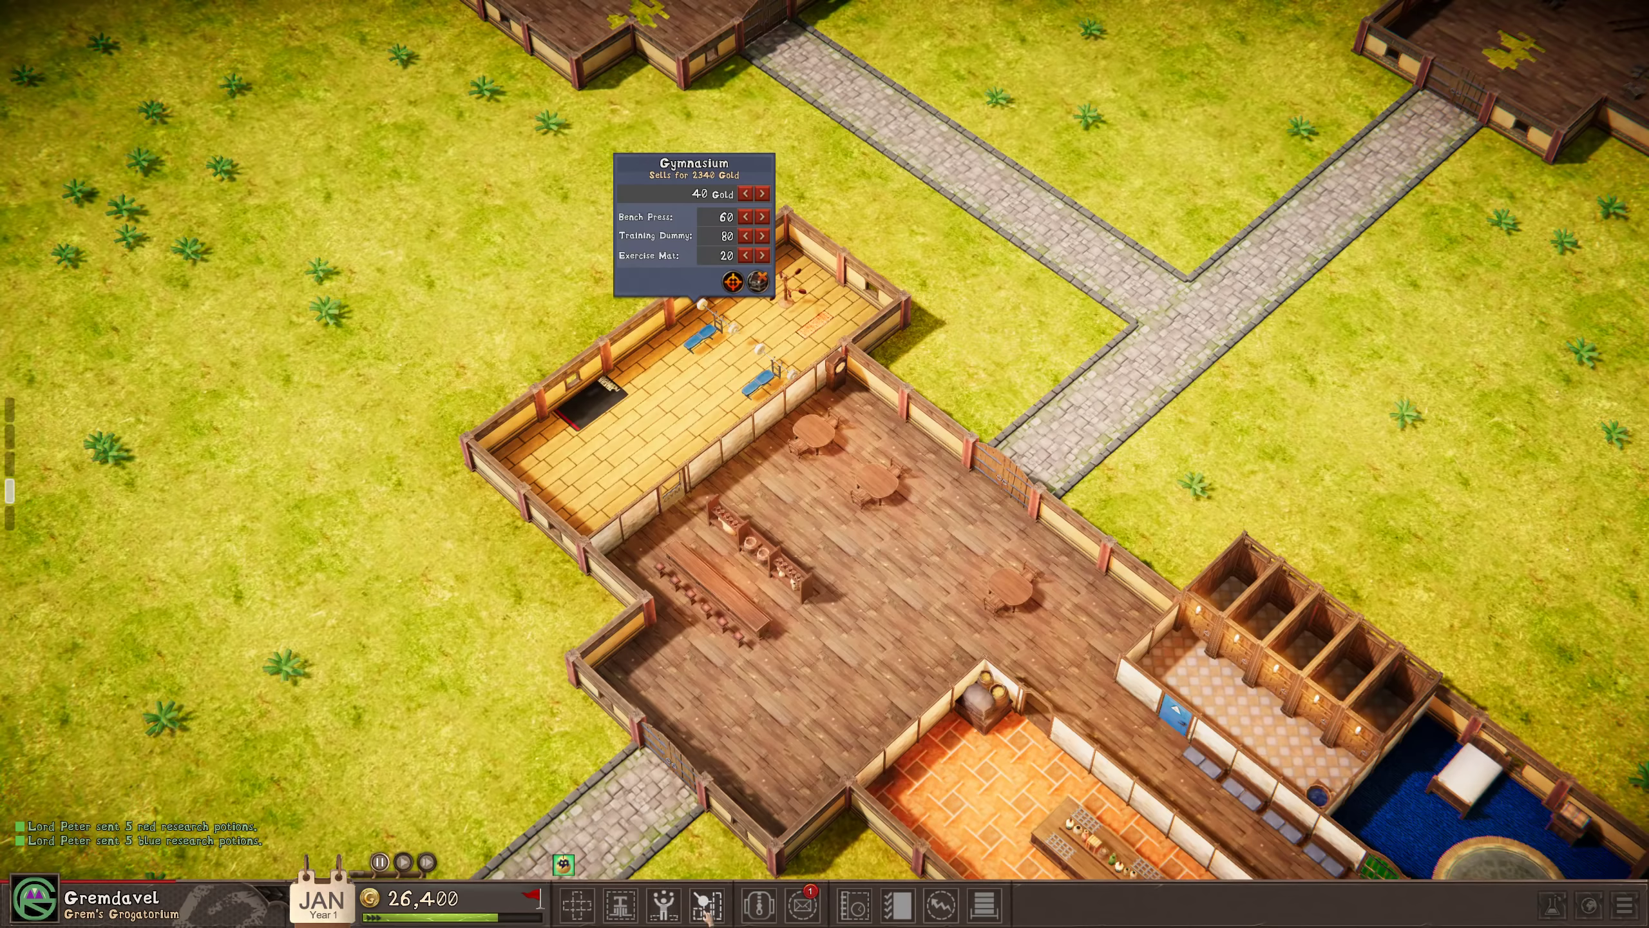
pyautogui.click(728, 279)
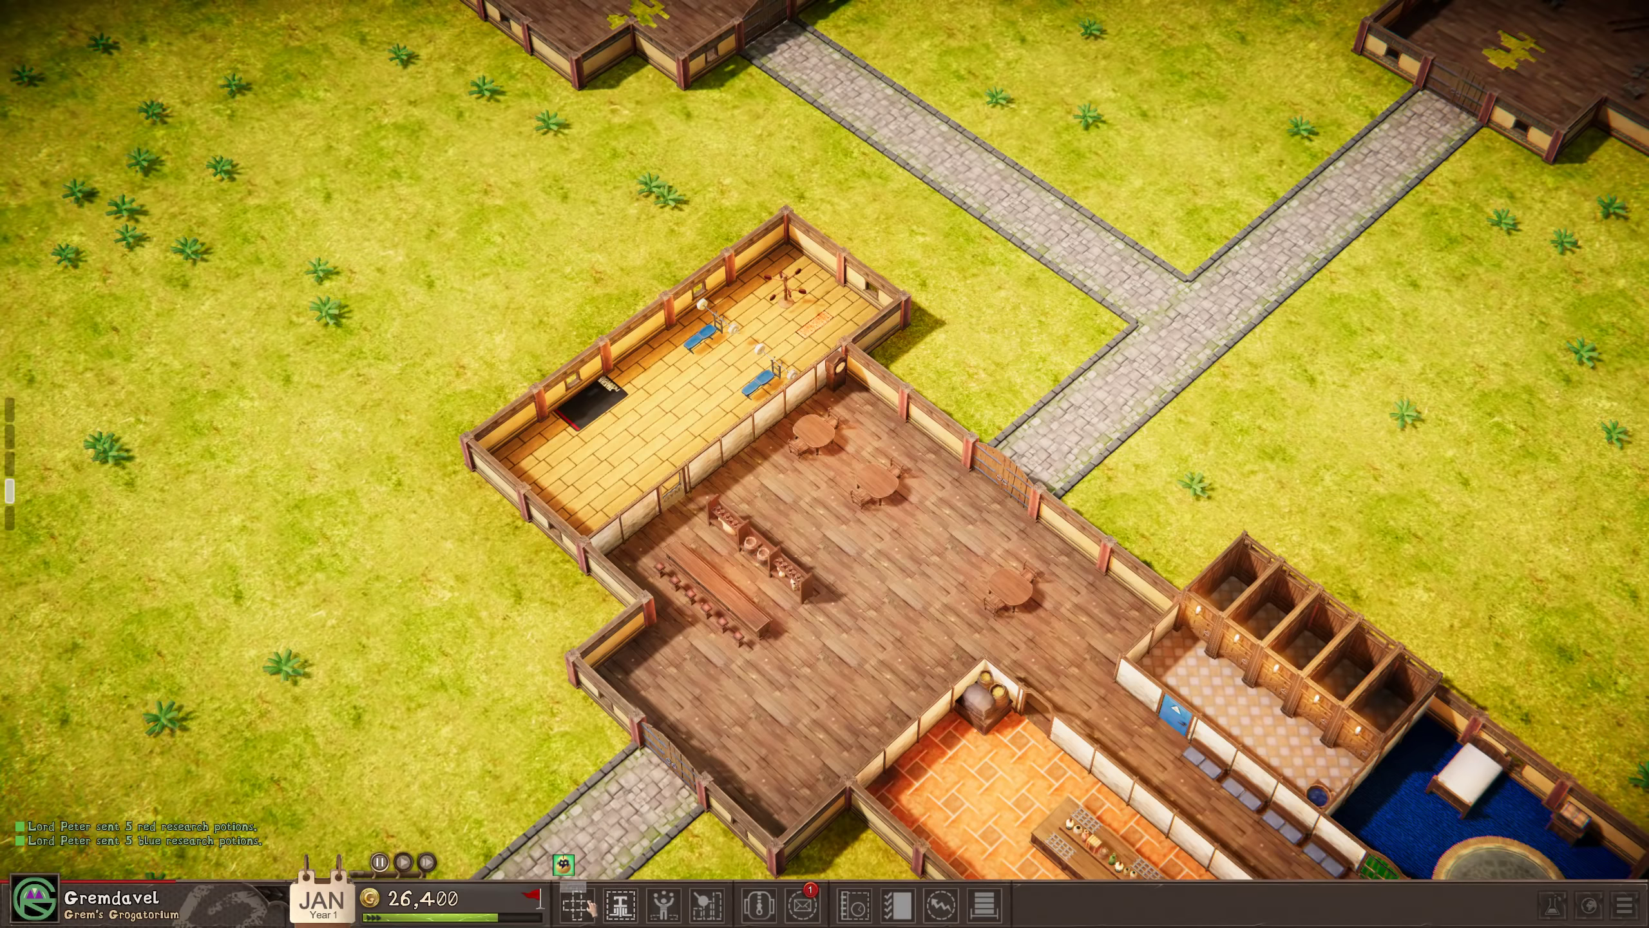
pyautogui.click(581, 903)
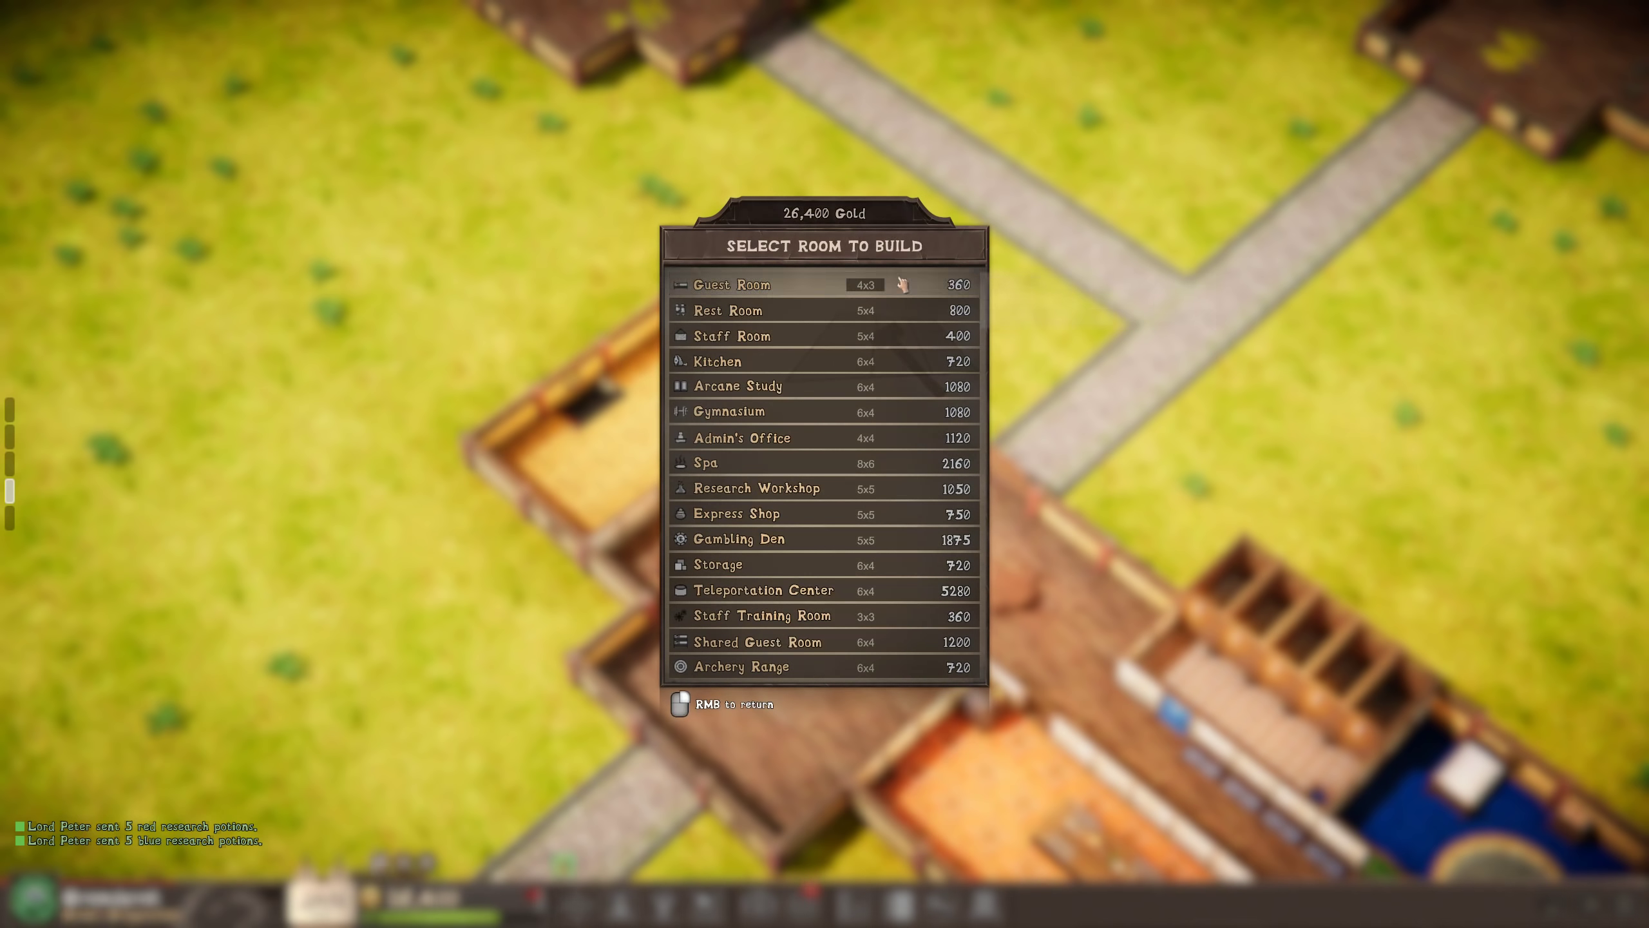
pyautogui.moveTo(1189, 647)
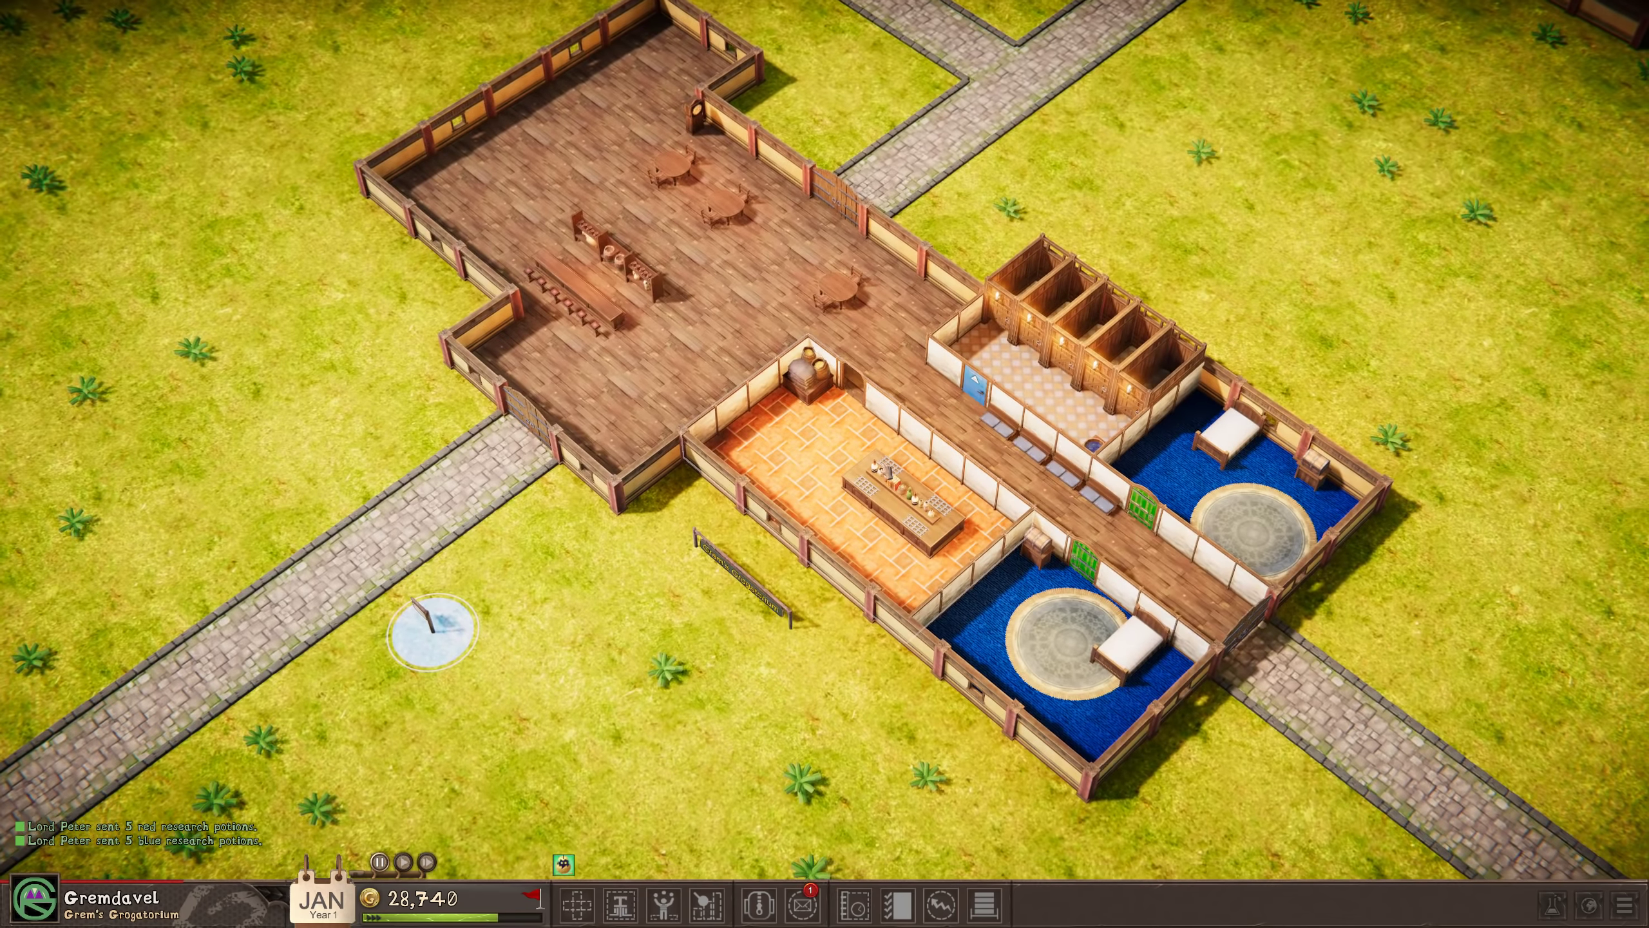
# Sell off both guest rooms and their furniture for gold.
pyautogui.scroll(-3)
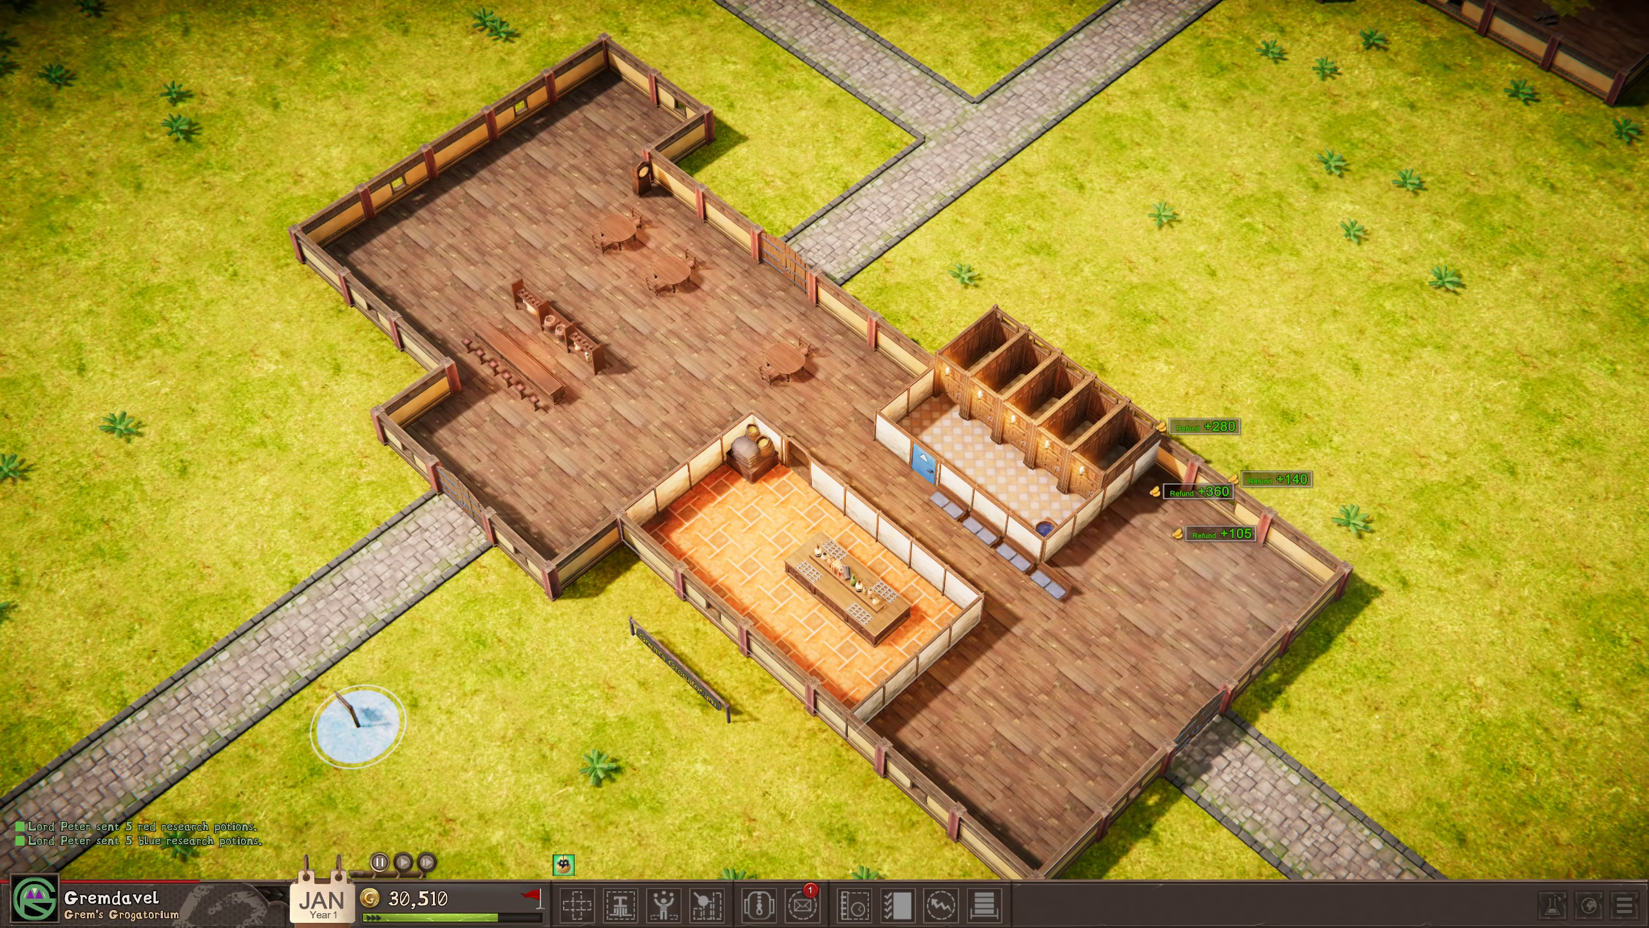
pyautogui.click(831, 574)
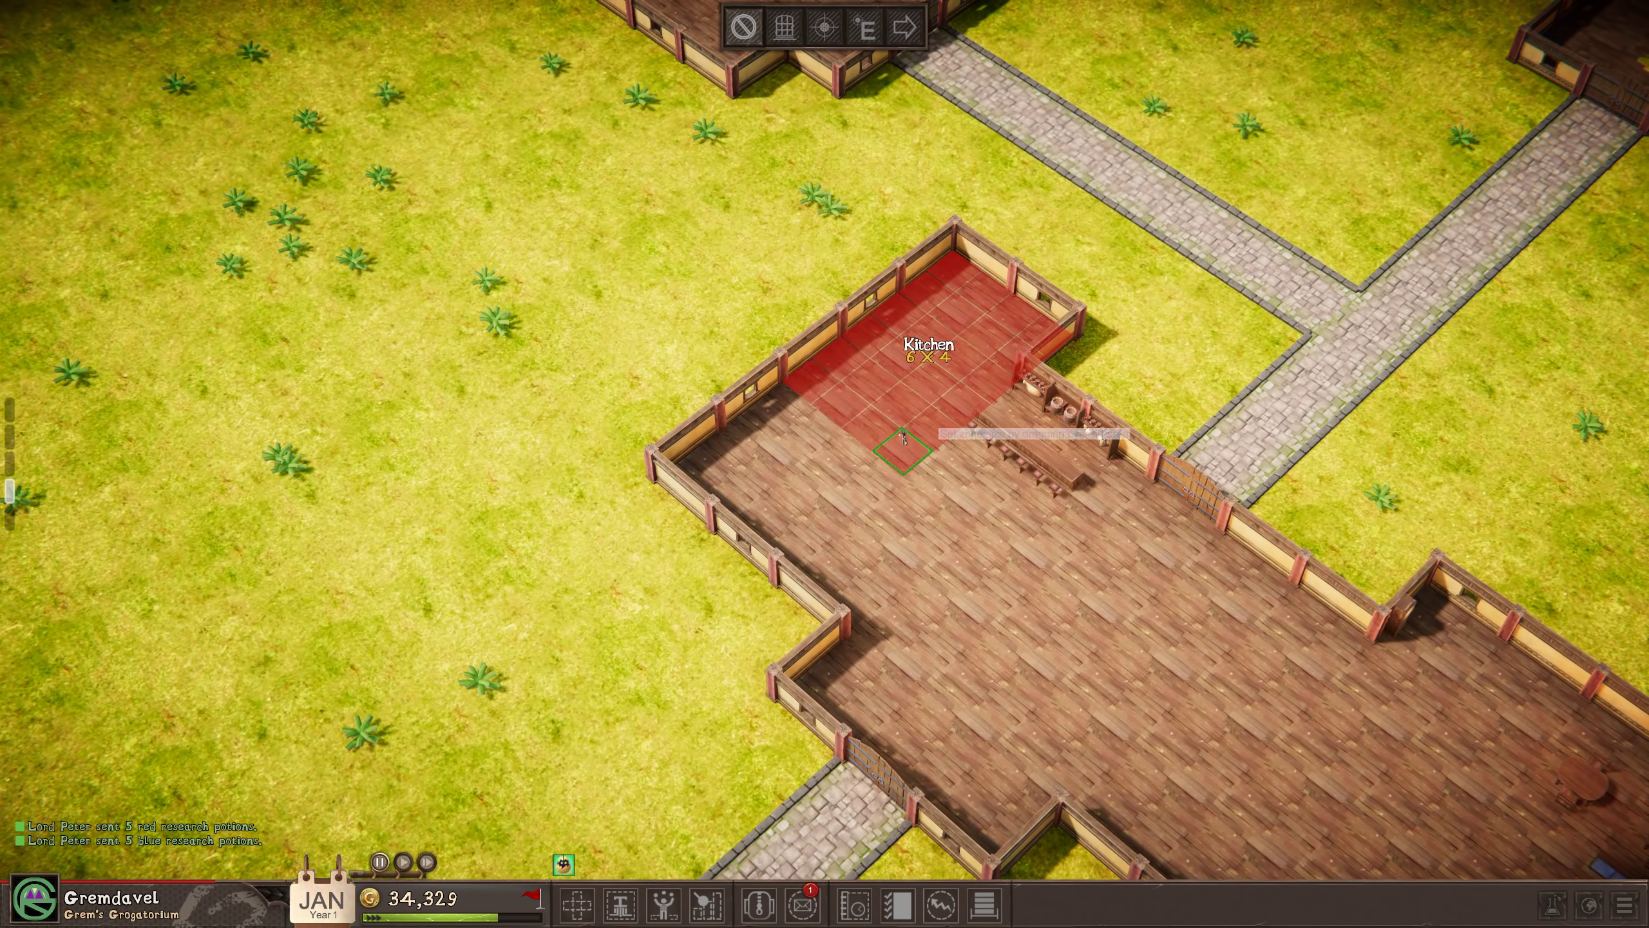
# Drag the Kitchen zone across the corner room with the long table and barrels.
pyautogui.moveTo(907, 439); pyautogui.dragTo(803, 582)
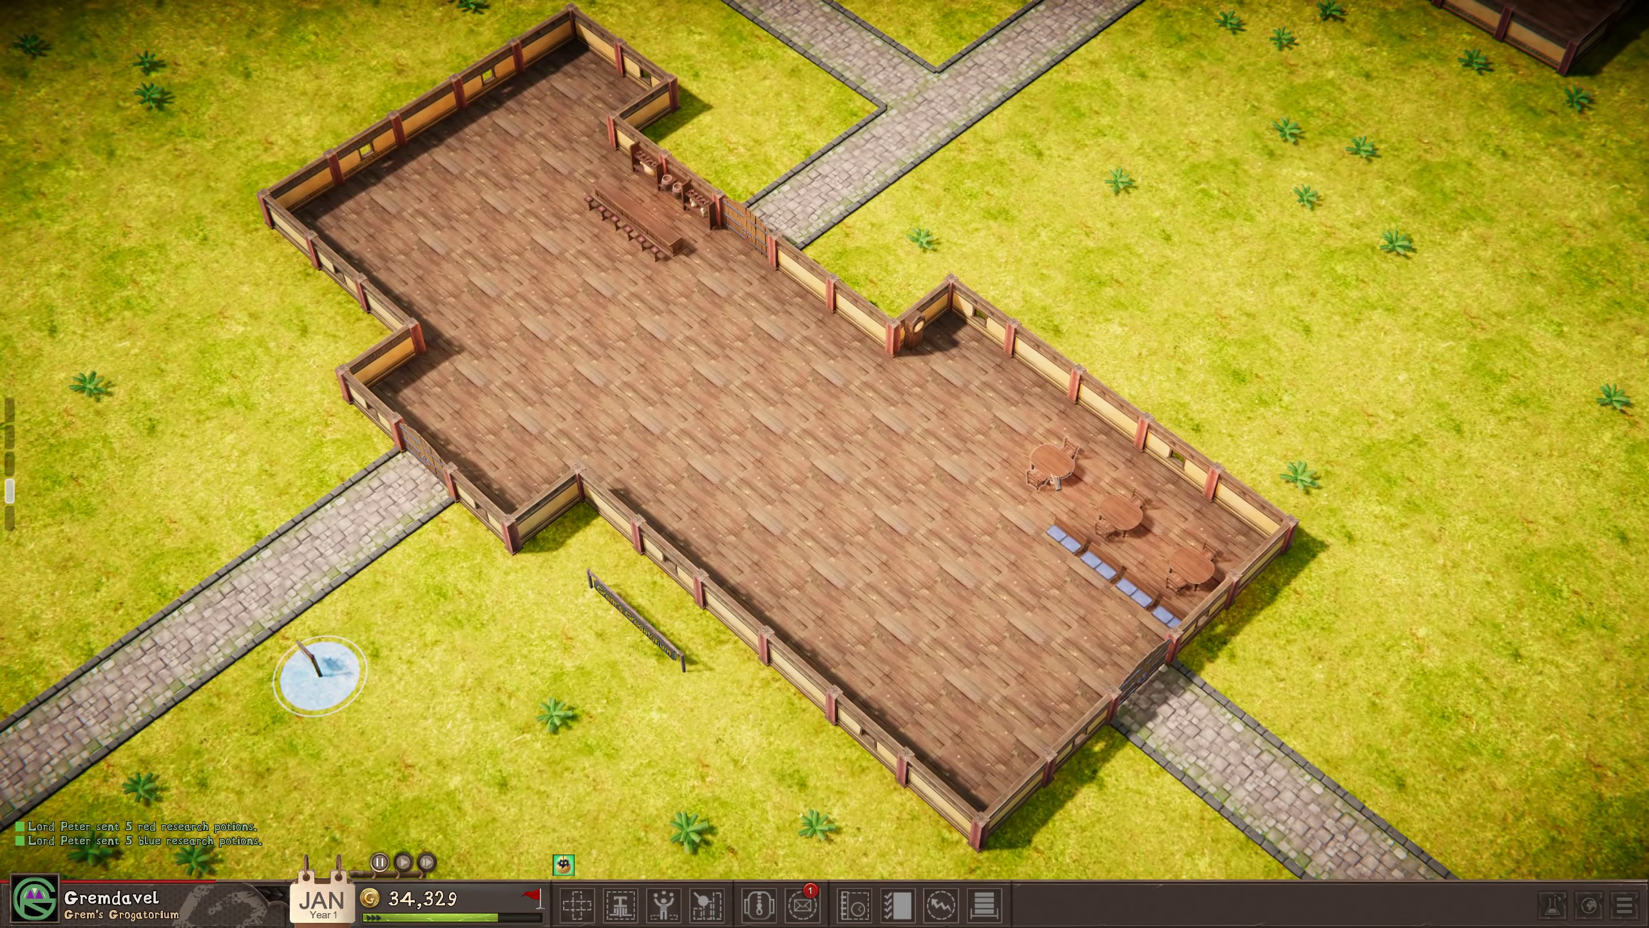
pyautogui.moveTo(575, 902)
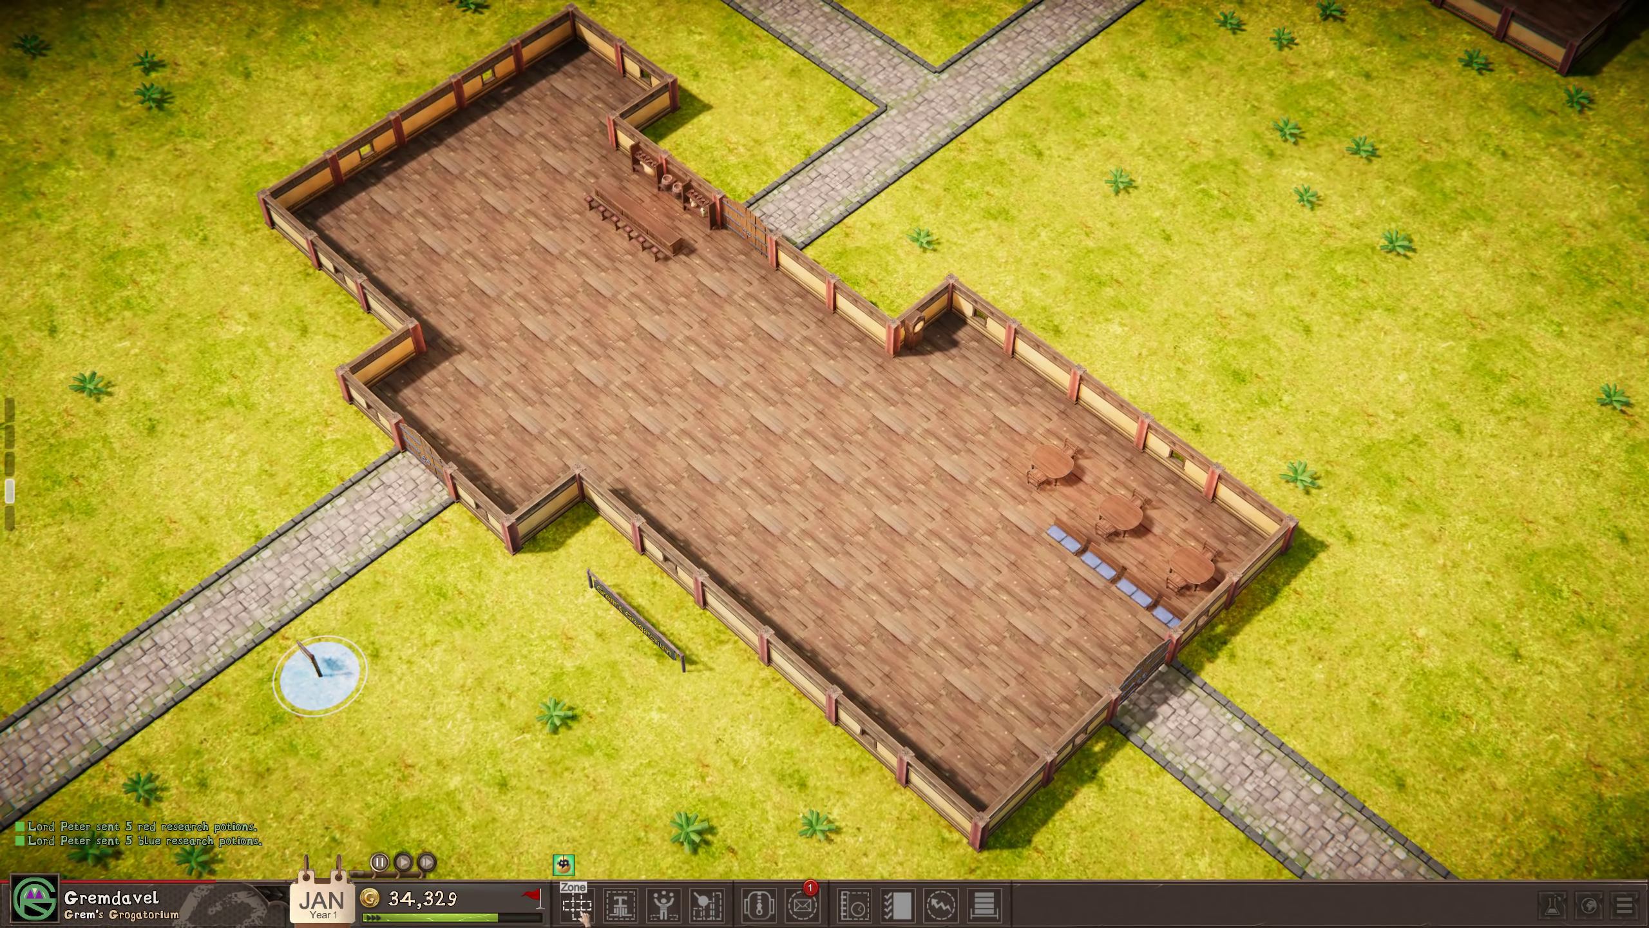
# Choose Kitchen from the zoning options and mark out its area in the right wing.
pyautogui.click(572, 901)
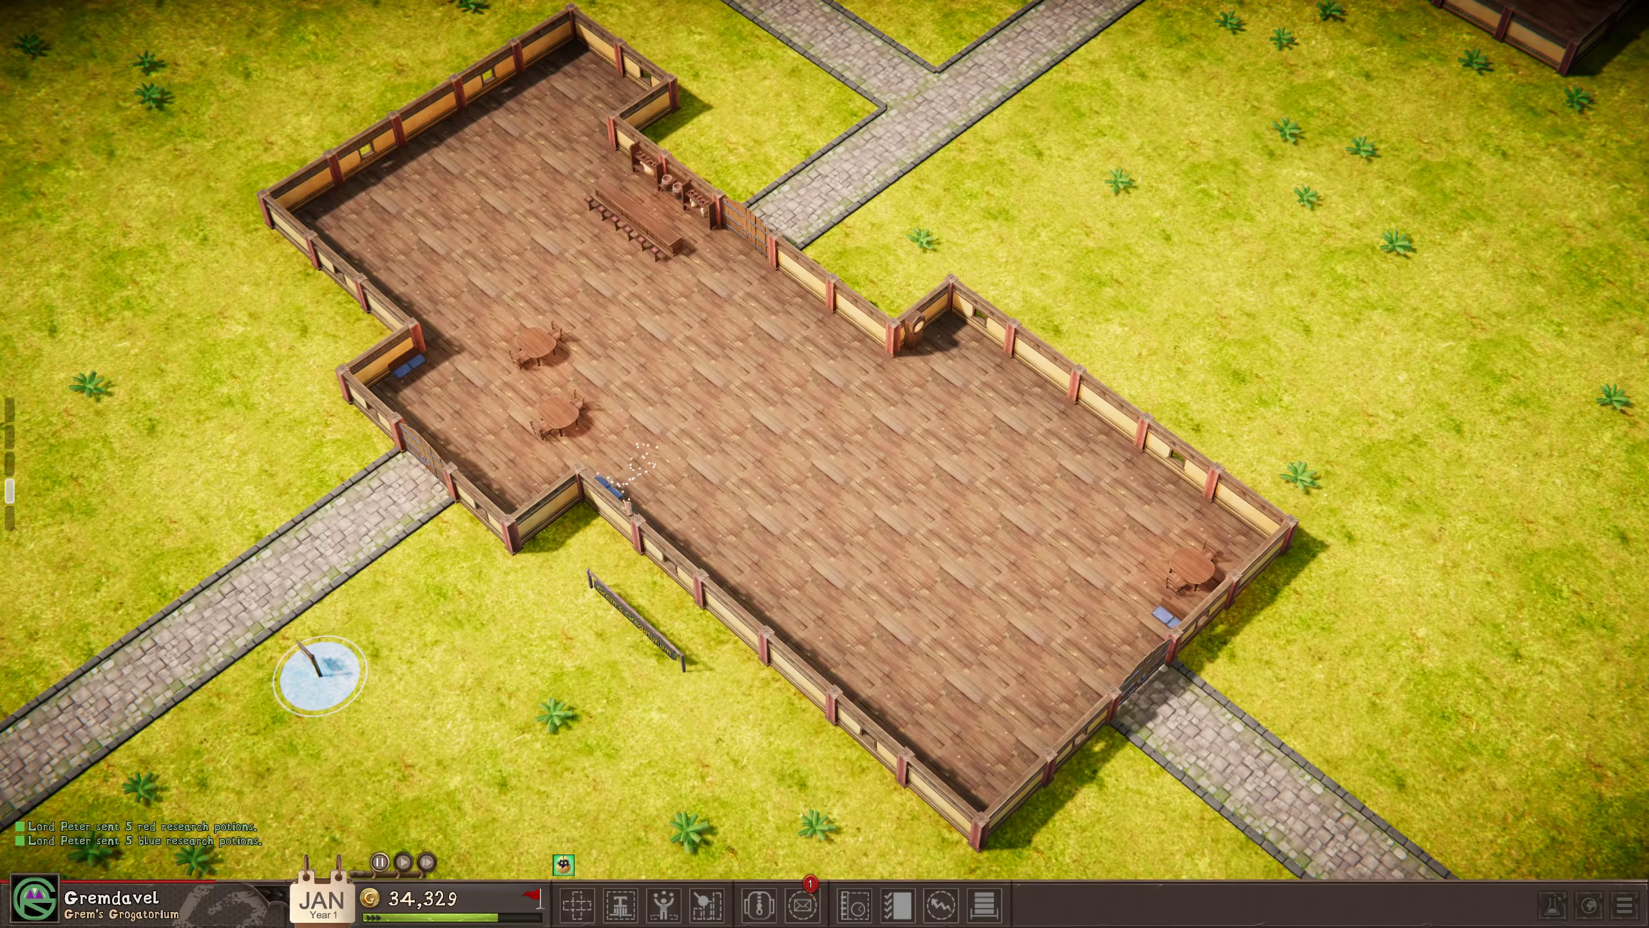
pyautogui.click(1146, 605)
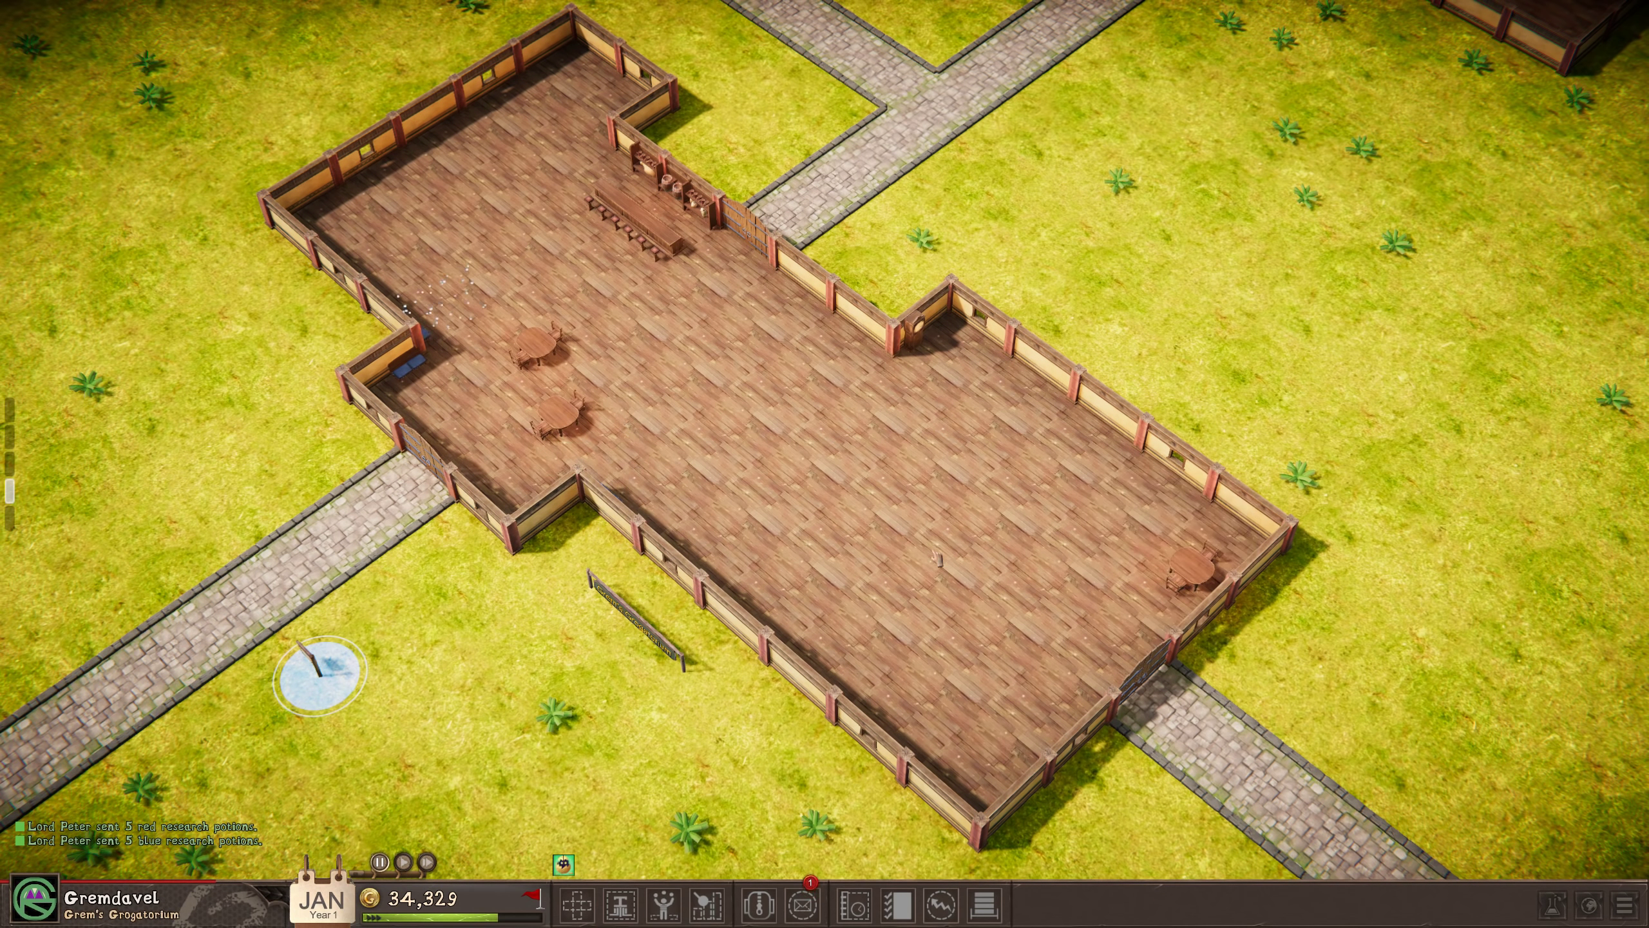
pyautogui.click(562, 373)
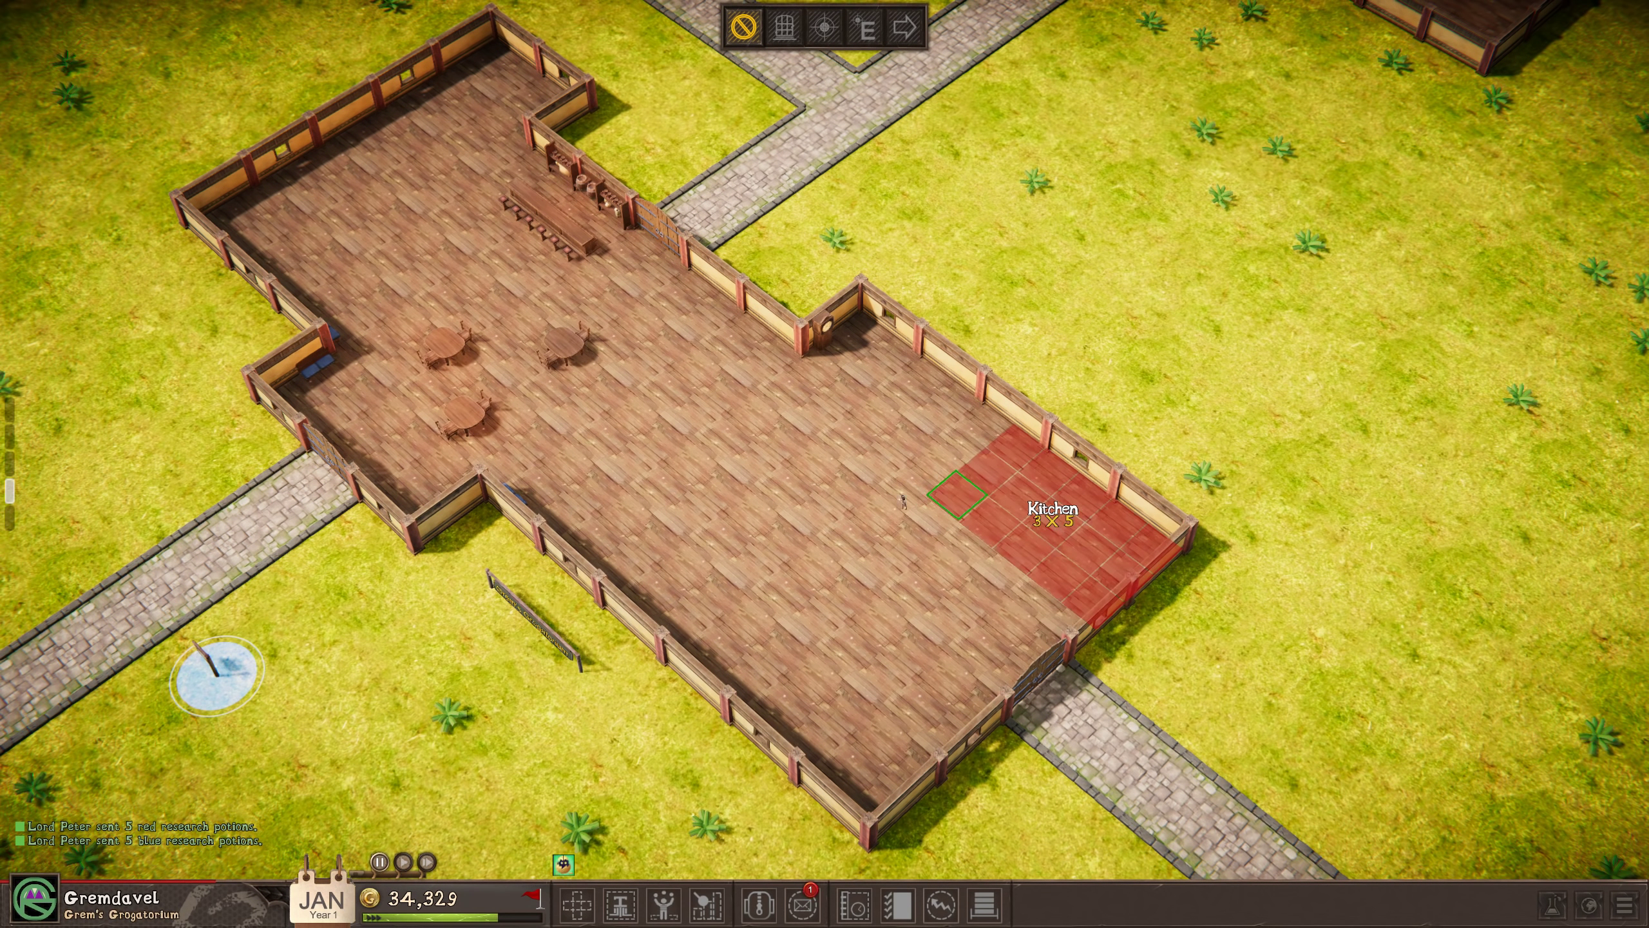
pyautogui.moveTo(952, 501); pyautogui.dragTo(889, 510)
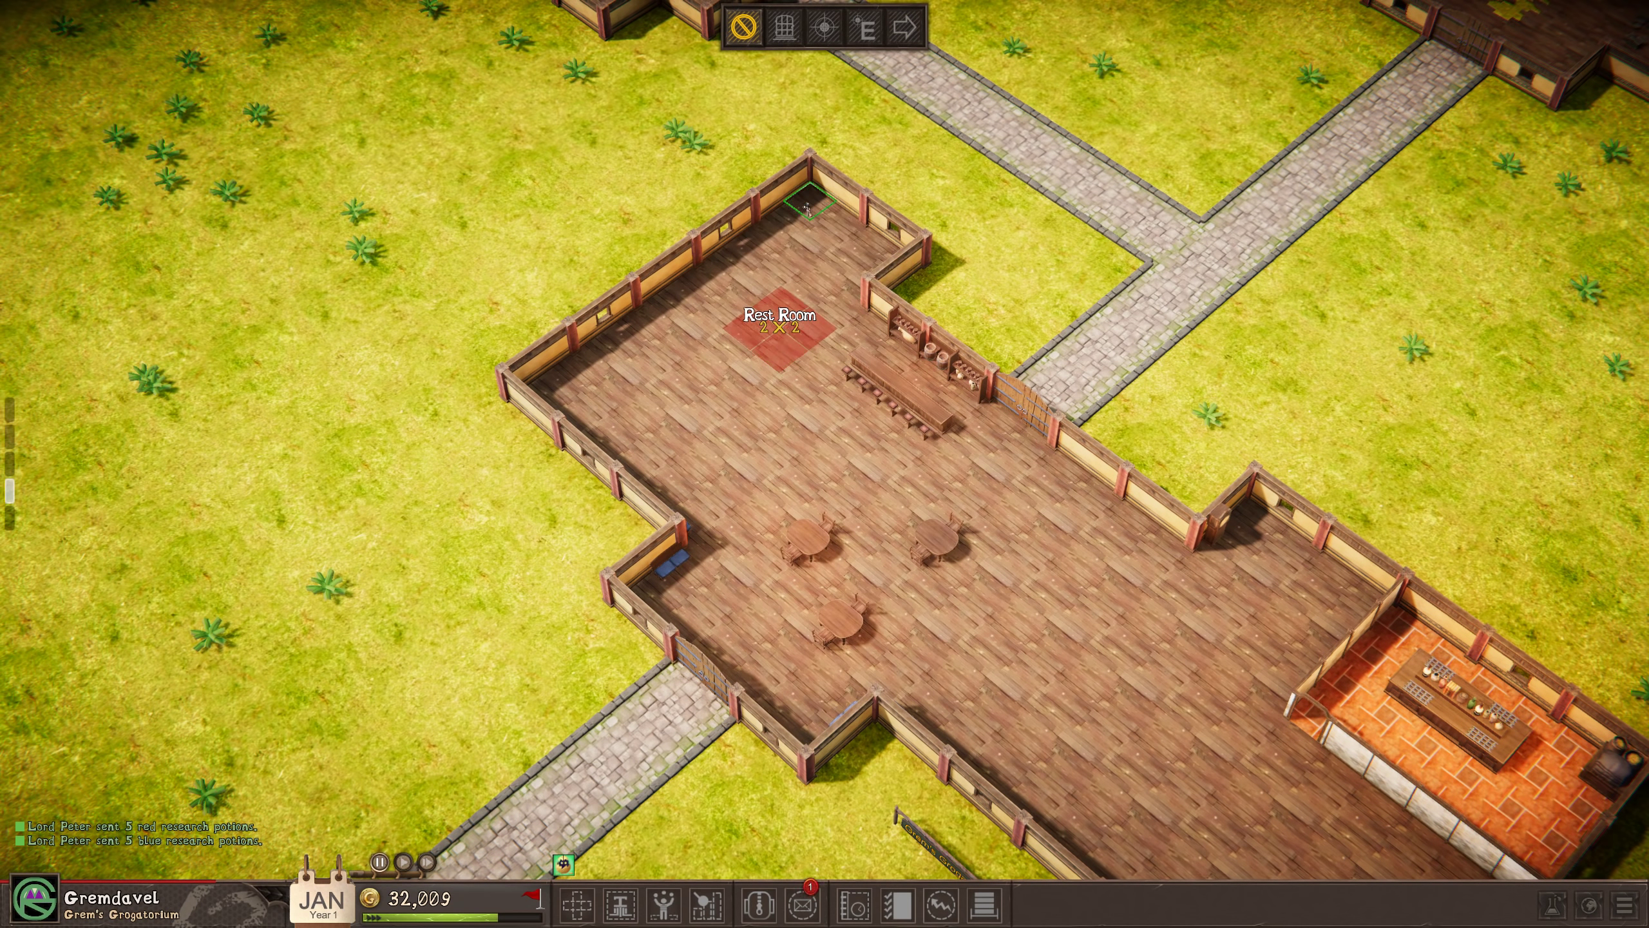
# Zone a Rest Room in the back corner and confirm its row of stalls.
pyautogui.moveTo(807, 208); pyautogui.dragTo(773, 376)
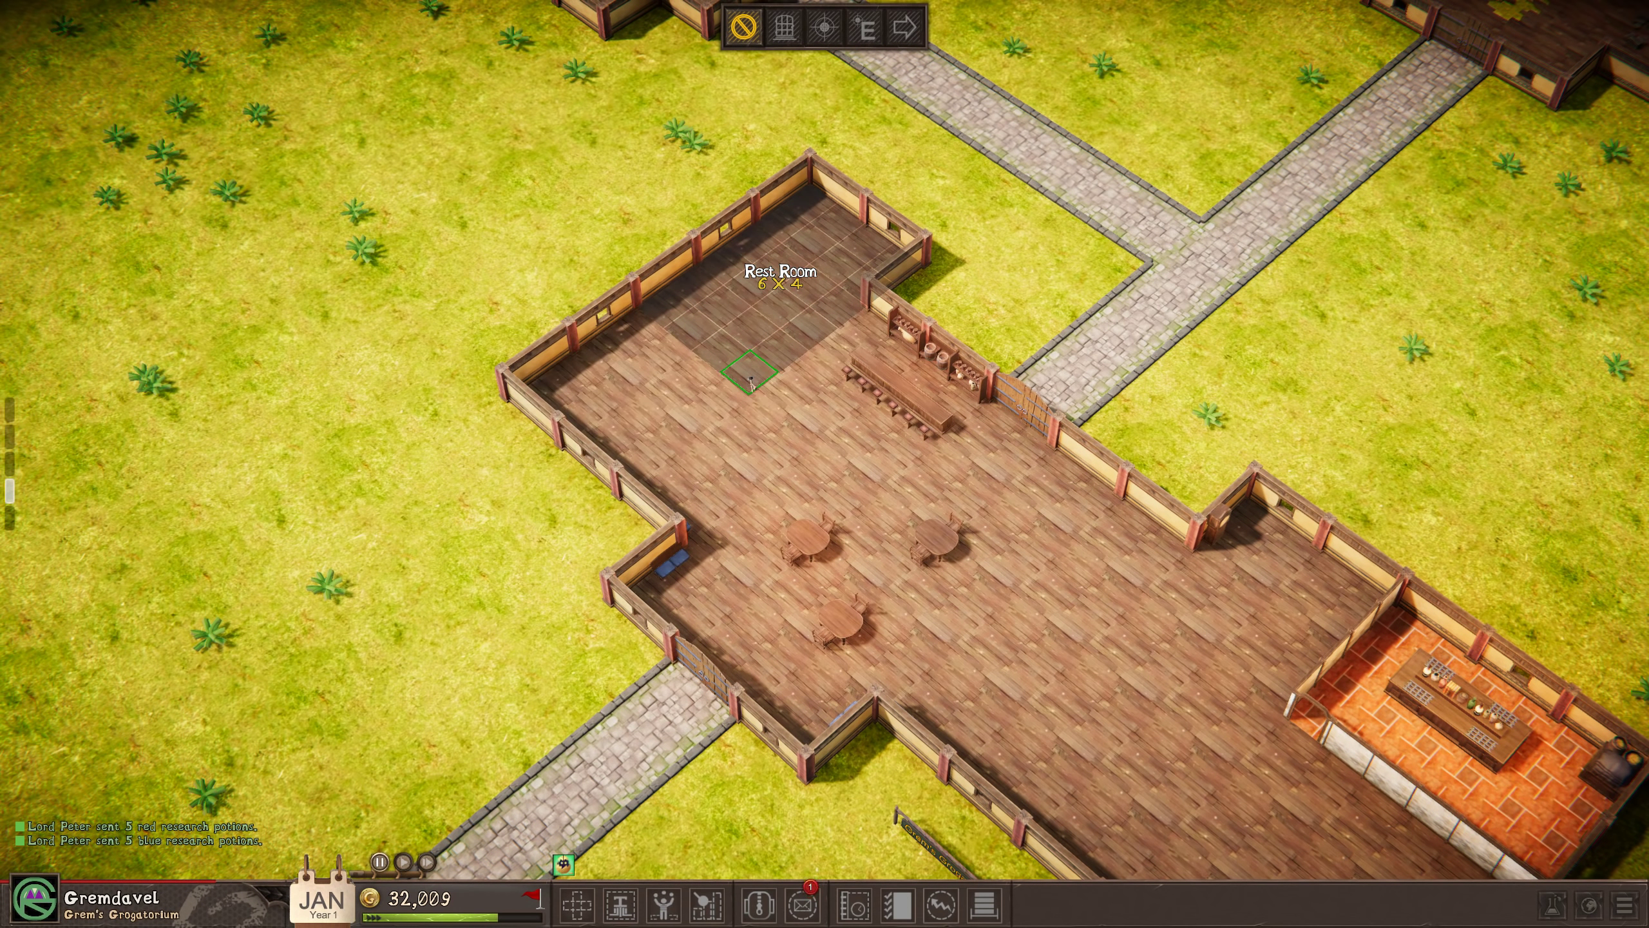
pyautogui.moveTo(902, 29)
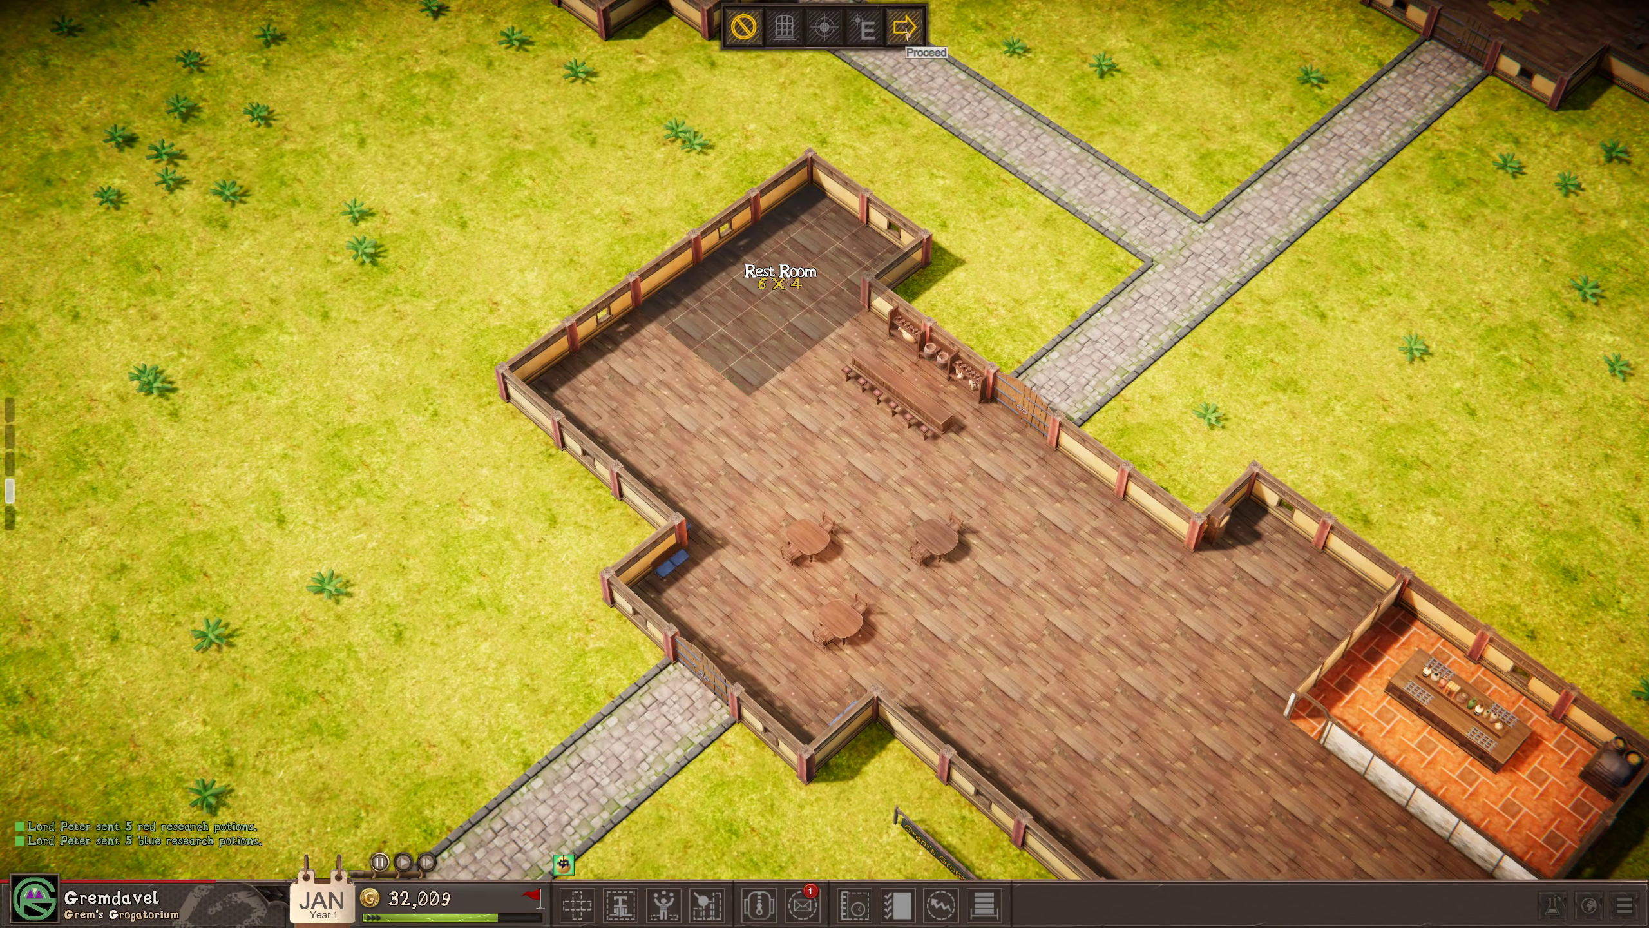
pyautogui.click(925, 29)
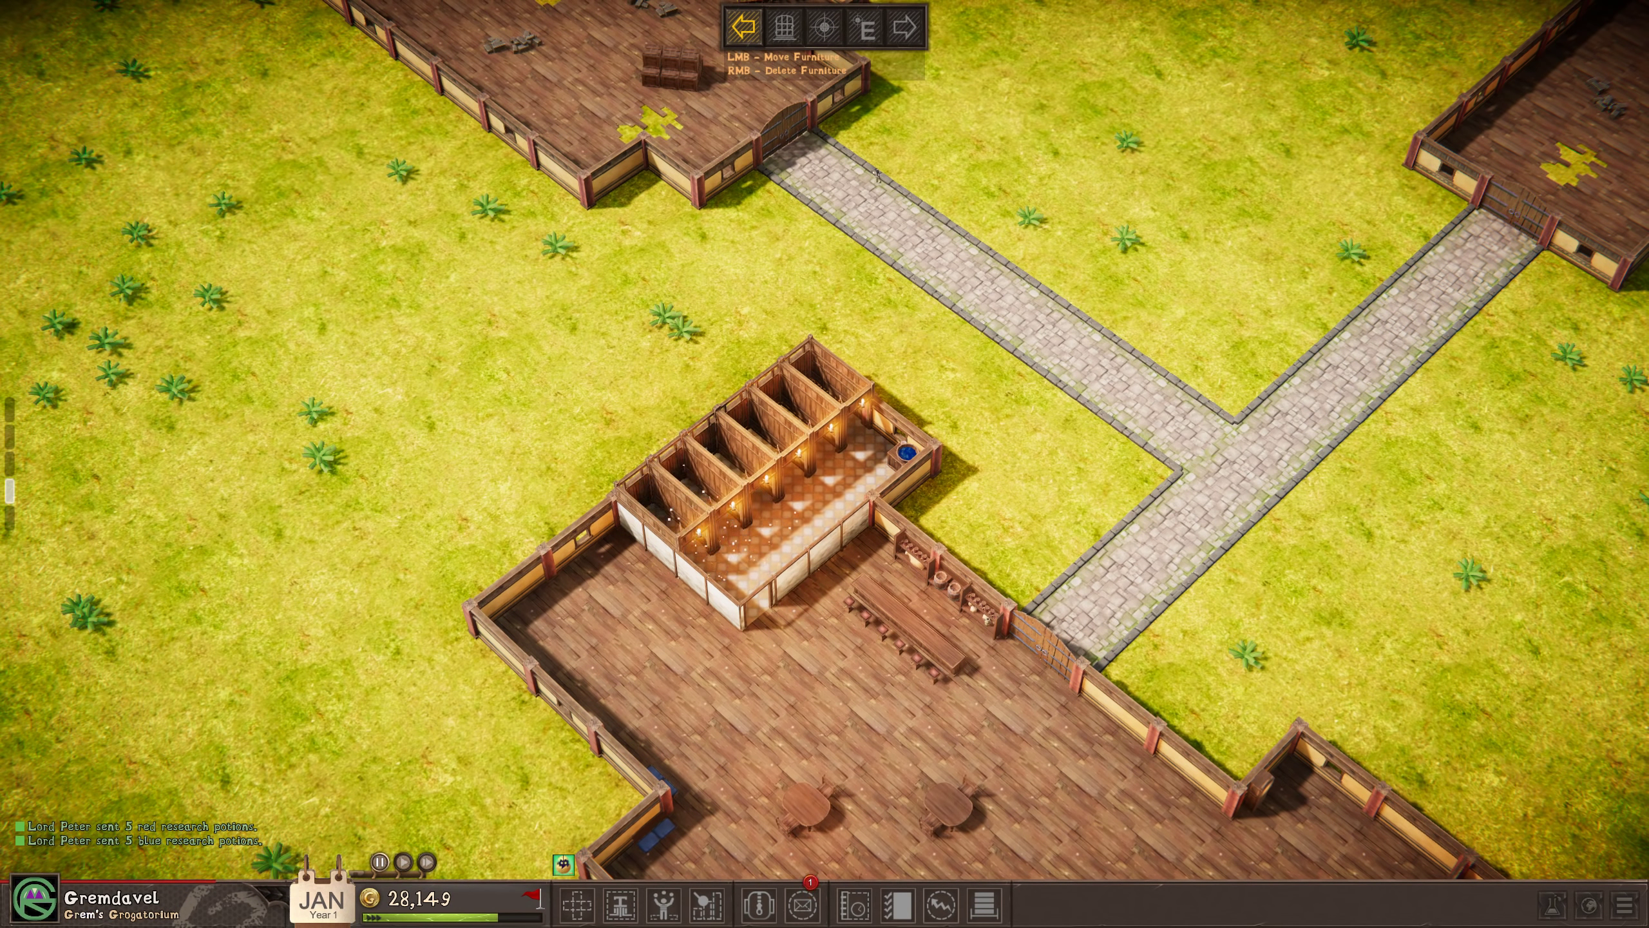
pyautogui.click(743, 31)
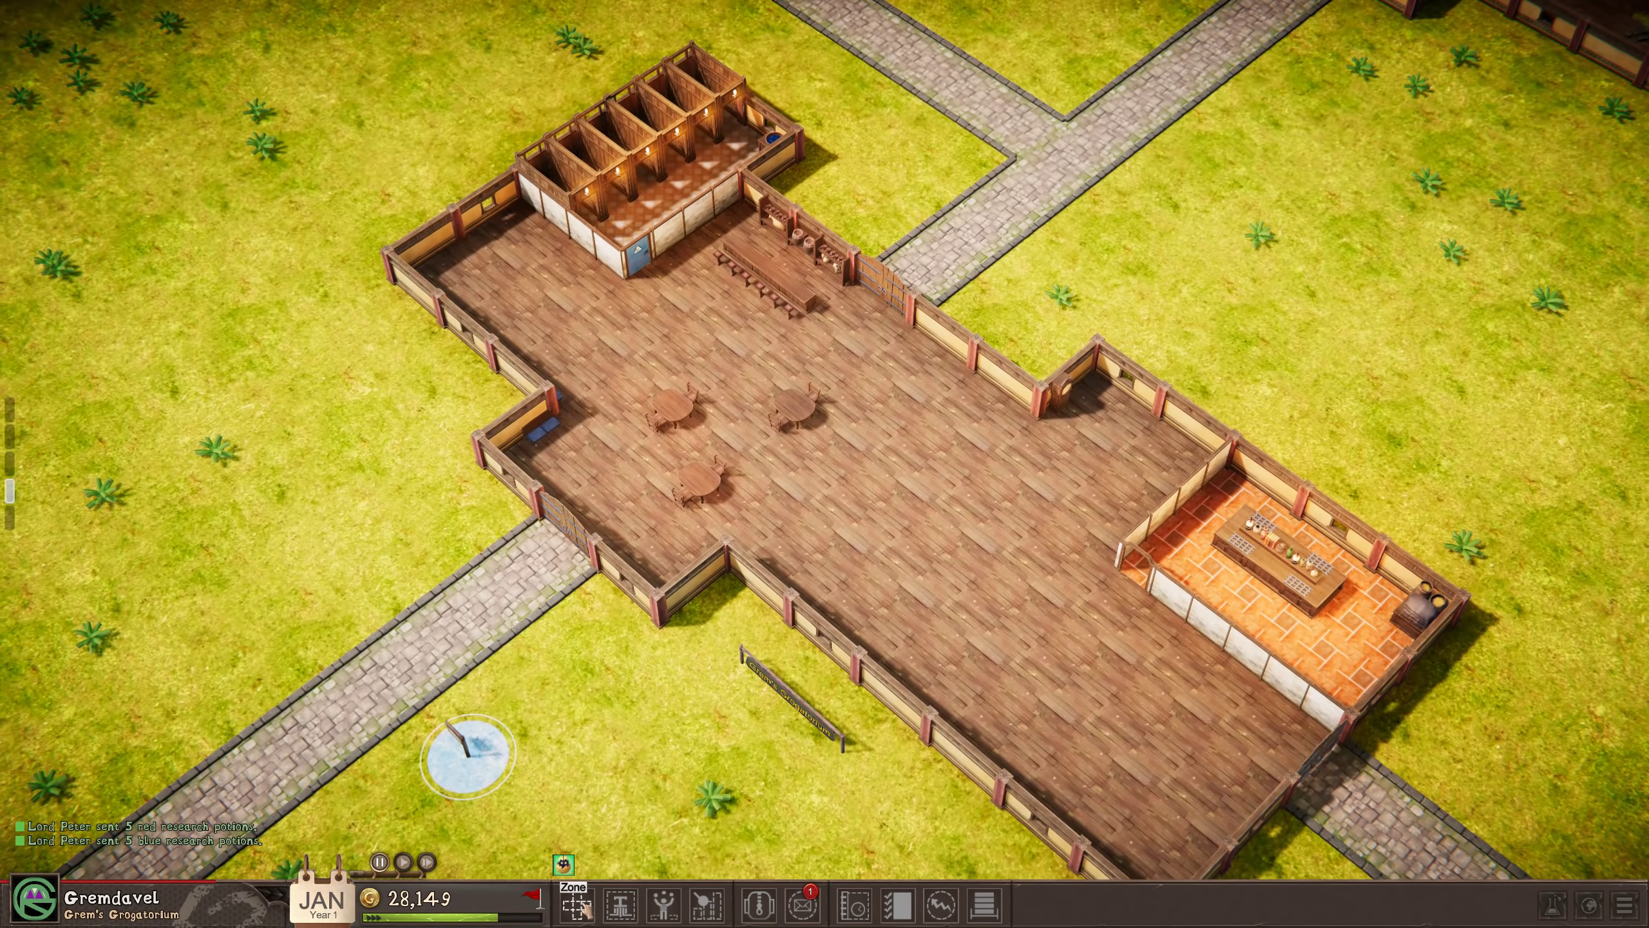
# Bring up the Select Room to Build list to pick the Research Workshop.
pyautogui.click(571, 902)
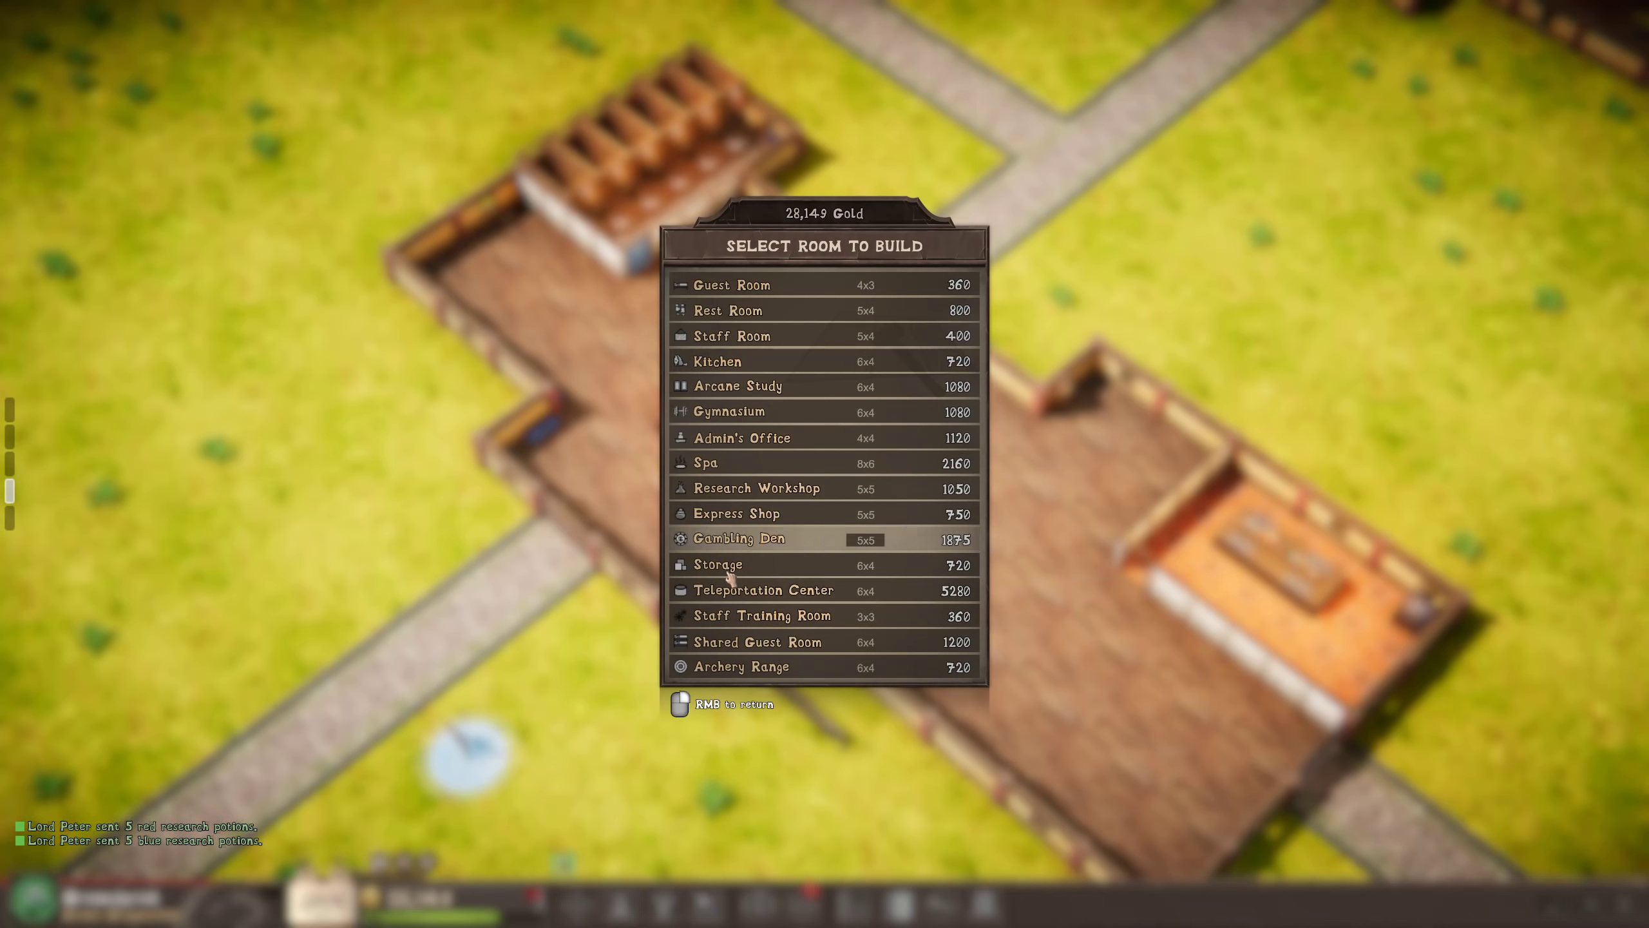
pyautogui.moveTo(1140, 591)
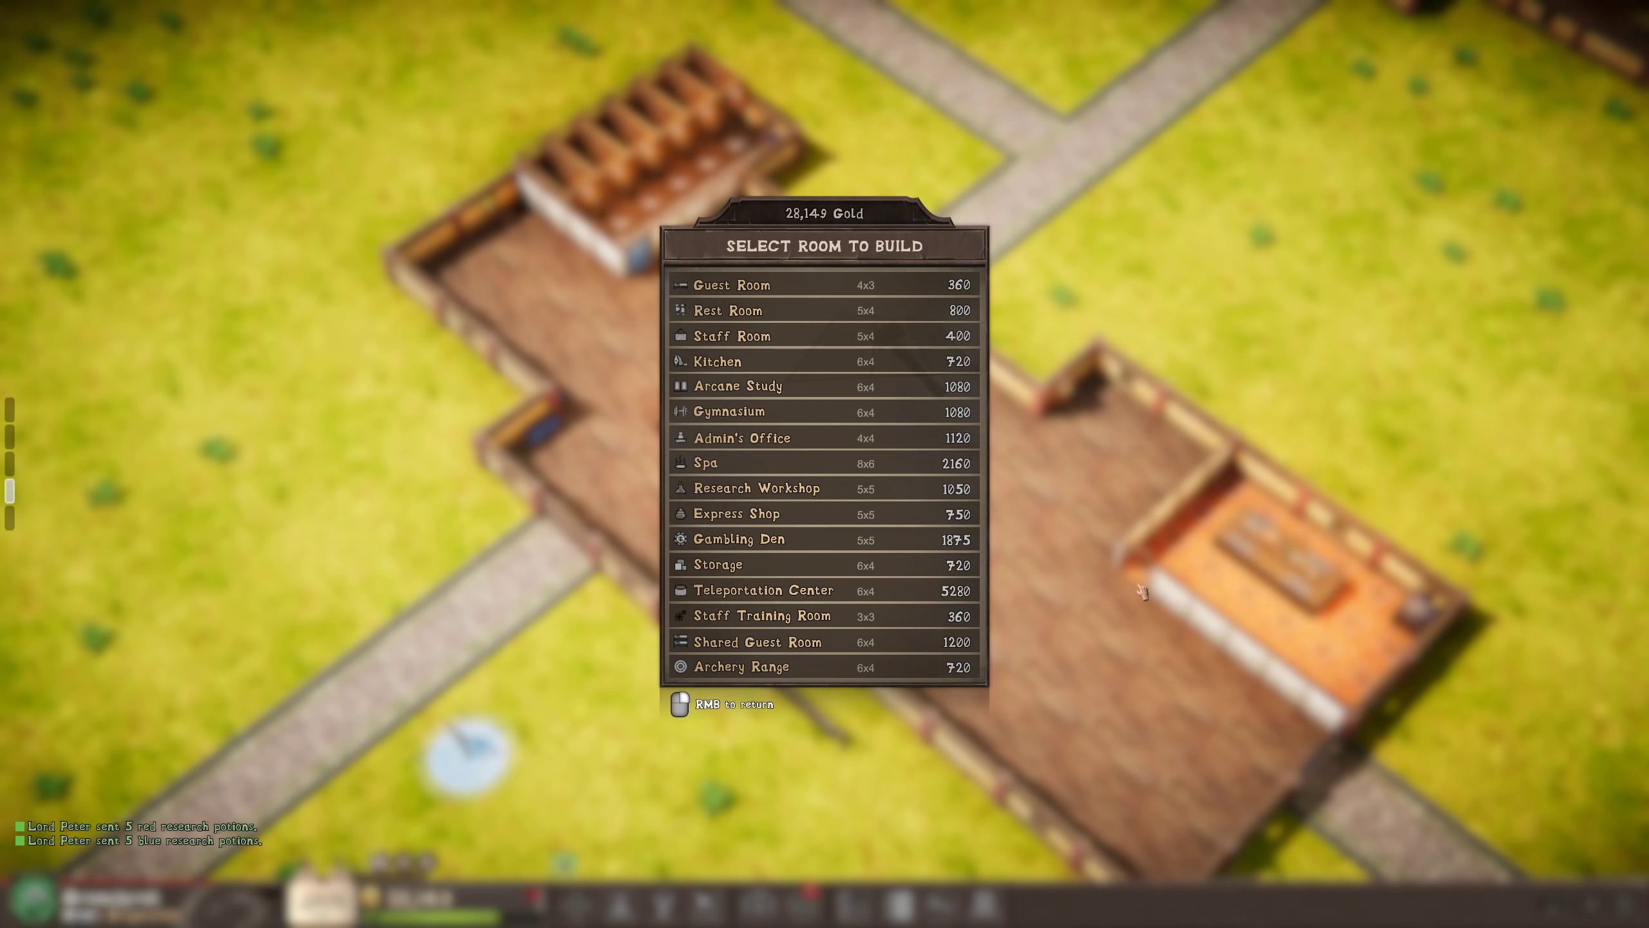
pyautogui.moveTo(798, 632)
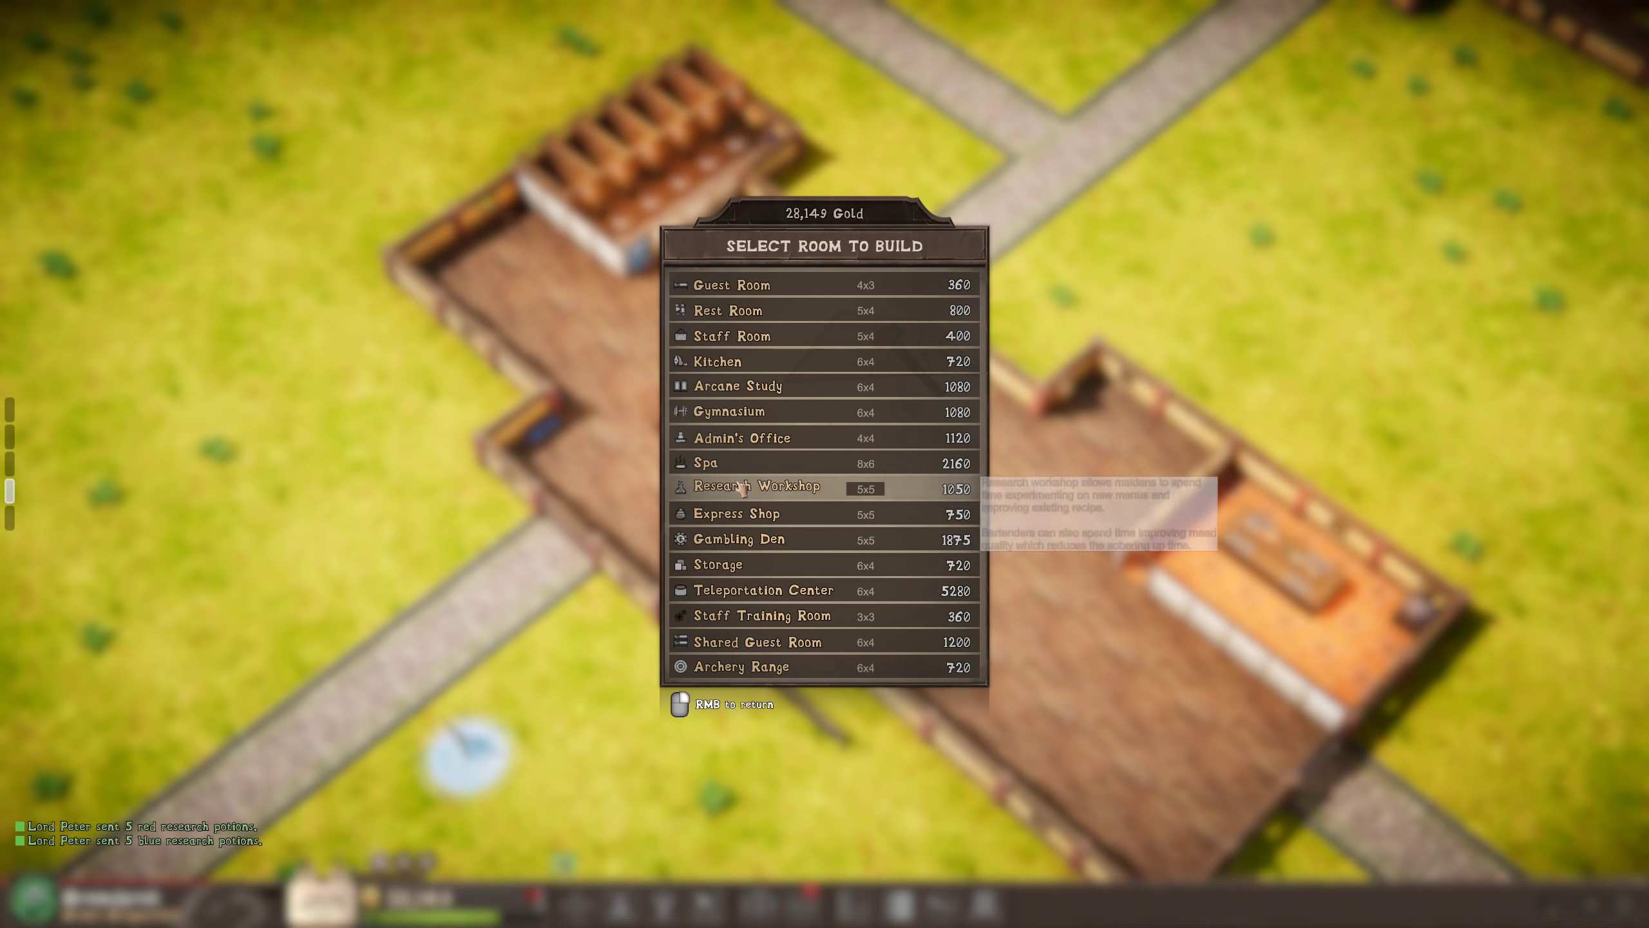
pyautogui.moveTo(755, 640)
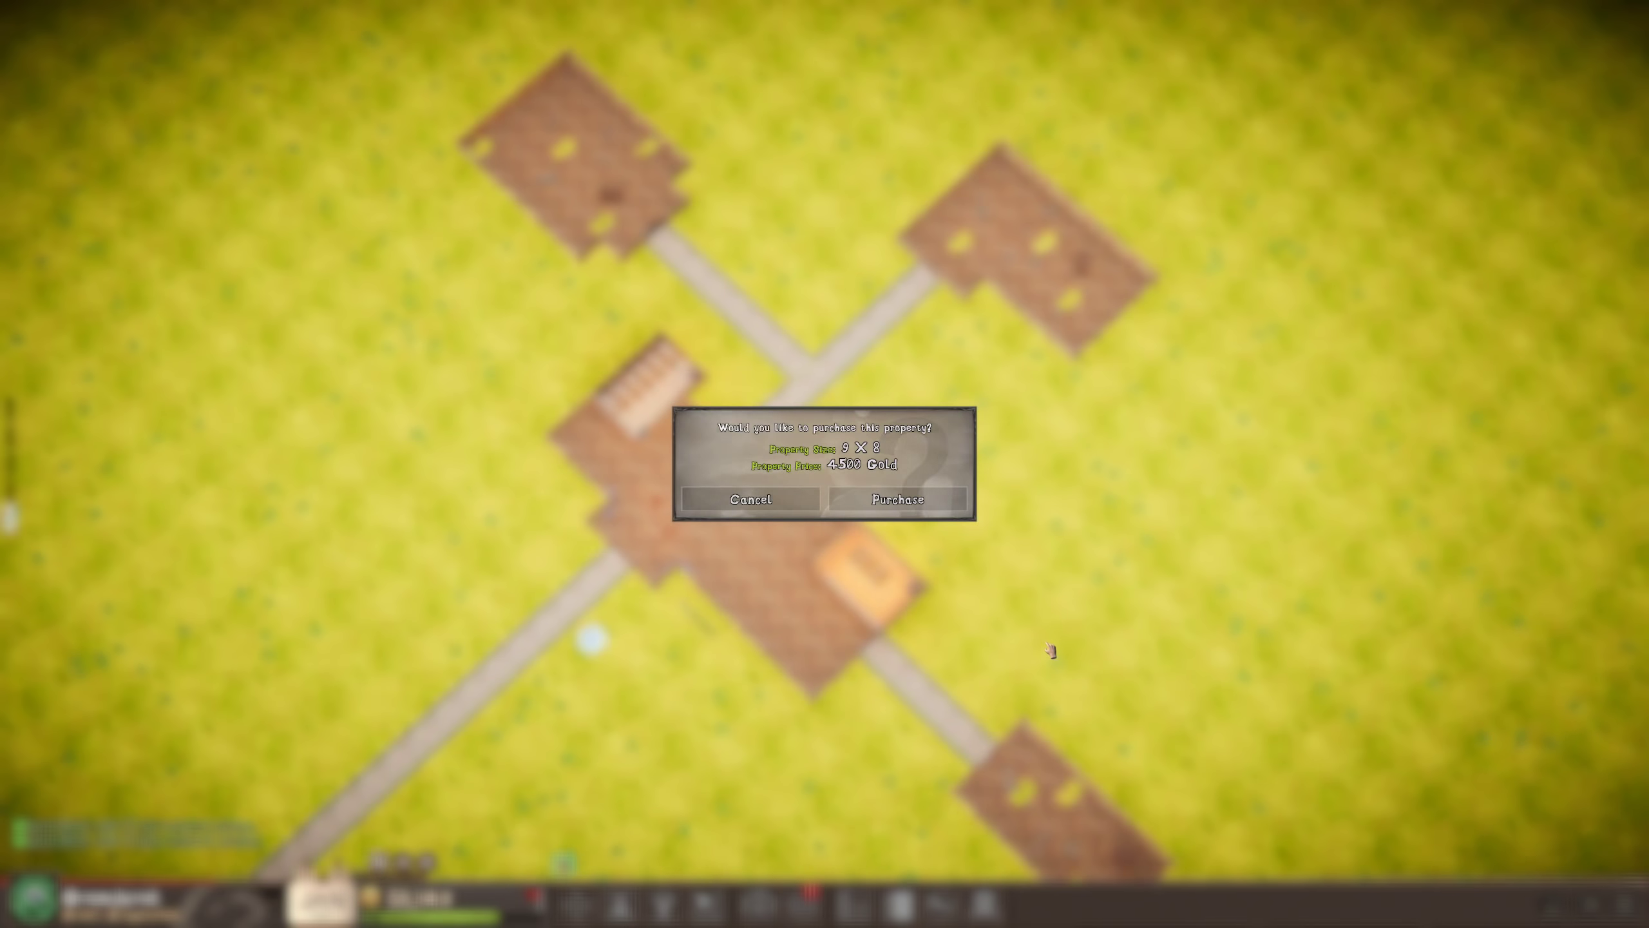
# Compare property plots on the map and purchase the larger one.
pyautogui.click(897, 499)
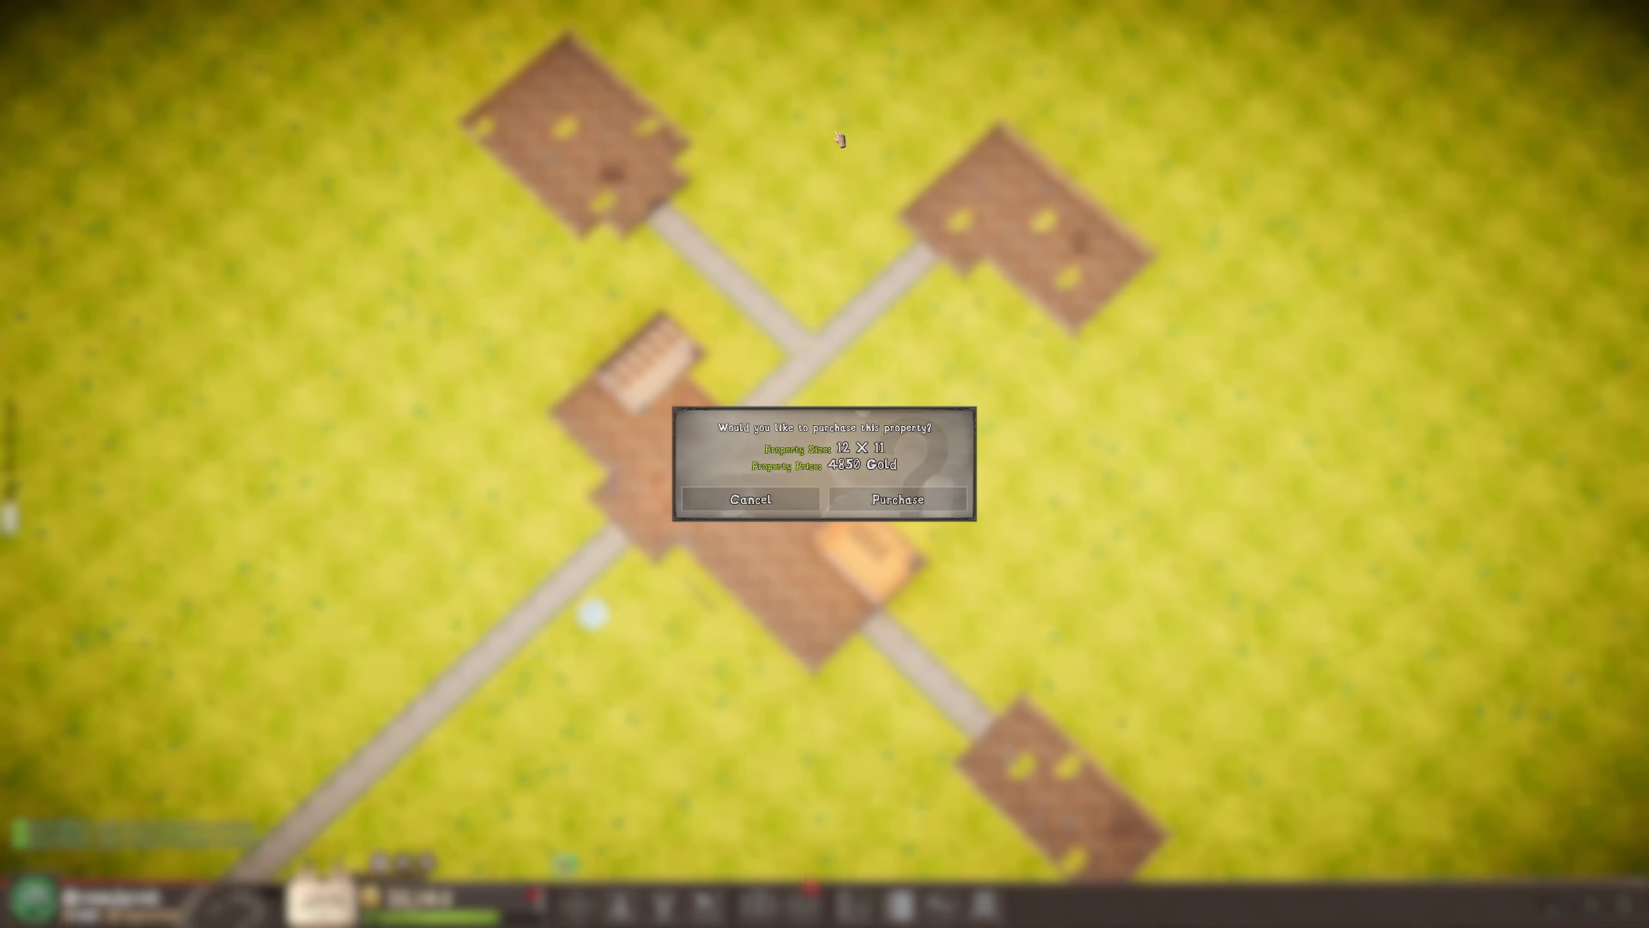
pyautogui.click(896, 499)
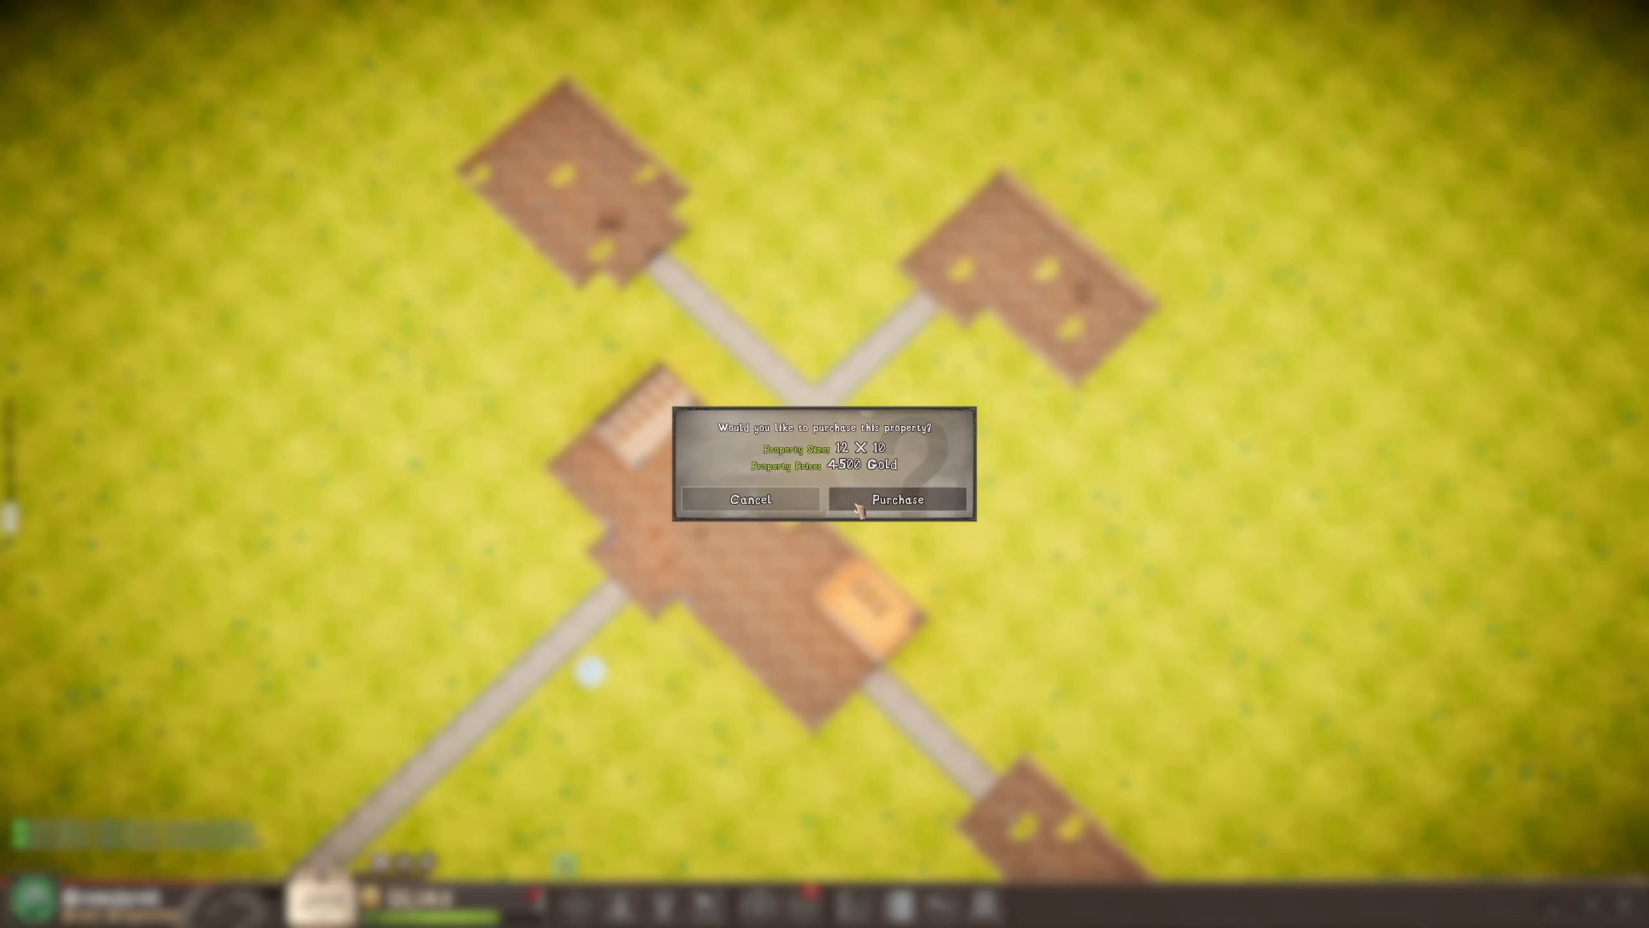
pyautogui.click(896, 498)
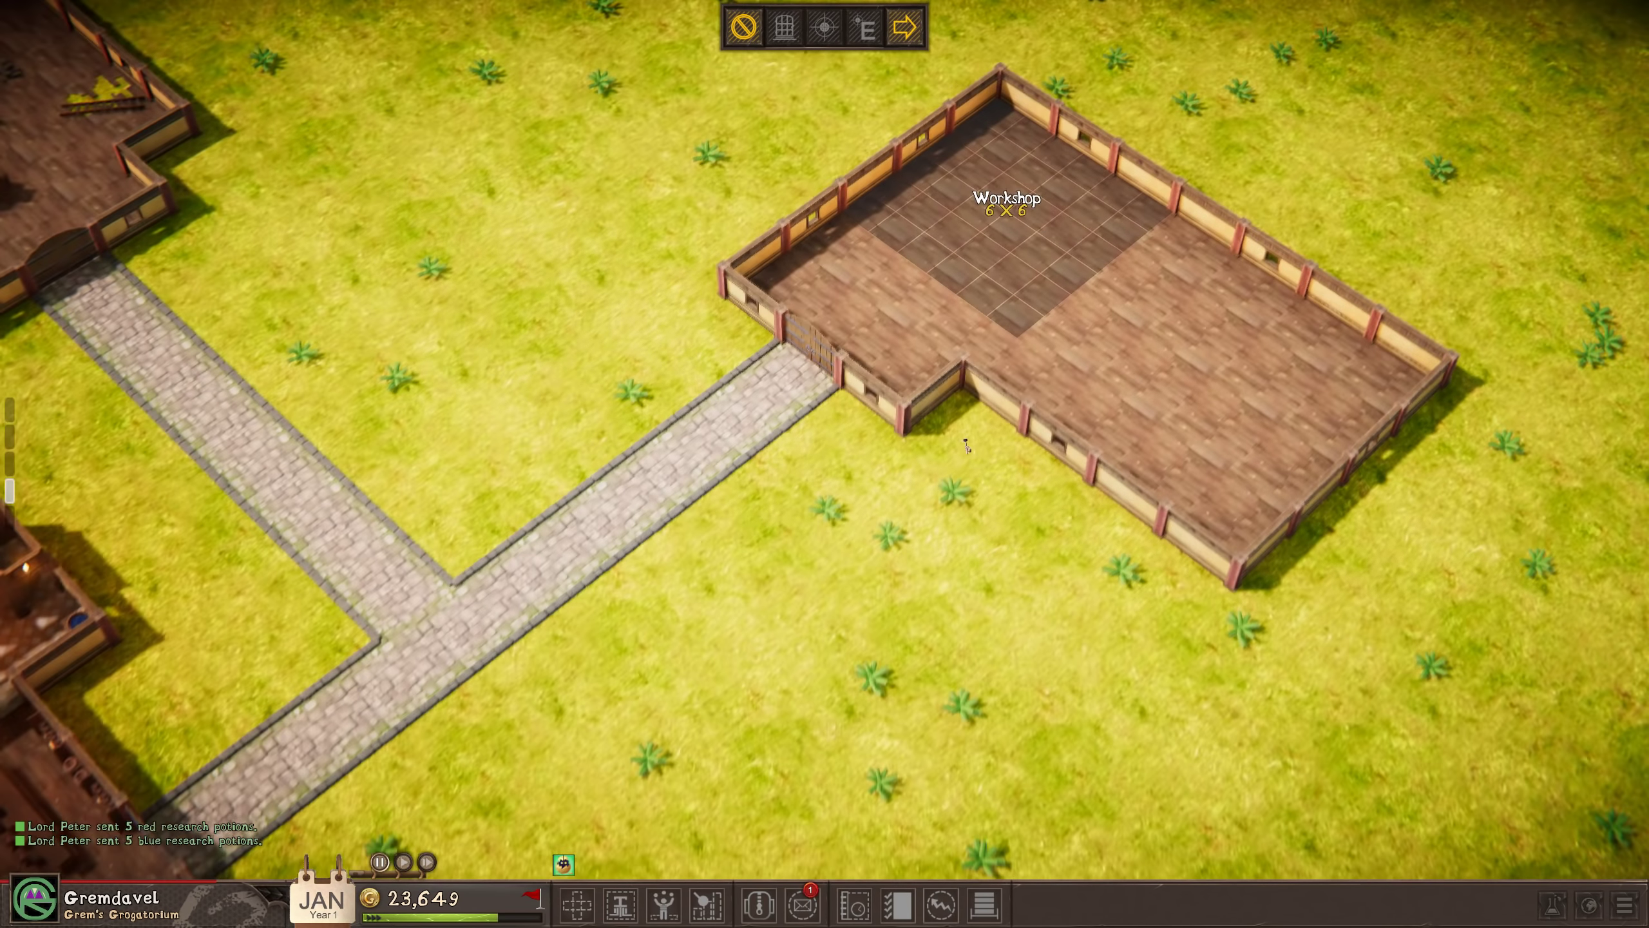
# Place the workshop door, then add barrels and work stations to furnish it.
pyautogui.scroll(-3)
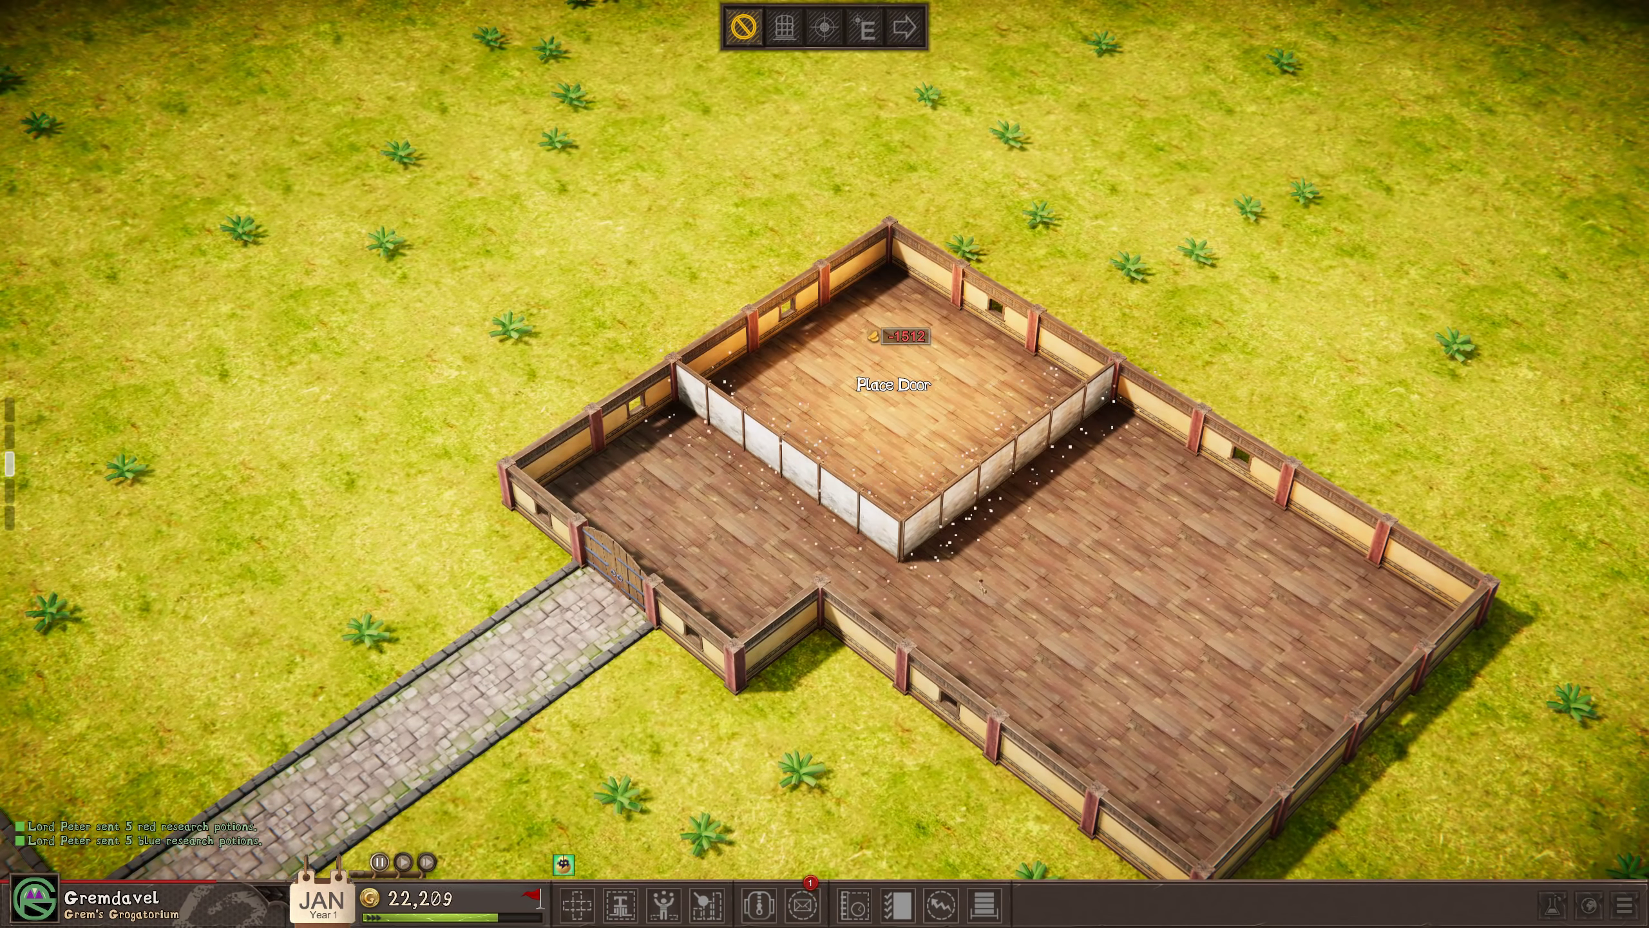
pyautogui.click(766, 460)
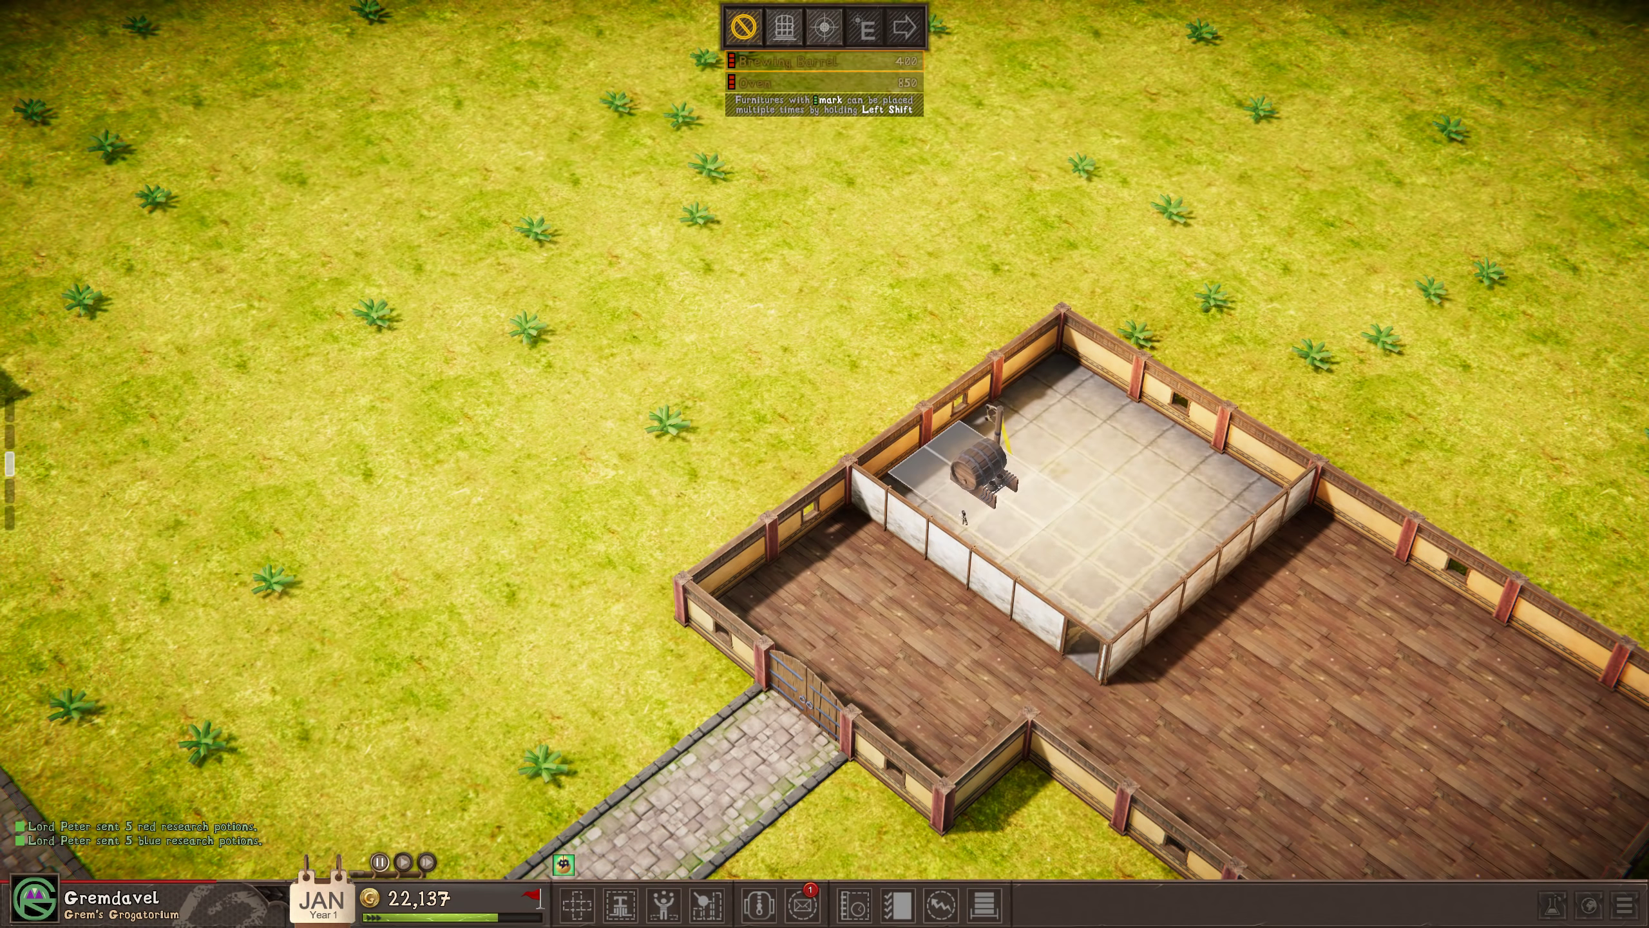
pyautogui.scroll(-3)
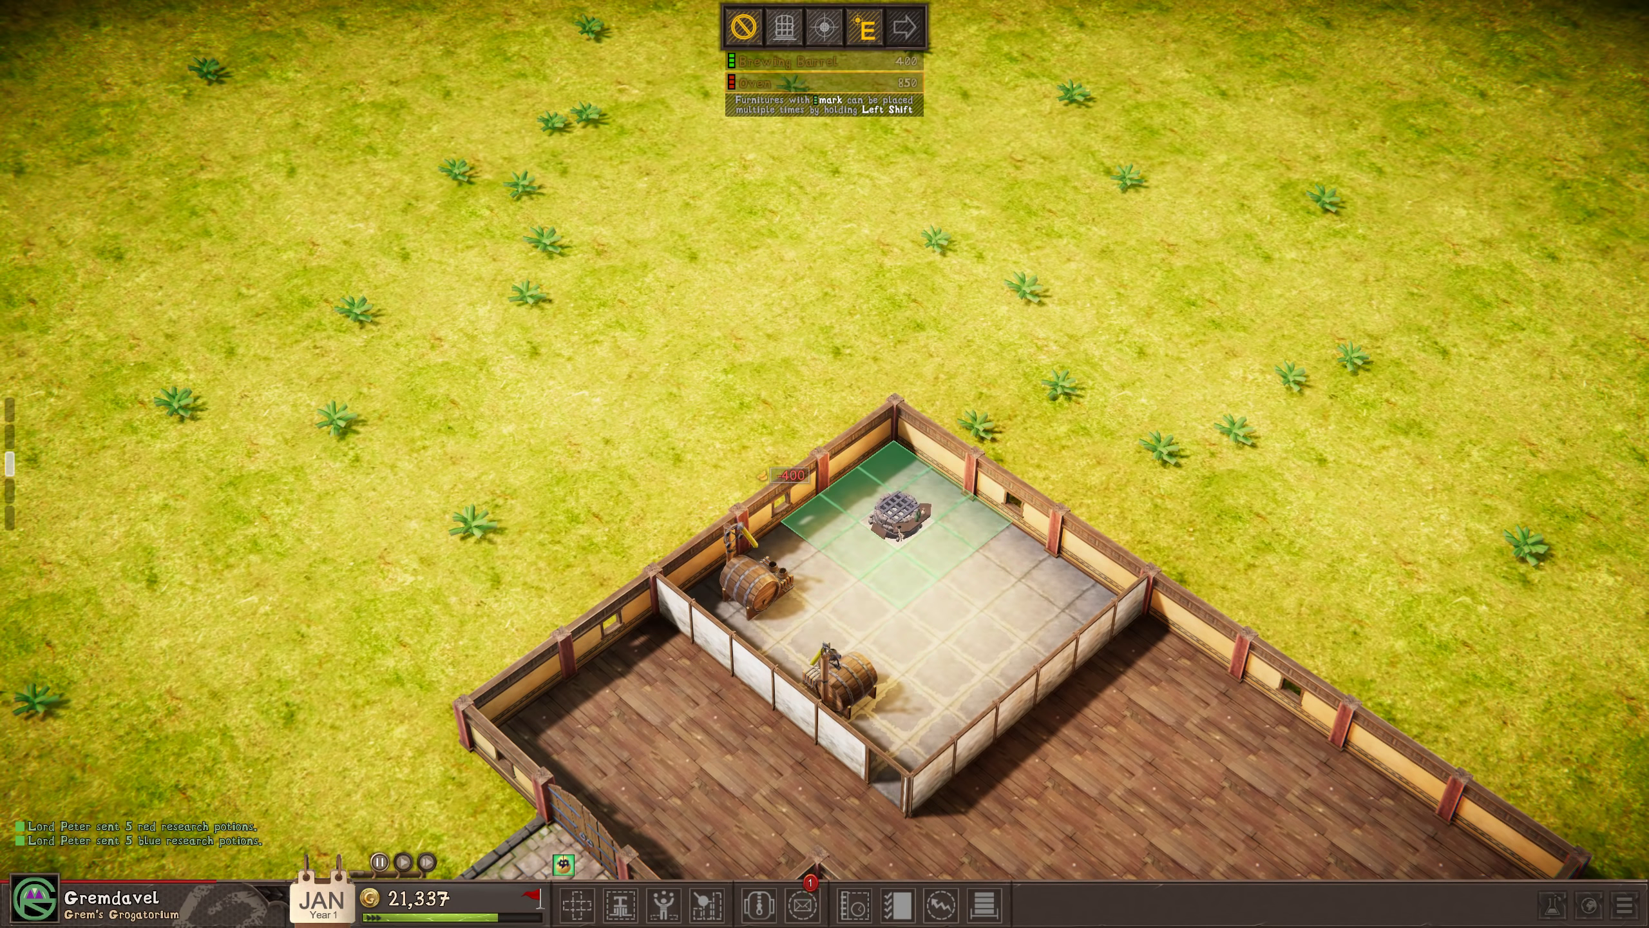
pyautogui.click(899, 510)
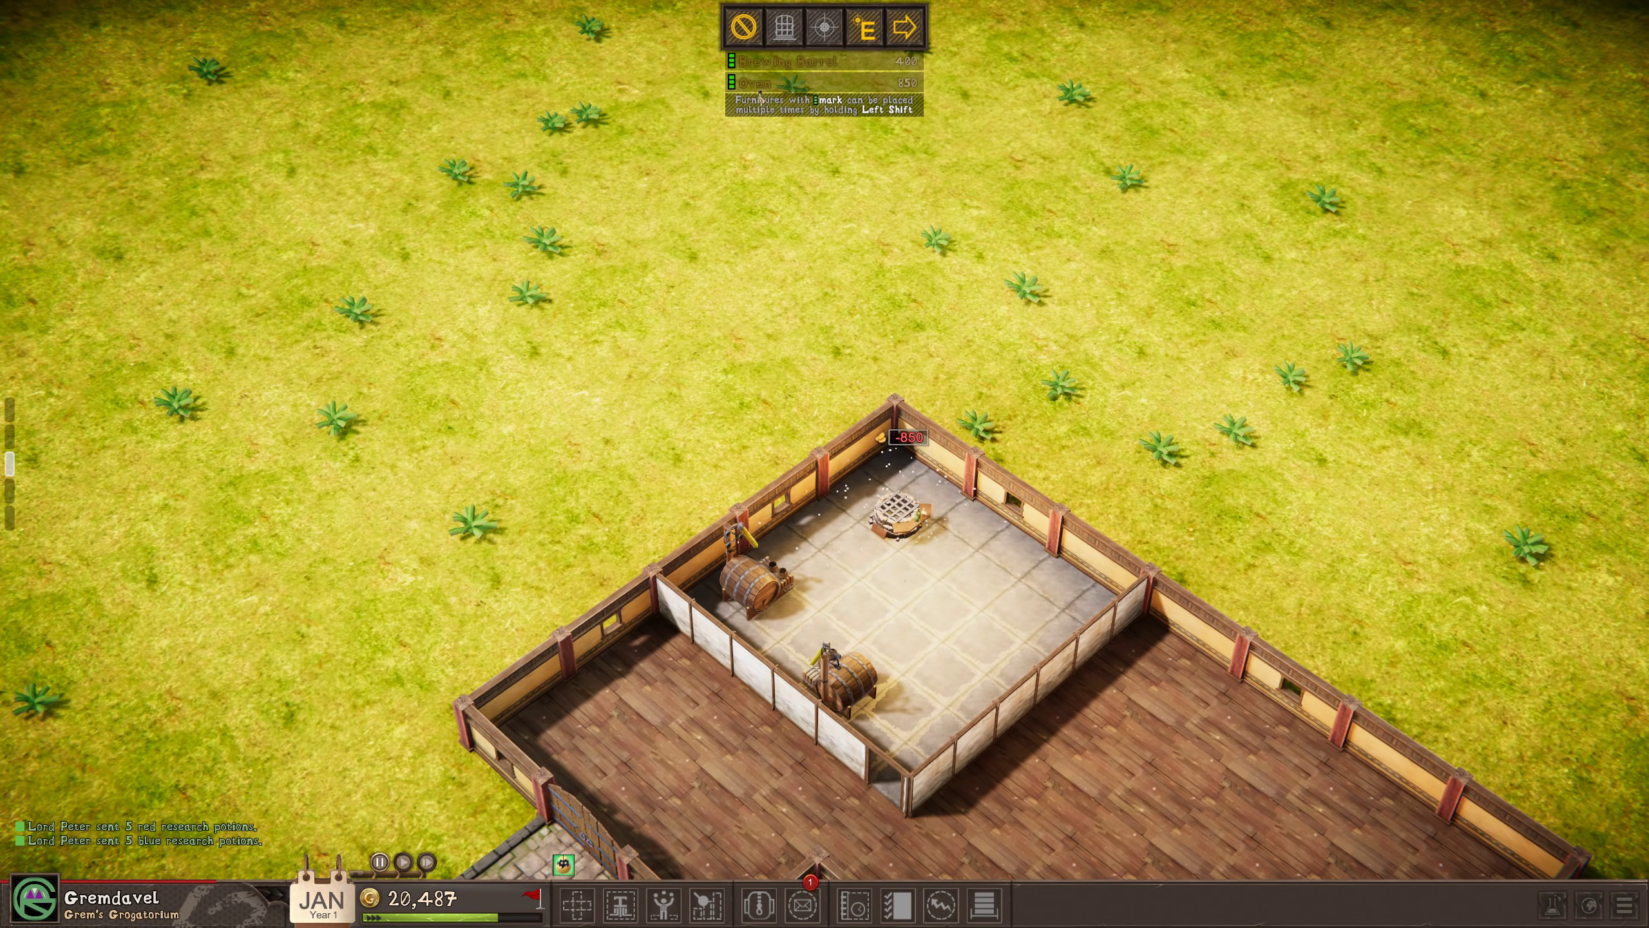
pyautogui.click(1015, 583)
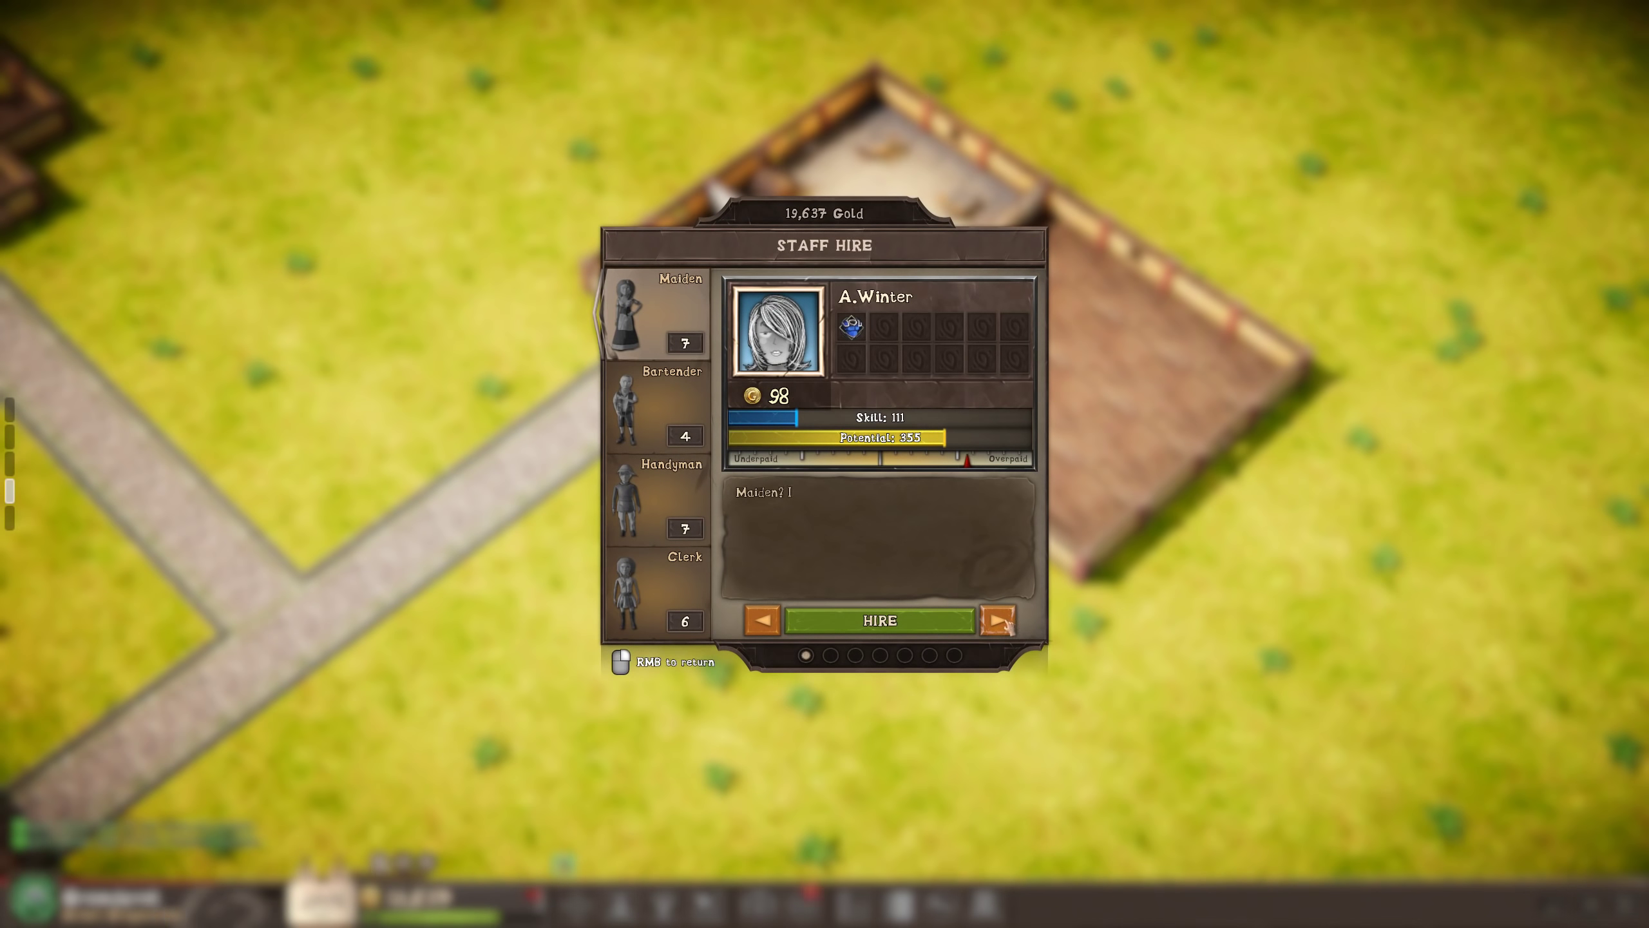
# Browse the maiden candidates and hire the first maiden.
pyautogui.click(1001, 620)
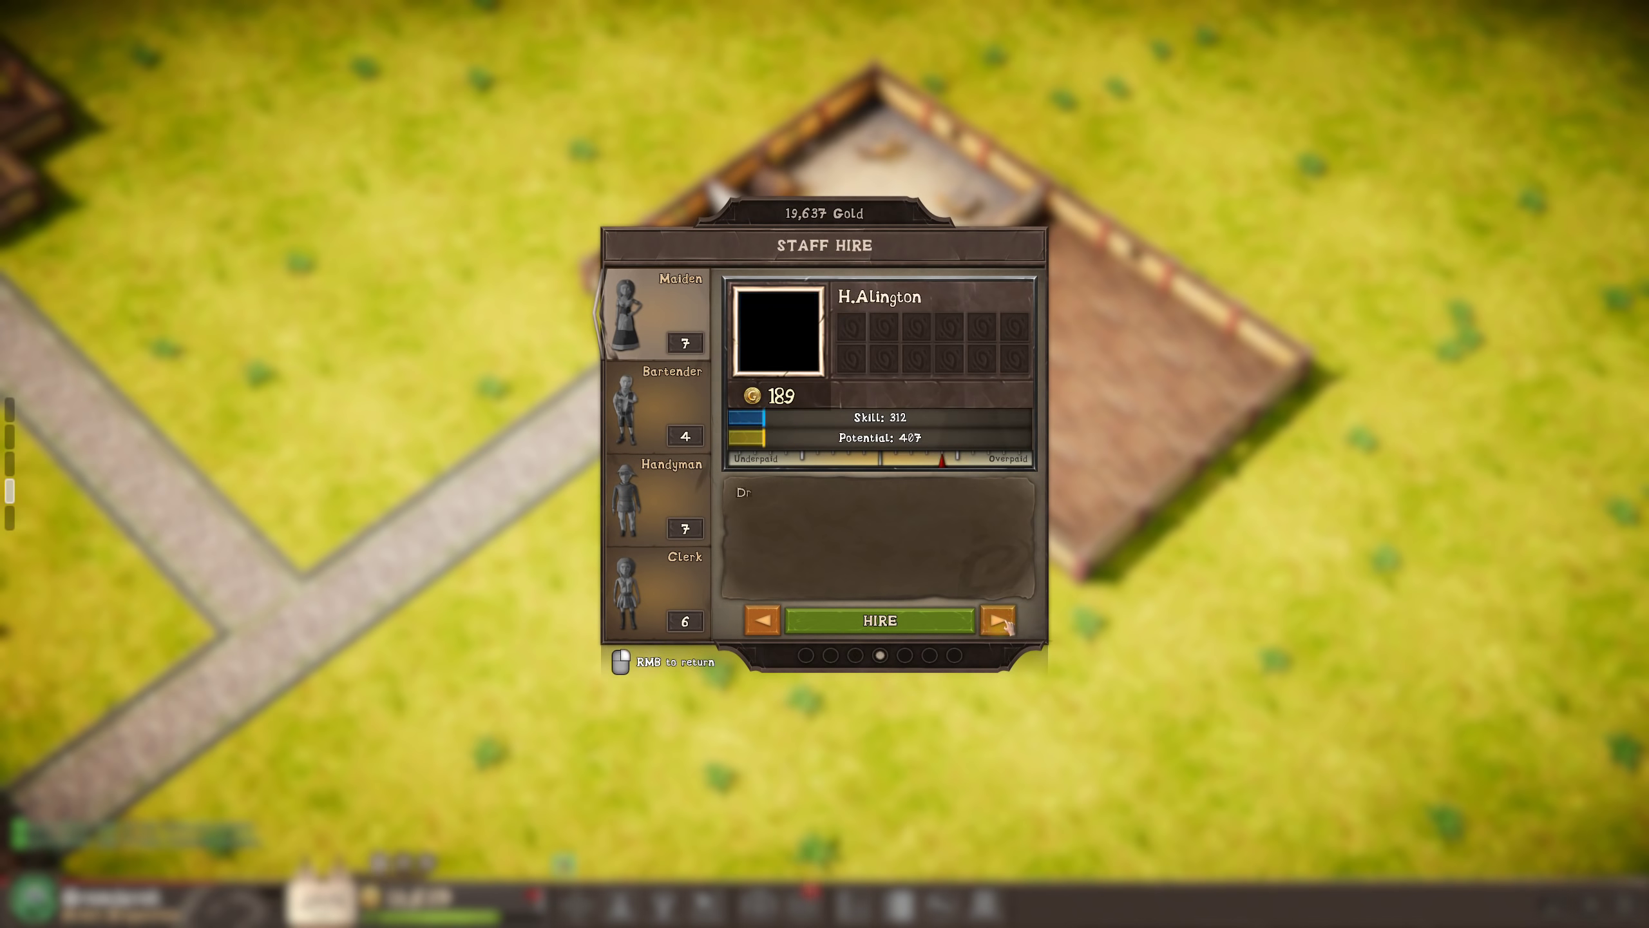
pyautogui.click(997, 620)
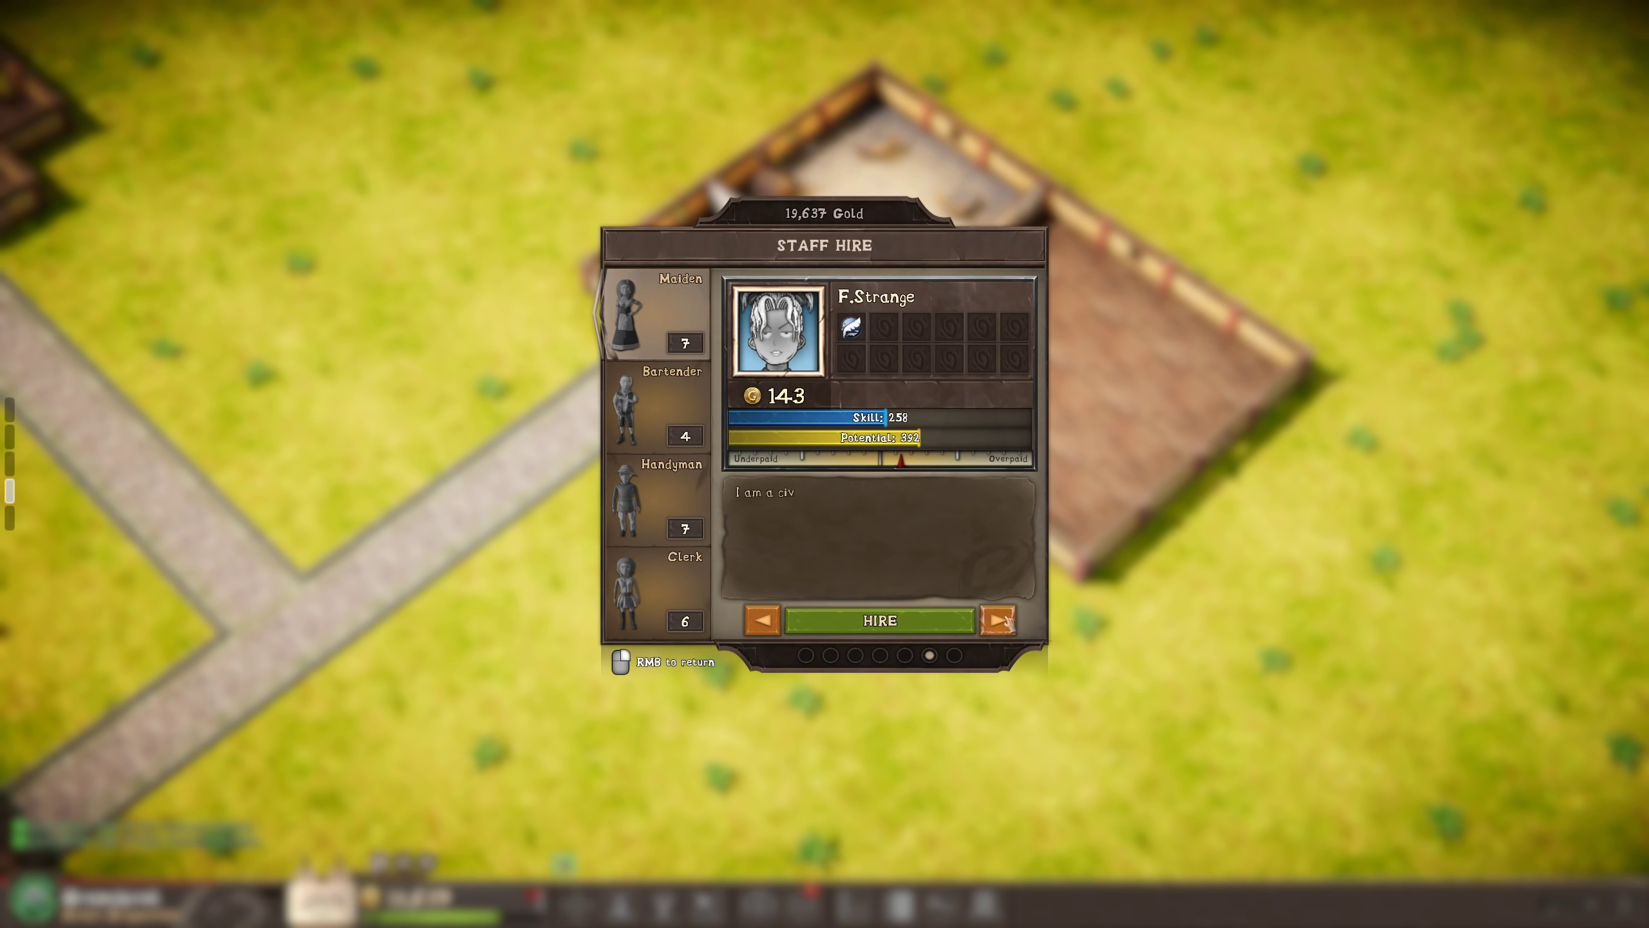
pyautogui.click(997, 620)
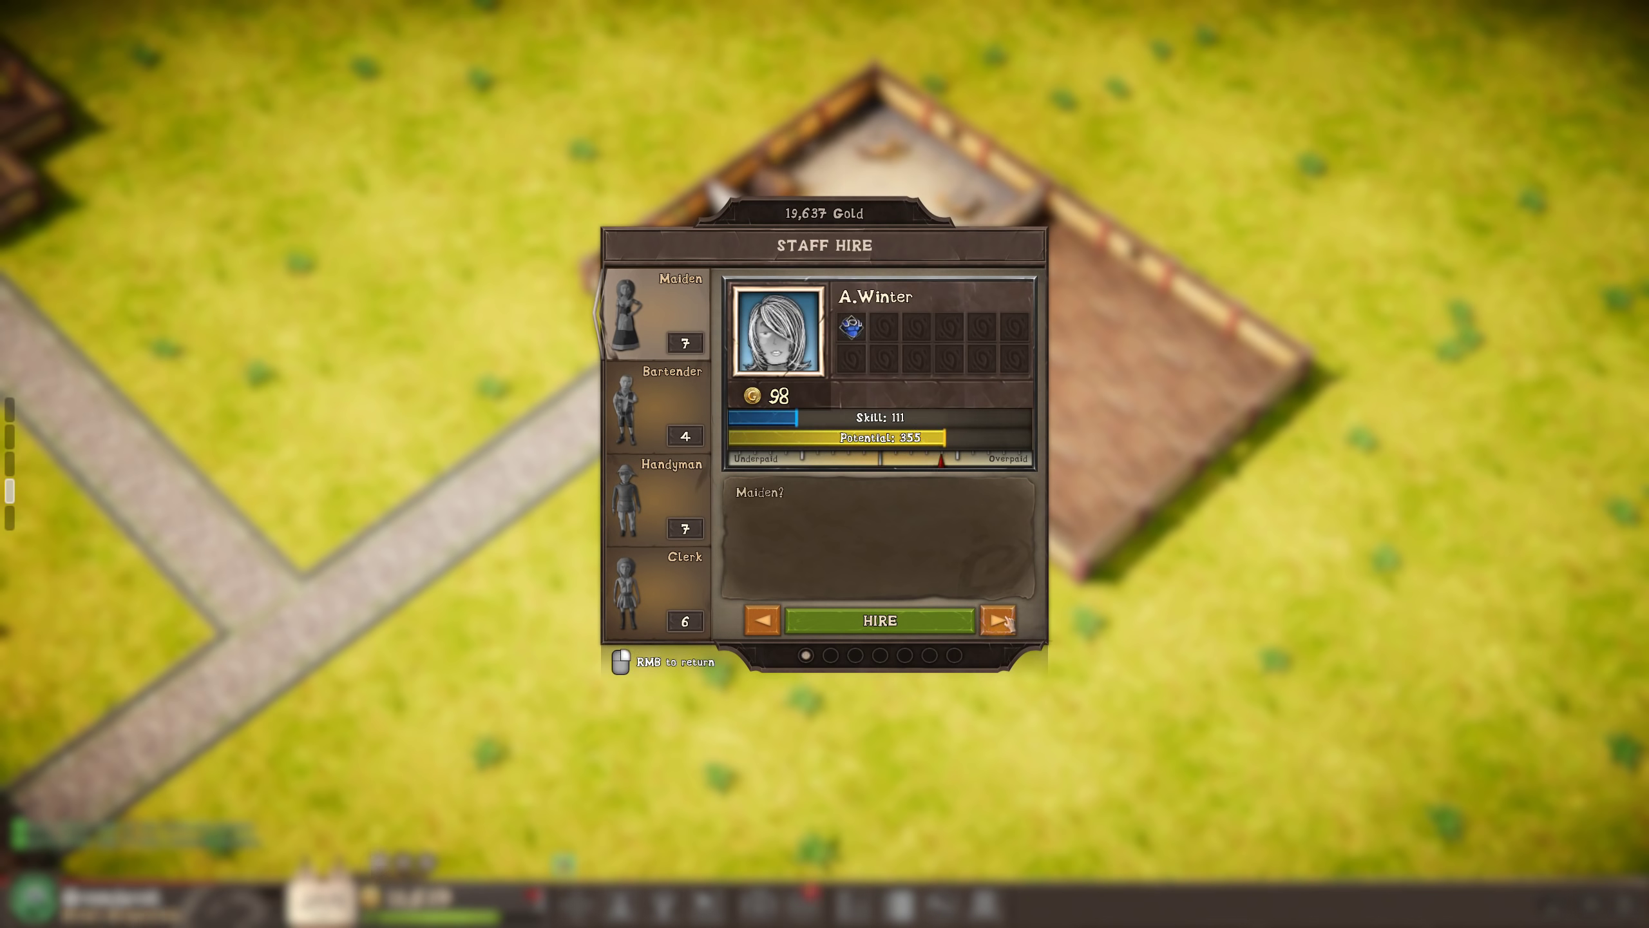
pyautogui.click(997, 621)
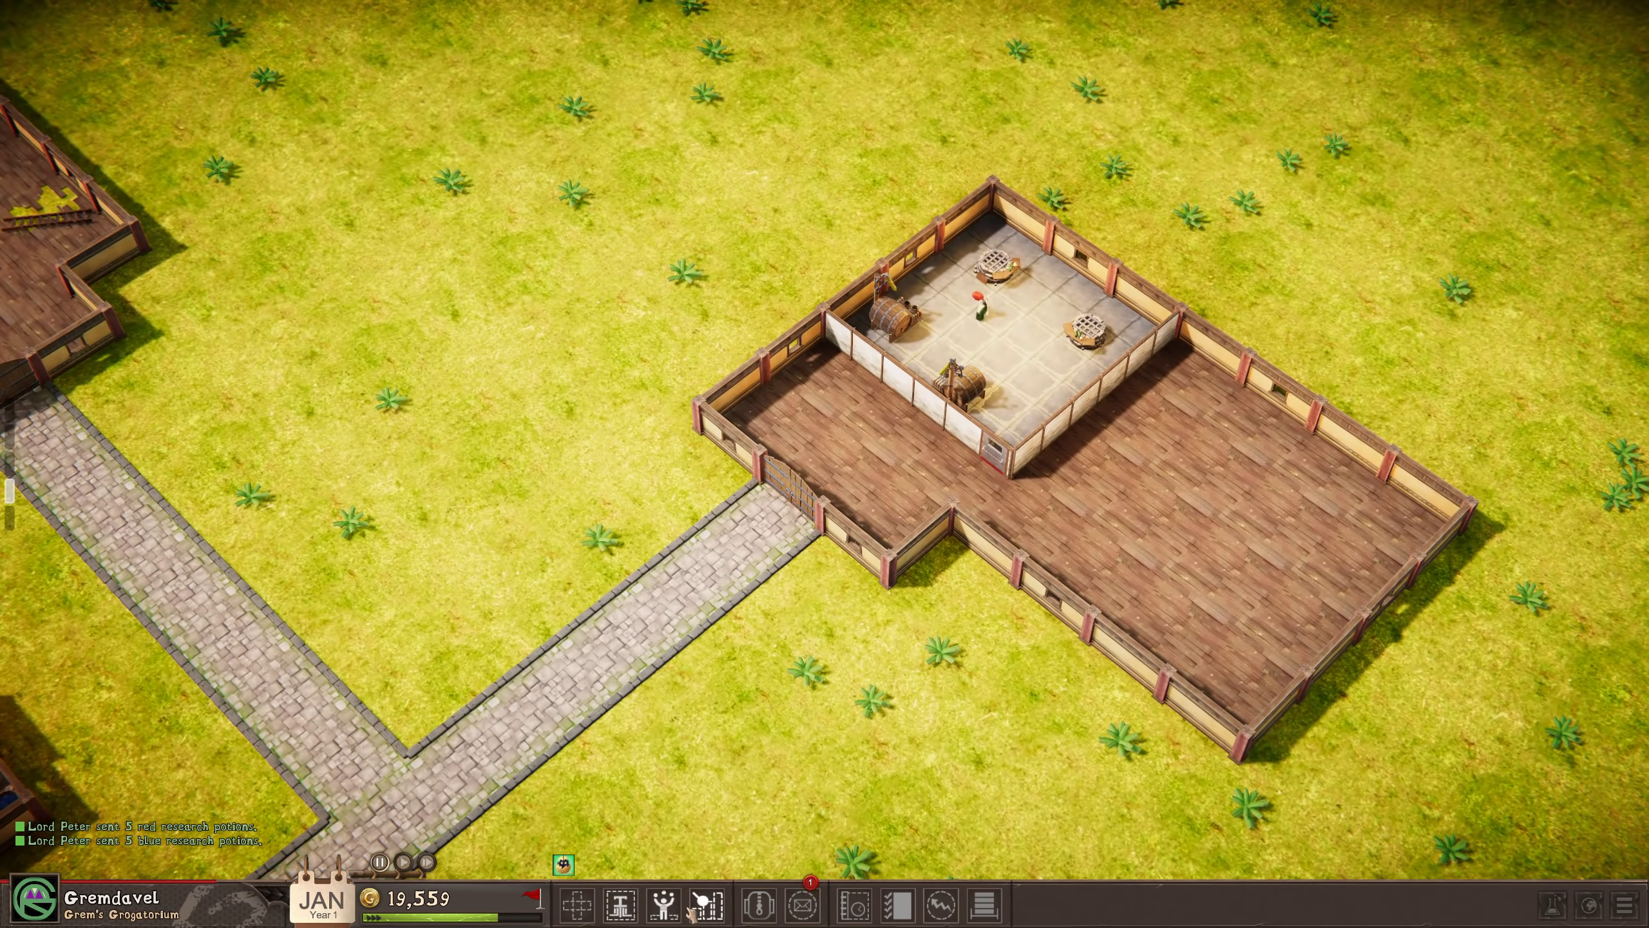
# Hire a second maiden, then browse the bartender candidates.
pyautogui.click(702, 903)
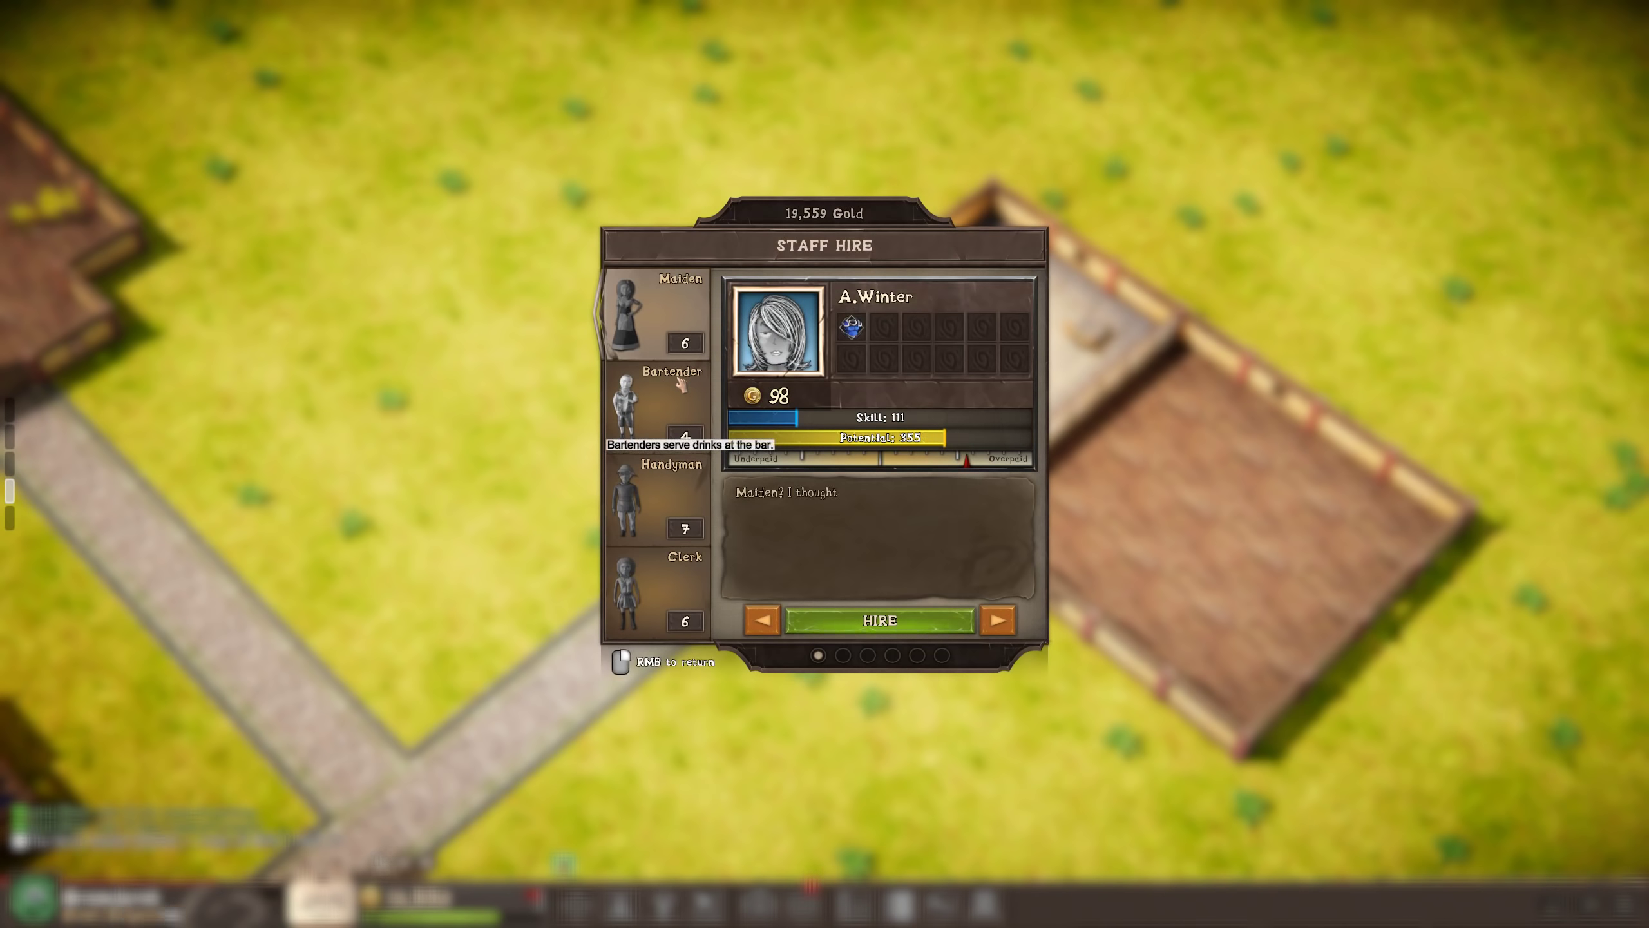
pyautogui.click(997, 620)
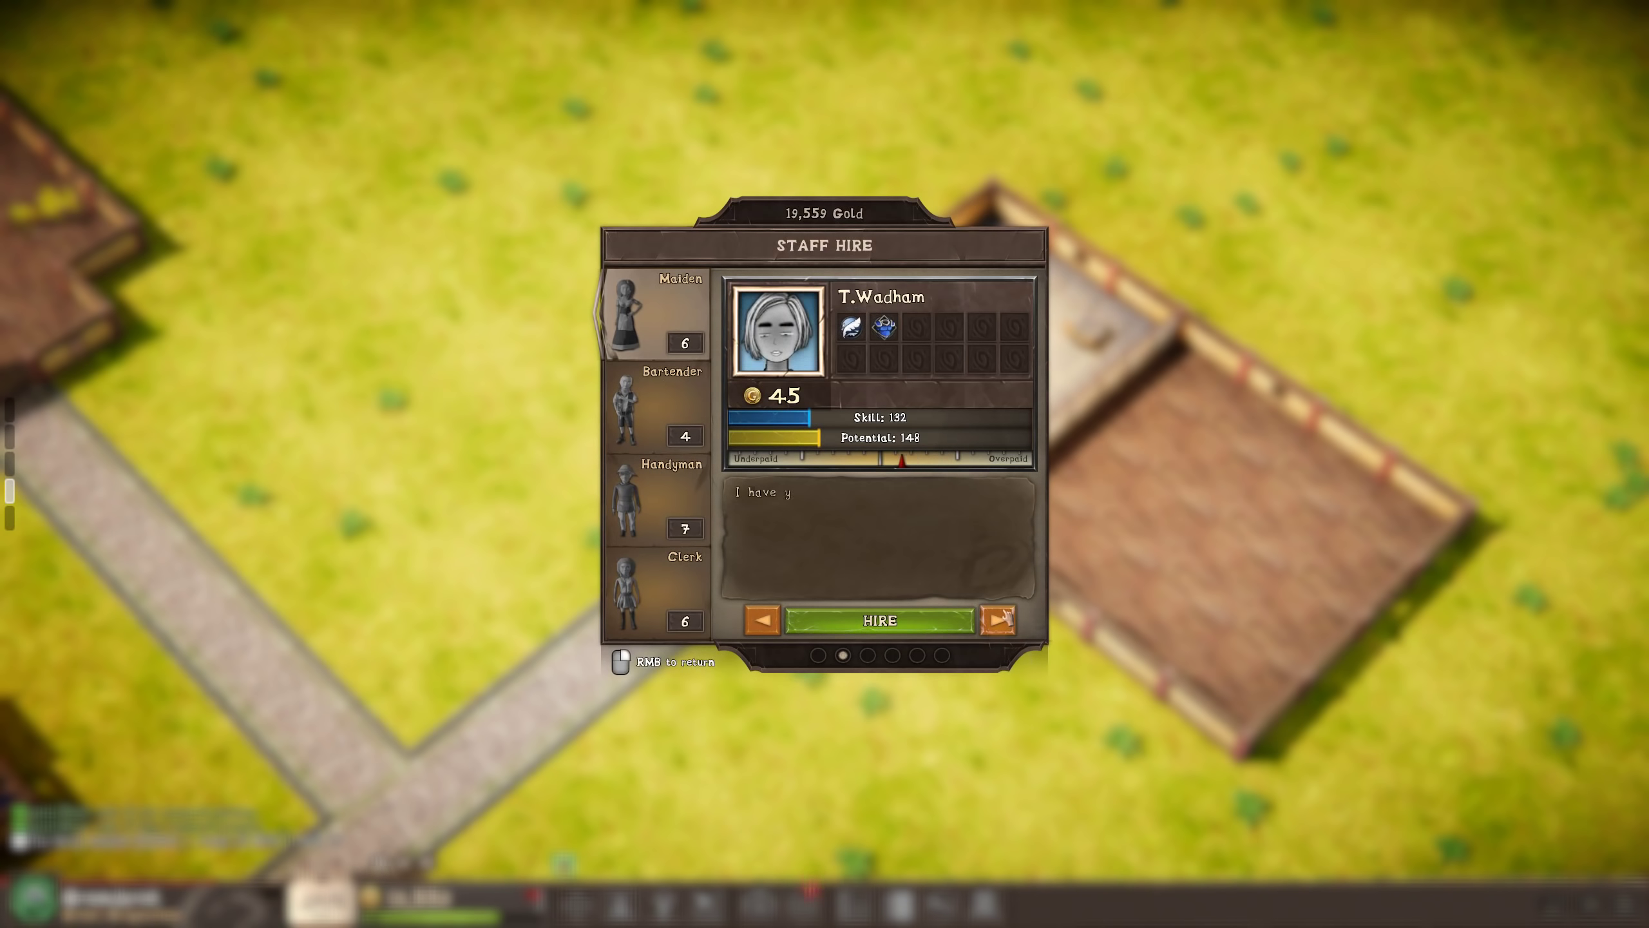
pyautogui.click(878, 619)
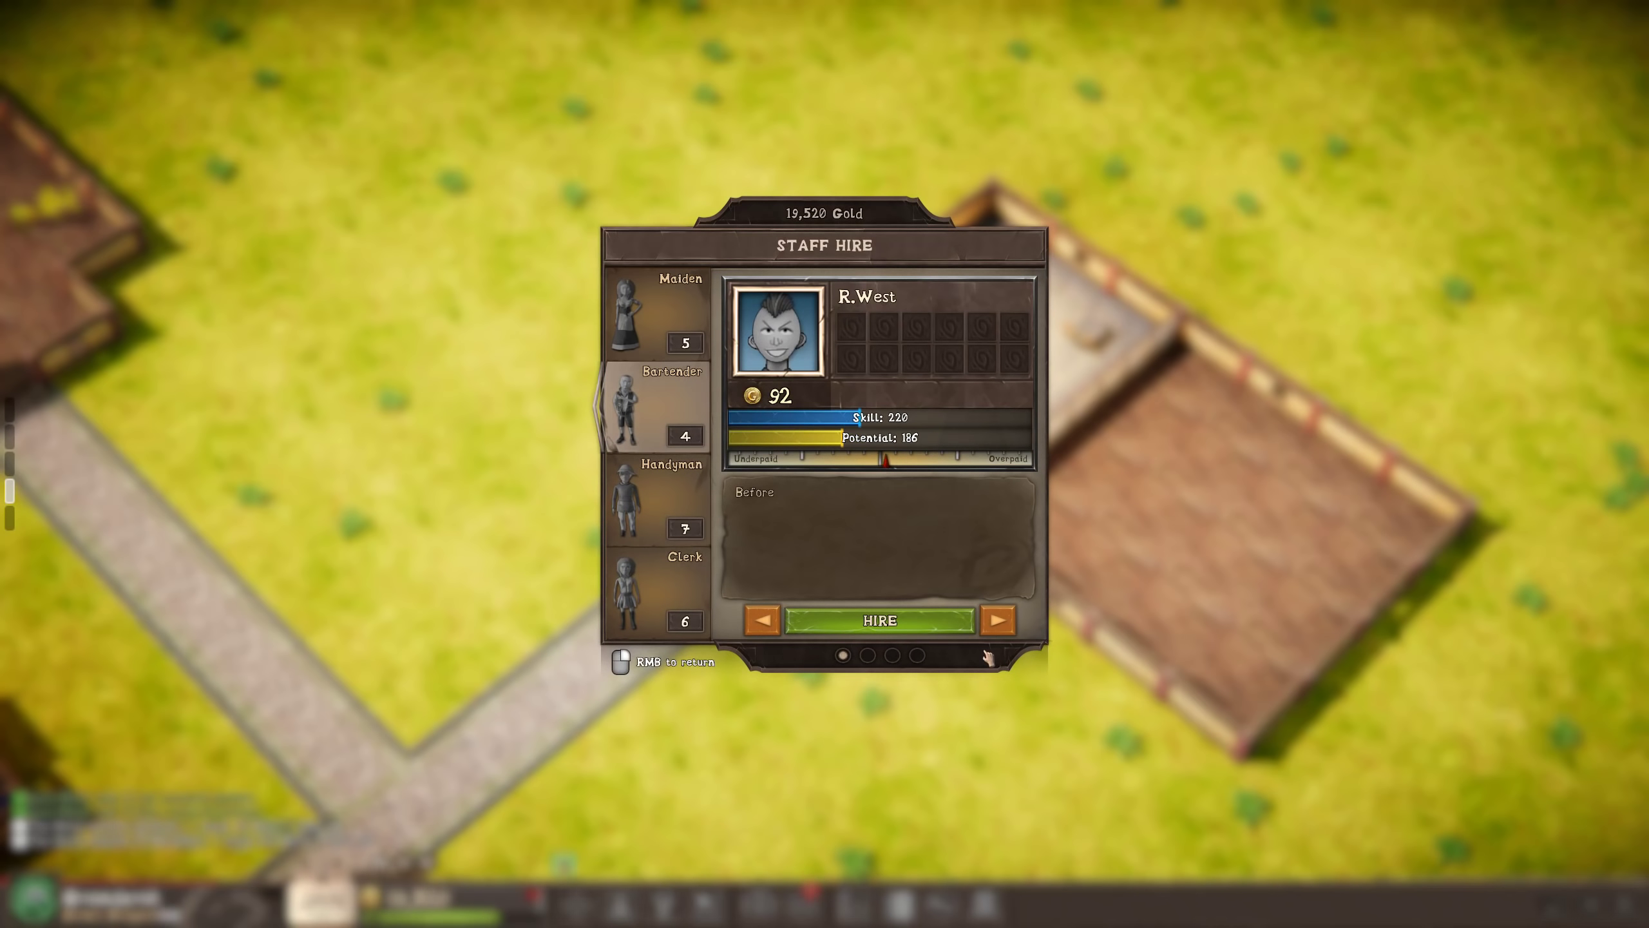
pyautogui.click(1001, 619)
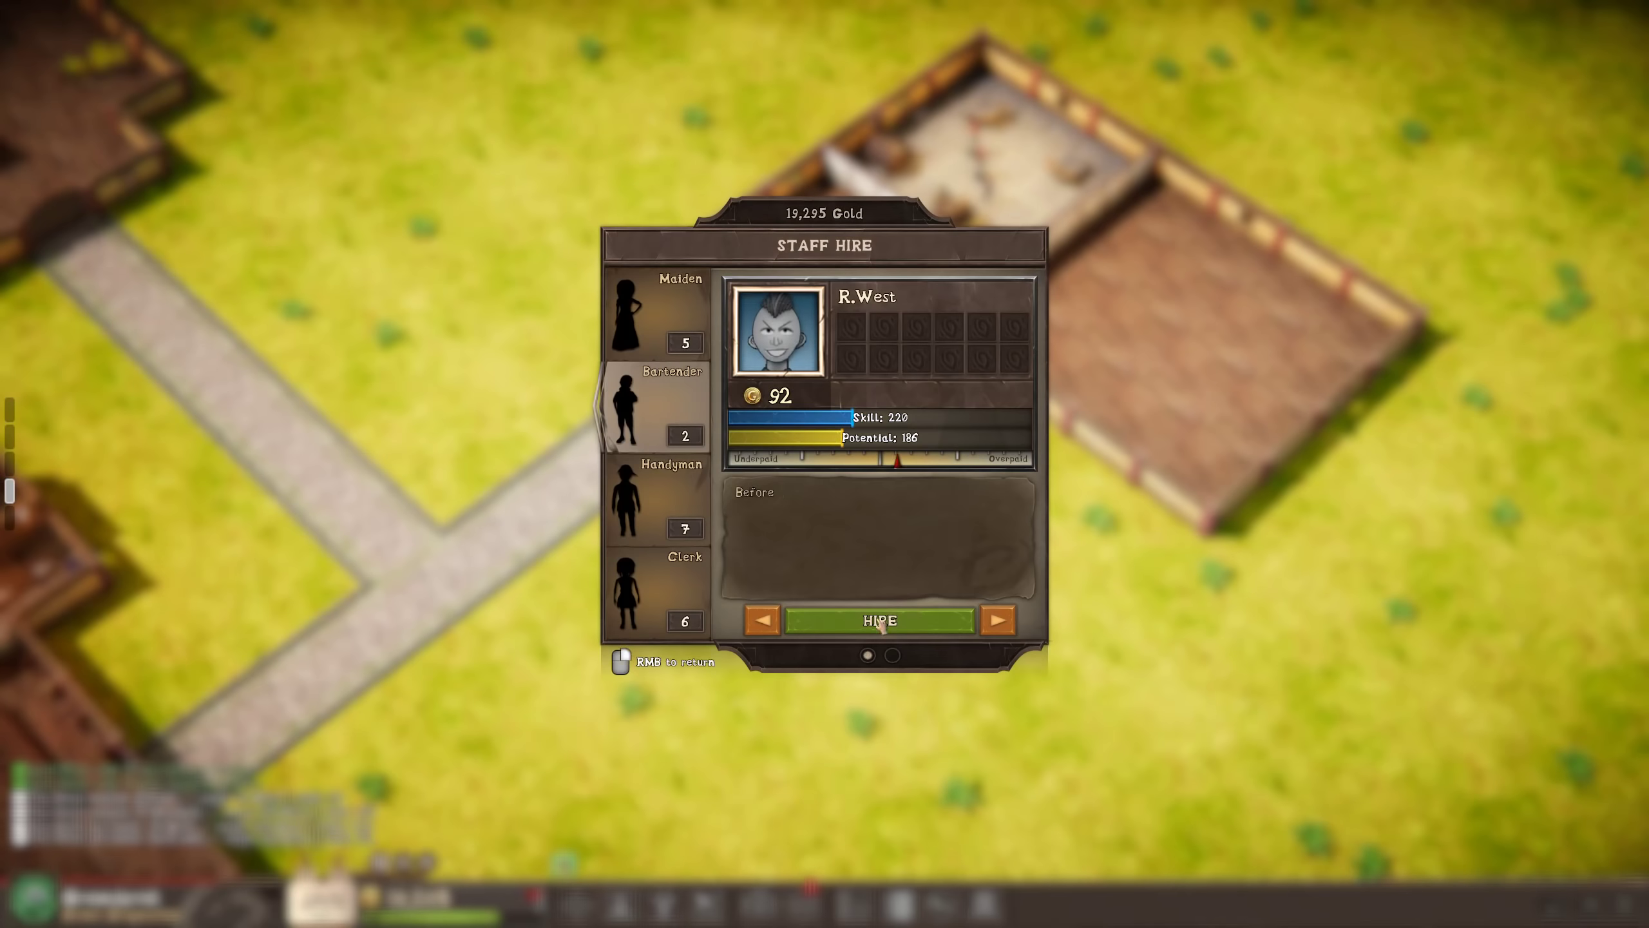
# Hire the current bartender candidate.
pyautogui.click(879, 619)
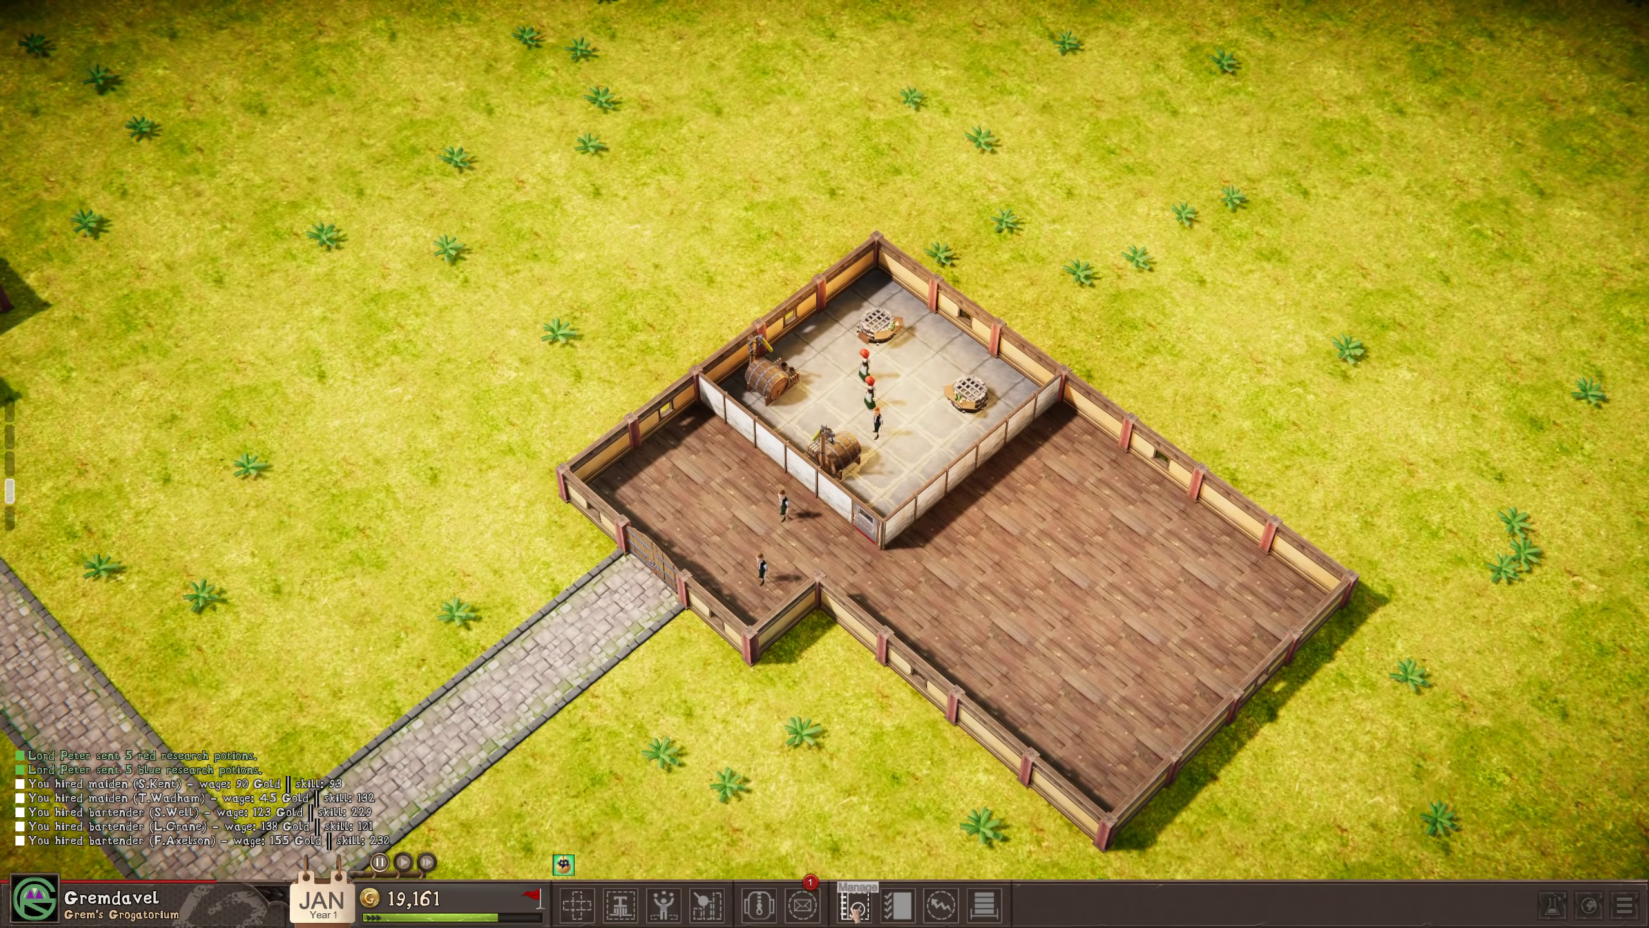
# Check the hired maidens and bartenders in Staff Management, then close the overview.
pyautogui.click(851, 901)
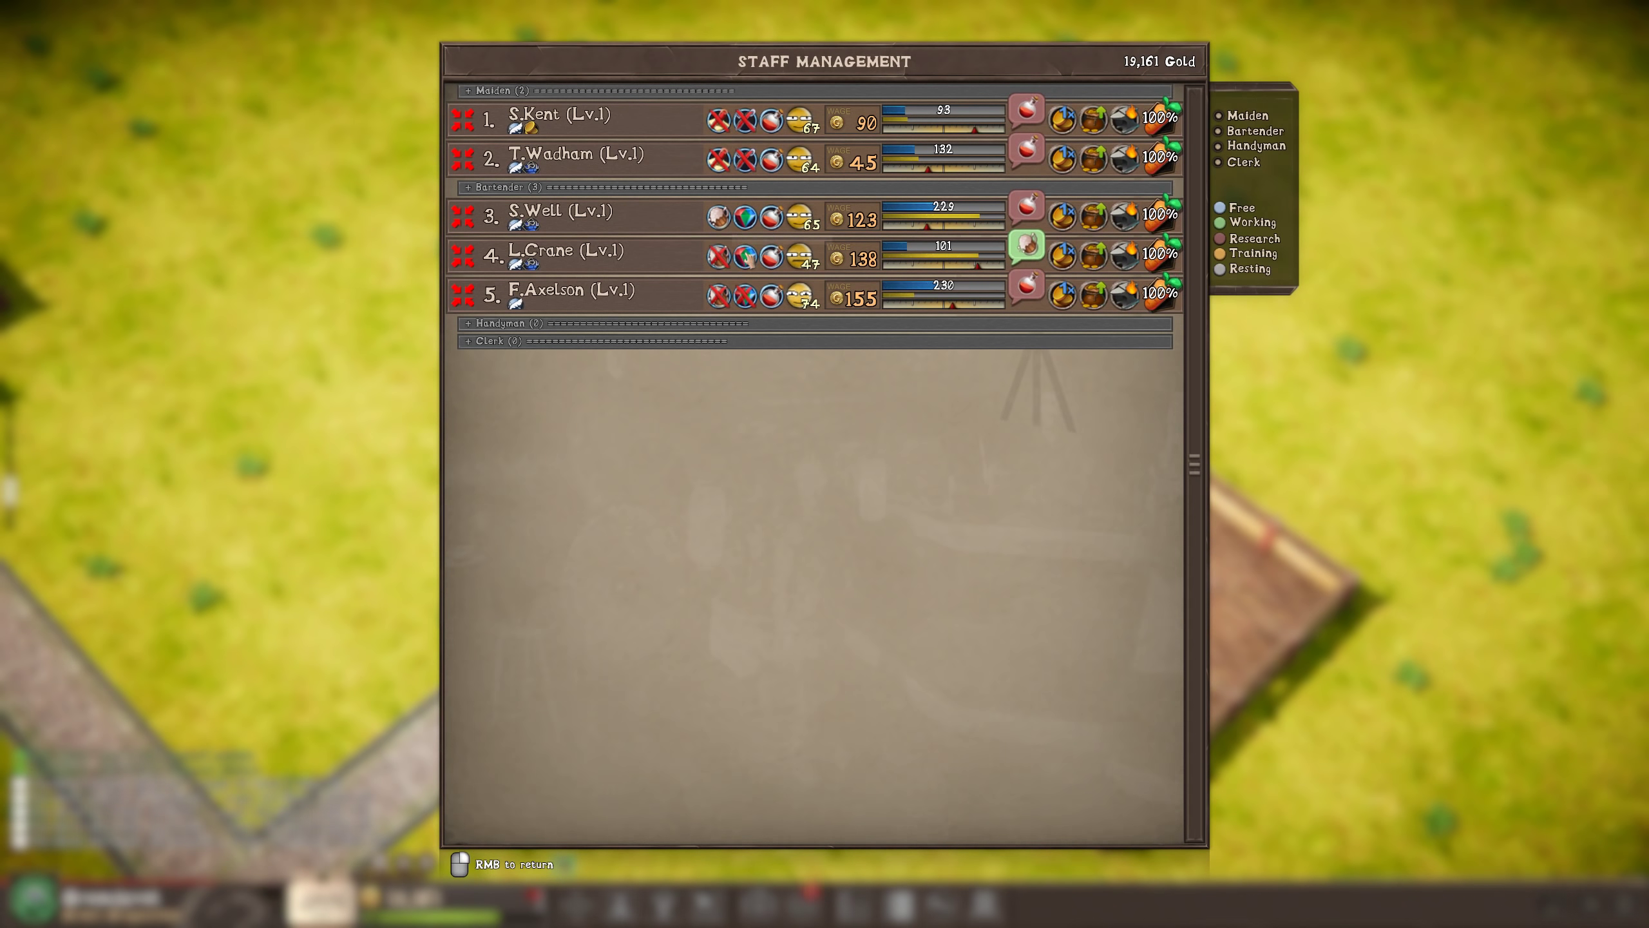
pyautogui.rightClick(820, 421)
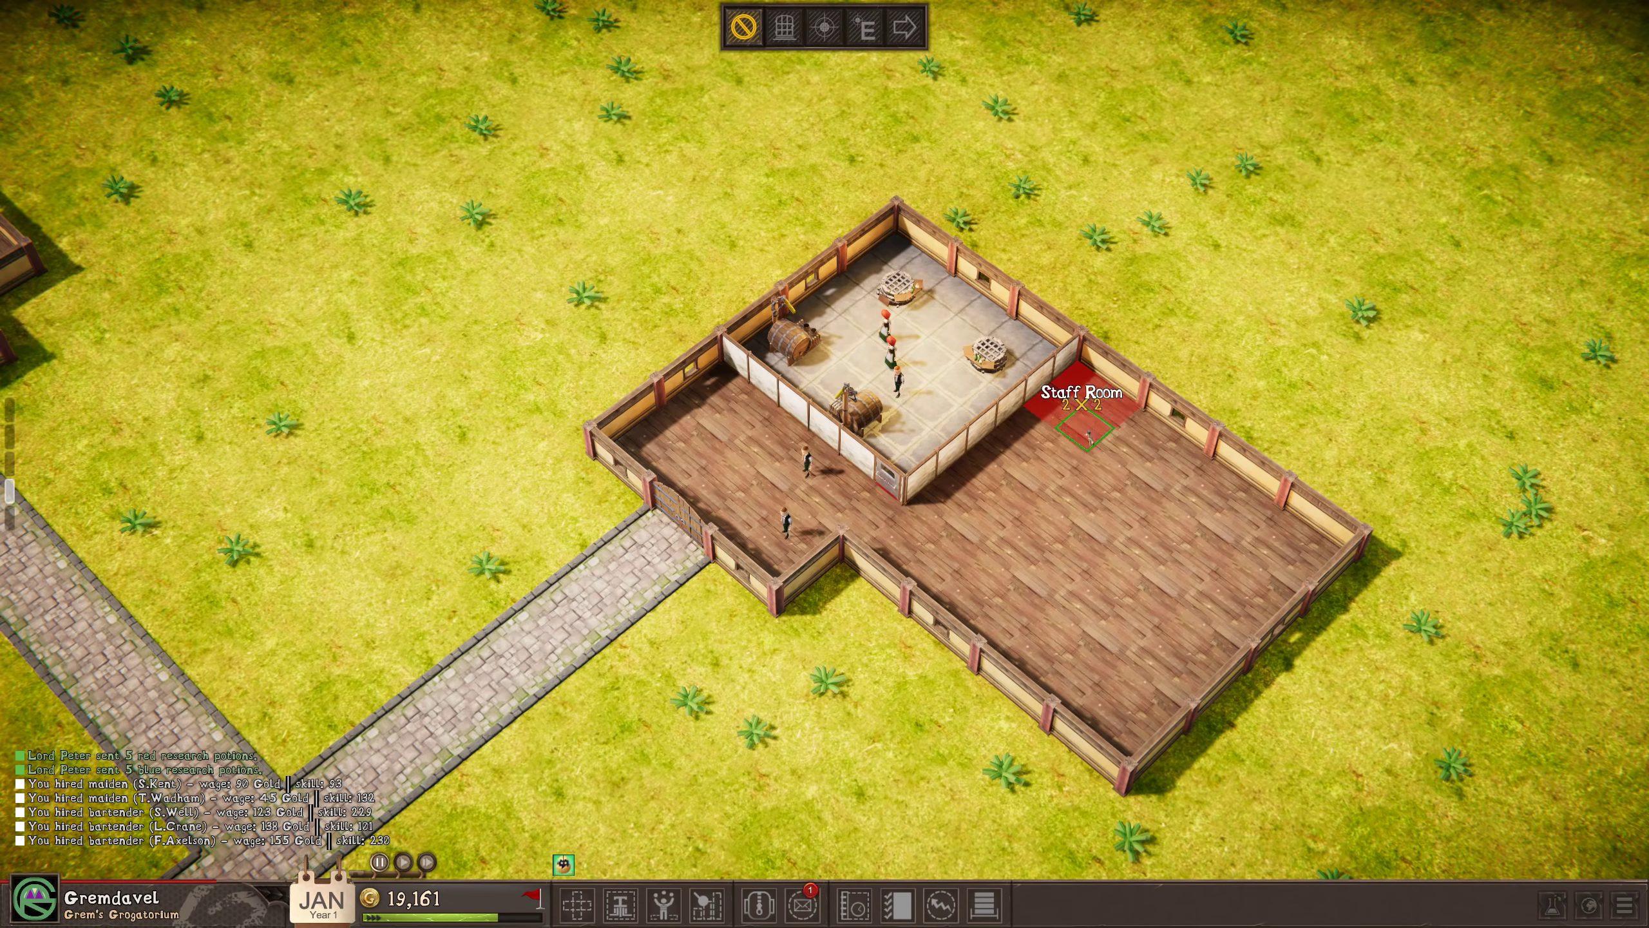
# Lay out a 6×4 staff room, confirm it, and arrange its couches and carpet.
pyautogui.moveTo(1088, 431); pyautogui.dragTo(1131, 558)
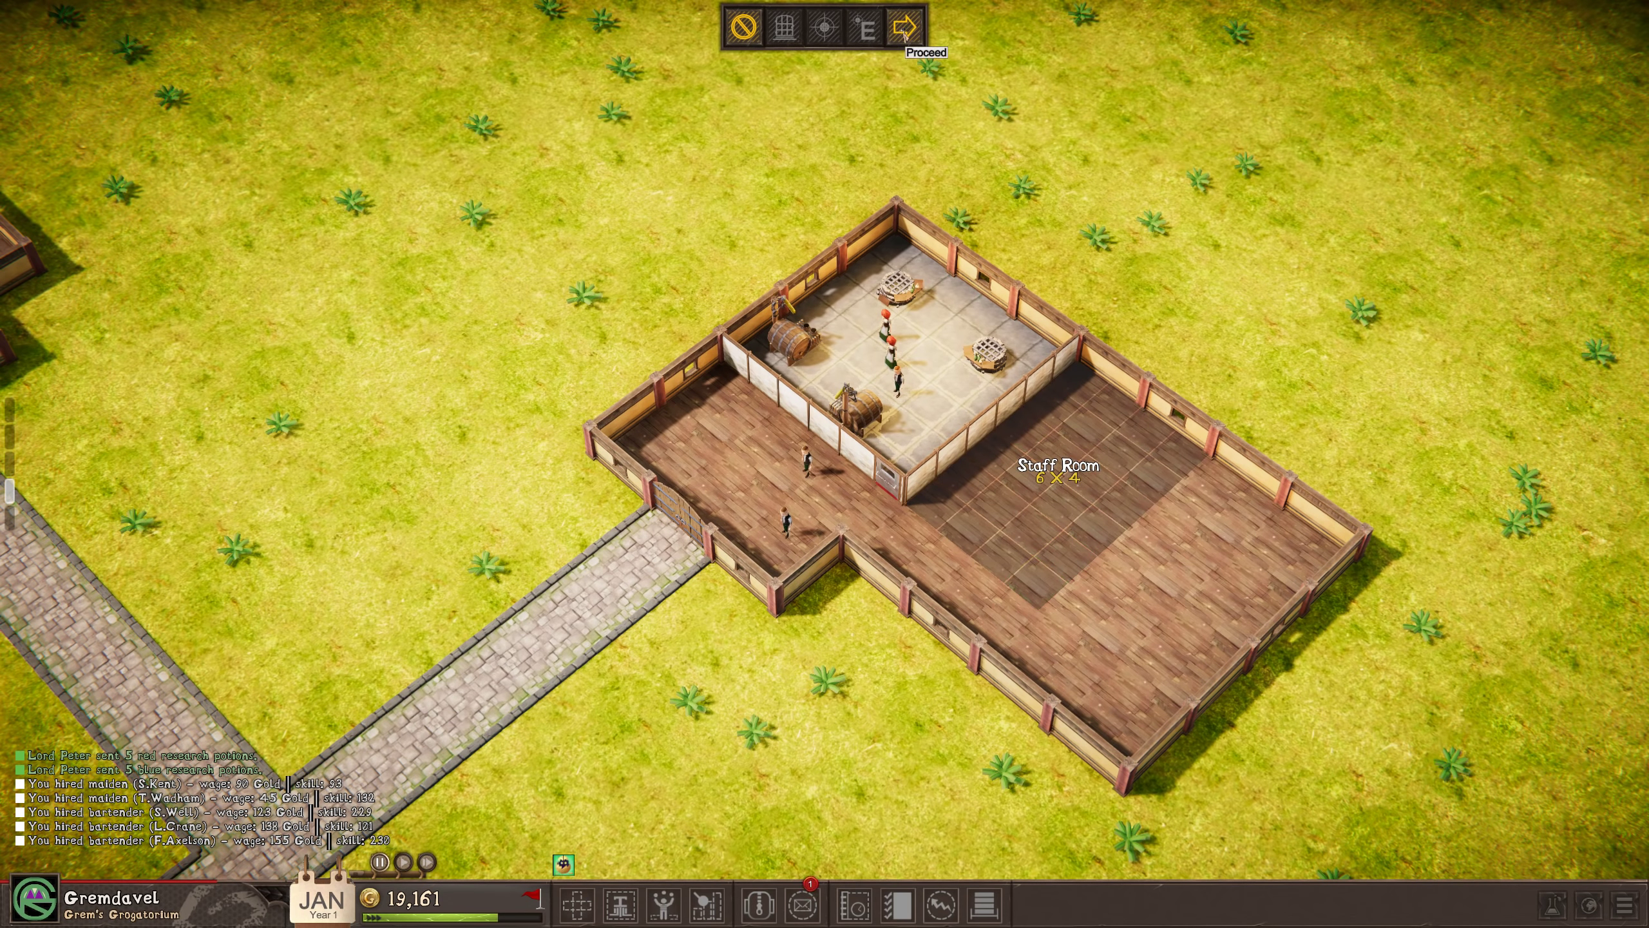
pyautogui.click(903, 27)
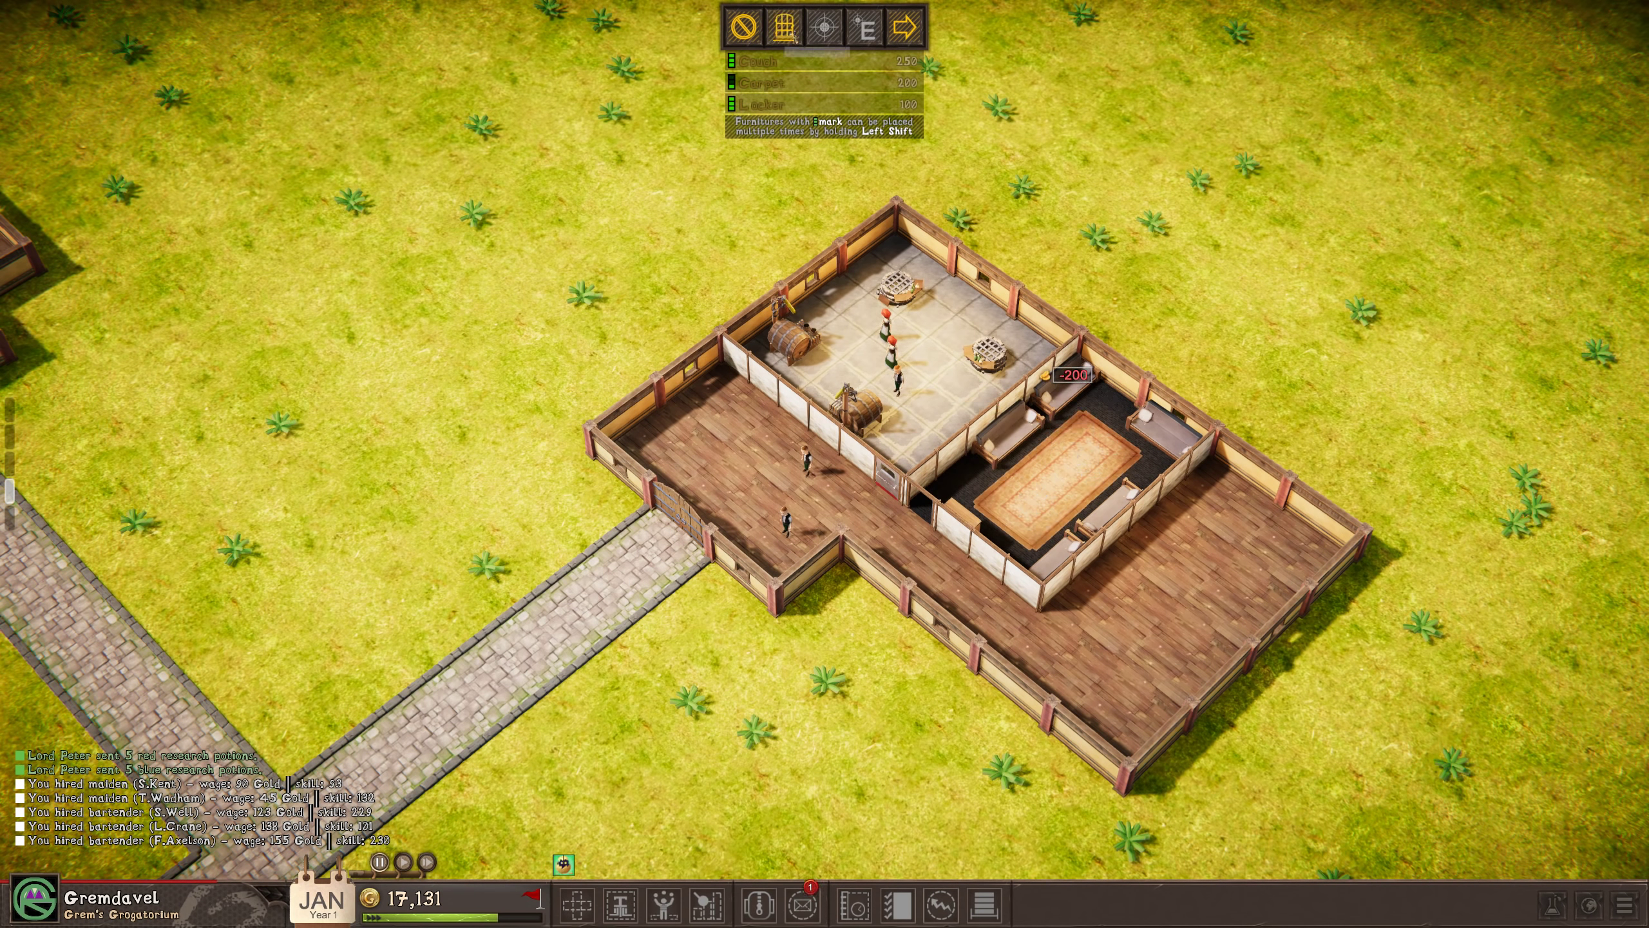
pyautogui.moveTo(818, 28)
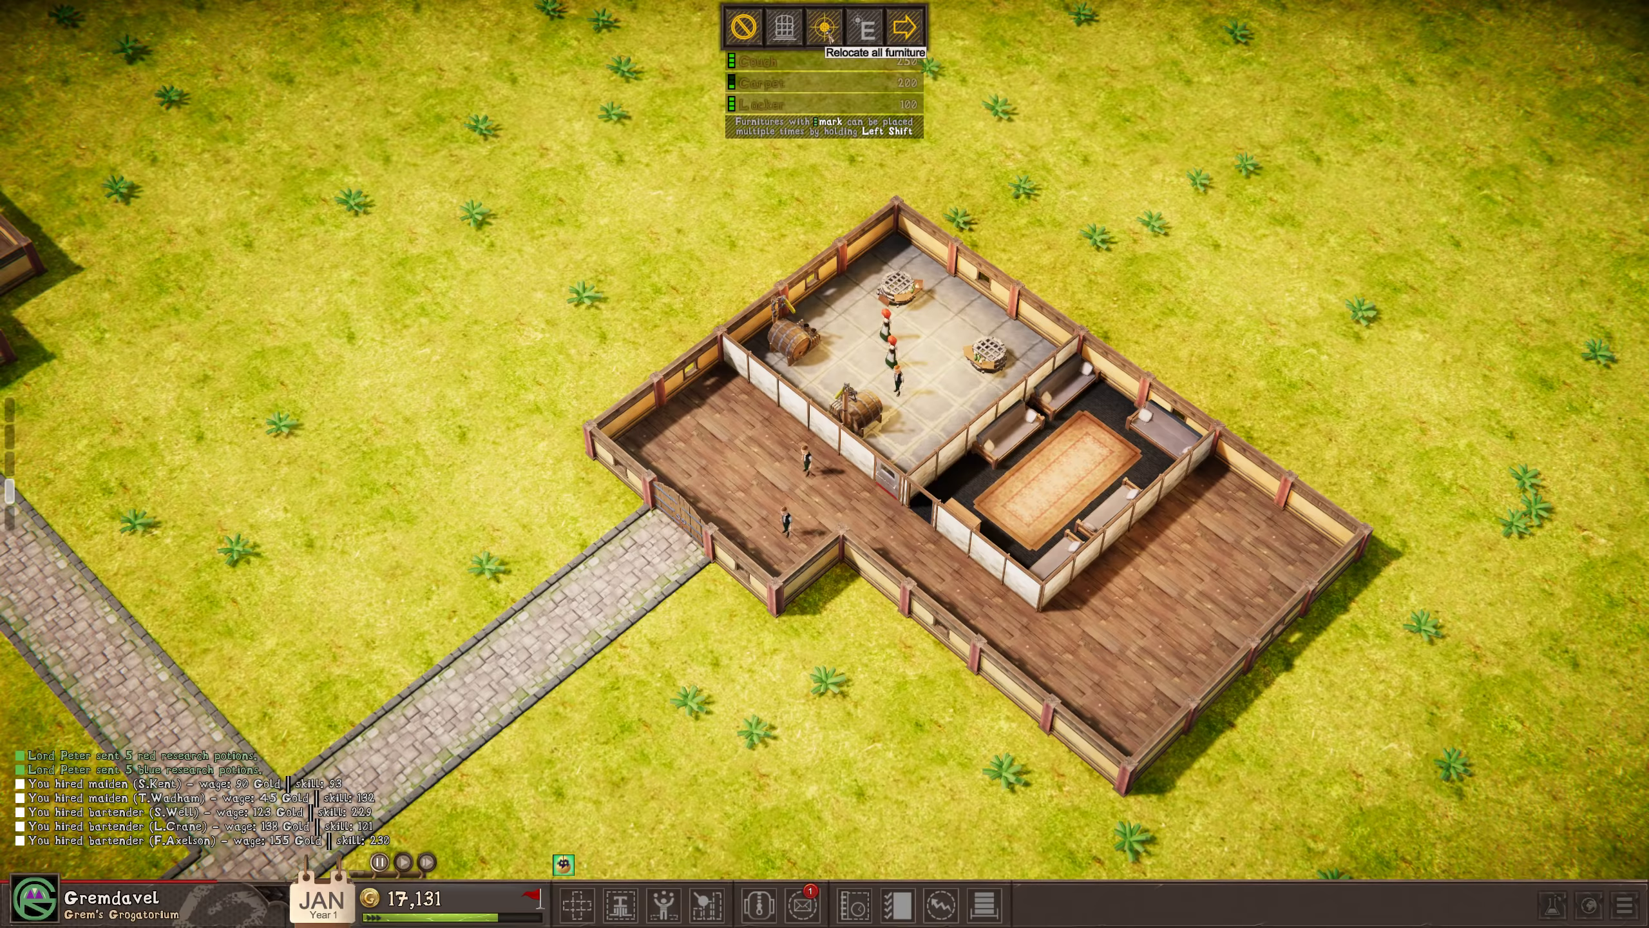
pyautogui.click(783, 28)
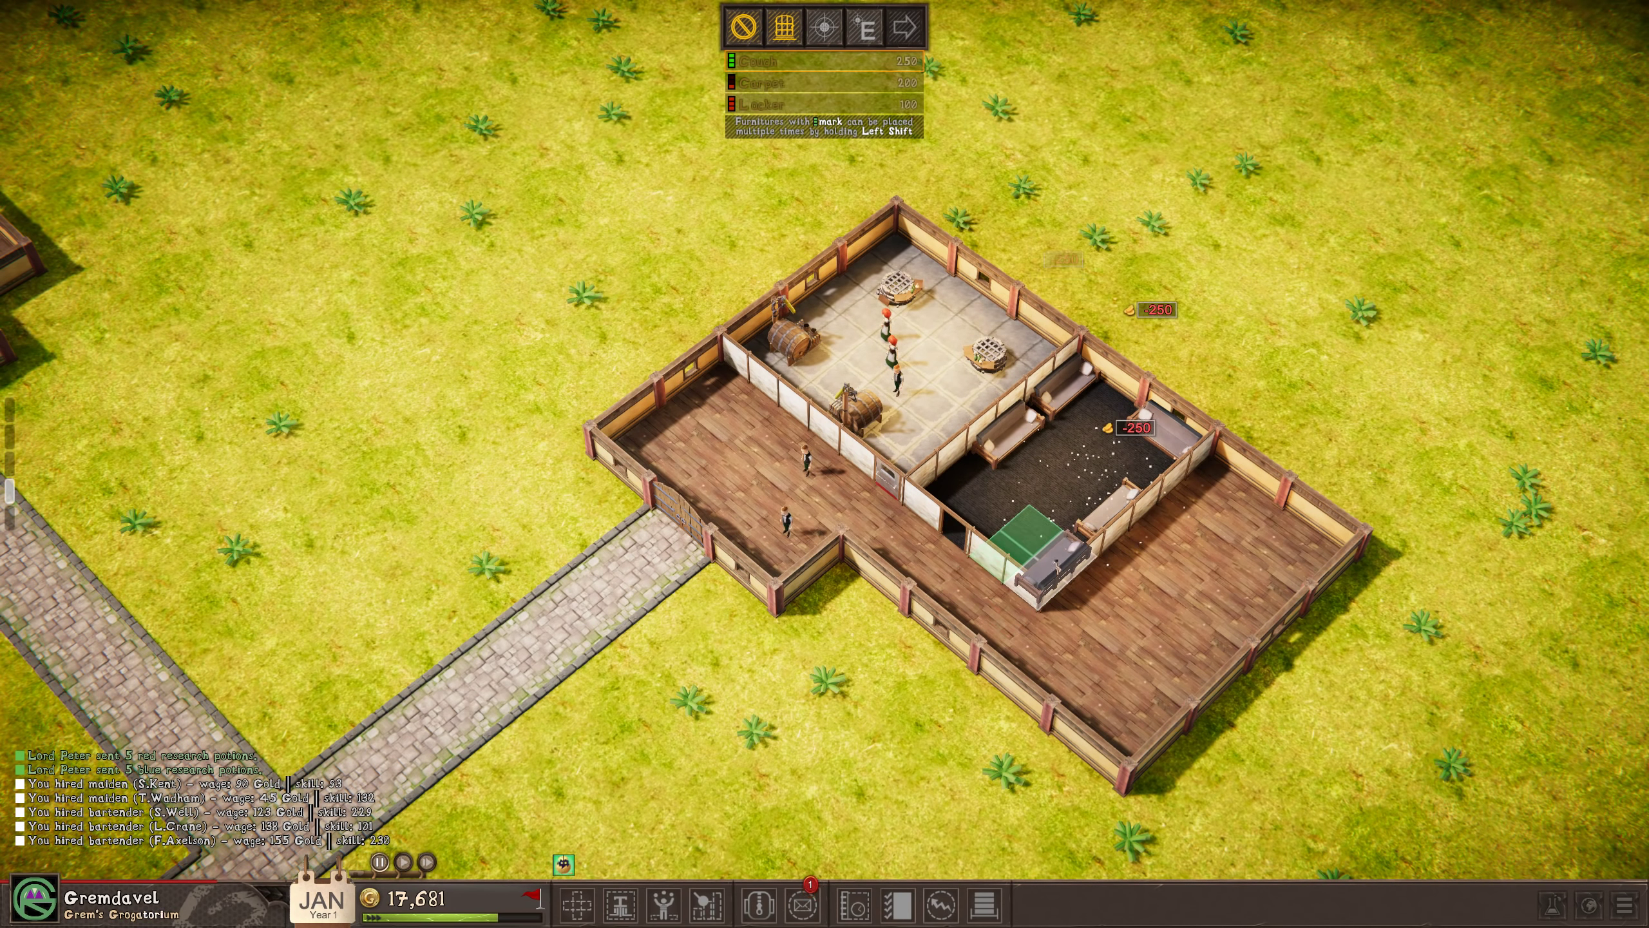
pyautogui.click(1041, 474)
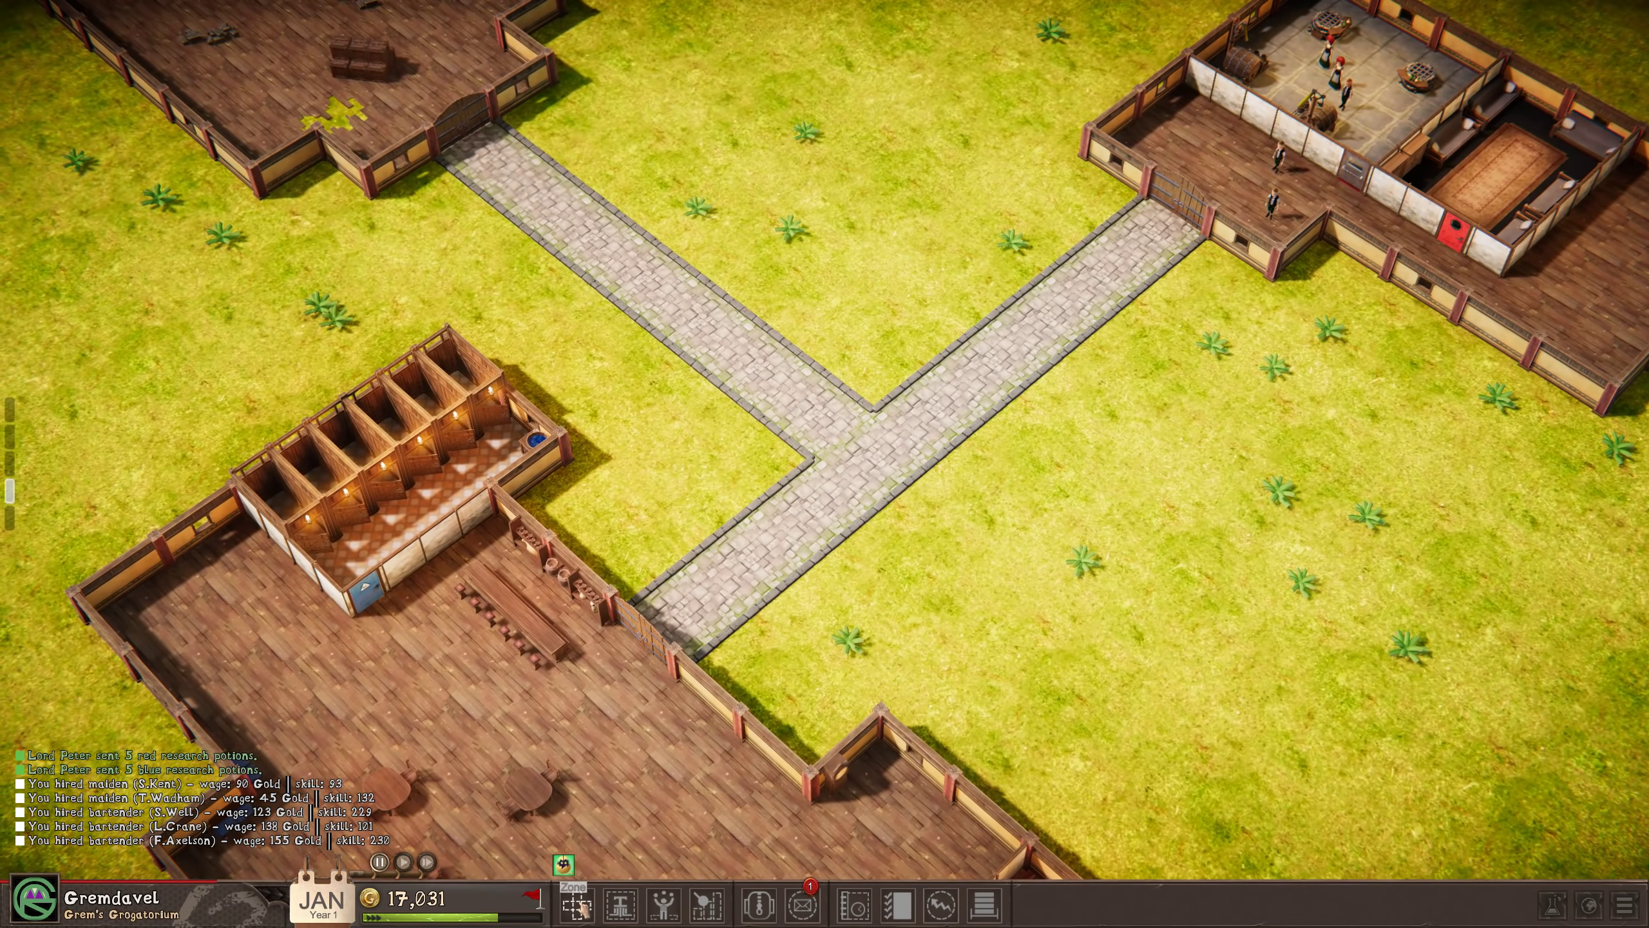
# Outline a stone-floored room beside the rest room, place its door and two wall shelves.
pyautogui.click(618, 903)
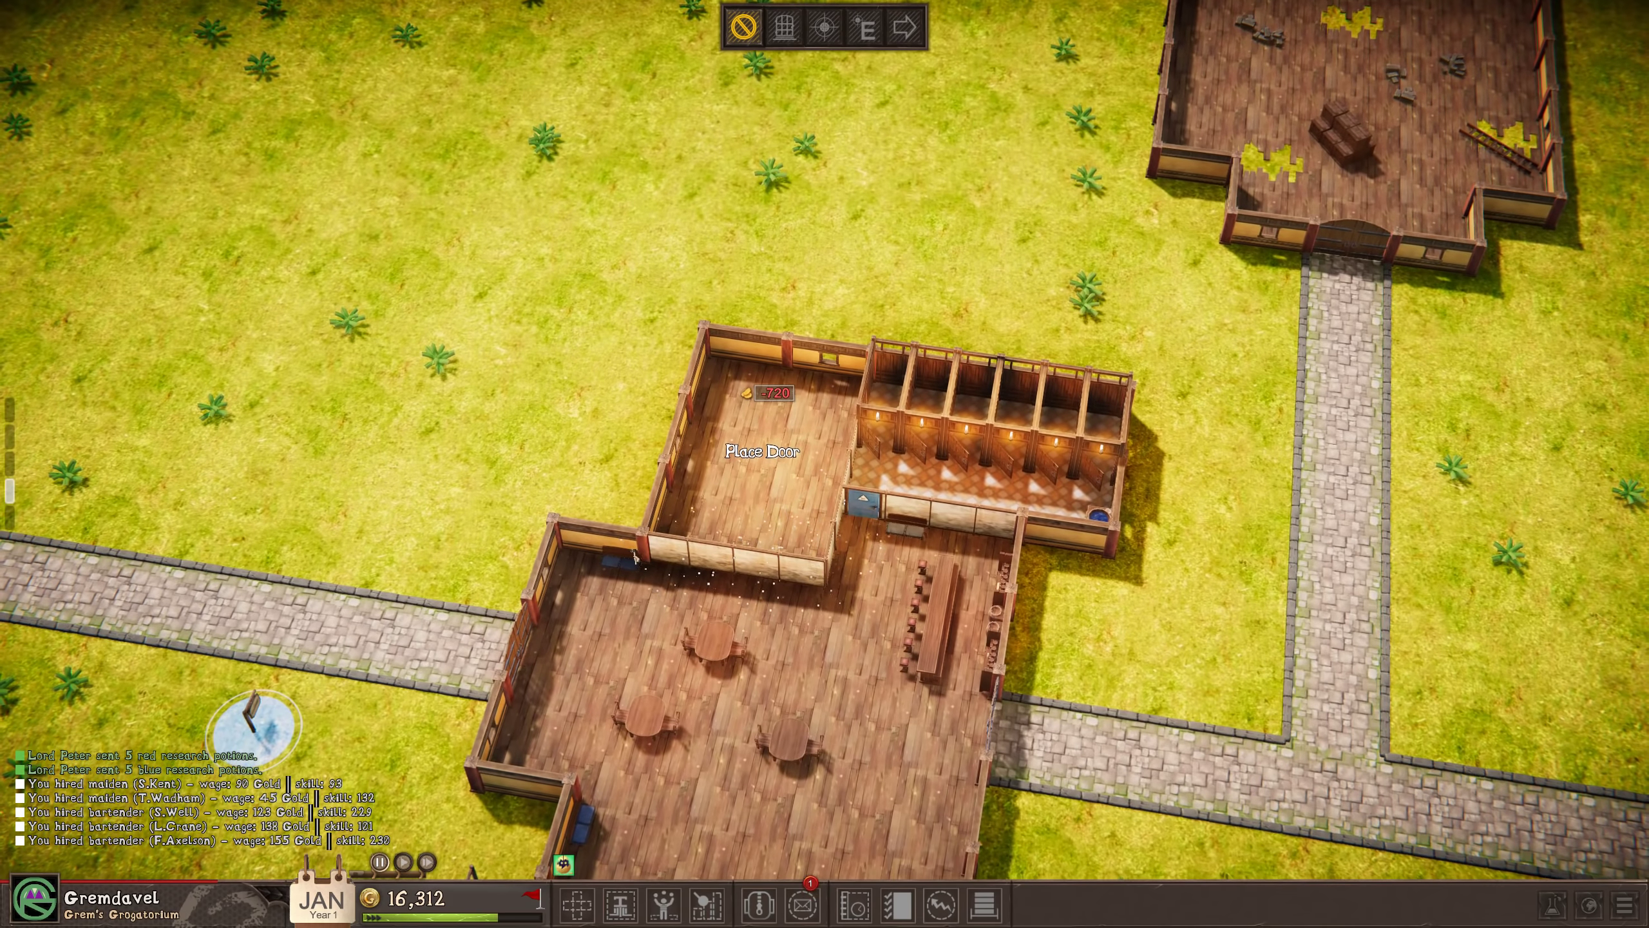
pyautogui.click(809, 30)
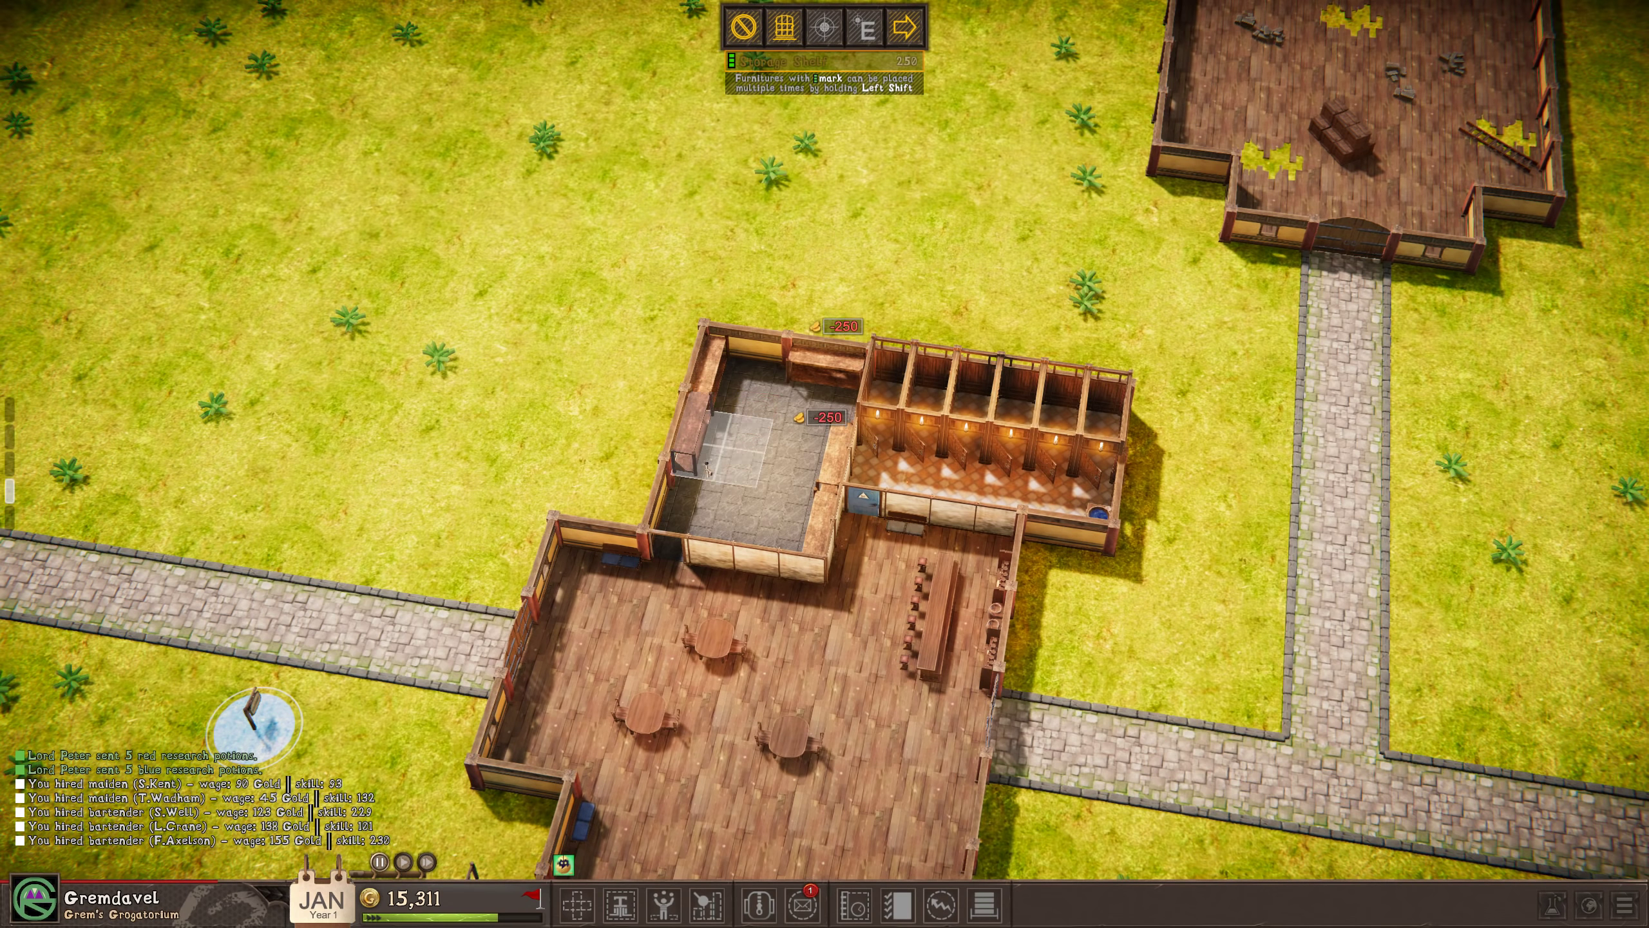
pyautogui.click(737, 494)
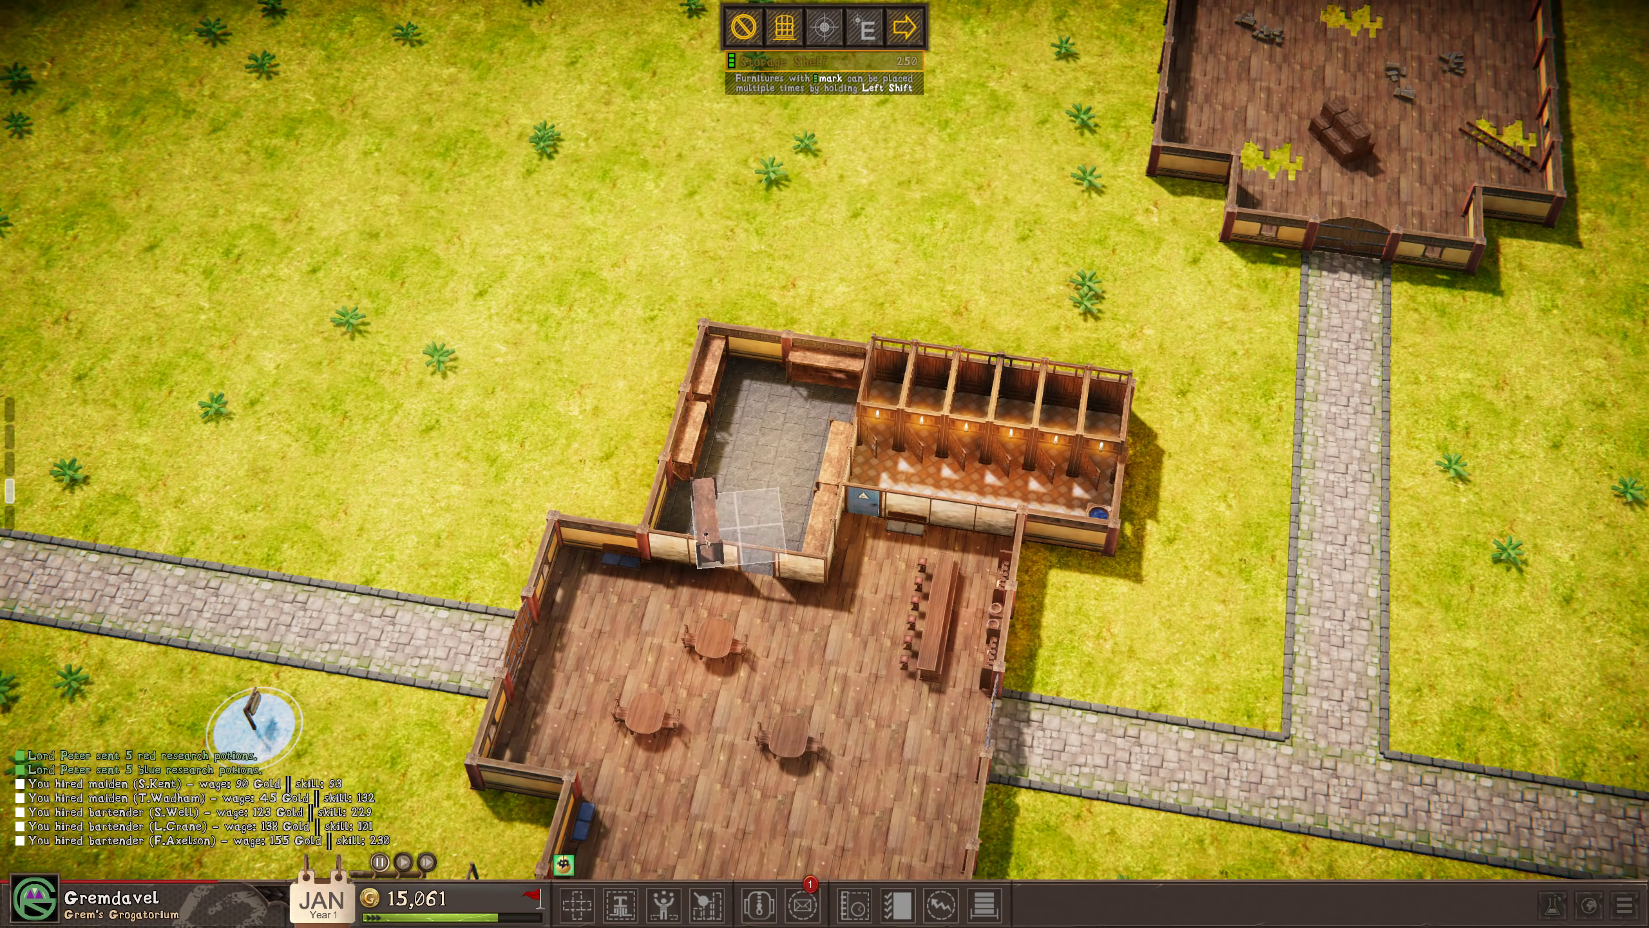
pyautogui.click(736, 515)
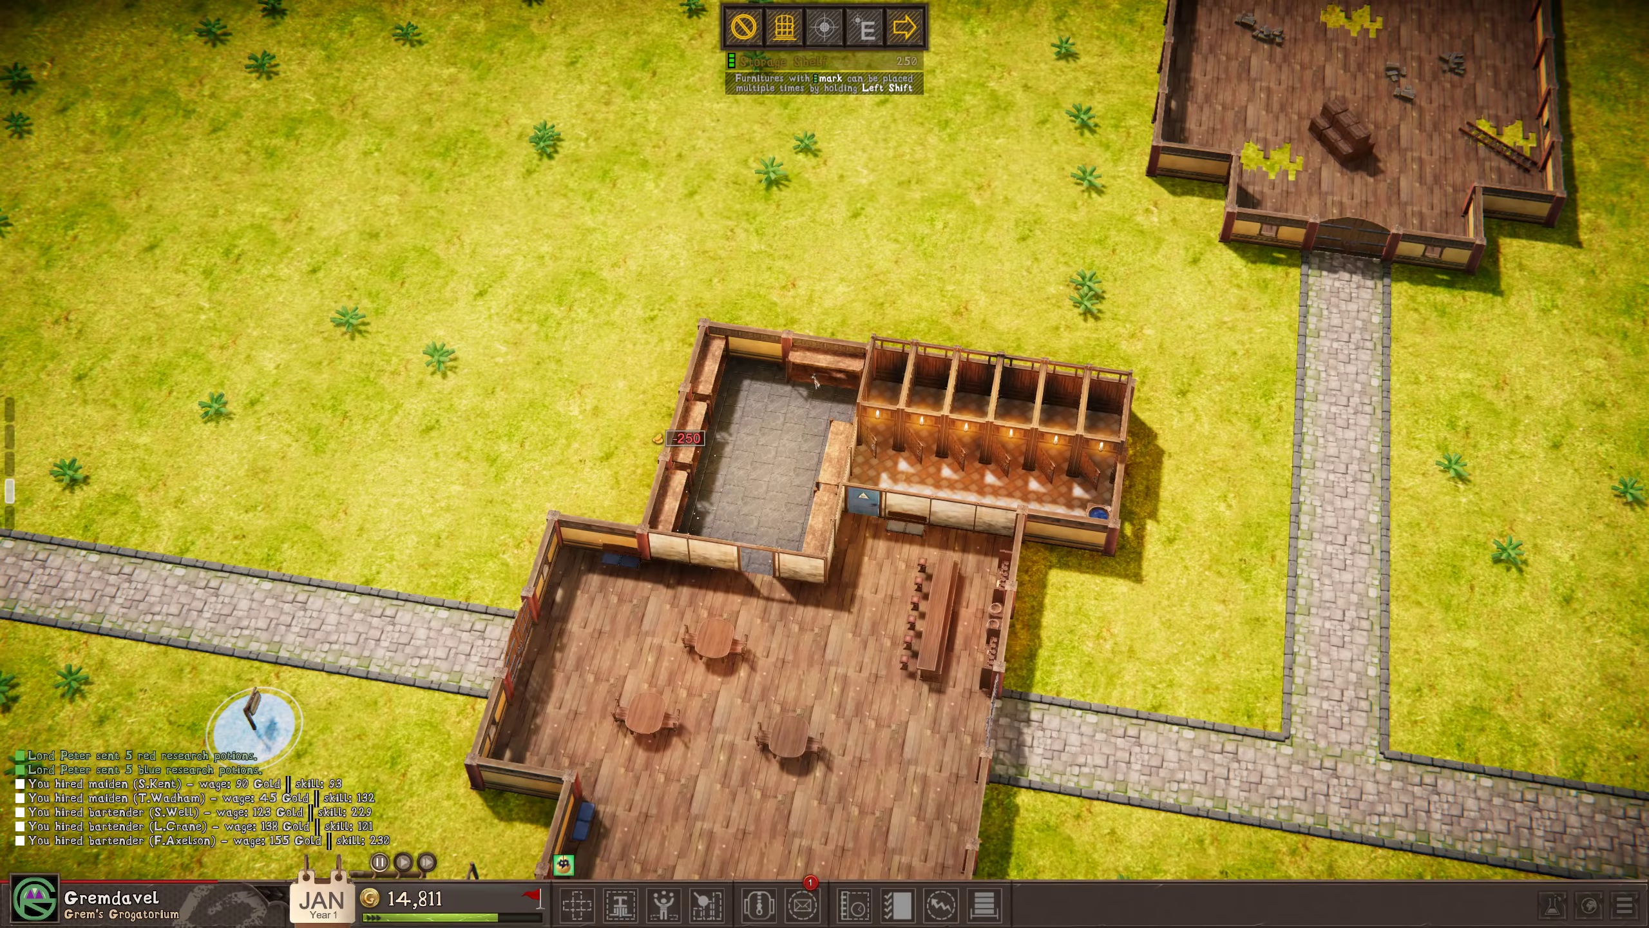
pyautogui.moveTo(823, 28)
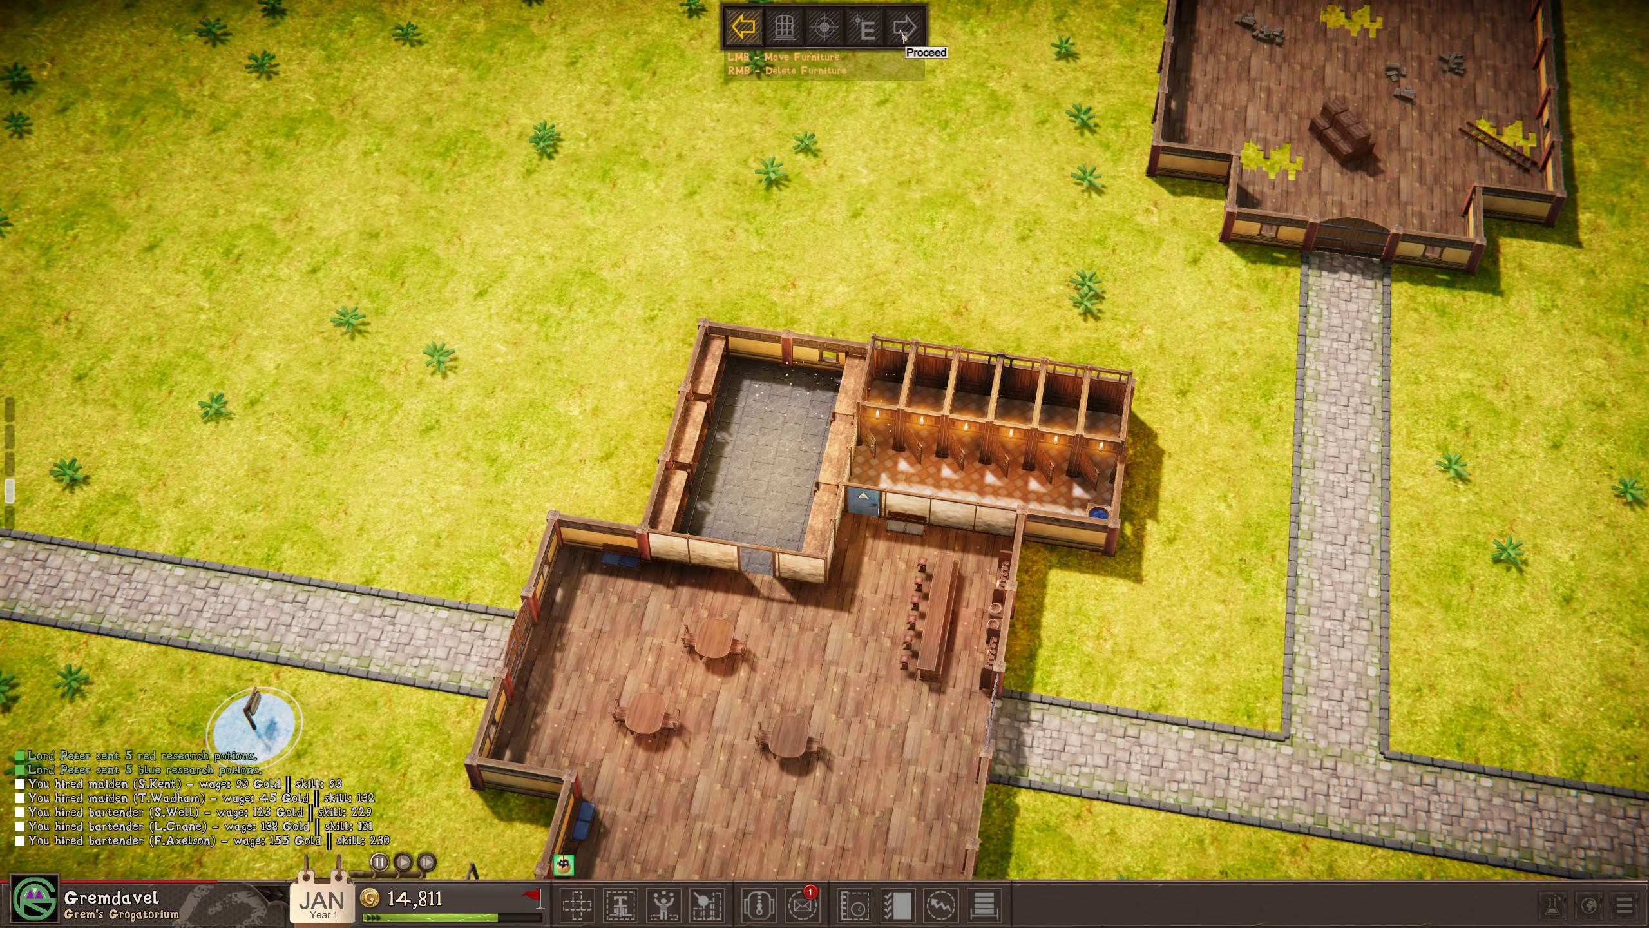
# Complete the storage room, zoom out, and resume play at normal speed.
pyautogui.click(902, 32)
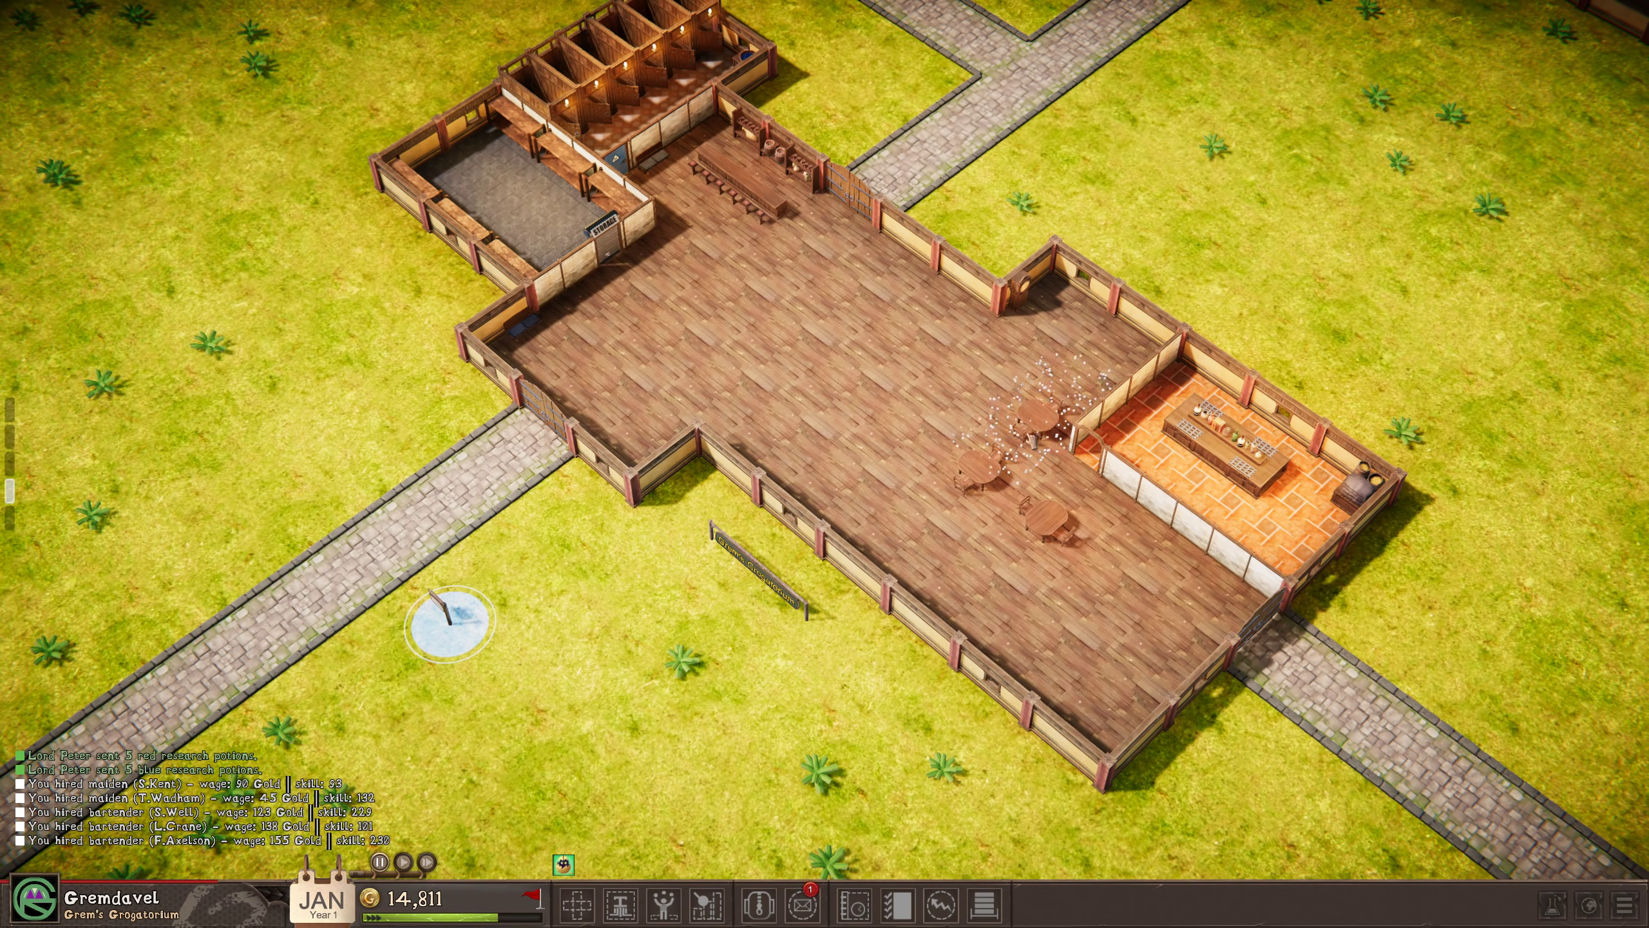
pyautogui.scroll(-3)
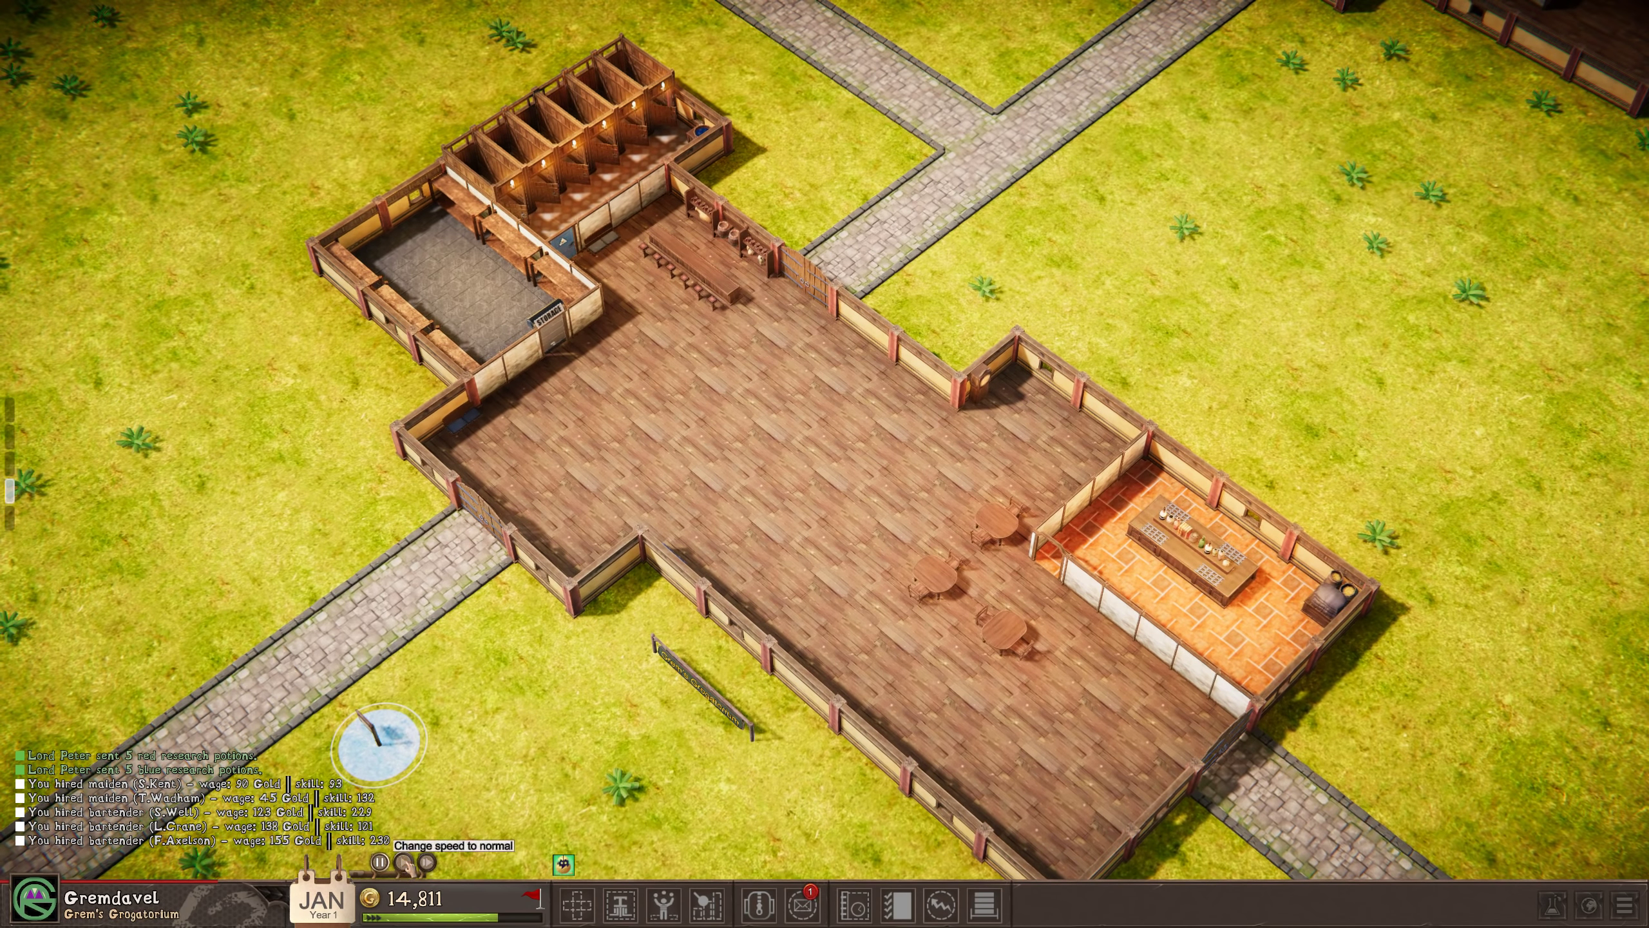
pyautogui.click(404, 862)
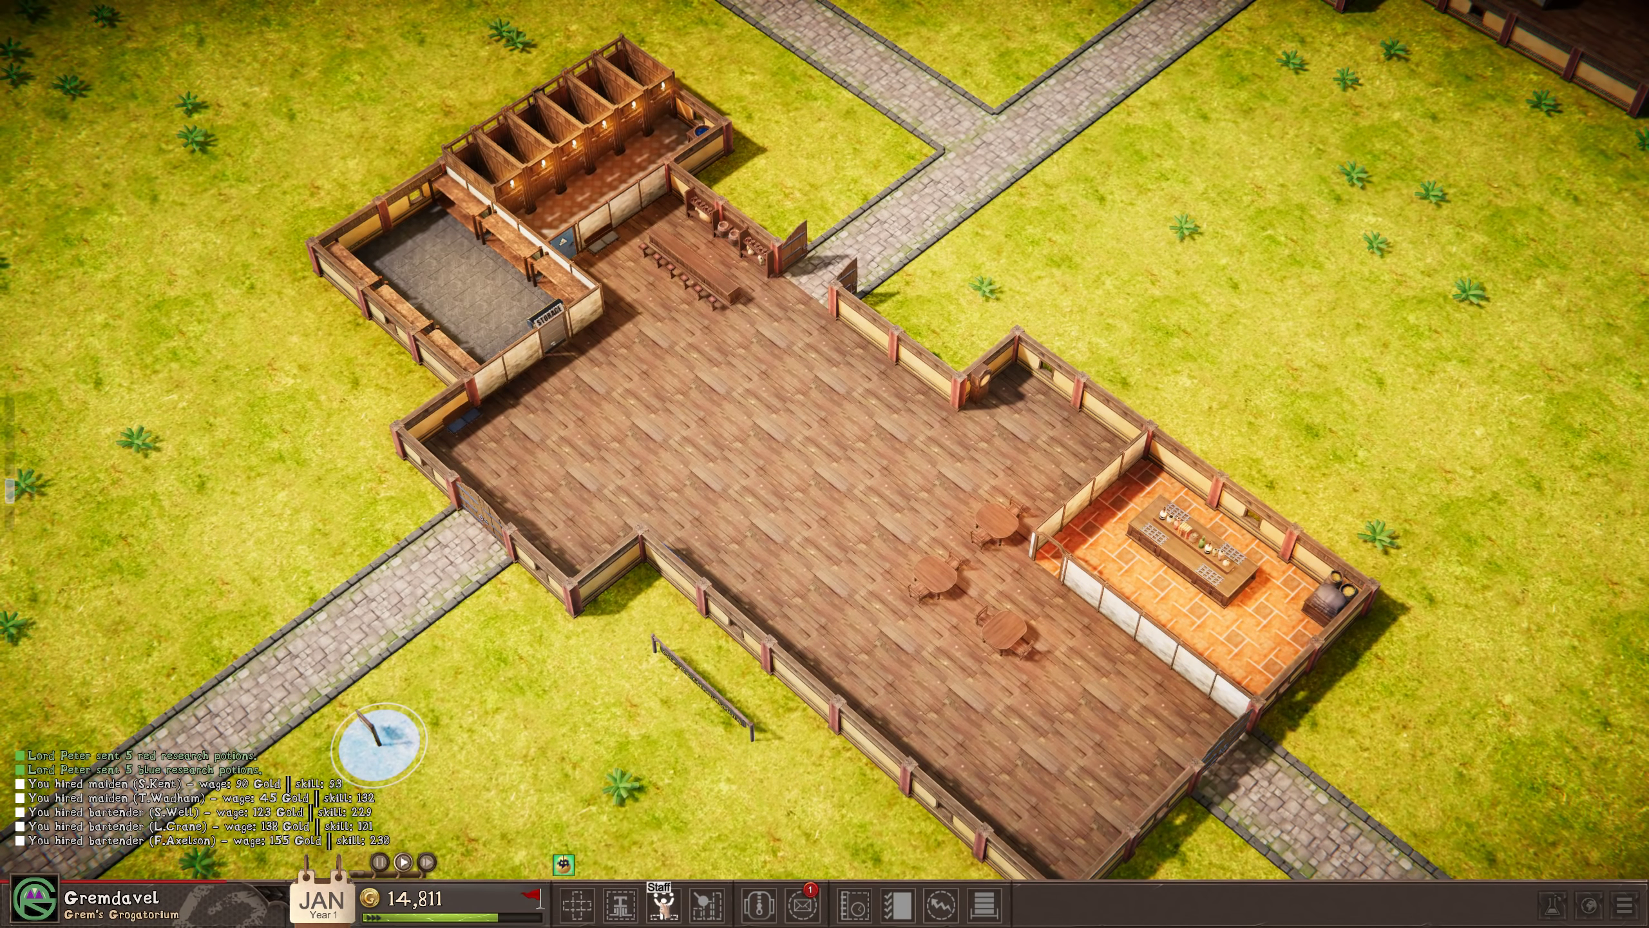
pyautogui.click(655, 902)
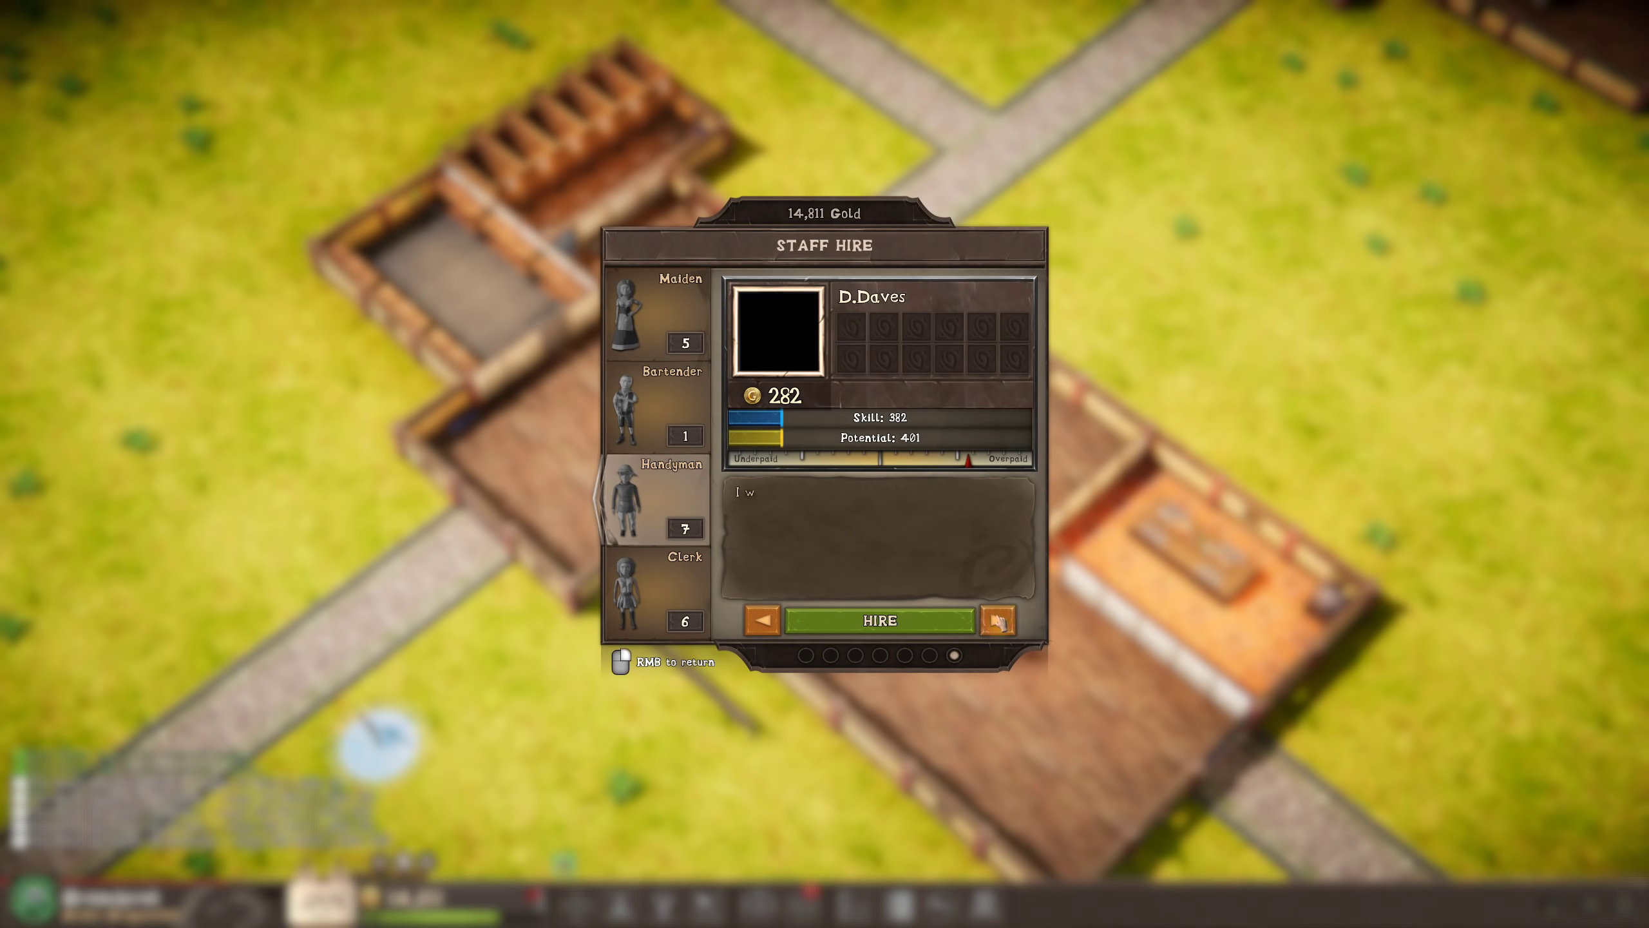
pyautogui.click(999, 619)
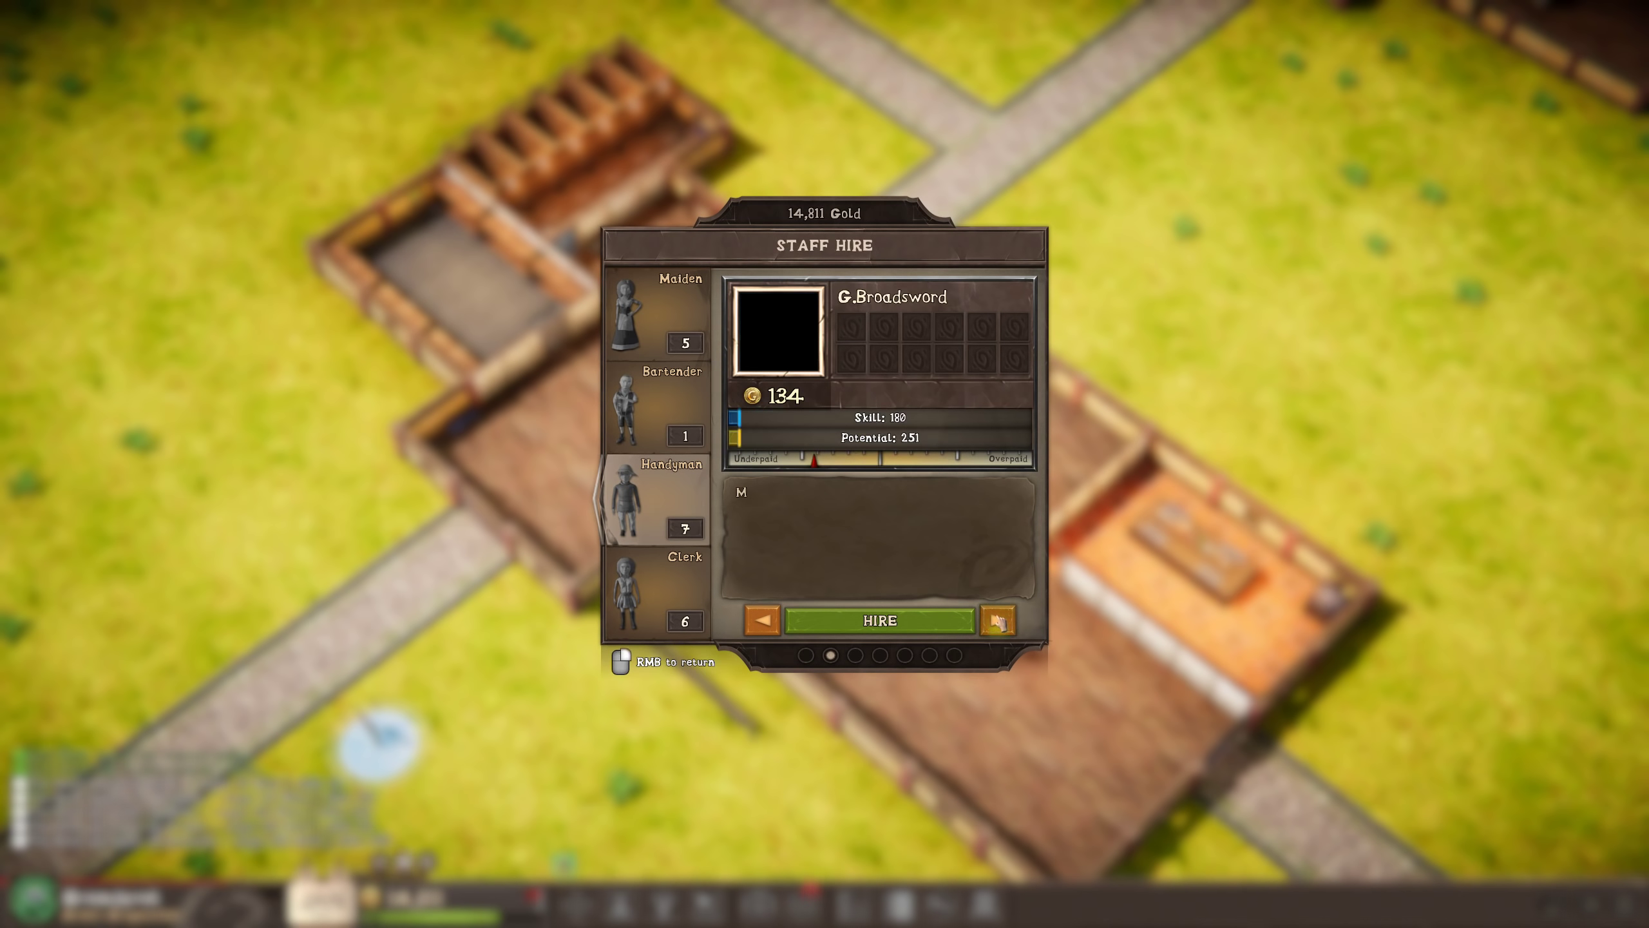
pyautogui.click(999, 619)
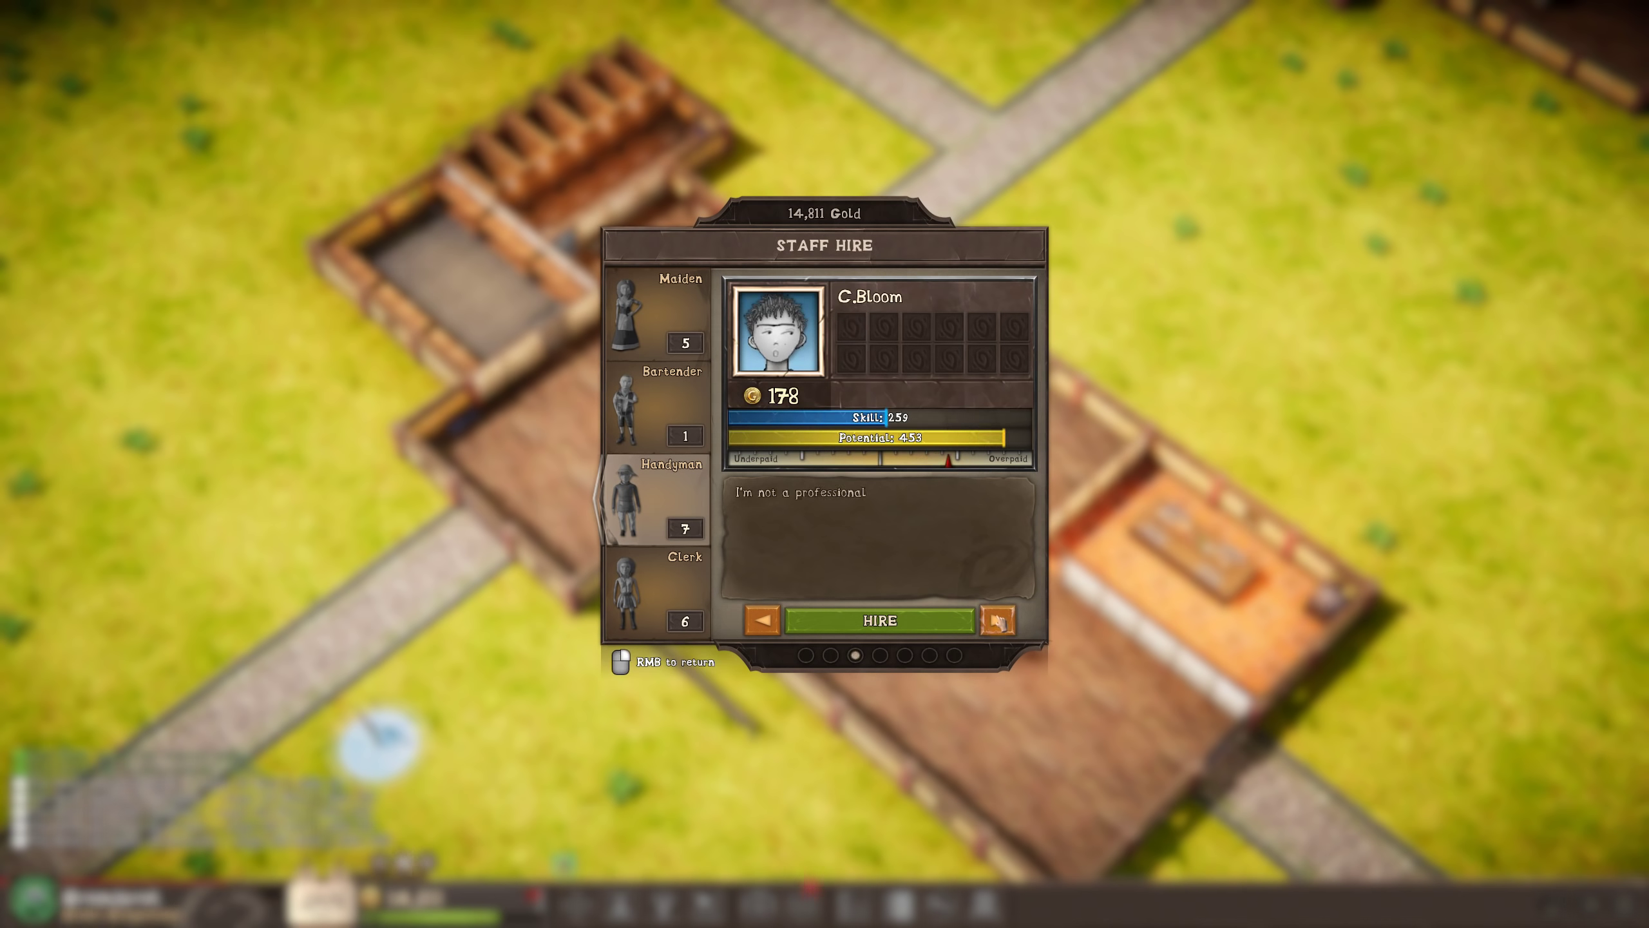
pyautogui.click(998, 619)
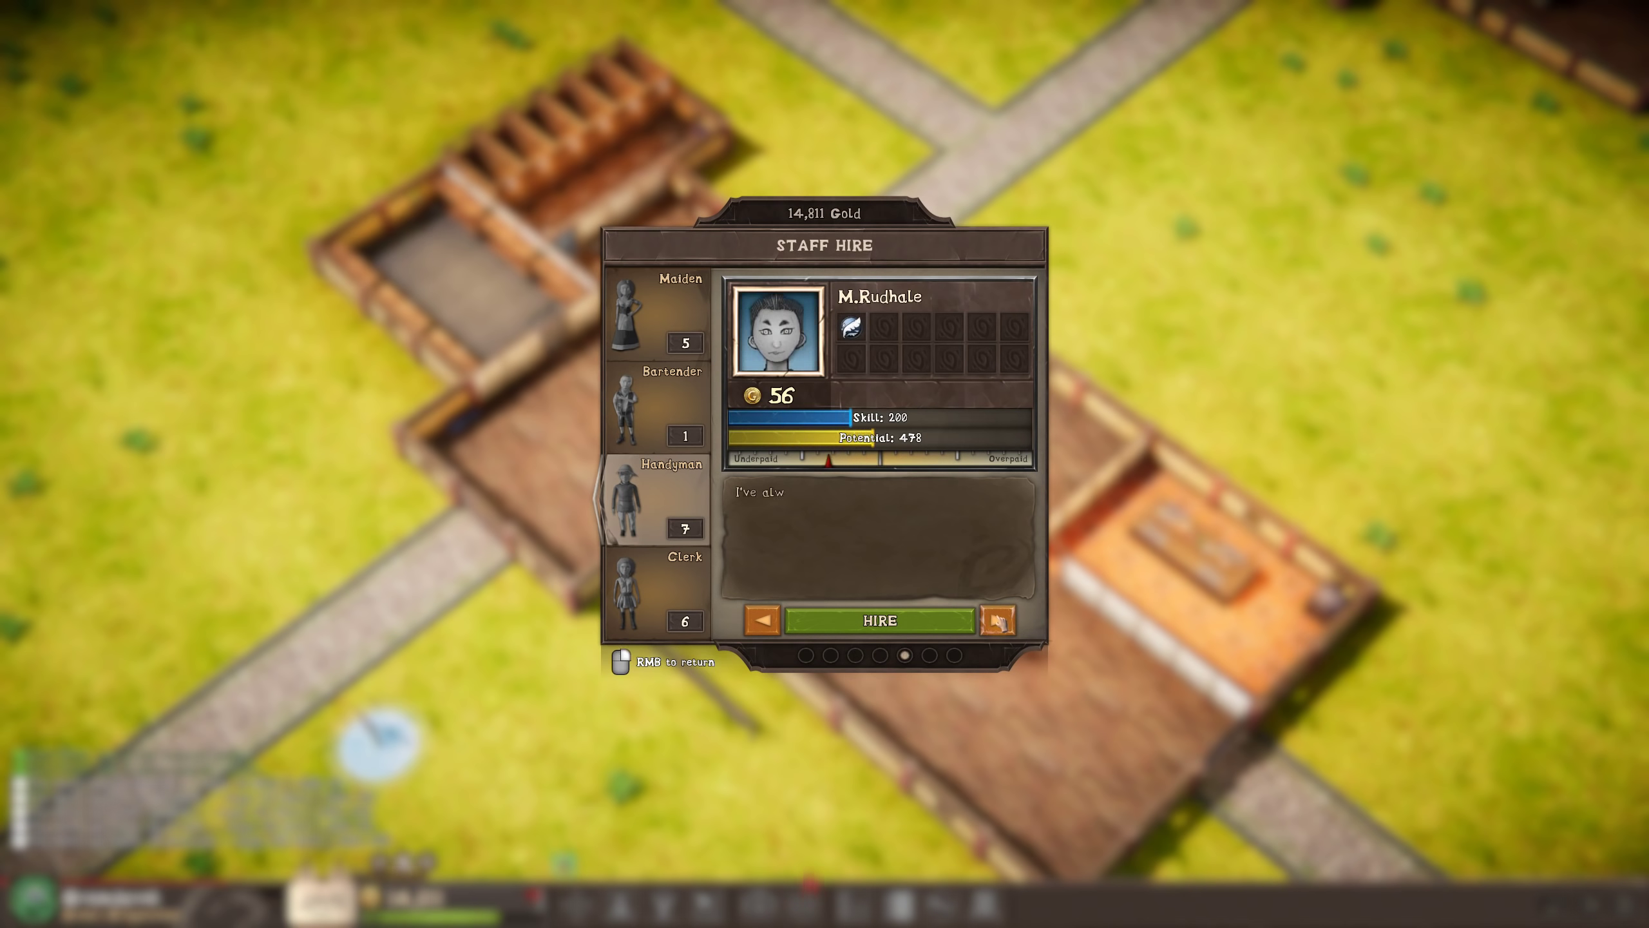
pyautogui.click(878, 620)
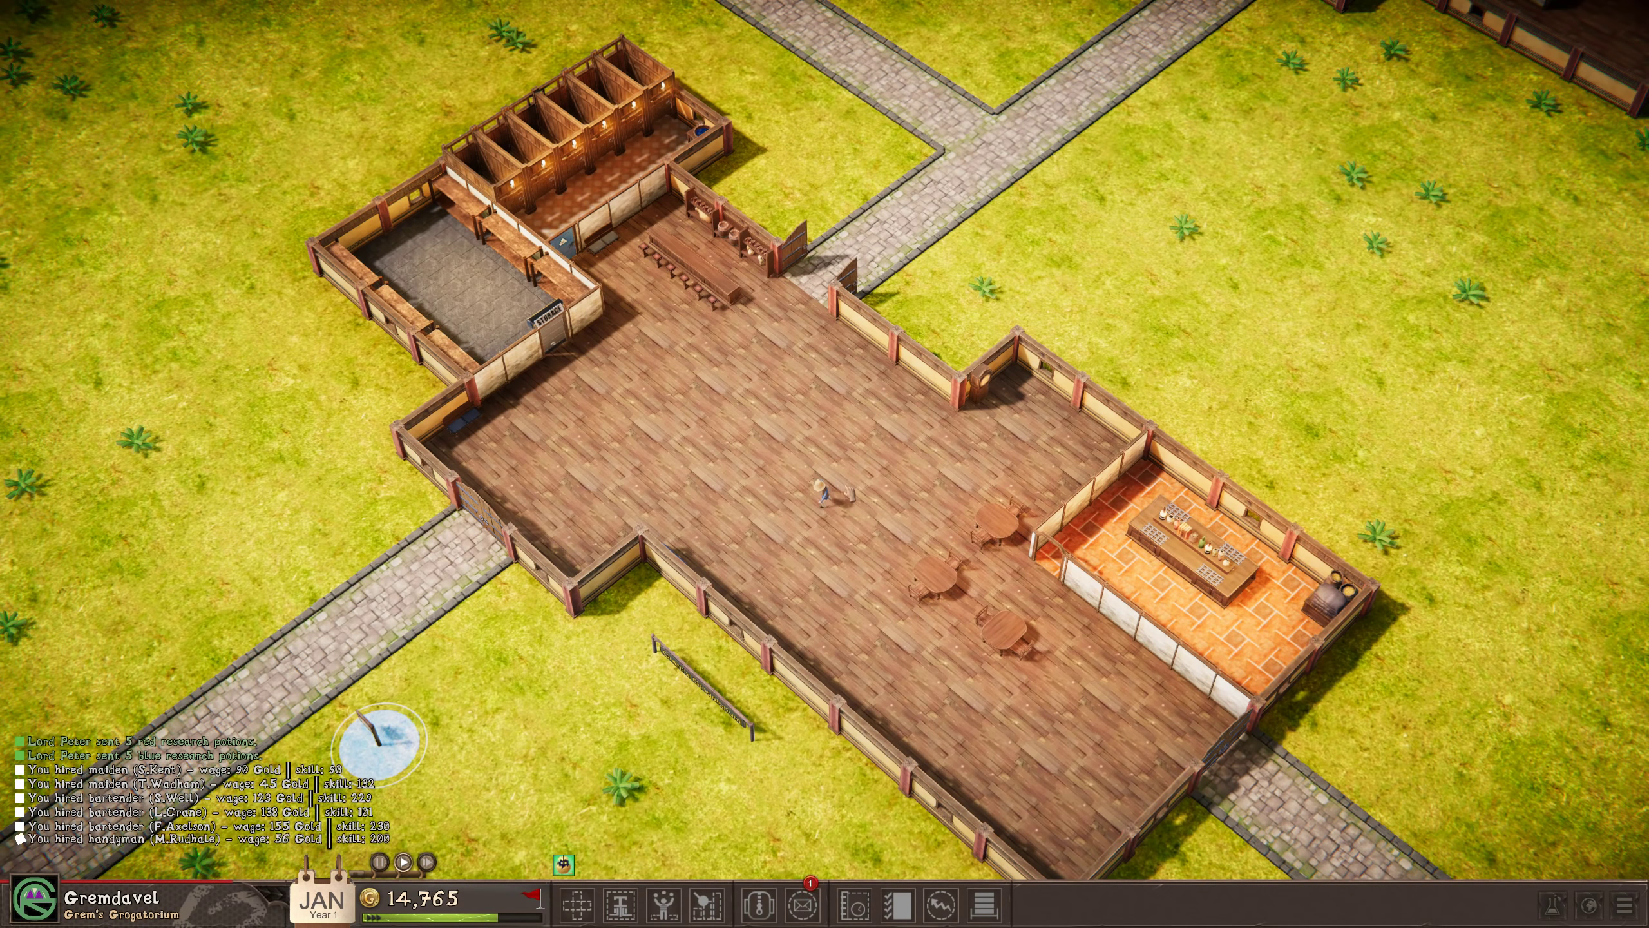